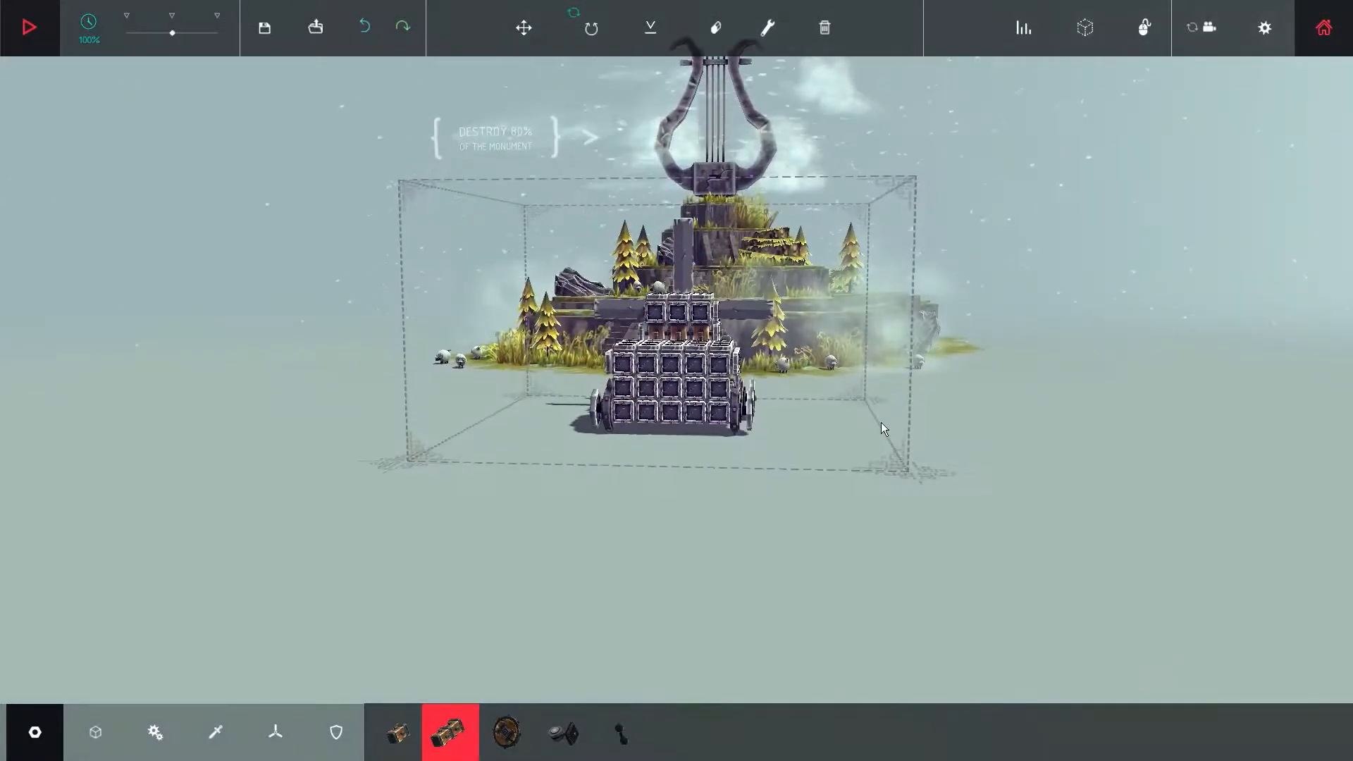
Start a test run and drive the wheeled rotor machine toward the monument island.
click(28, 27)
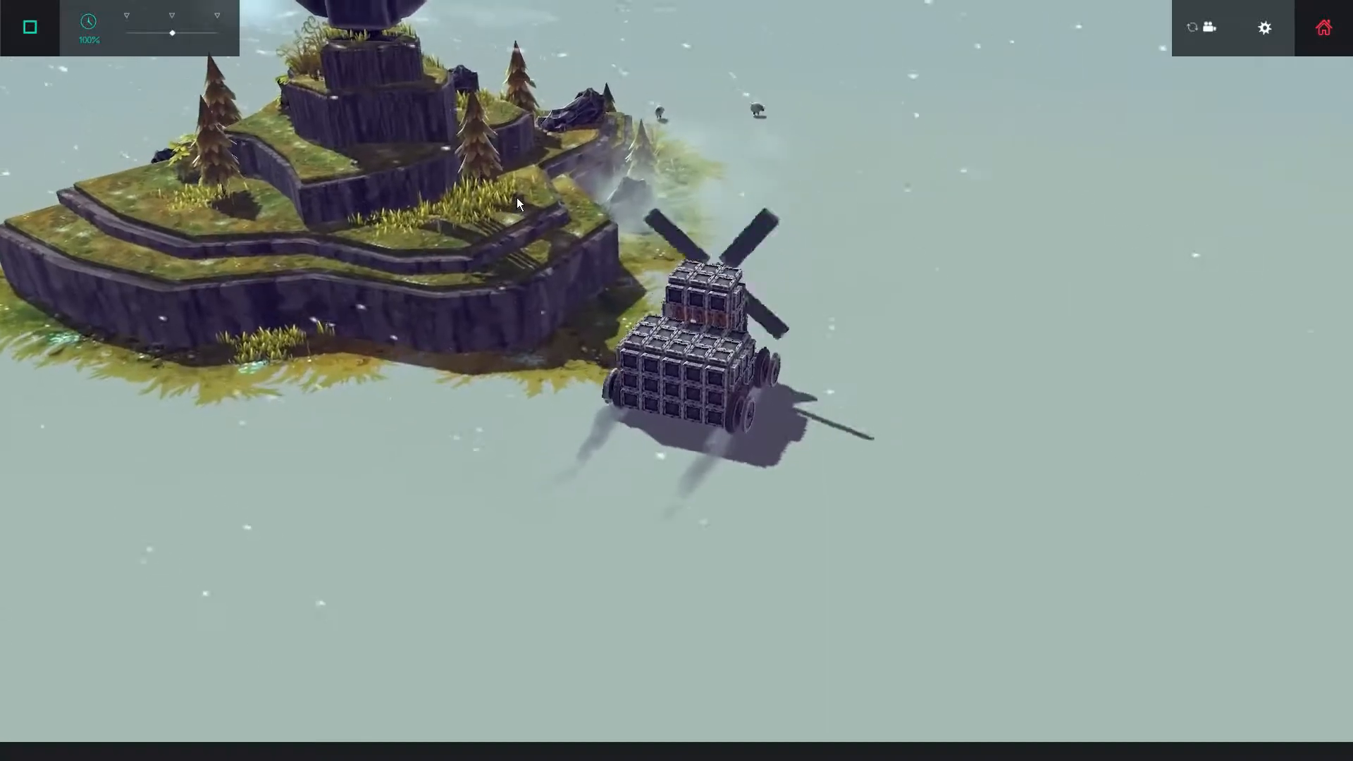
Stop the test run and return the rotor machine to the build area.
click(30, 27)
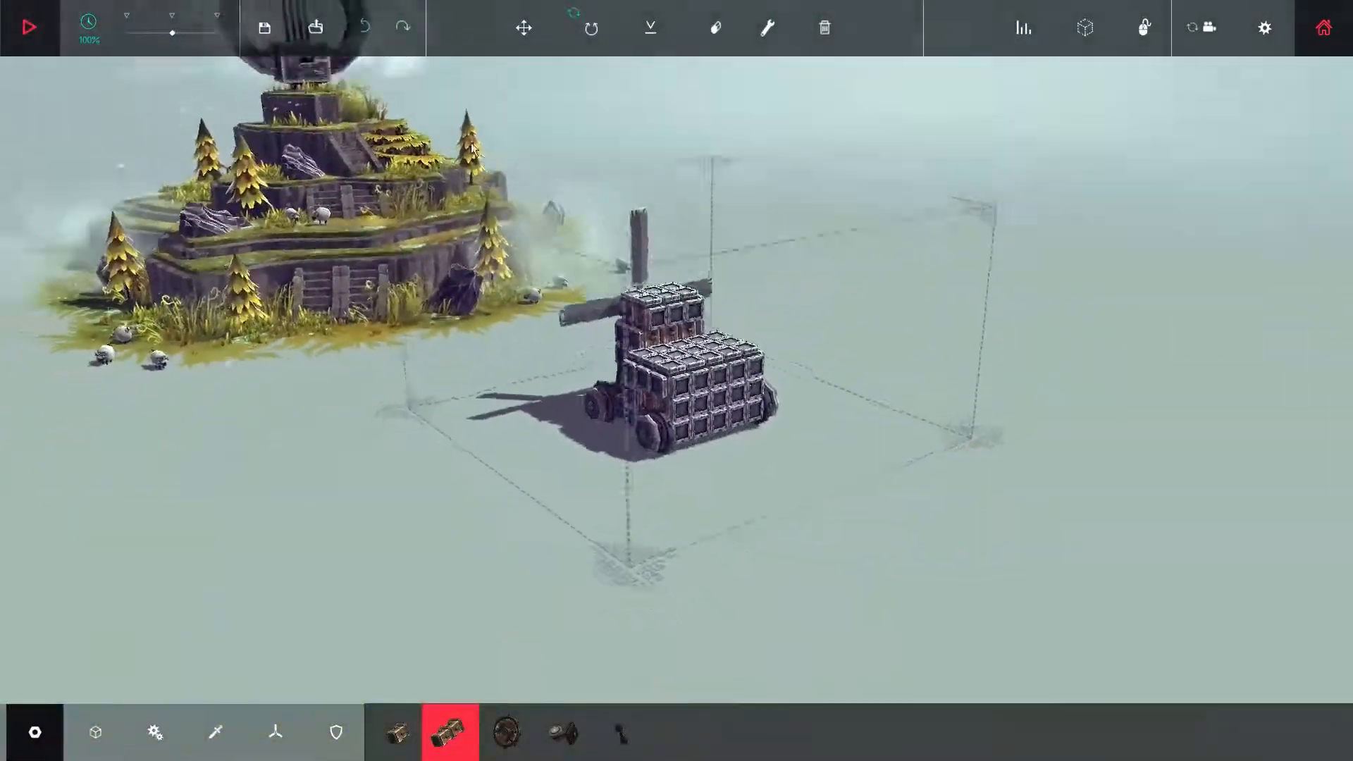
mouse_move(765, 28)
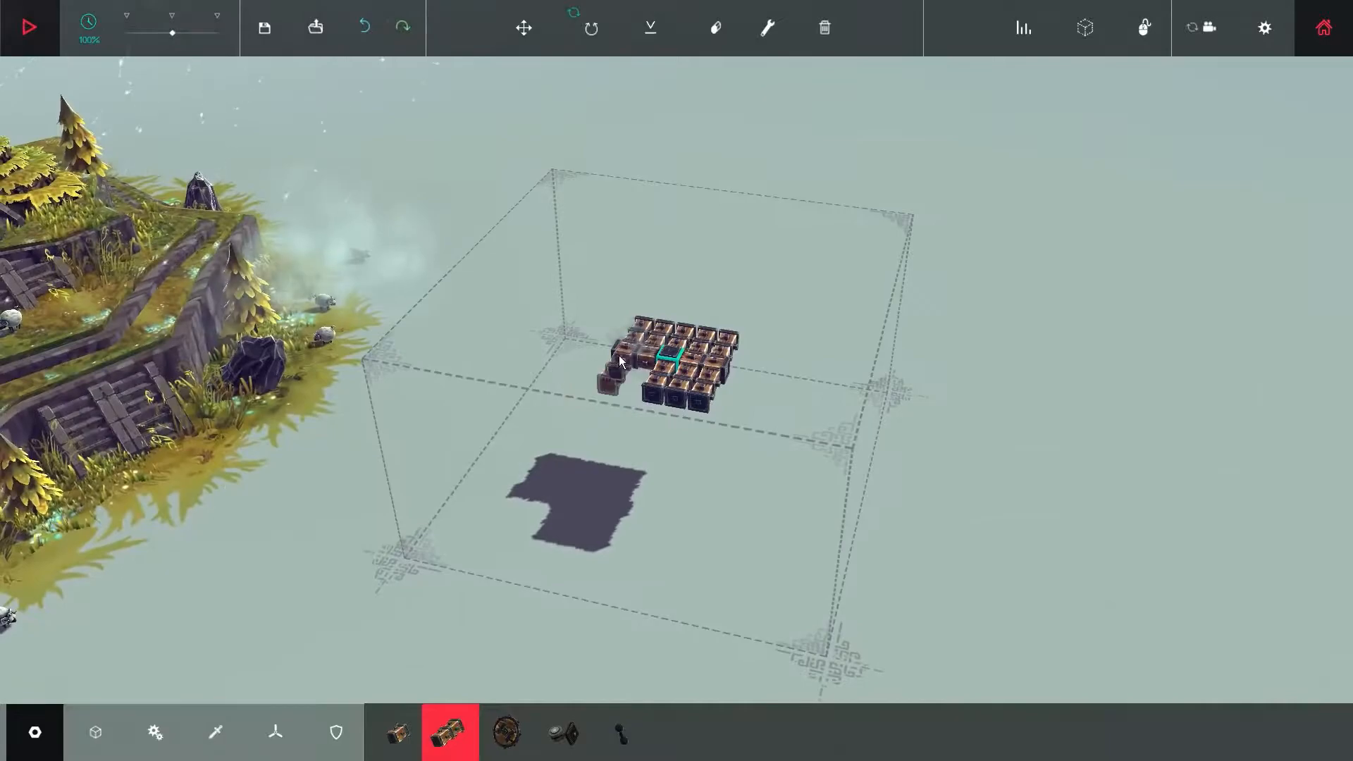
Add wheels to the platform sides, then widen it with more wooden blocks.
click(507, 731)
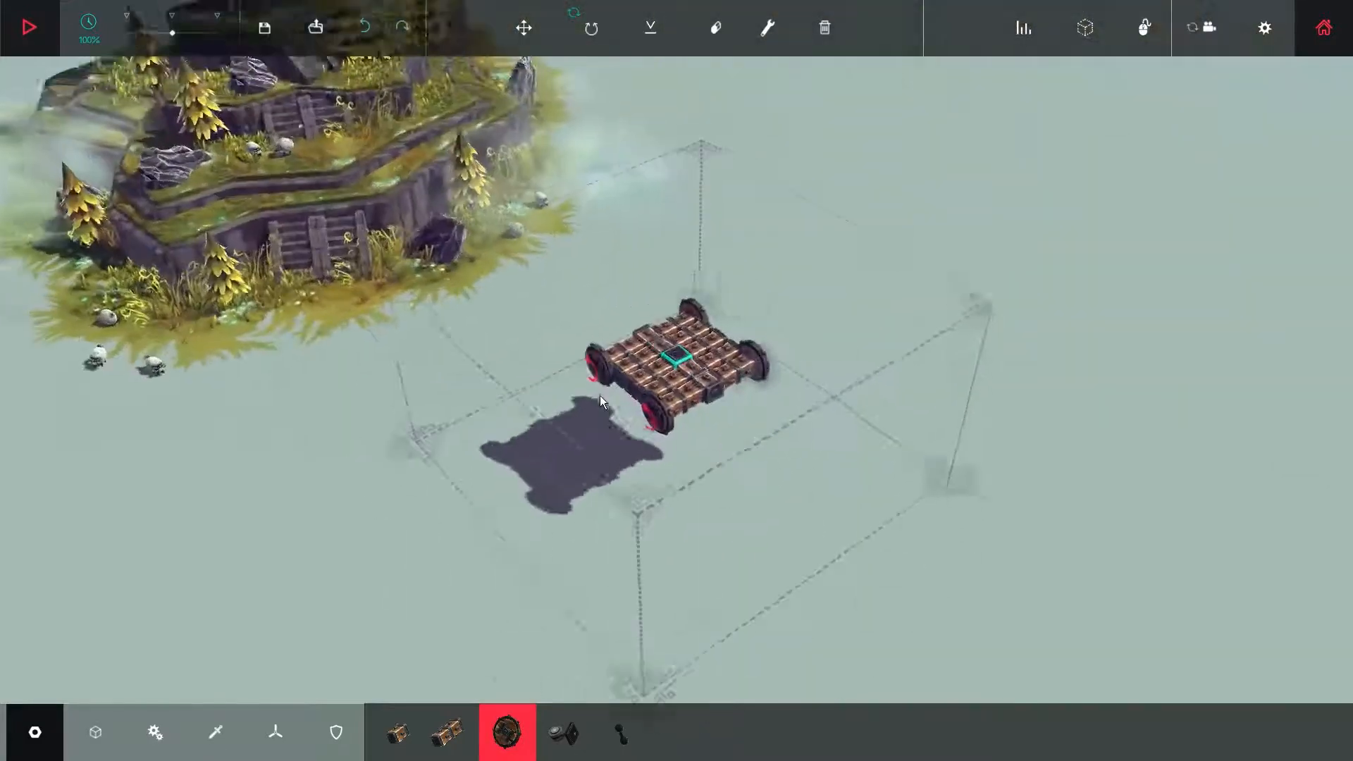
click(448, 732)
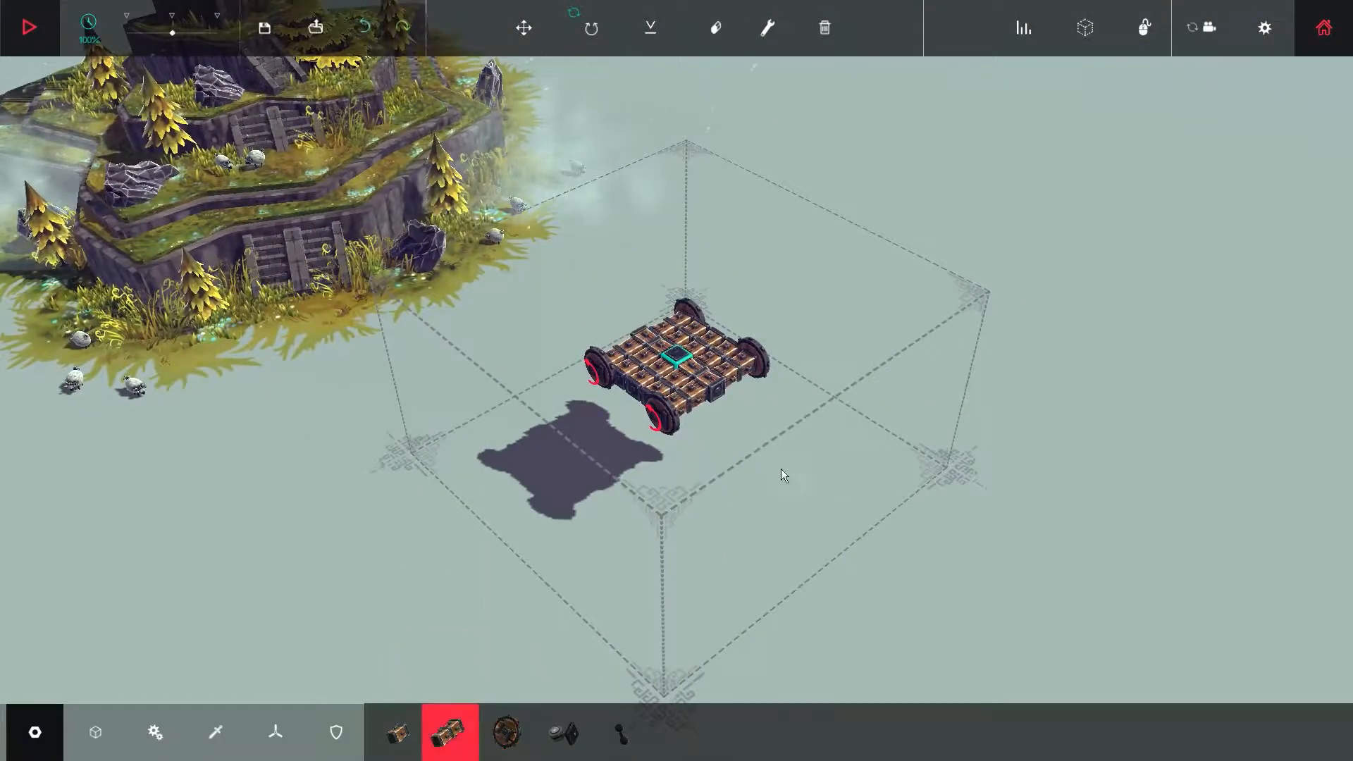
click(742, 419)
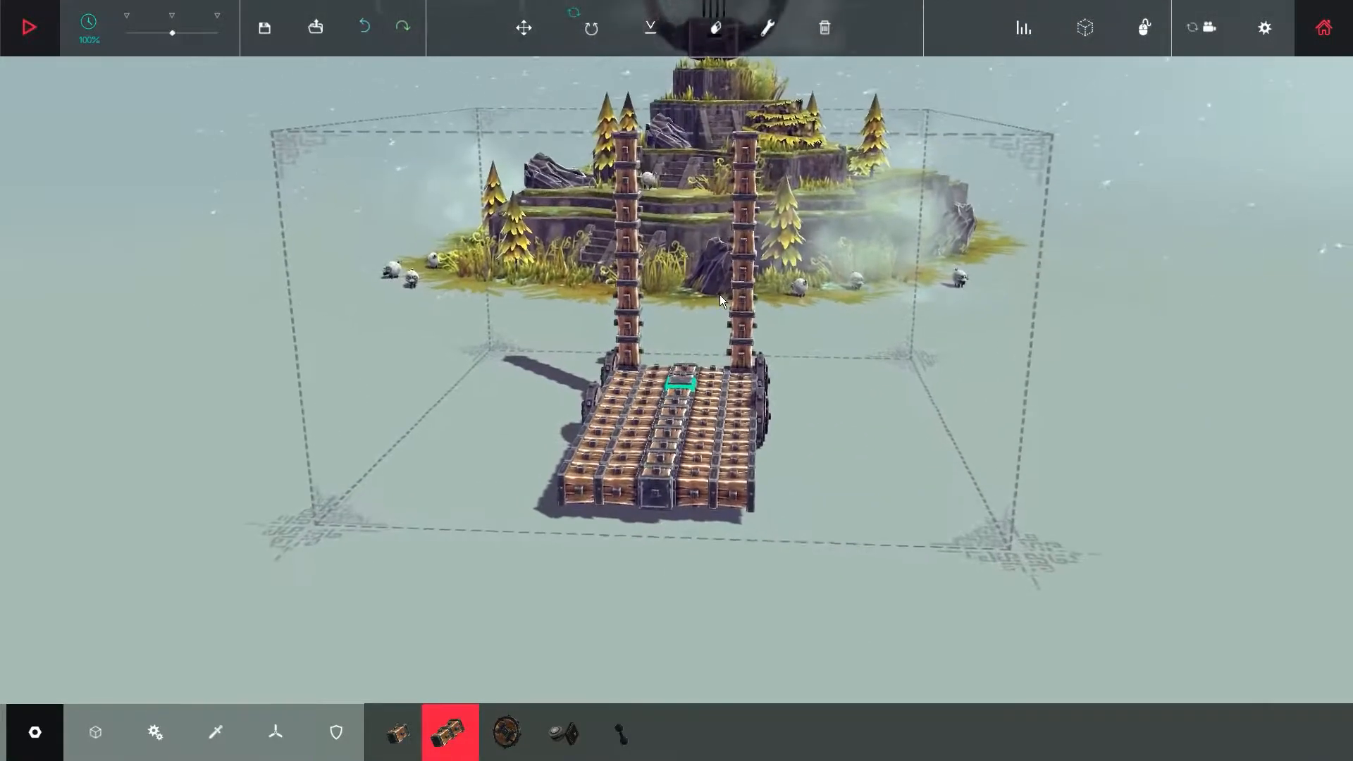
Run long diagonal braces from each pillar top down to the platform deck.
click(620, 732)
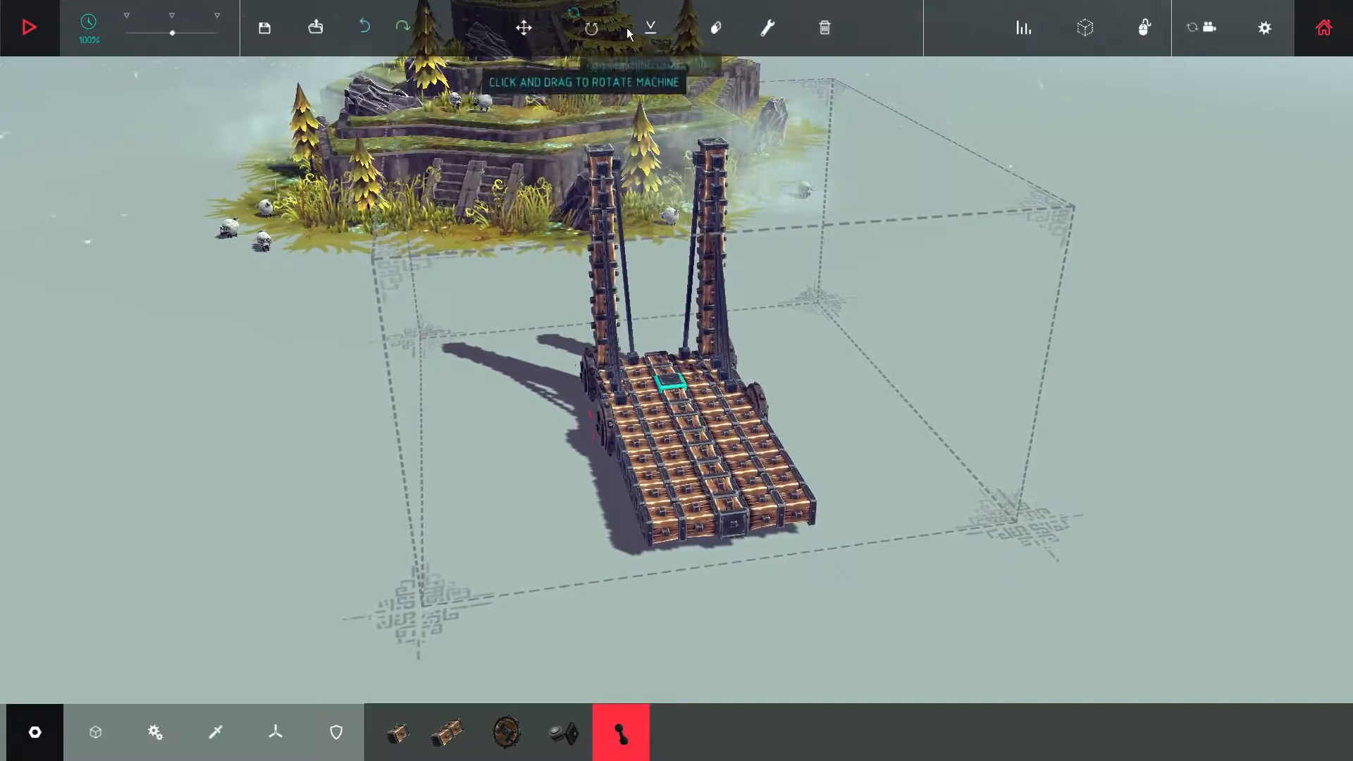
click(715, 28)
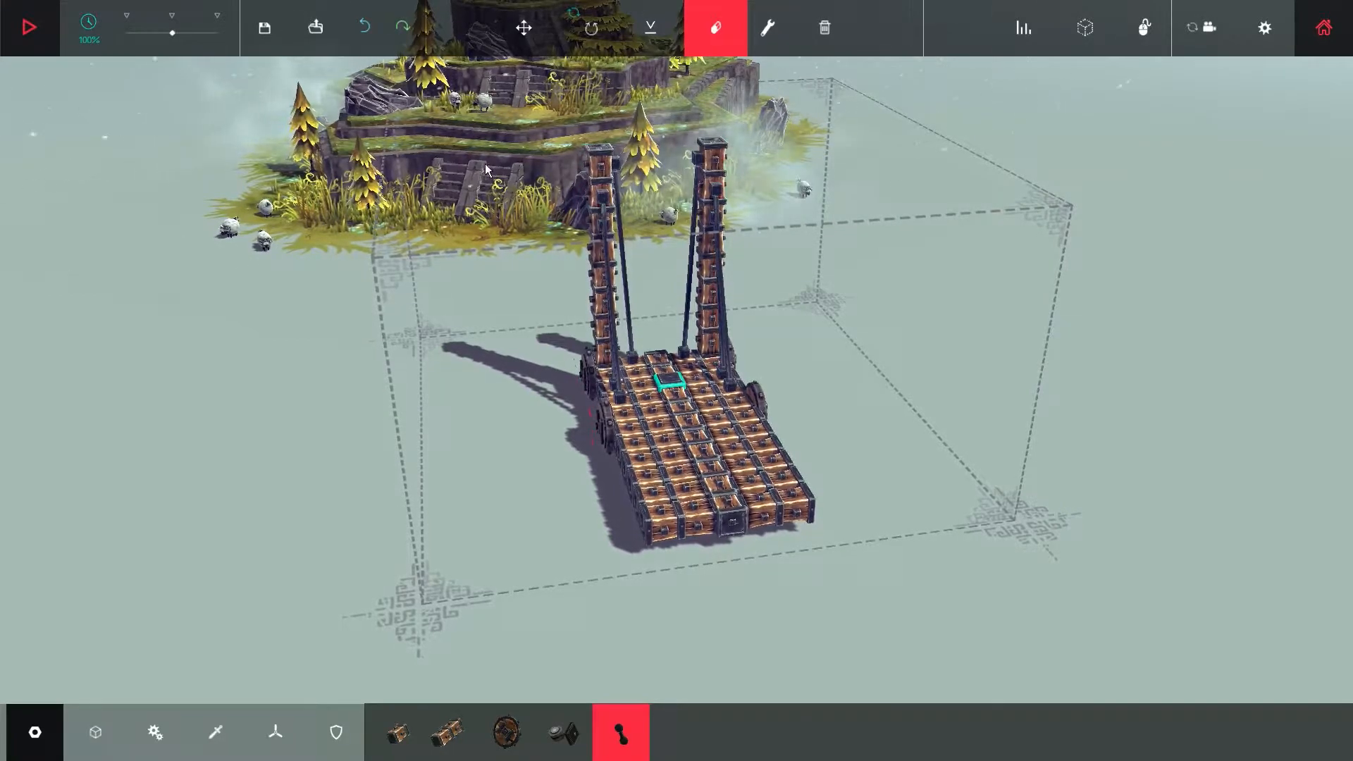
mouse_move(590, 28)
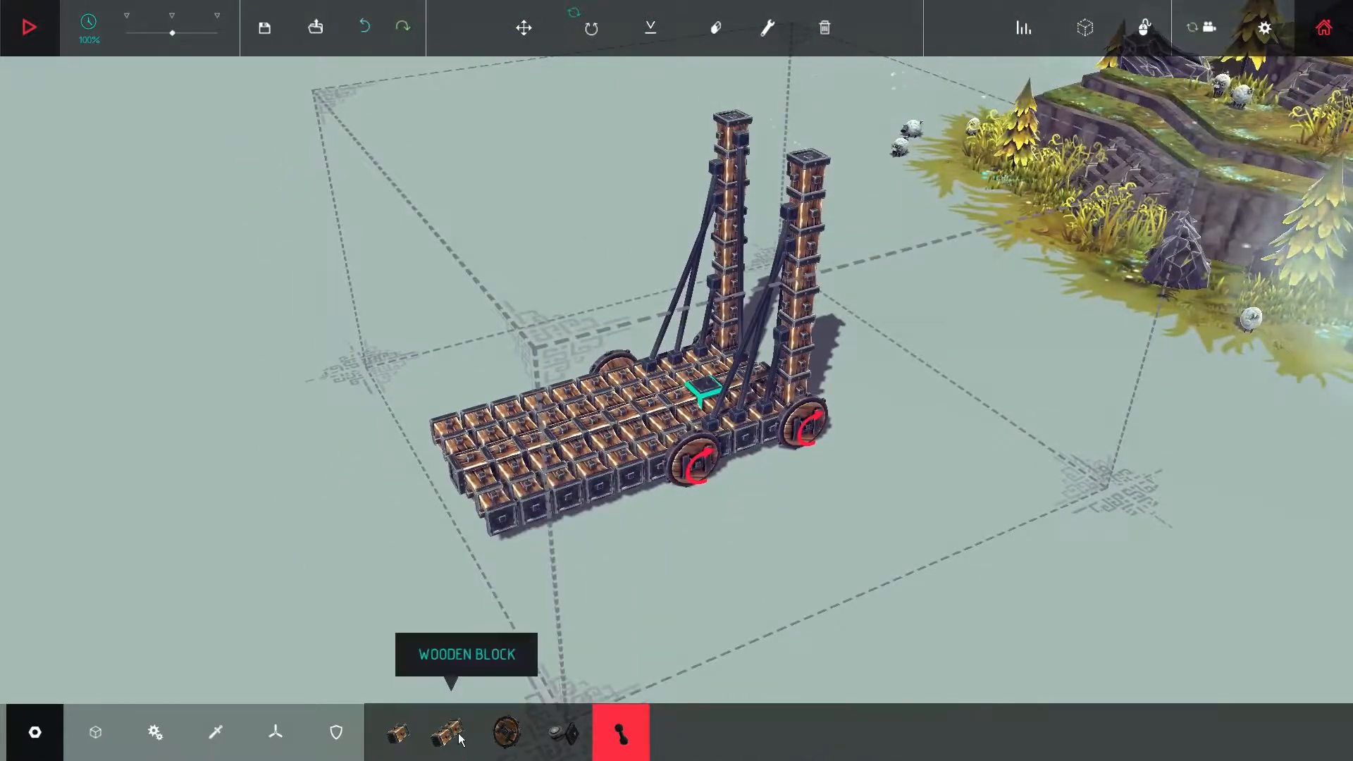
Extend a horizontal wooden-block arm out from the pillar.
click(448, 732)
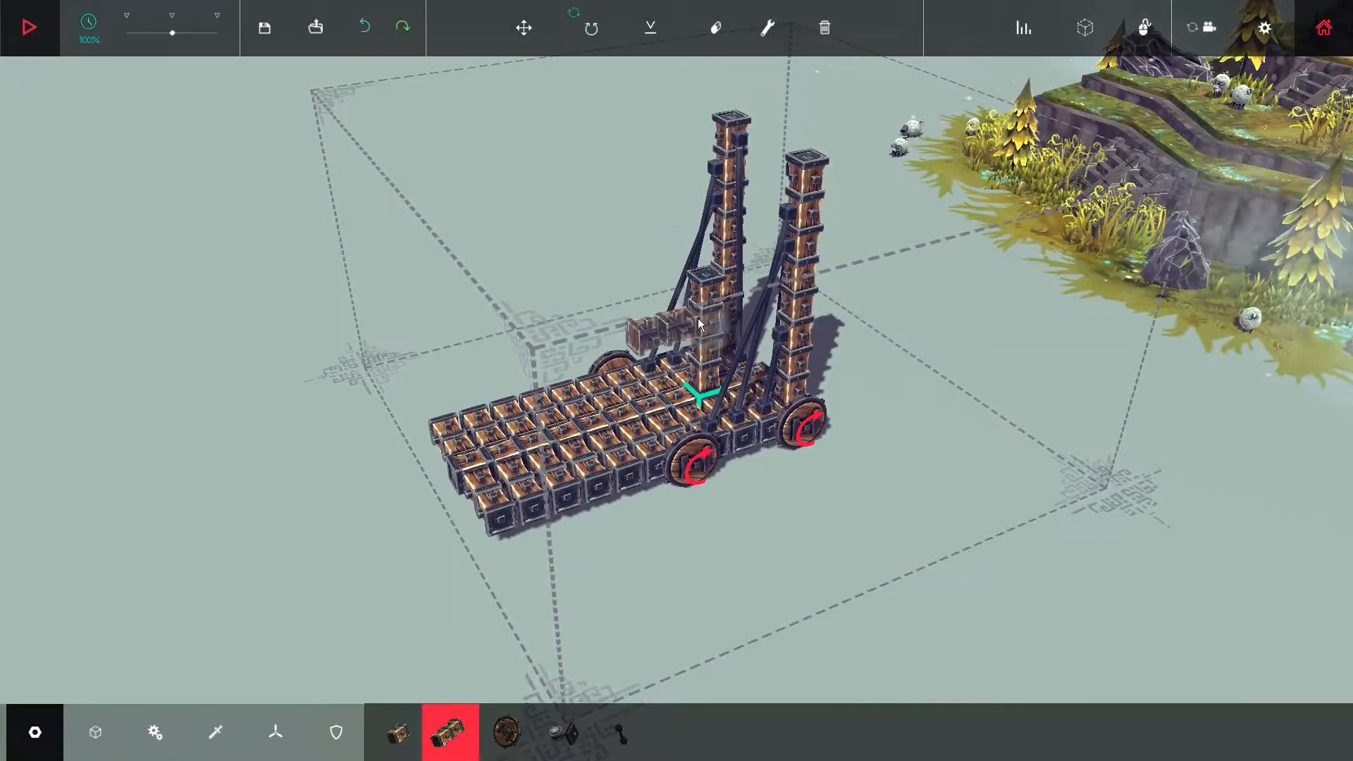
click(393, 731)
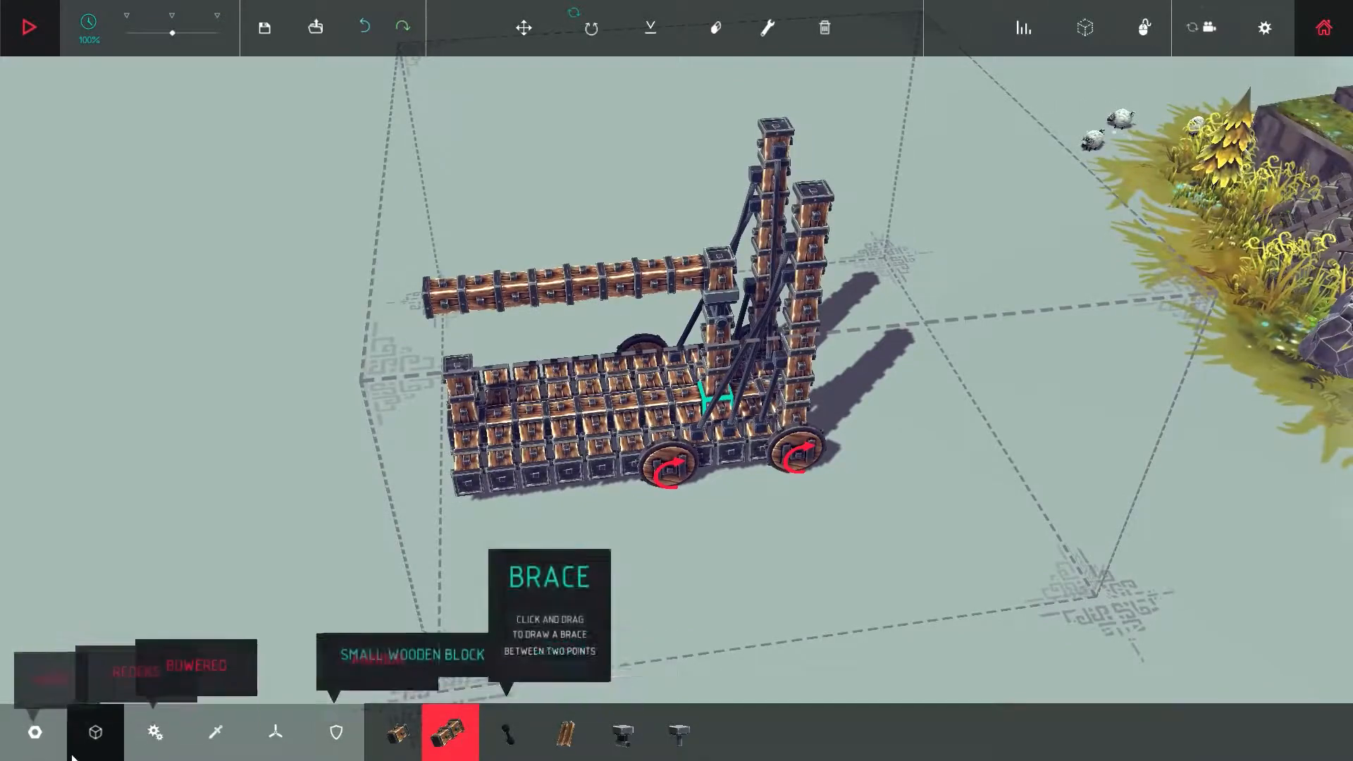
Pick a grabber from the weapon parts to hold the bomb at the arm's end.
click(335, 733)
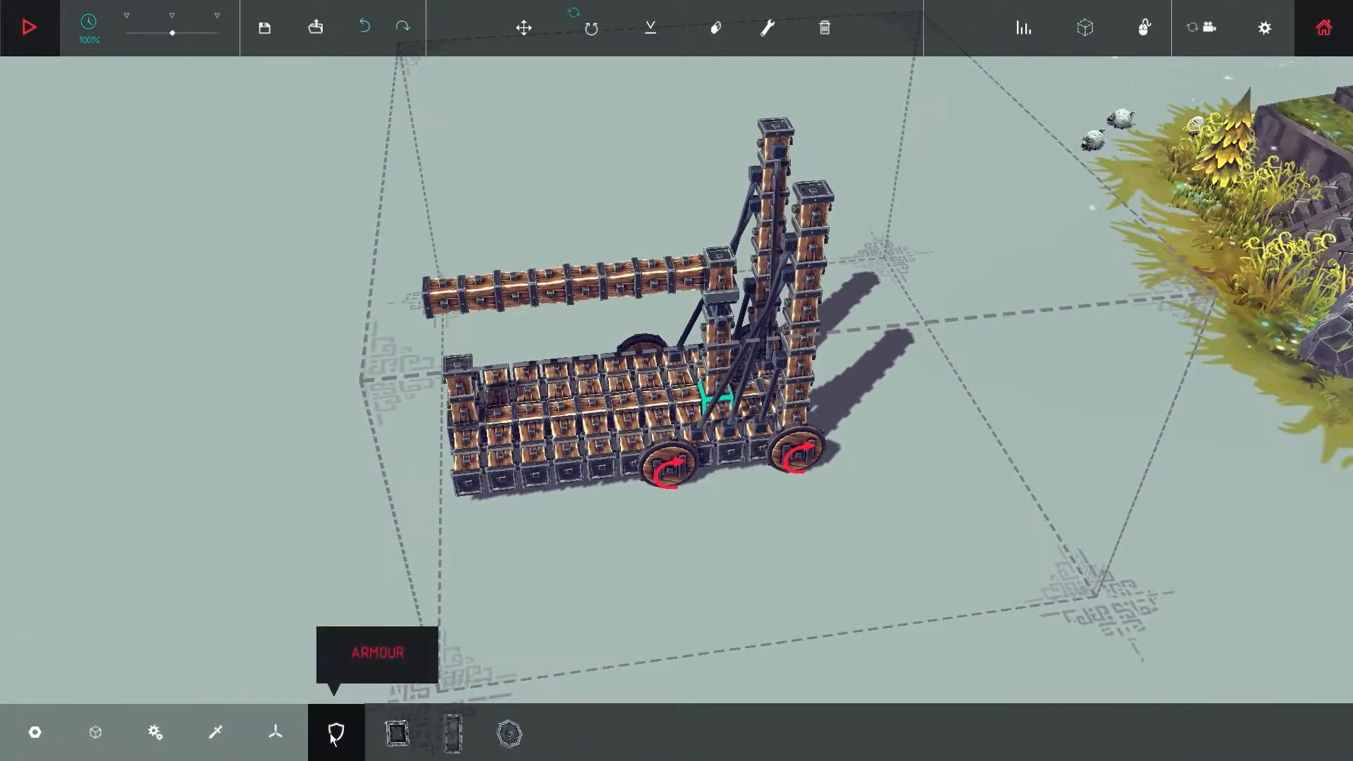
click(214, 733)
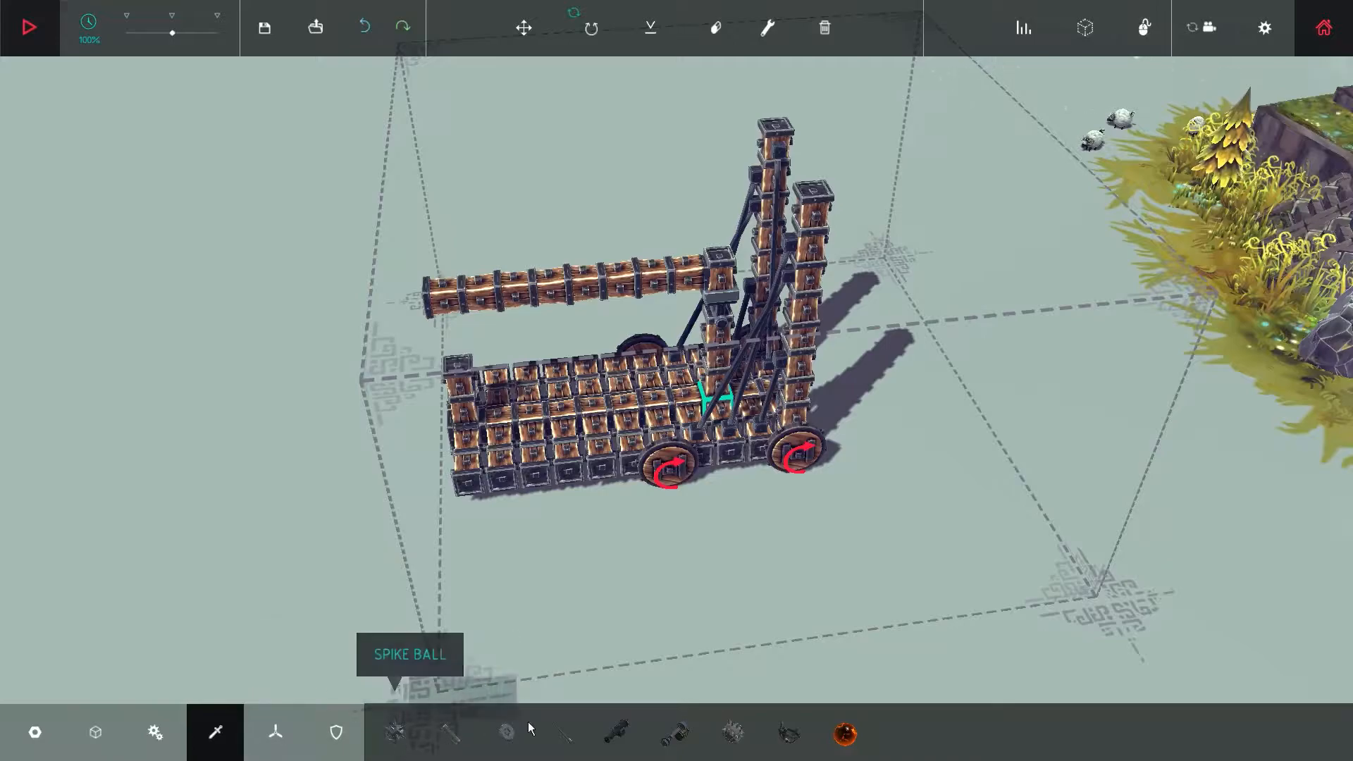
click(786, 733)
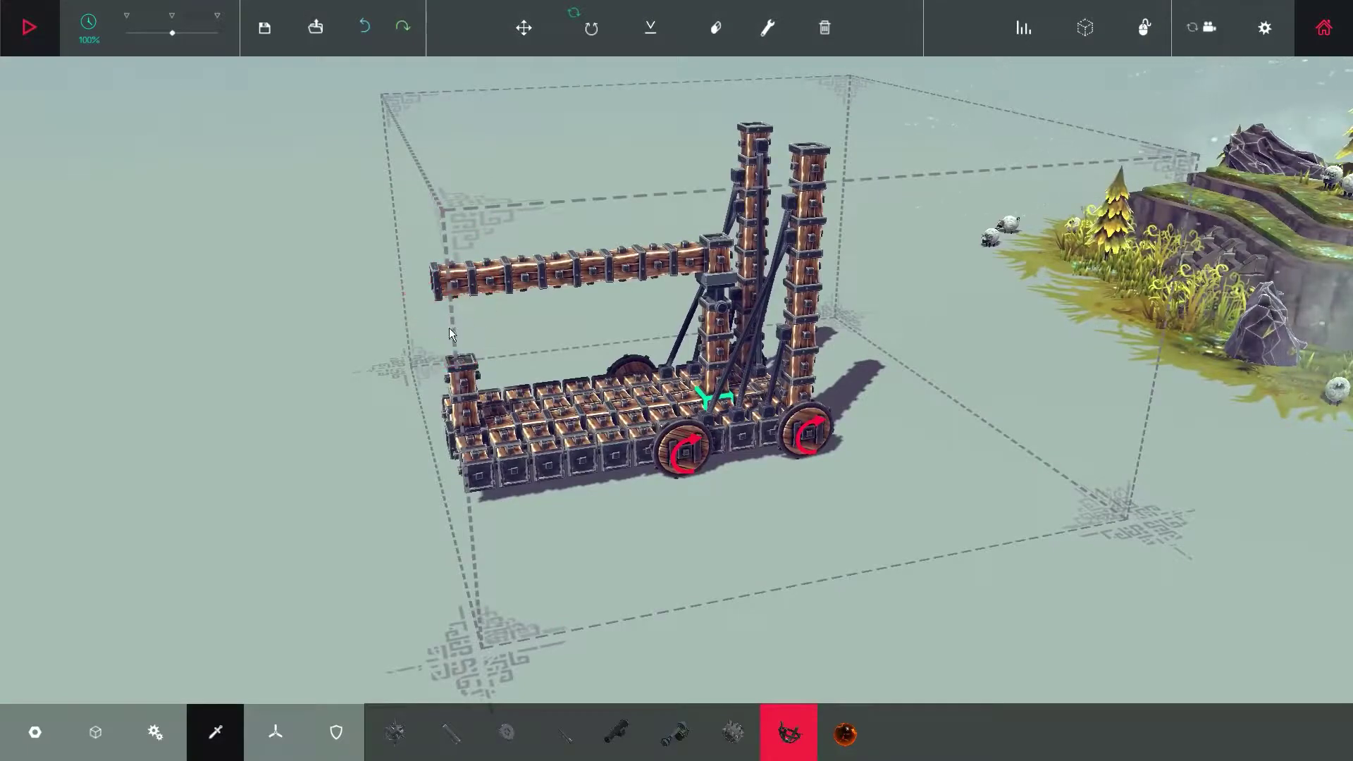
mouse_move(650, 29)
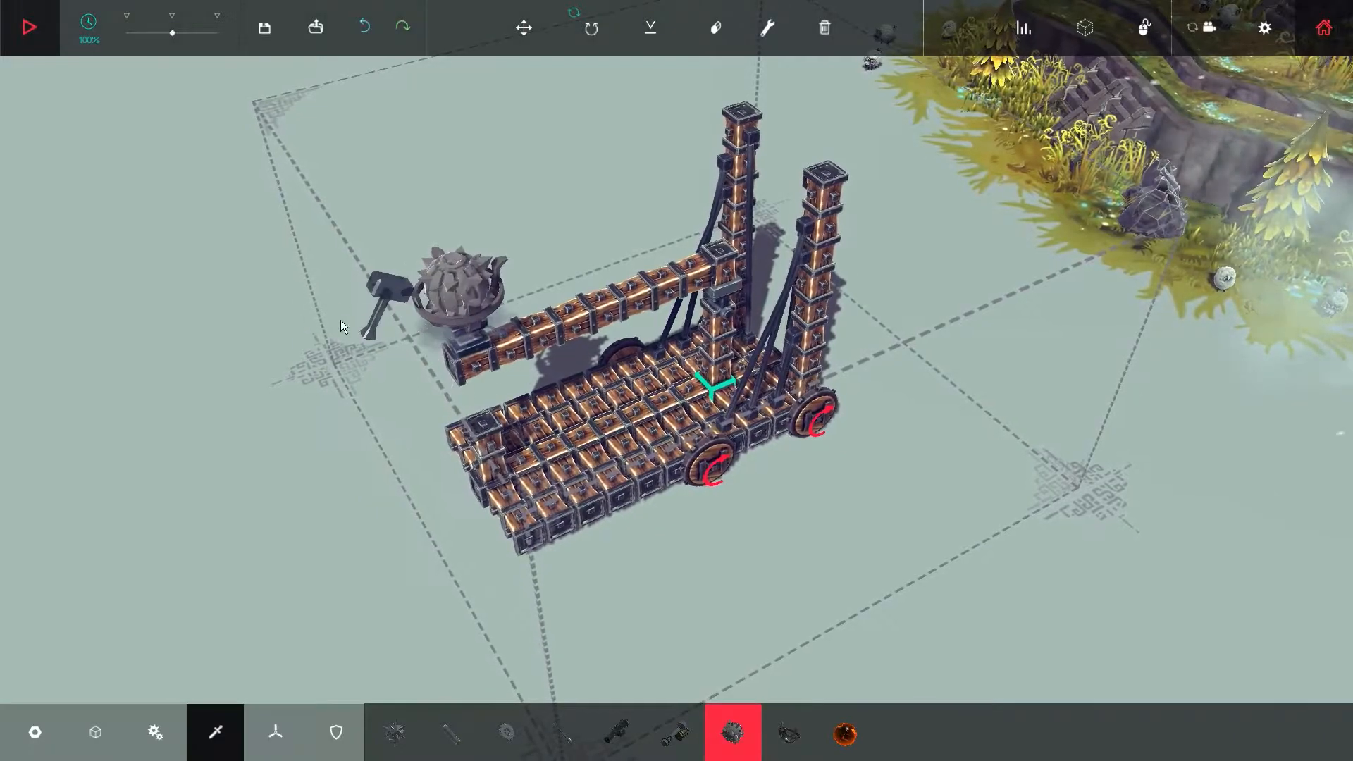
Run two quick tests detonating the bomb beside the platform, stopping each time.
click(27, 27)
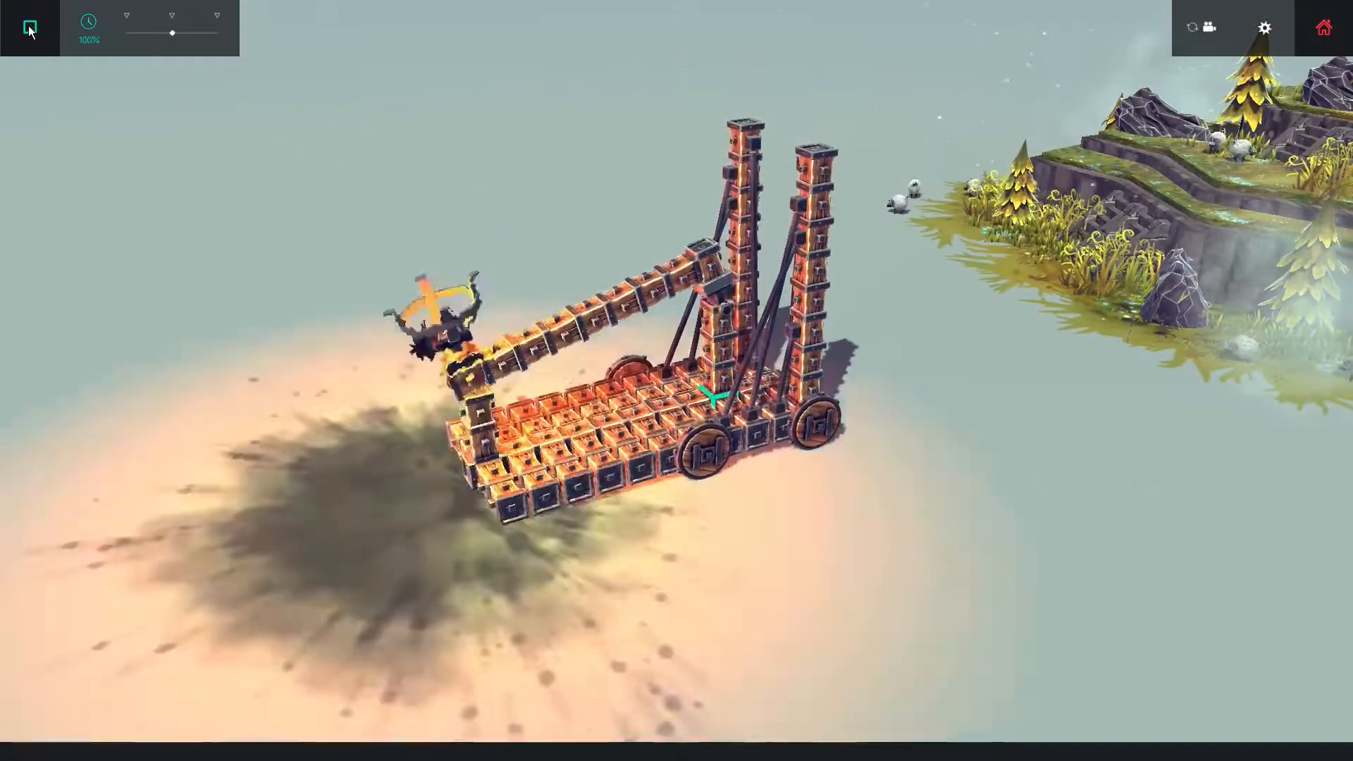
click(28, 26)
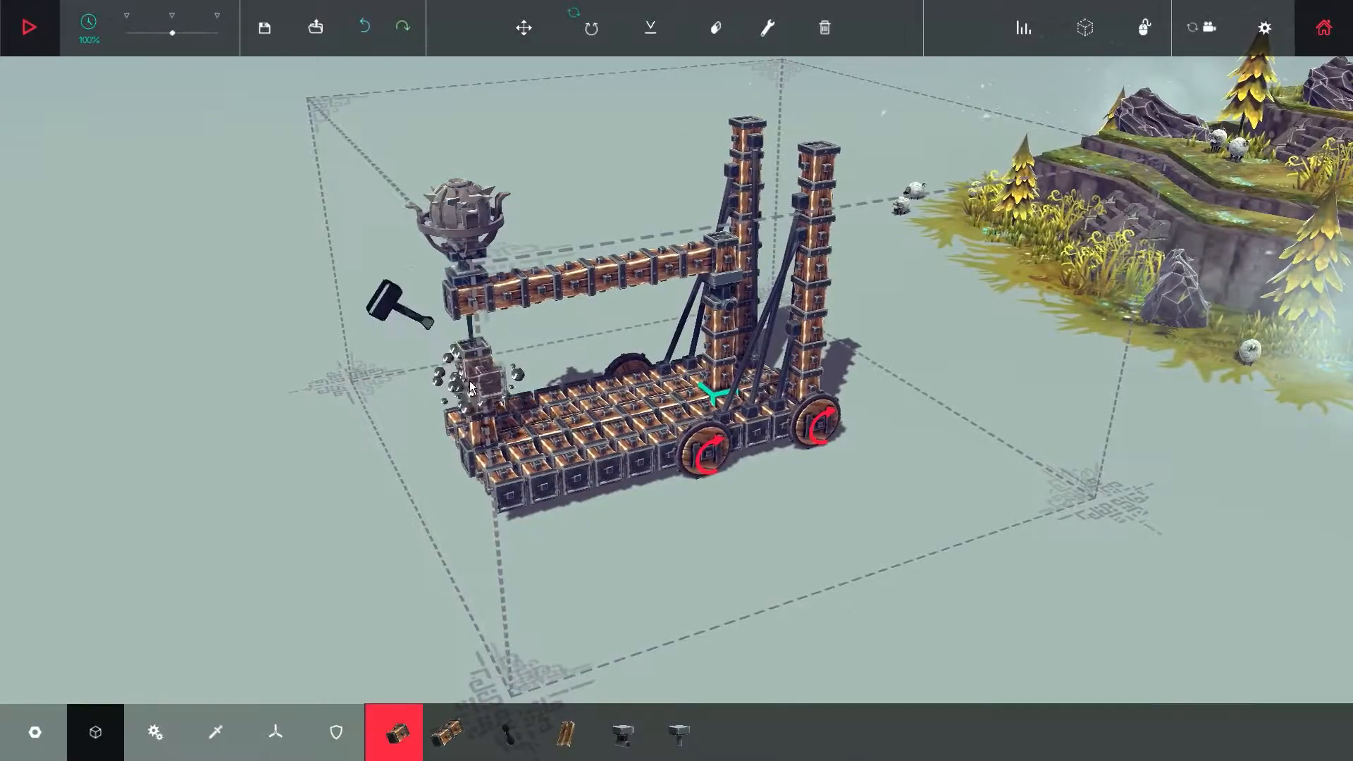
click(26, 26)
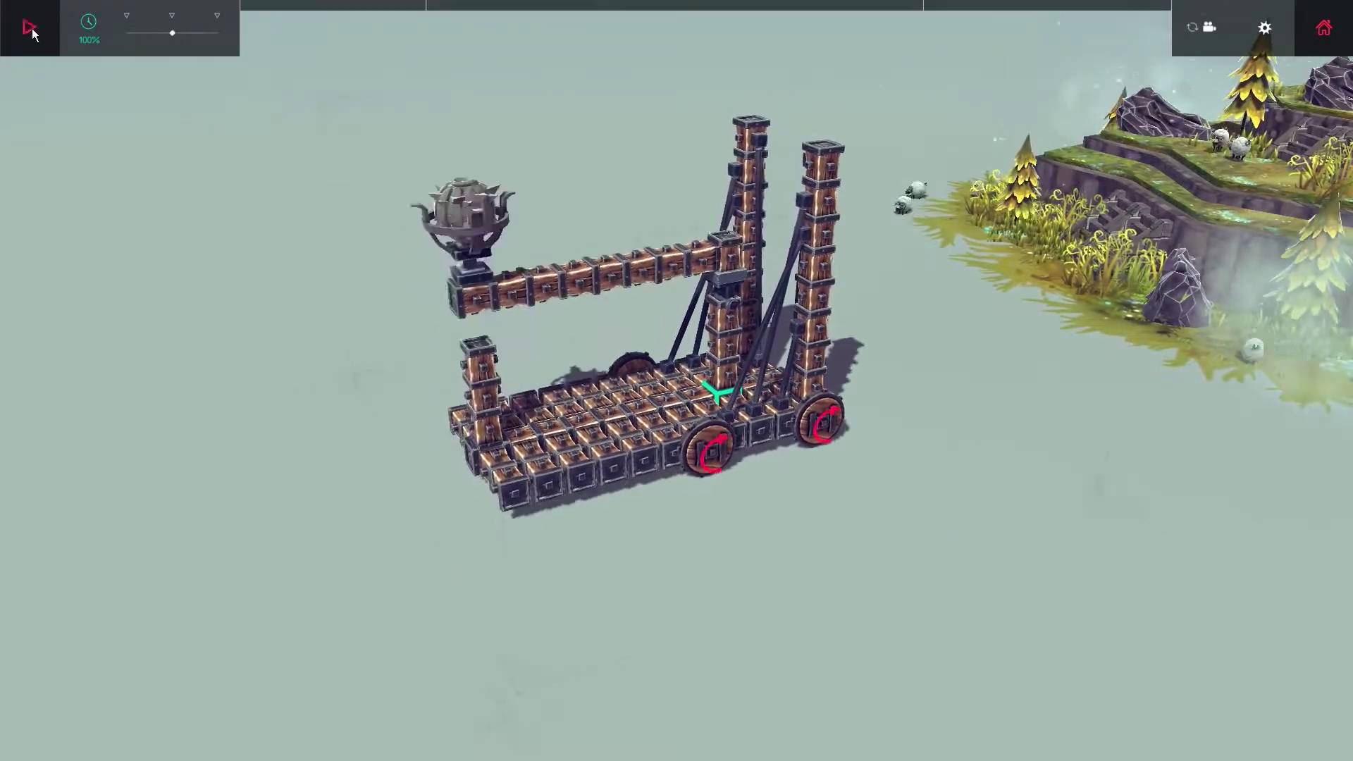
click(28, 26)
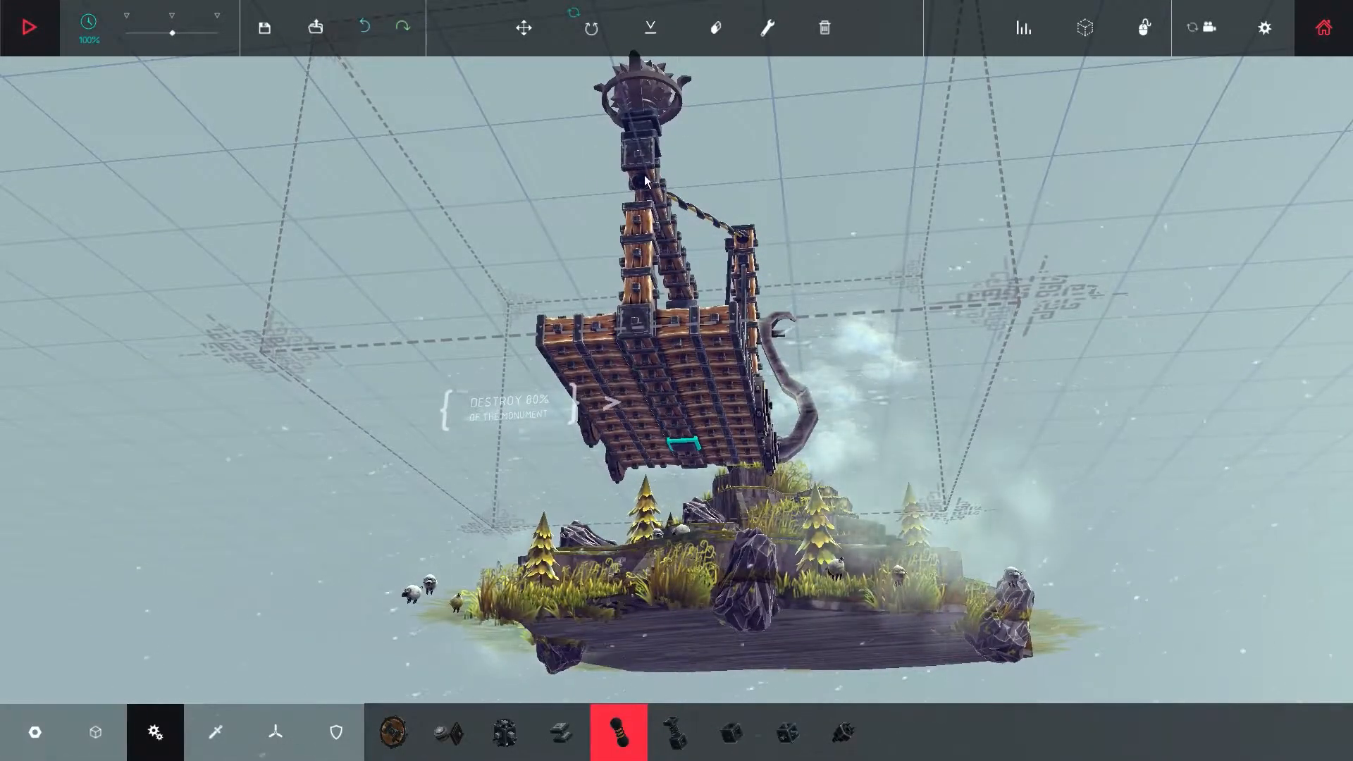
click(29, 27)
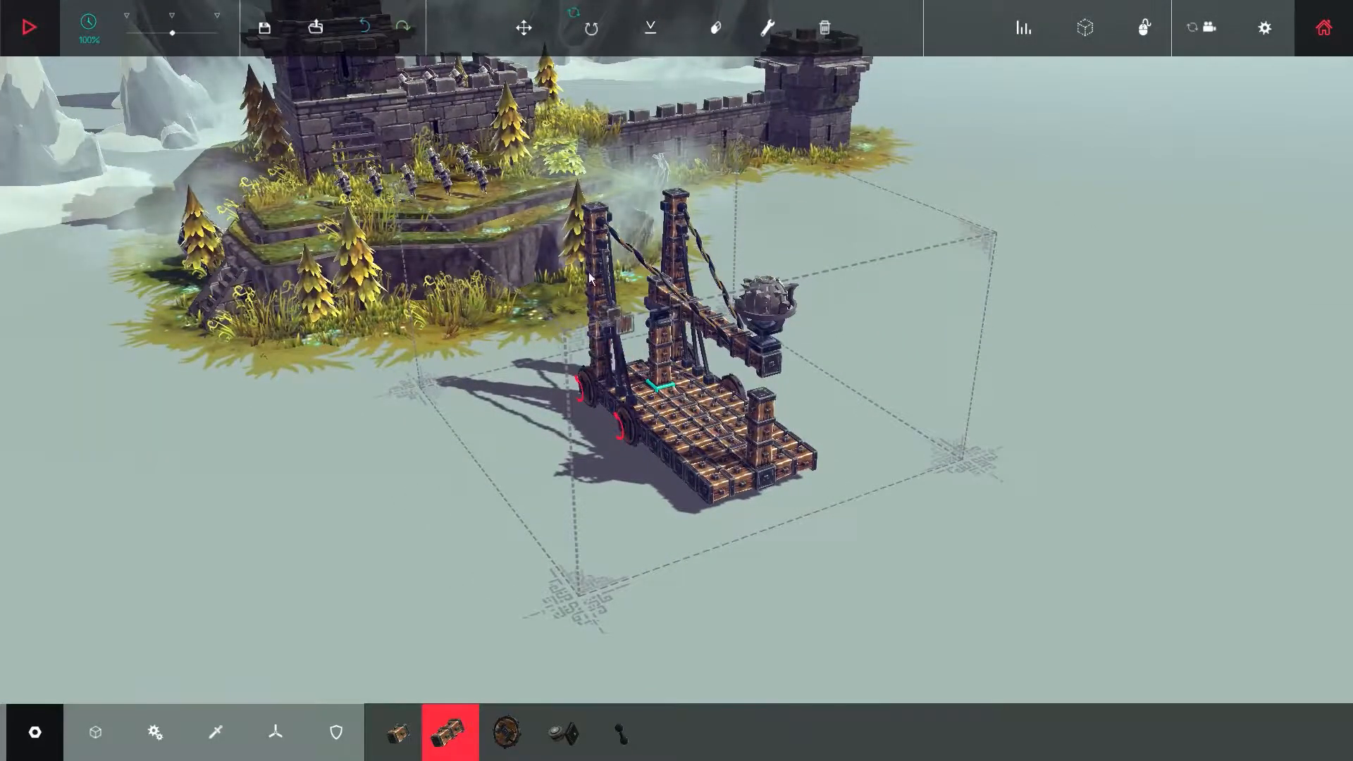
click(767, 29)
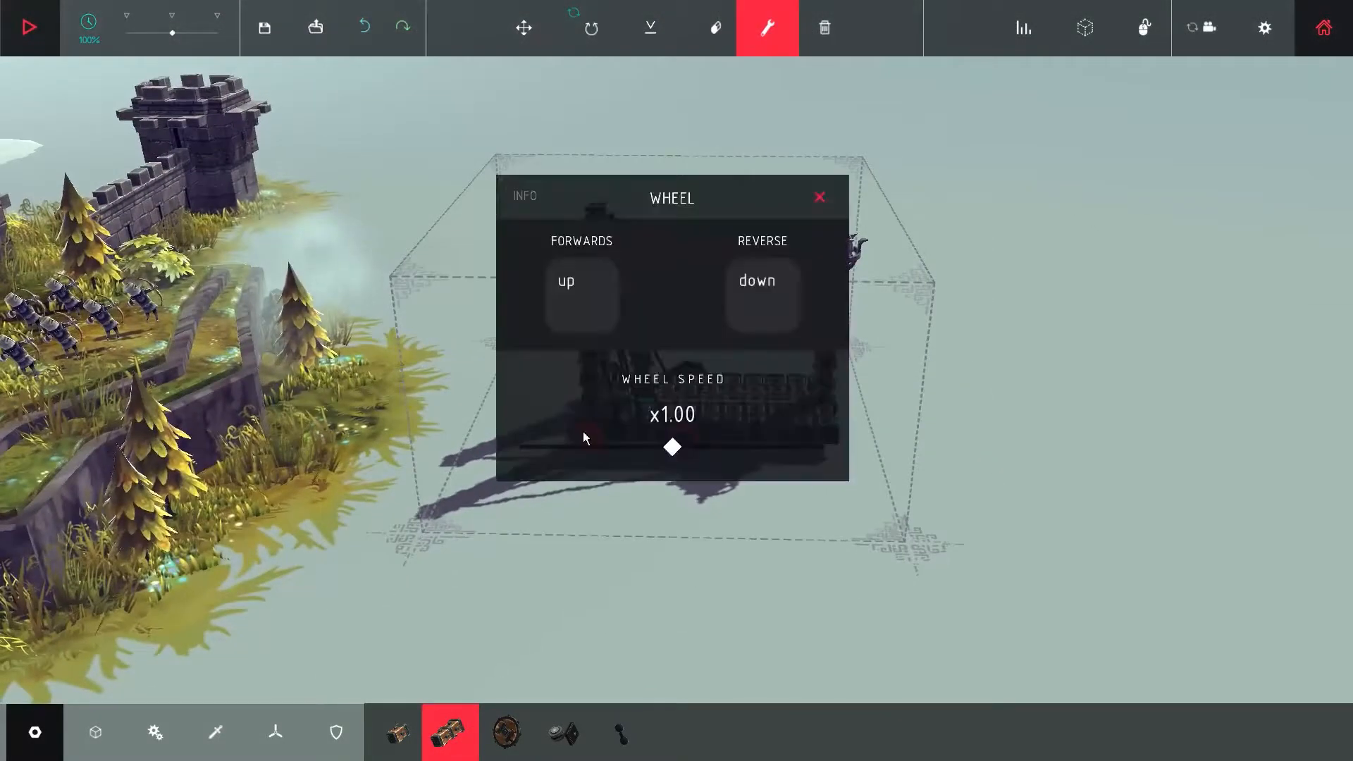
click(581, 295)
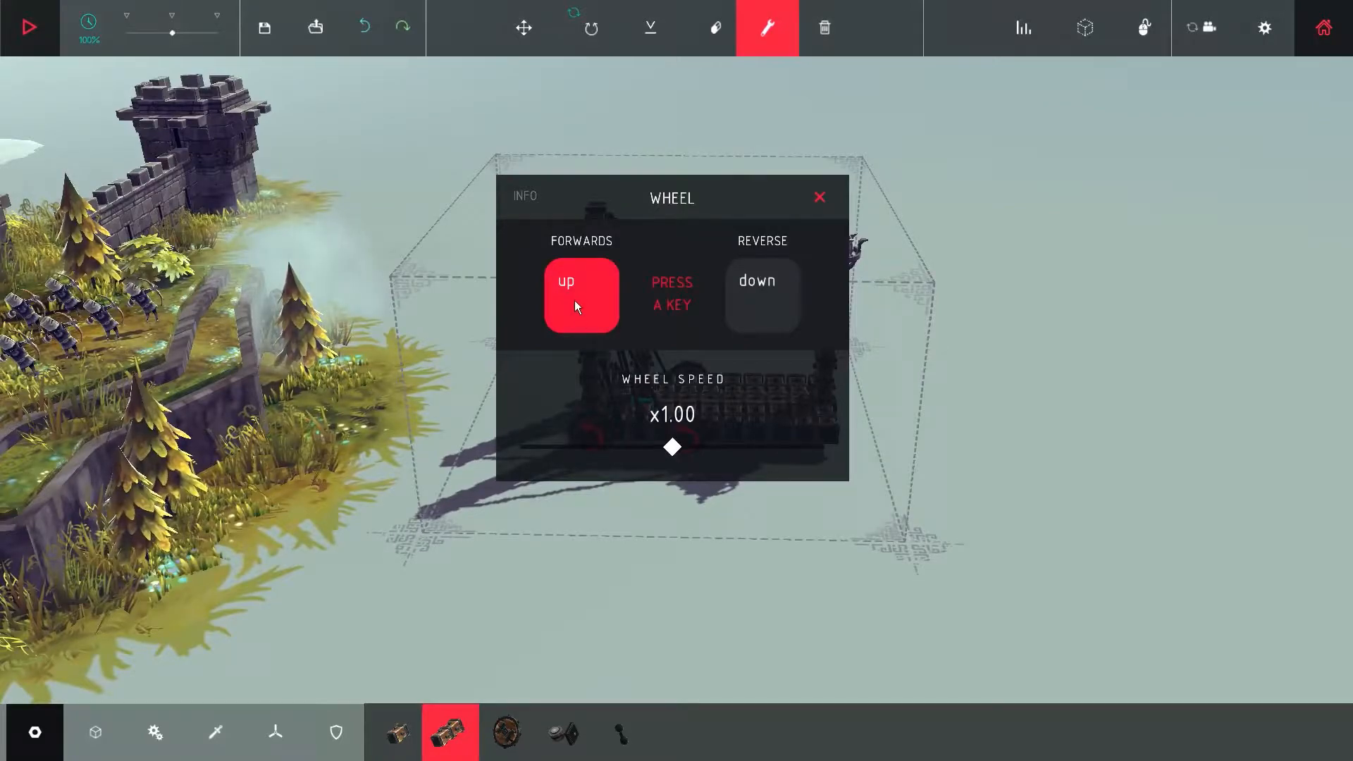
click(762, 294)
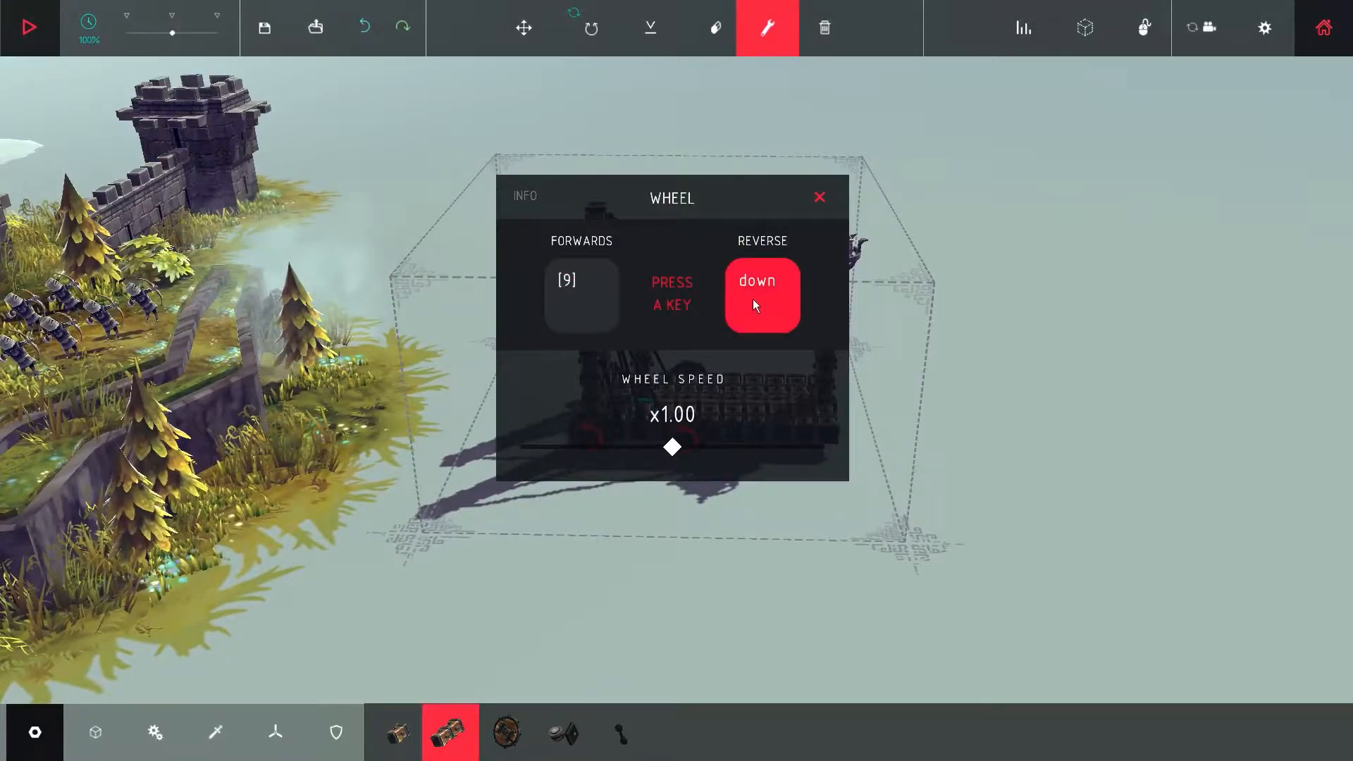
click(582, 295)
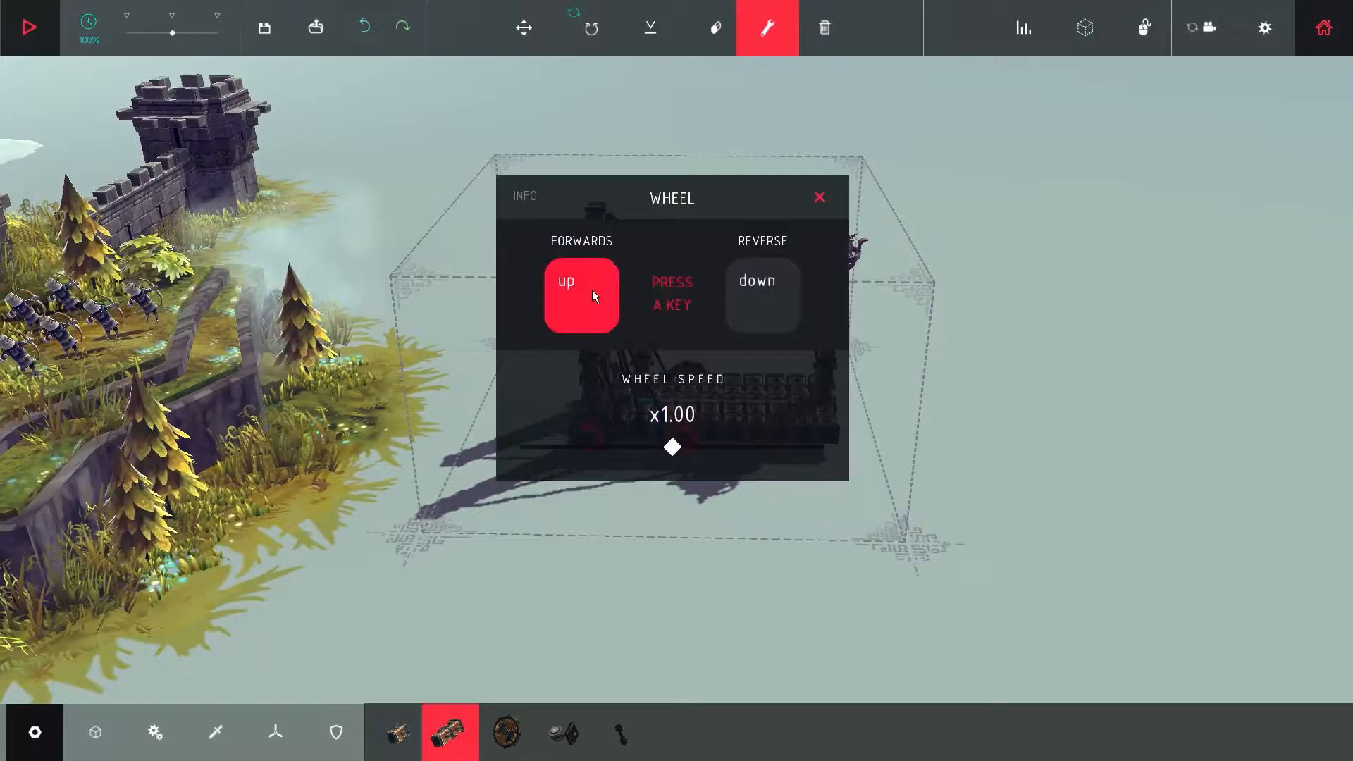
click(819, 197)
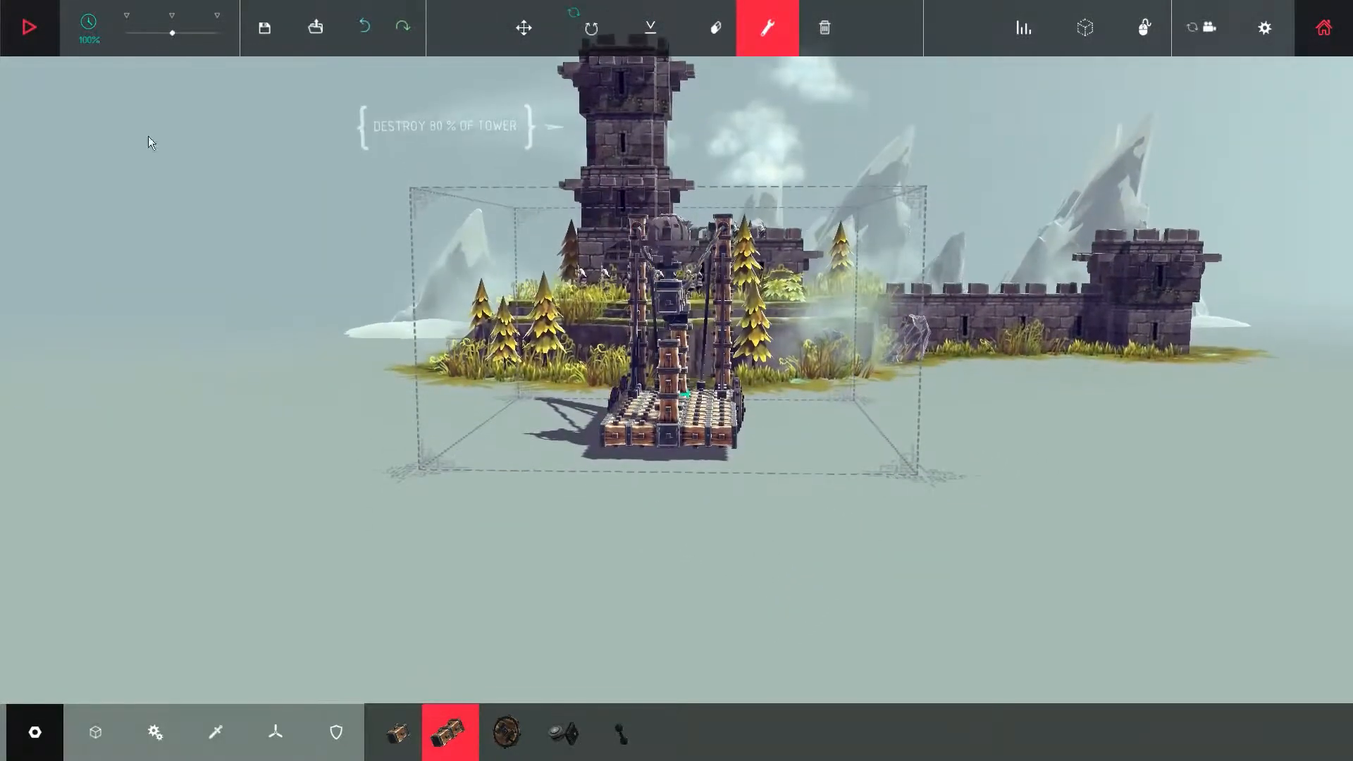
Run two trials of the bomb tower machine against the castle, returning to build after each.
click(28, 27)
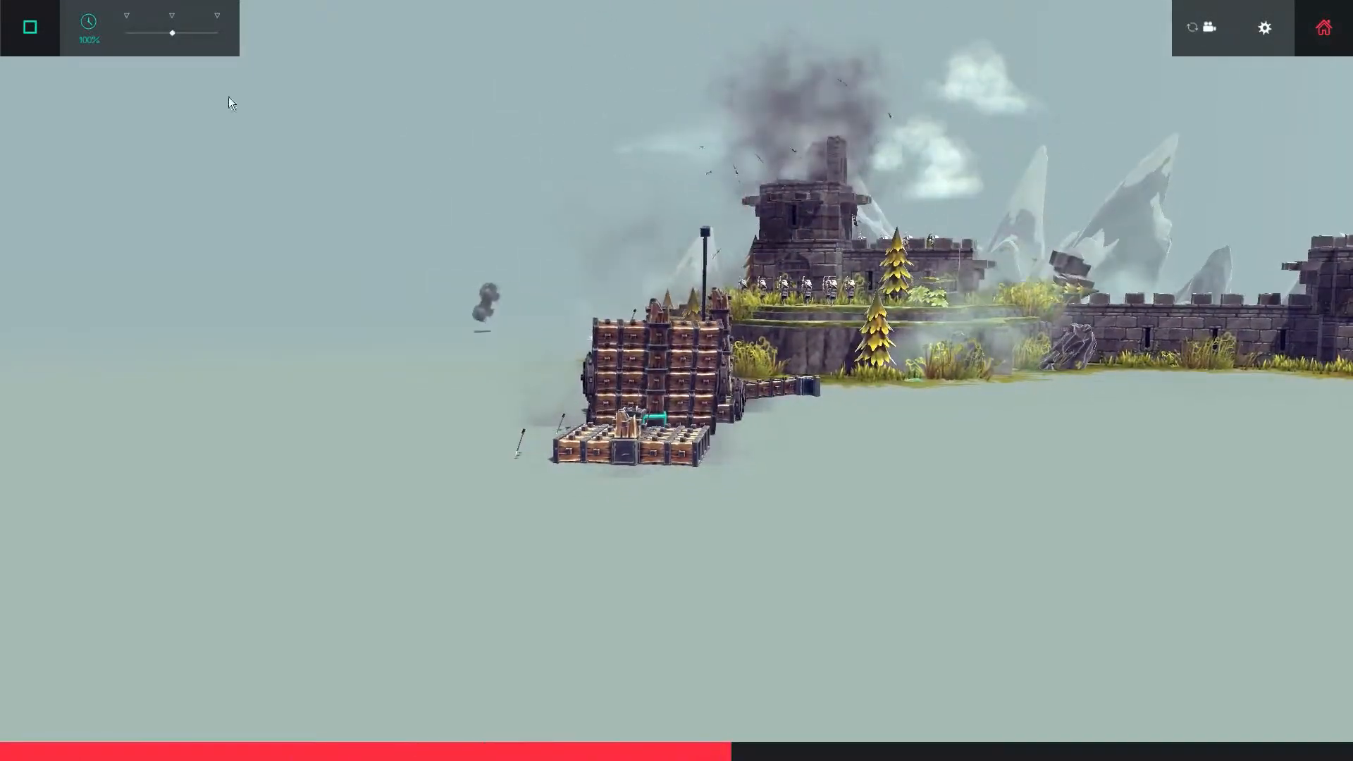
click(30, 27)
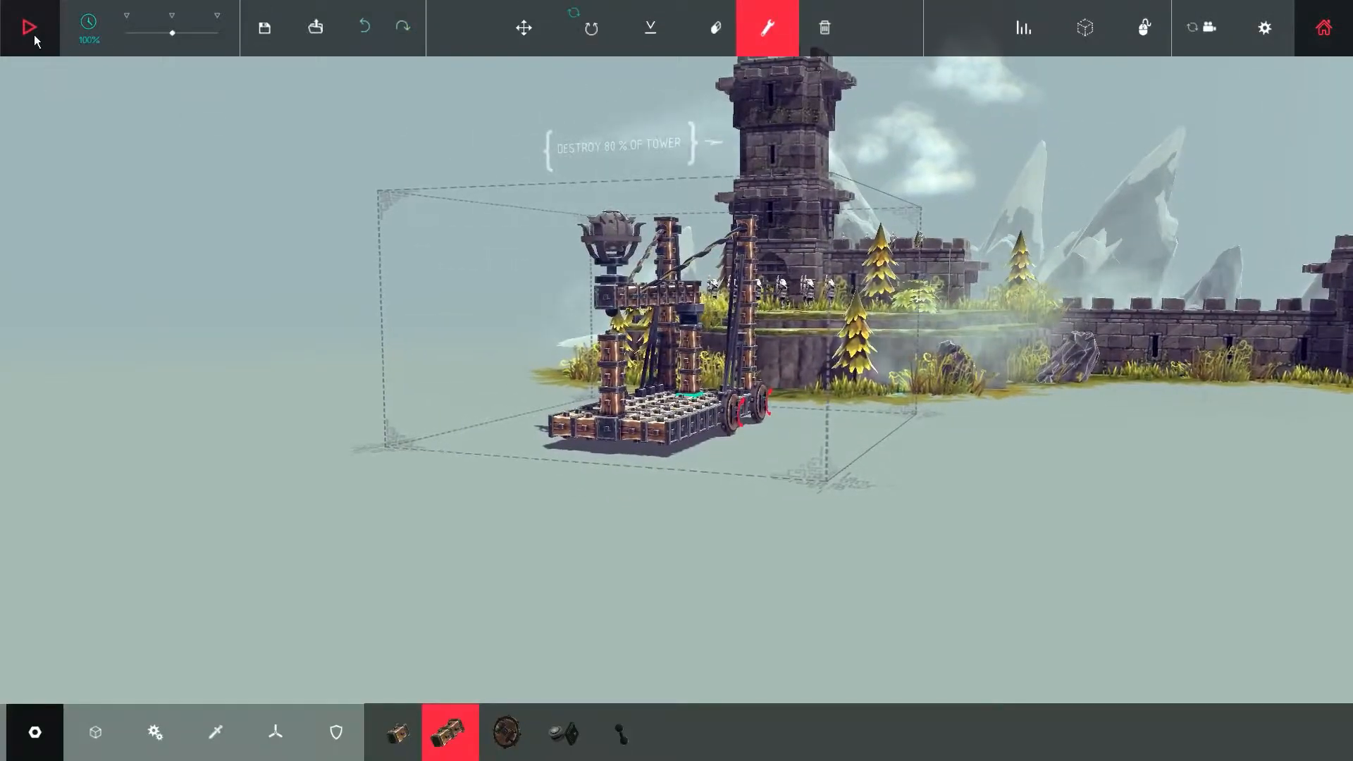
click(29, 28)
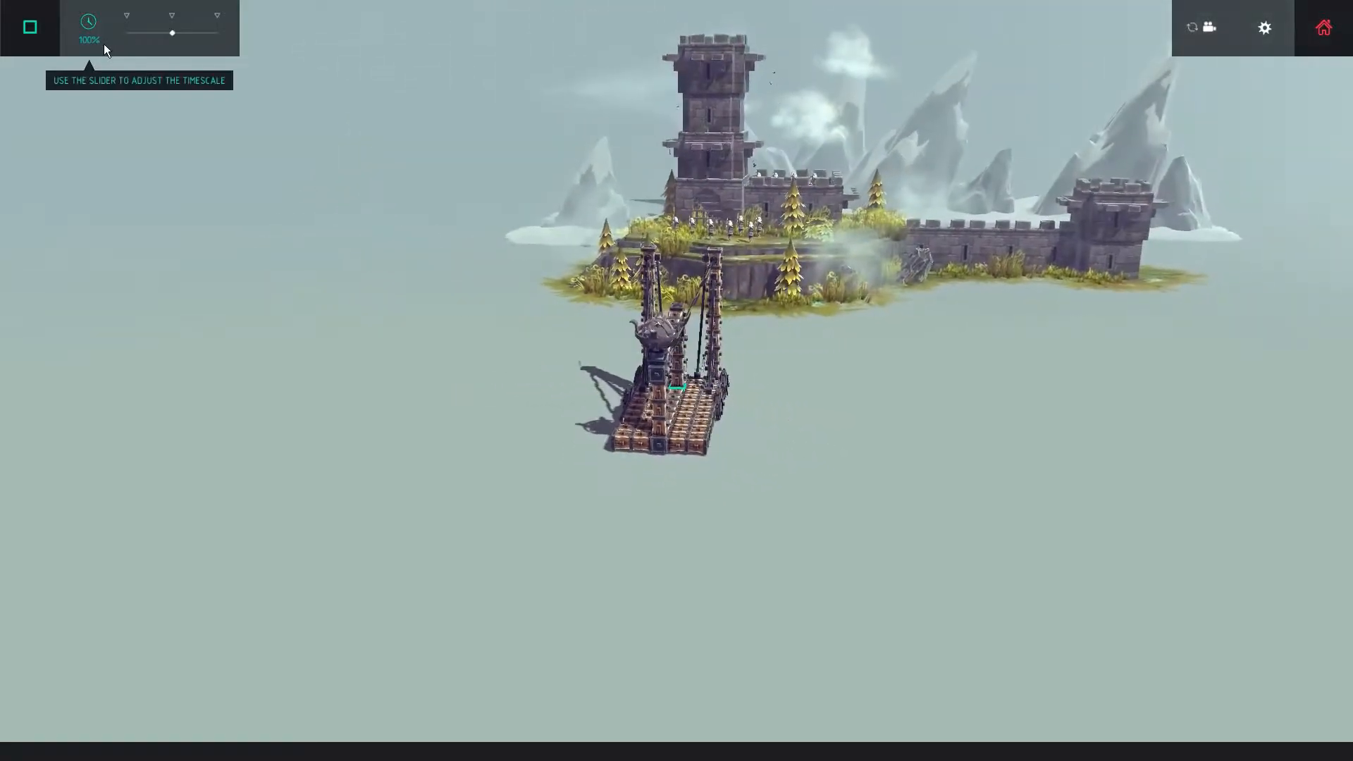
mouse_move(310, 262)
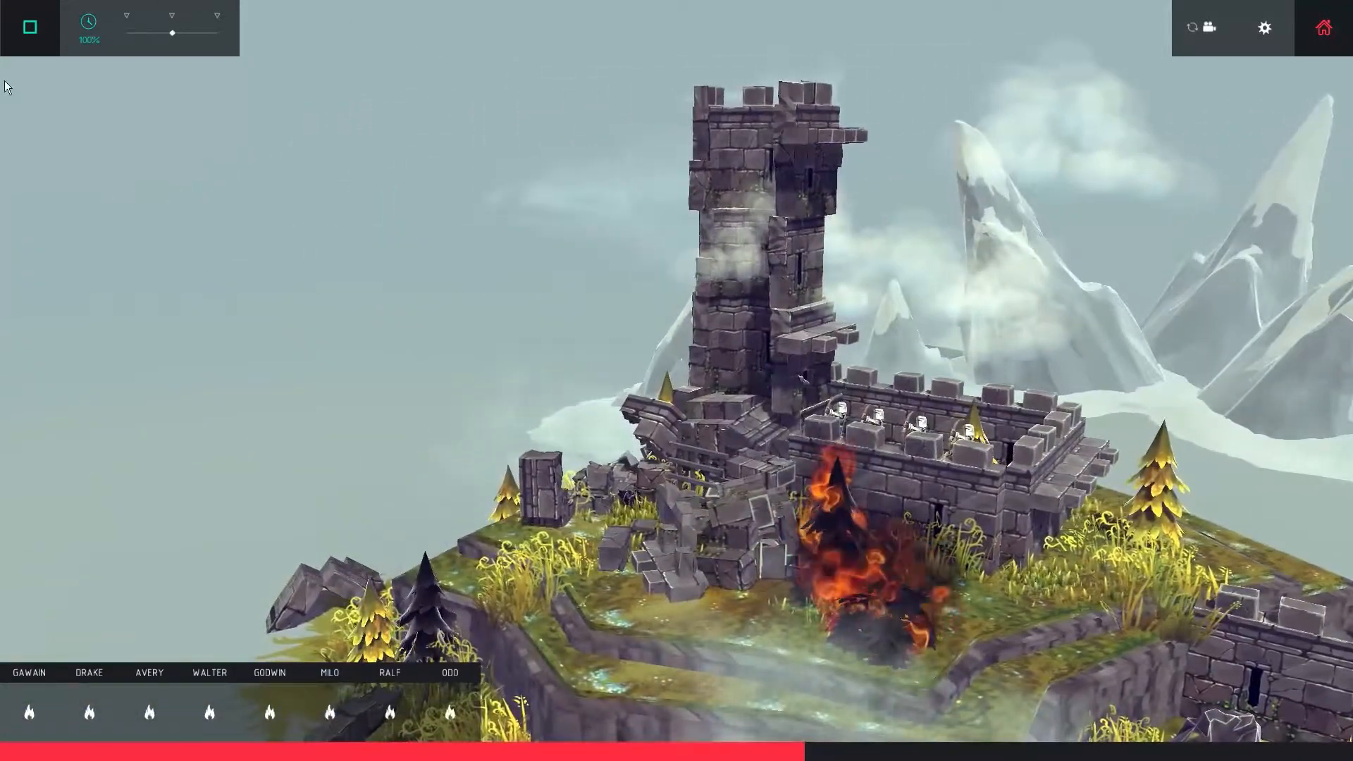
click(29, 27)
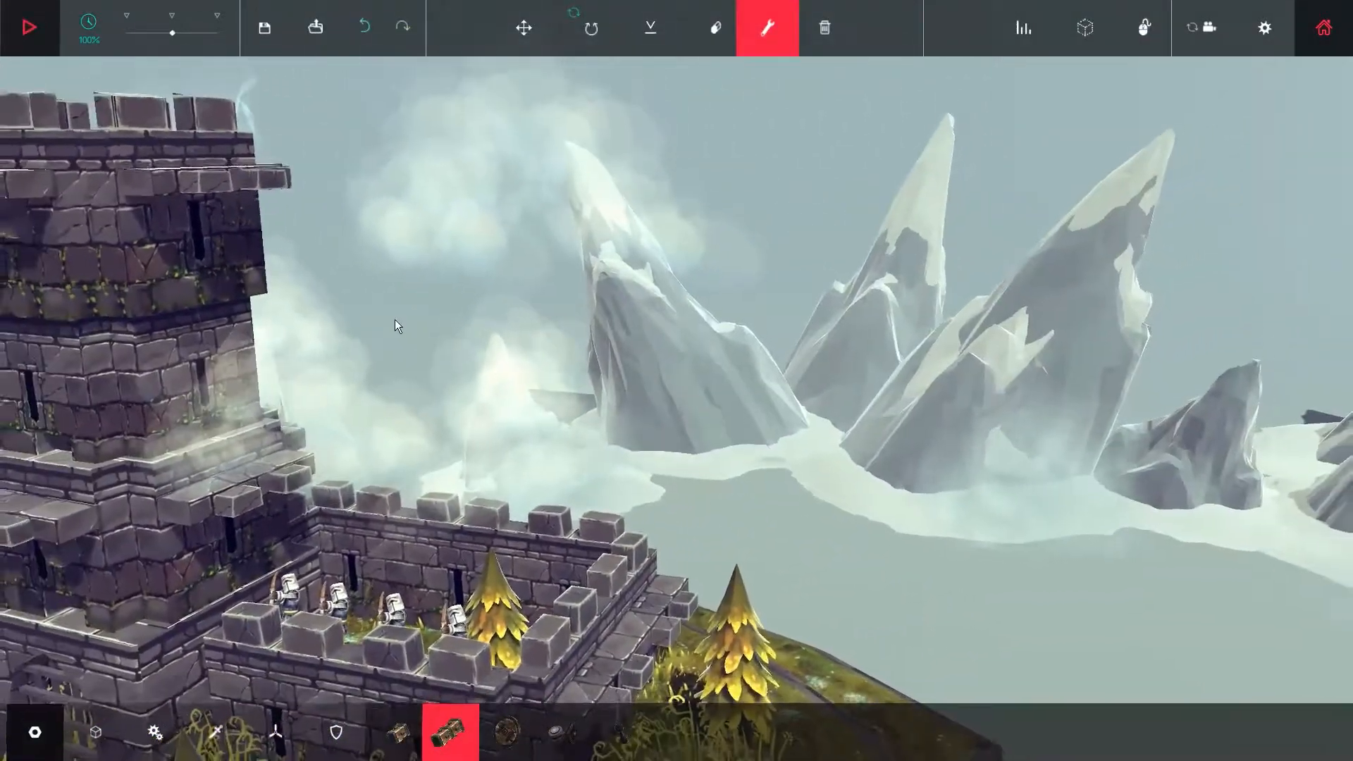
Run two more trials ending in explosions at the tower, then return to building.
click(28, 27)
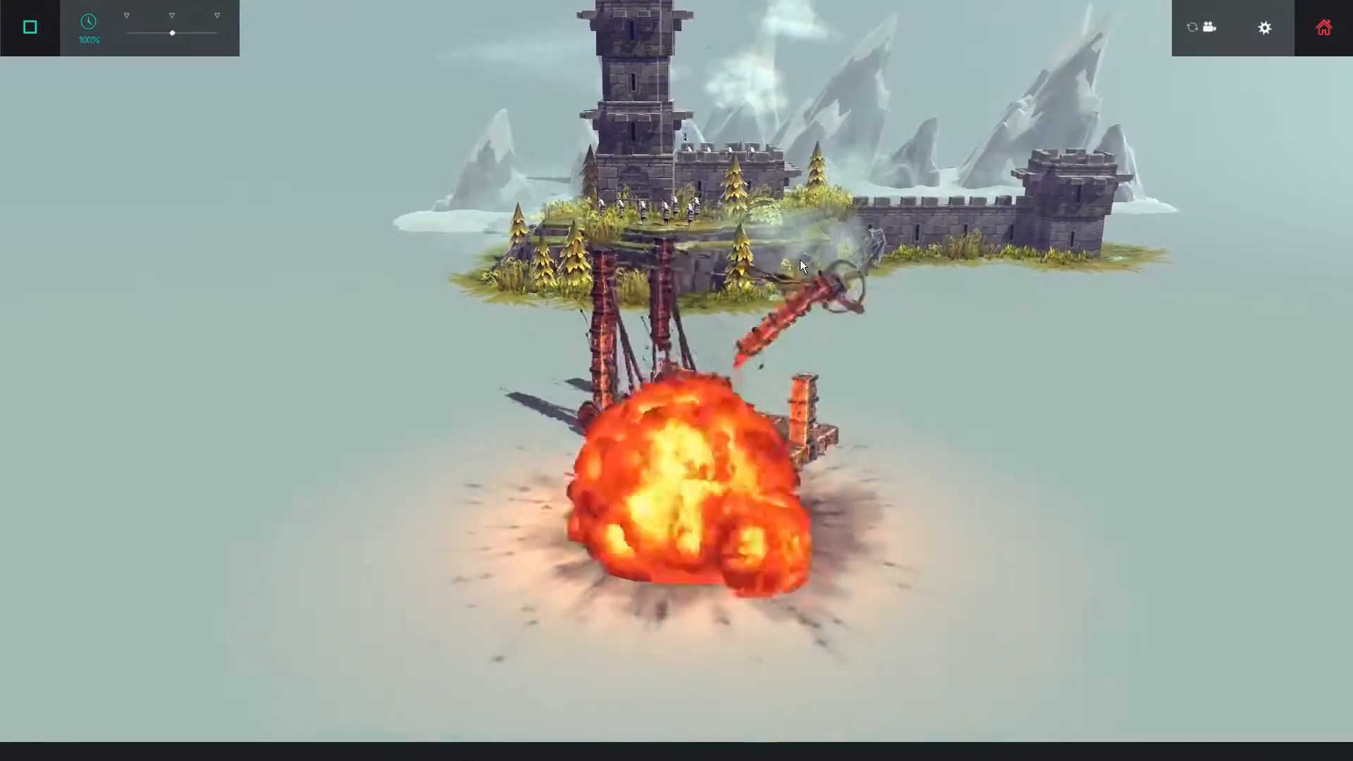
click(29, 27)
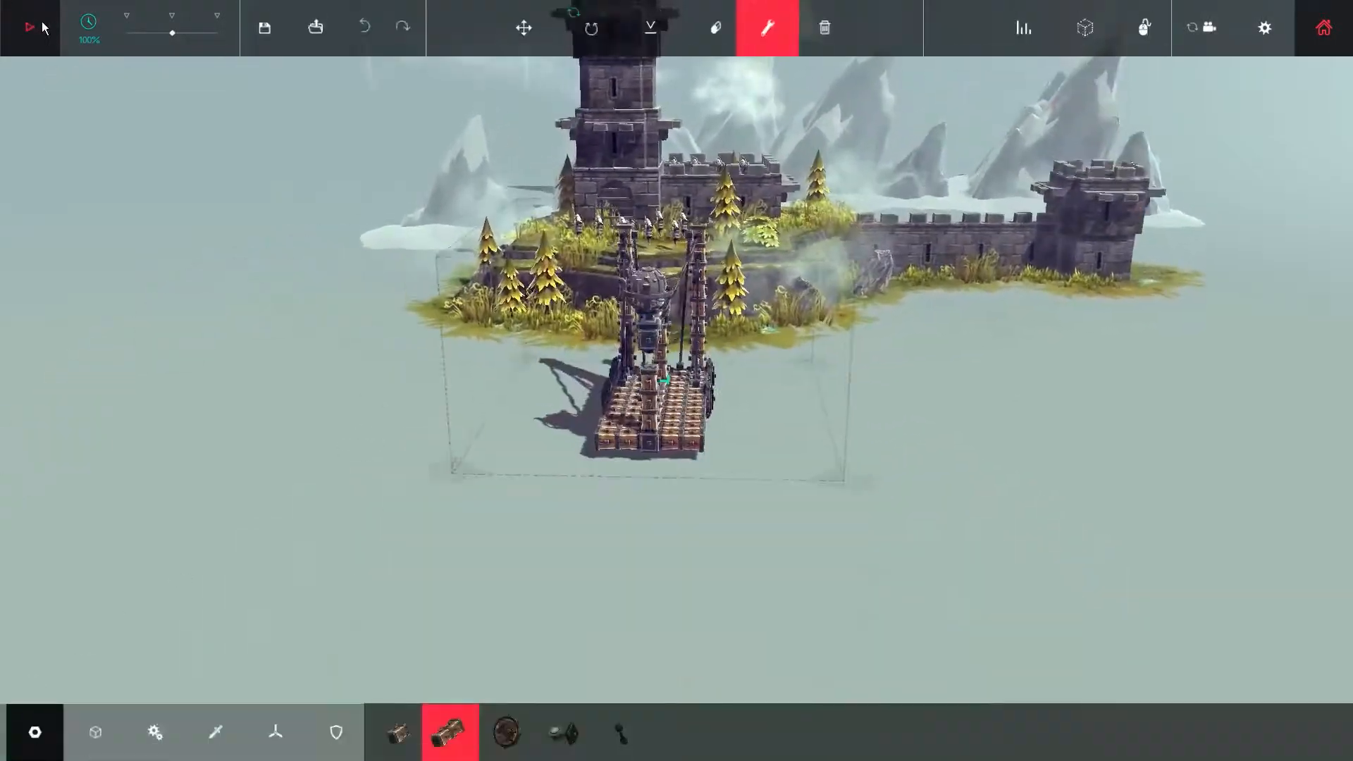
click(28, 27)
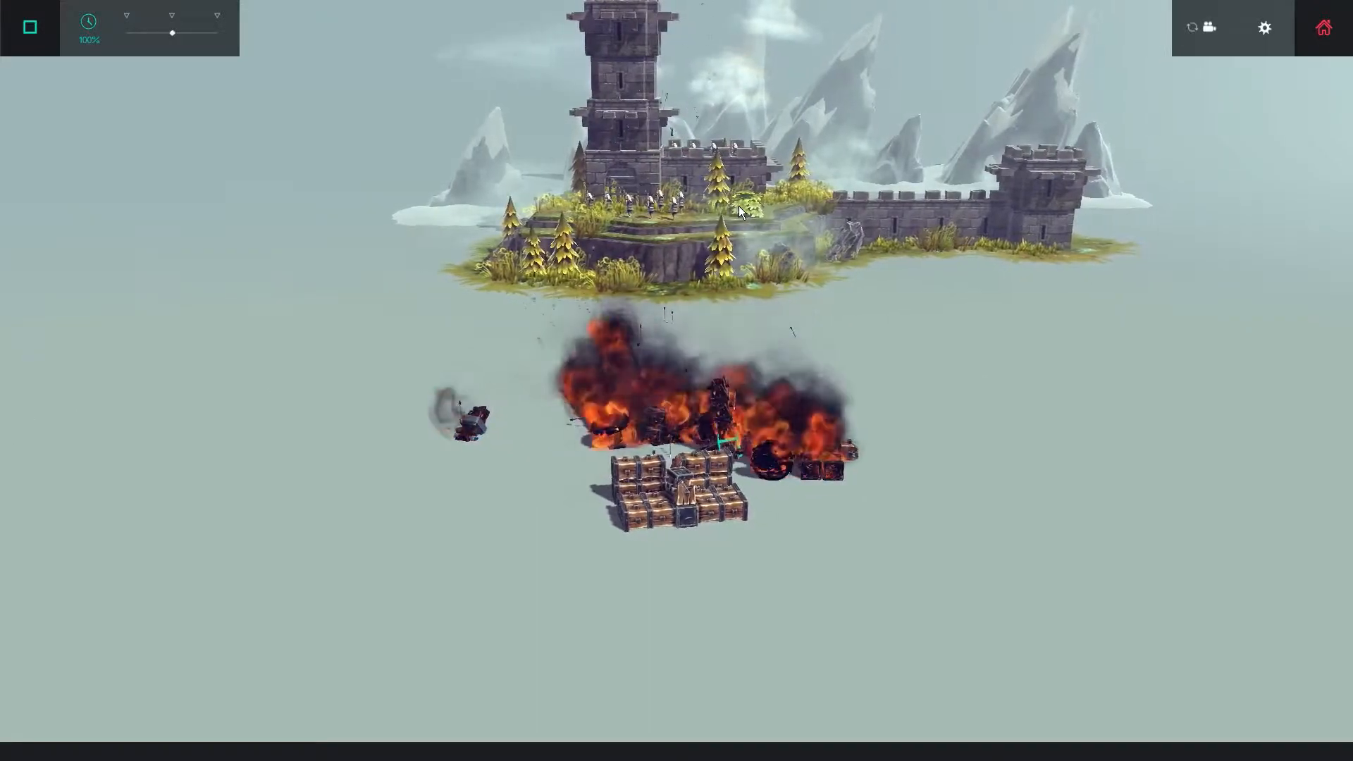
click(30, 27)
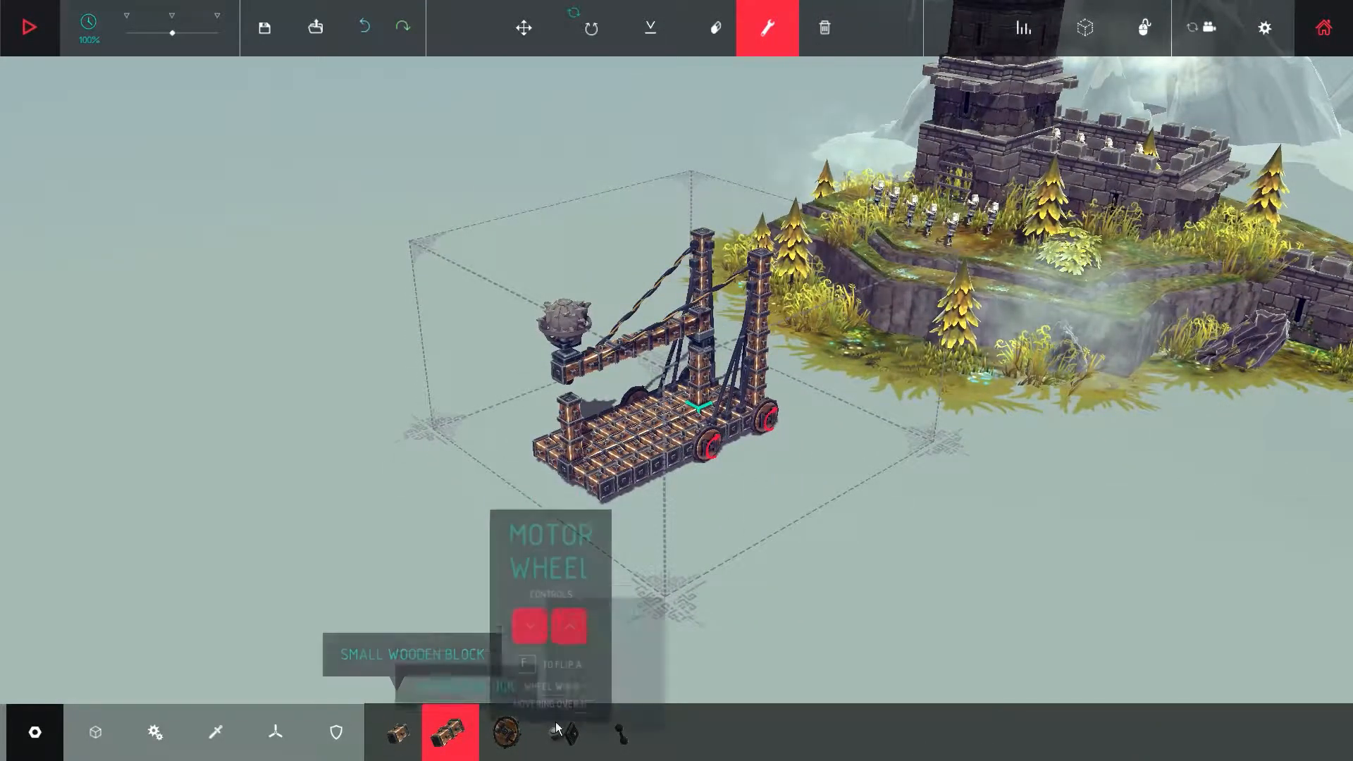
Adjust the machine's bracing, then start it driving toward the castle tower.
click(621, 731)
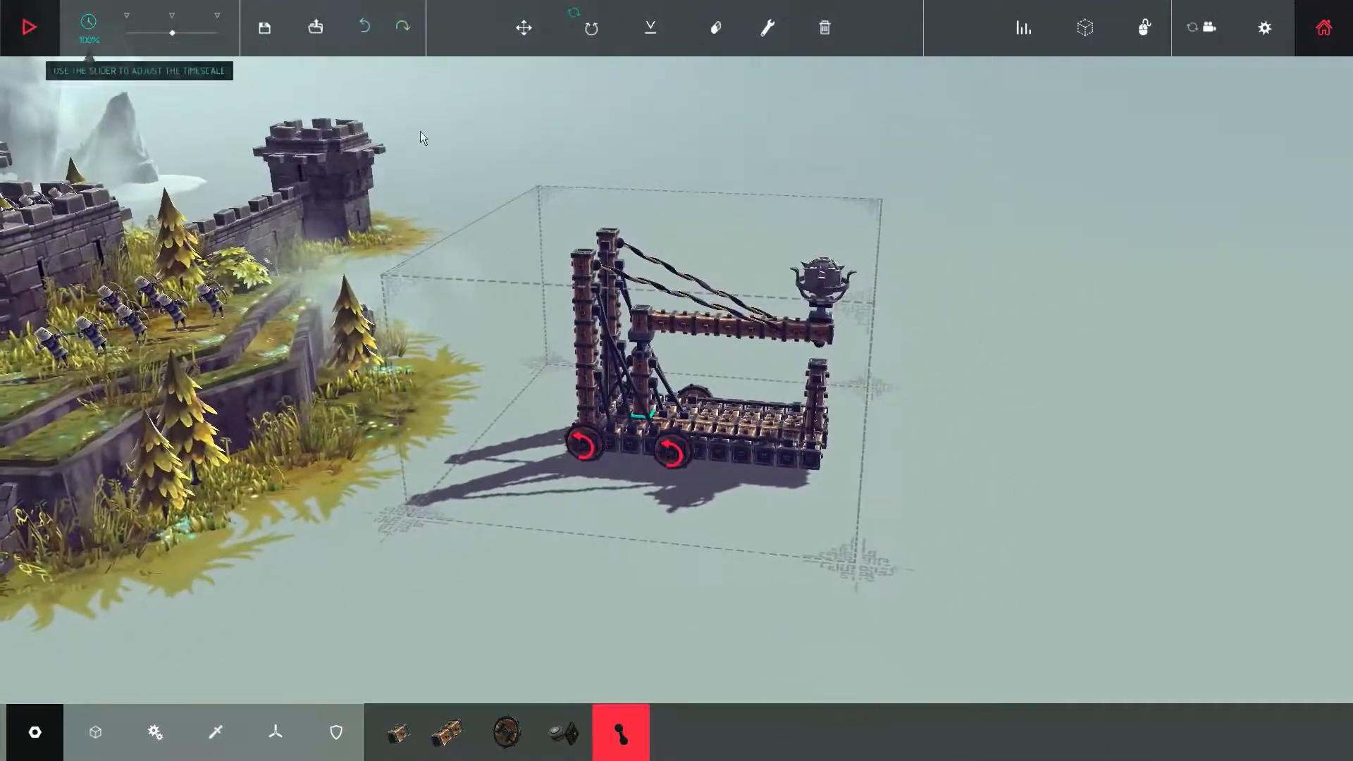
click(28, 27)
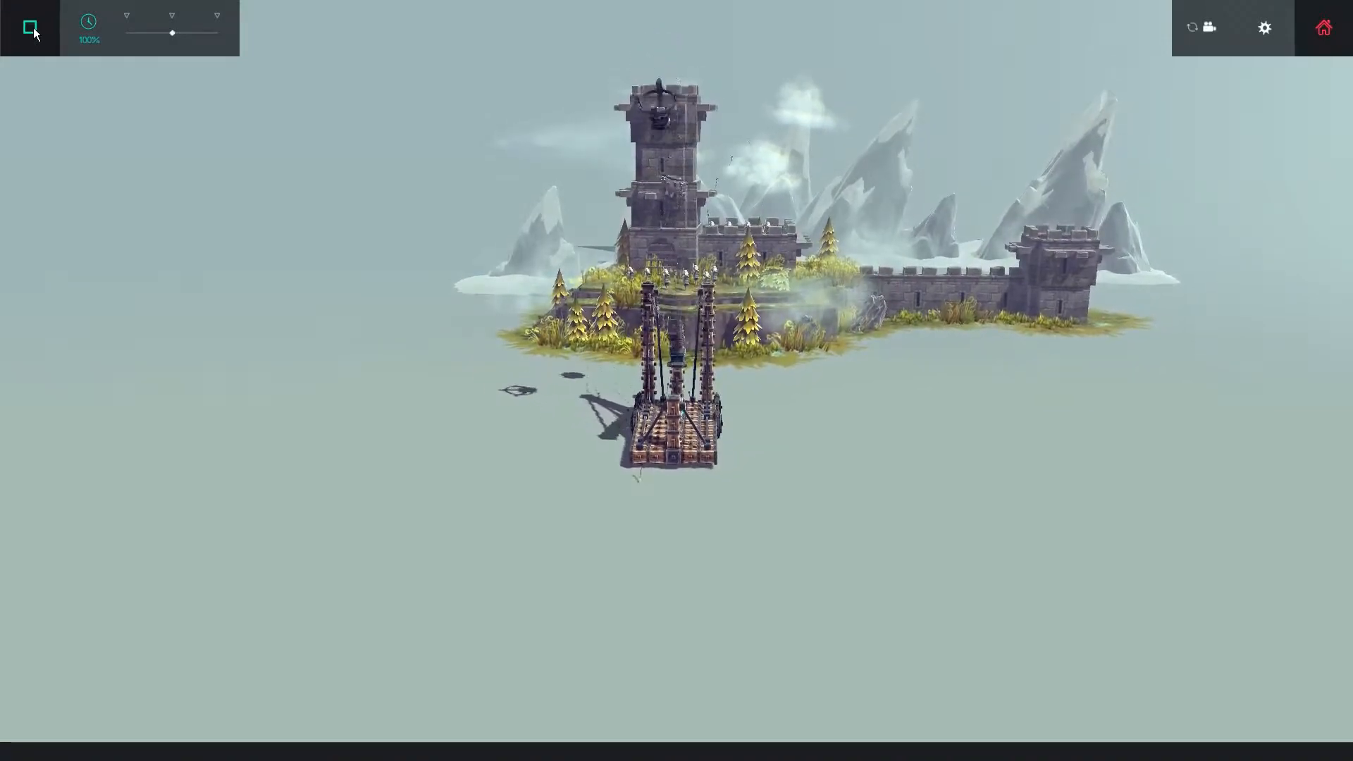
Run one more trial against the castle, stop, and request scrapping the whole machine.
click(29, 27)
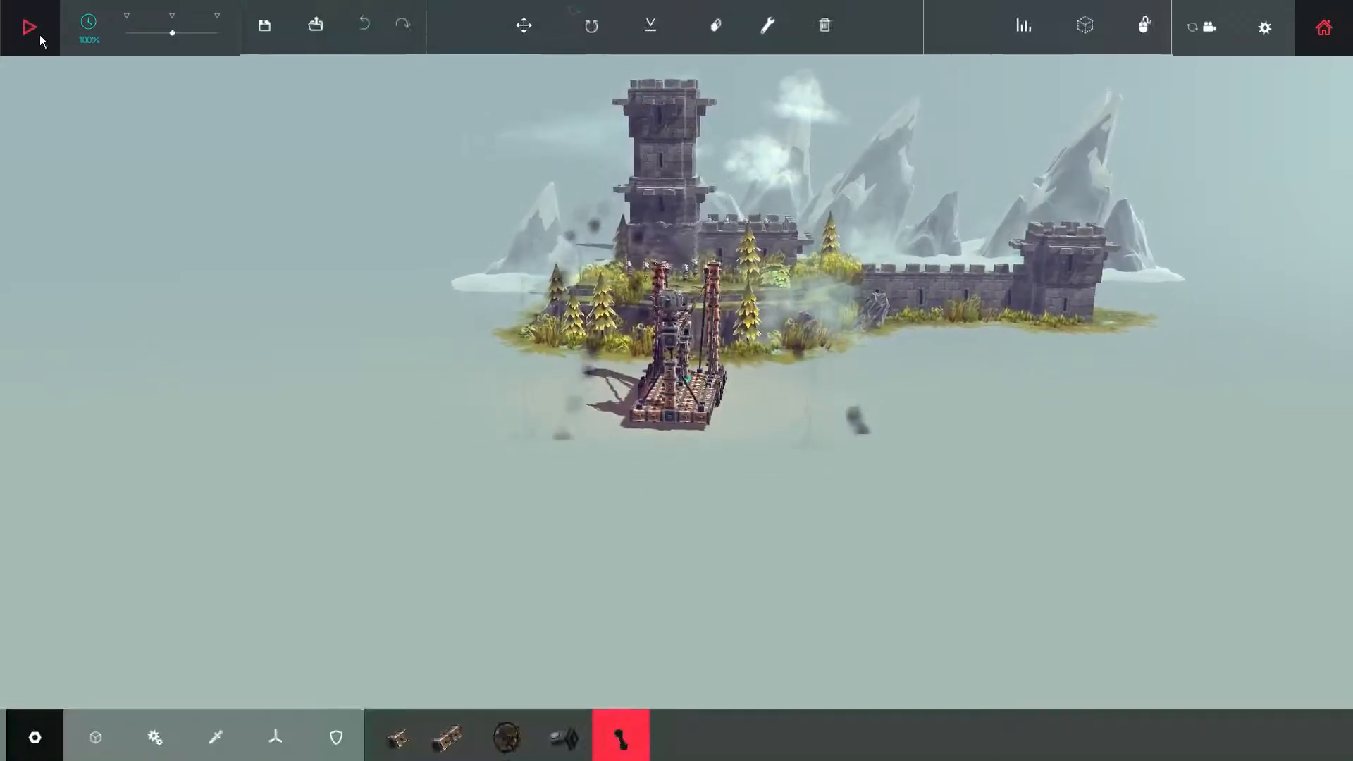
click(29, 26)
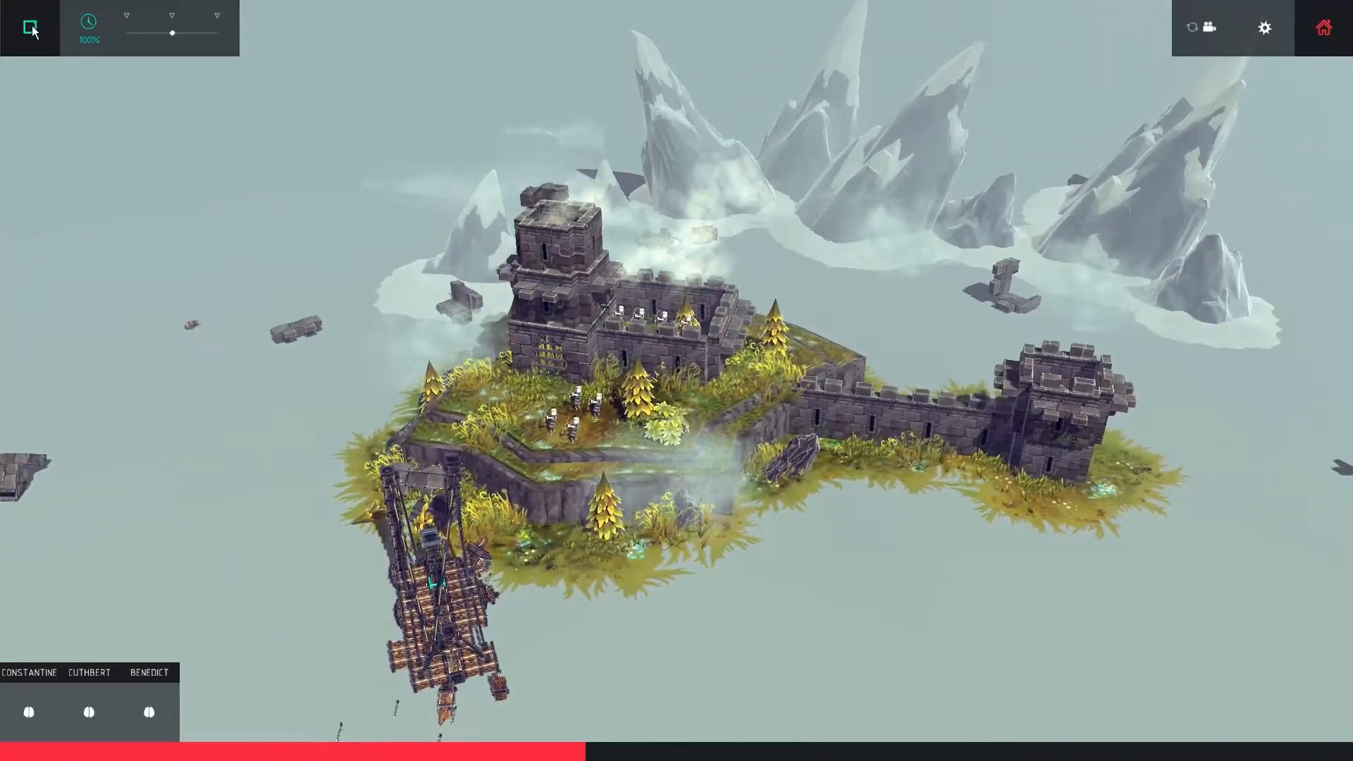
click(28, 27)
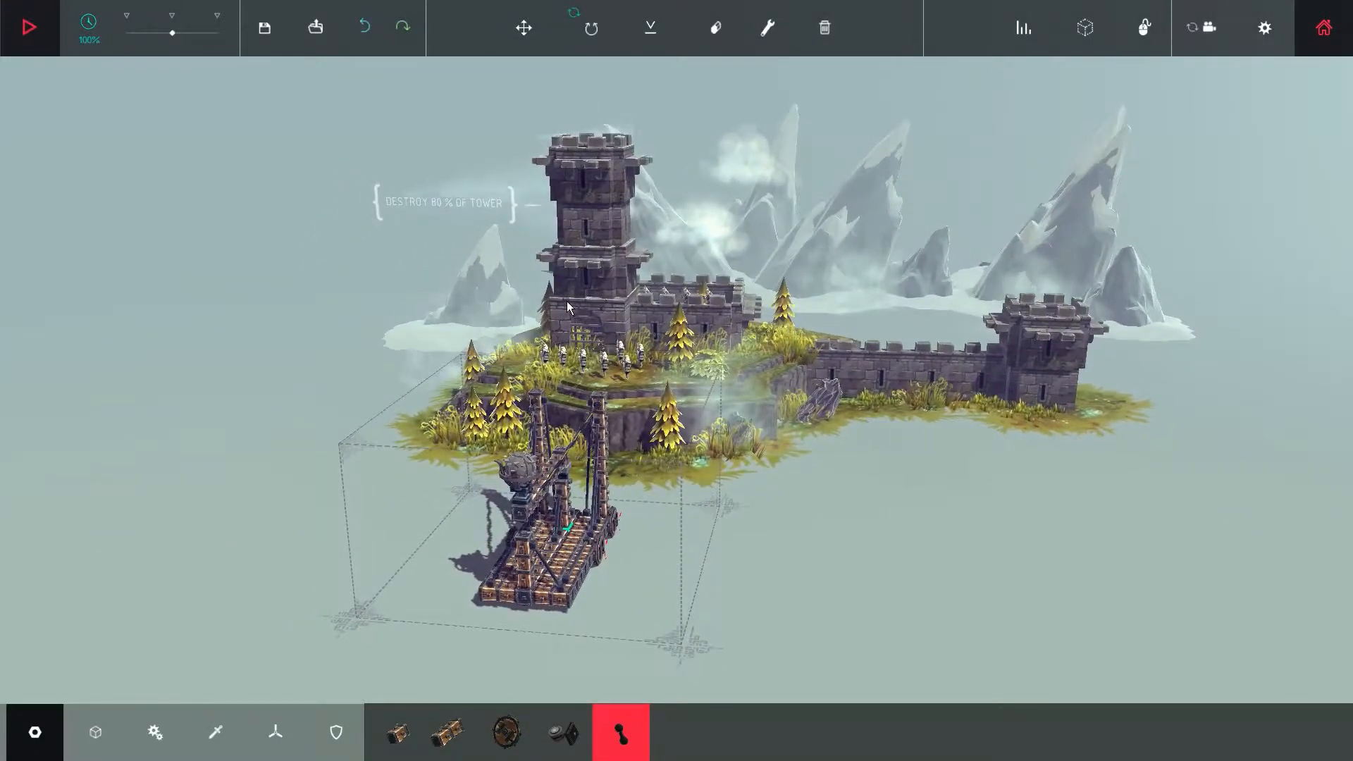
mouse_move(955, 389)
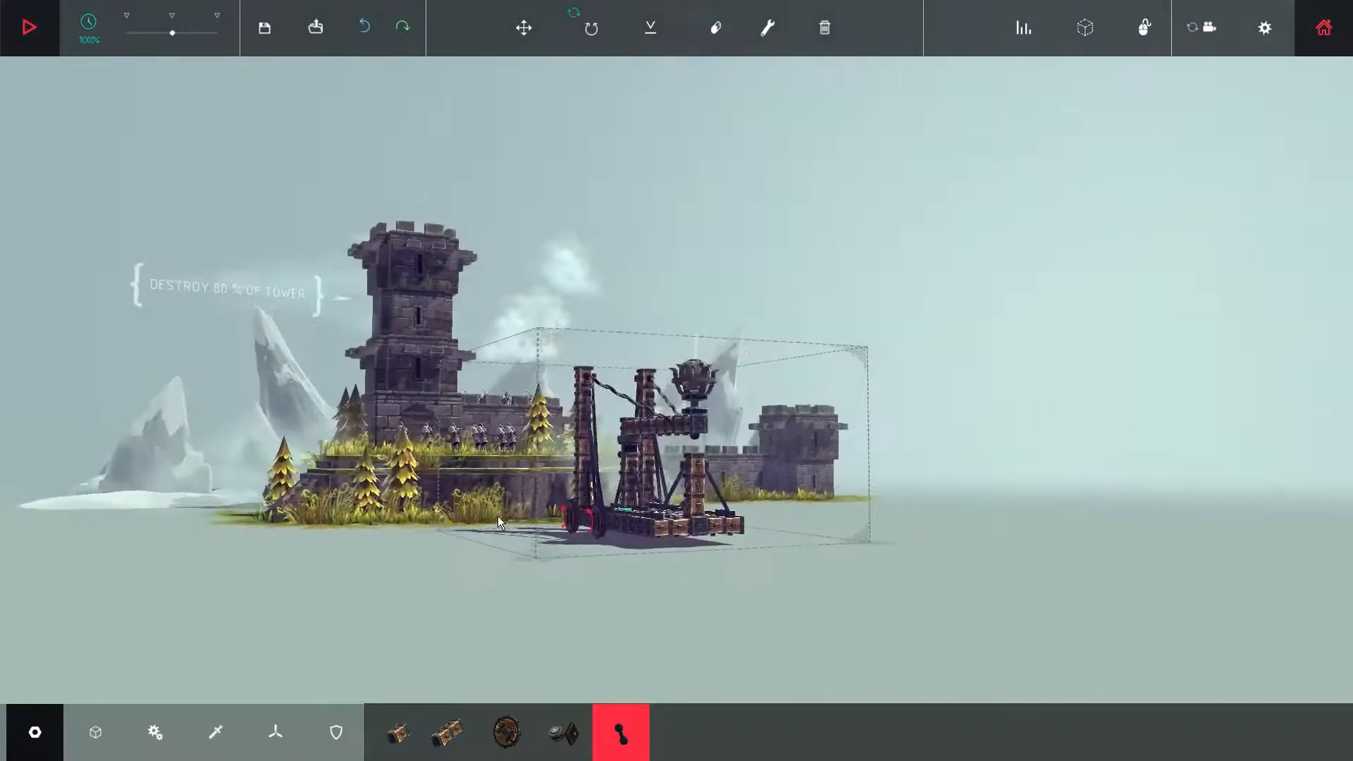
click(823, 28)
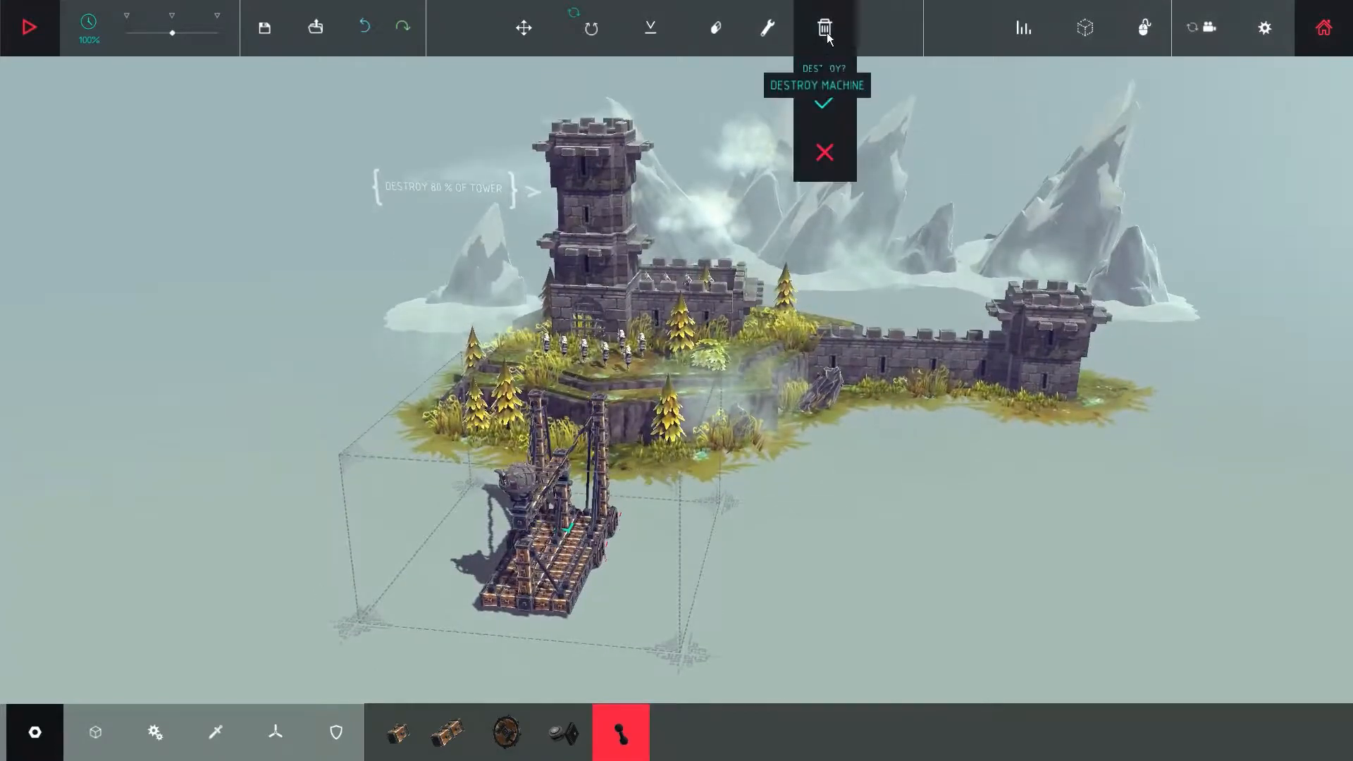
Confirm destroying the old bomb machine to start a fresh build.
click(822, 103)
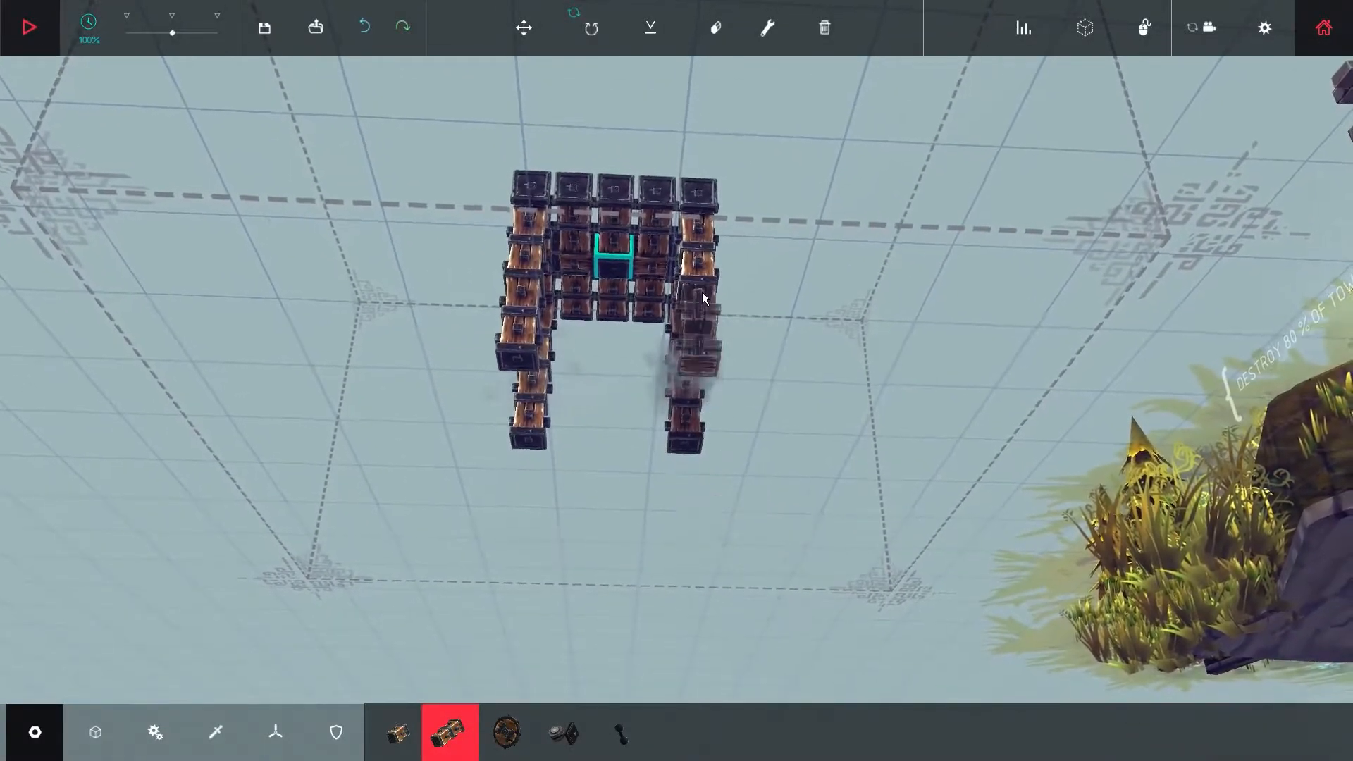
Add a row of propellers across the top of the four-legged block frame.
click(155, 731)
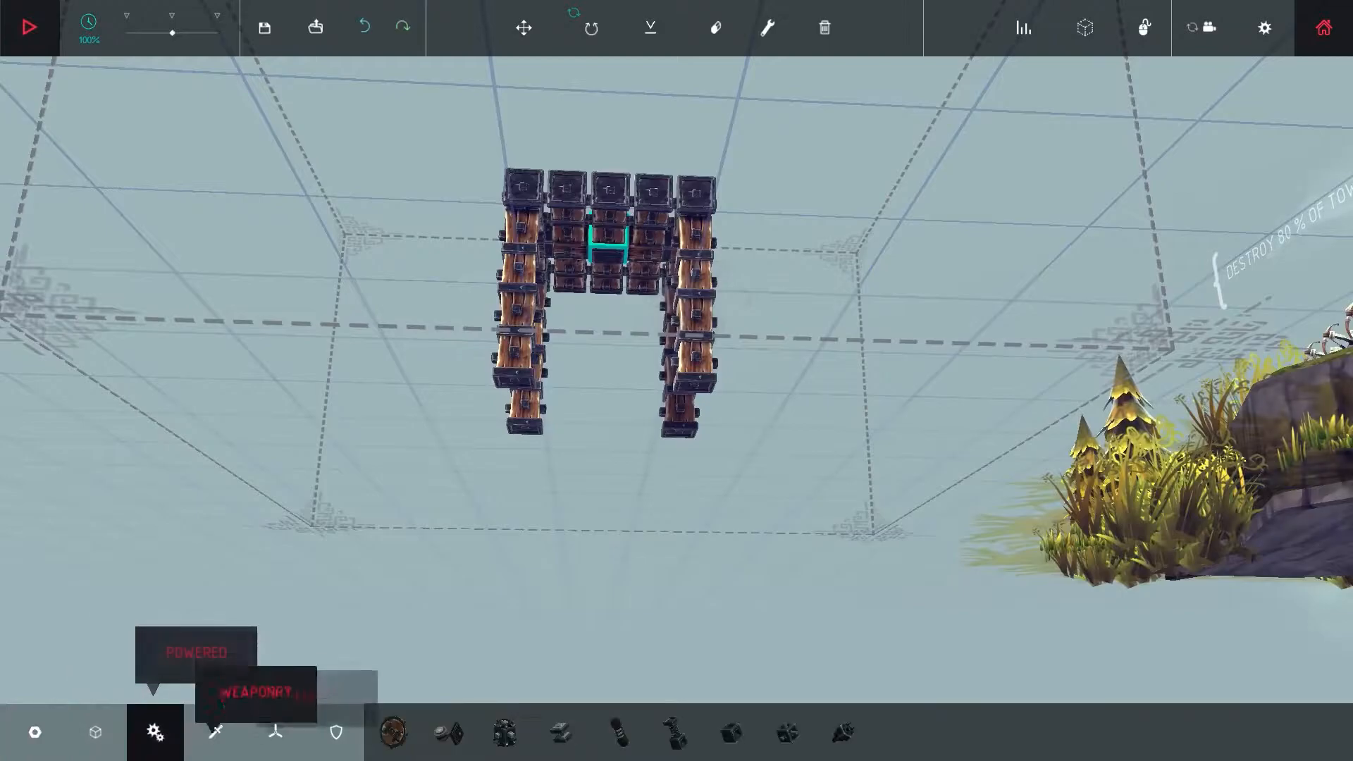
click(842, 732)
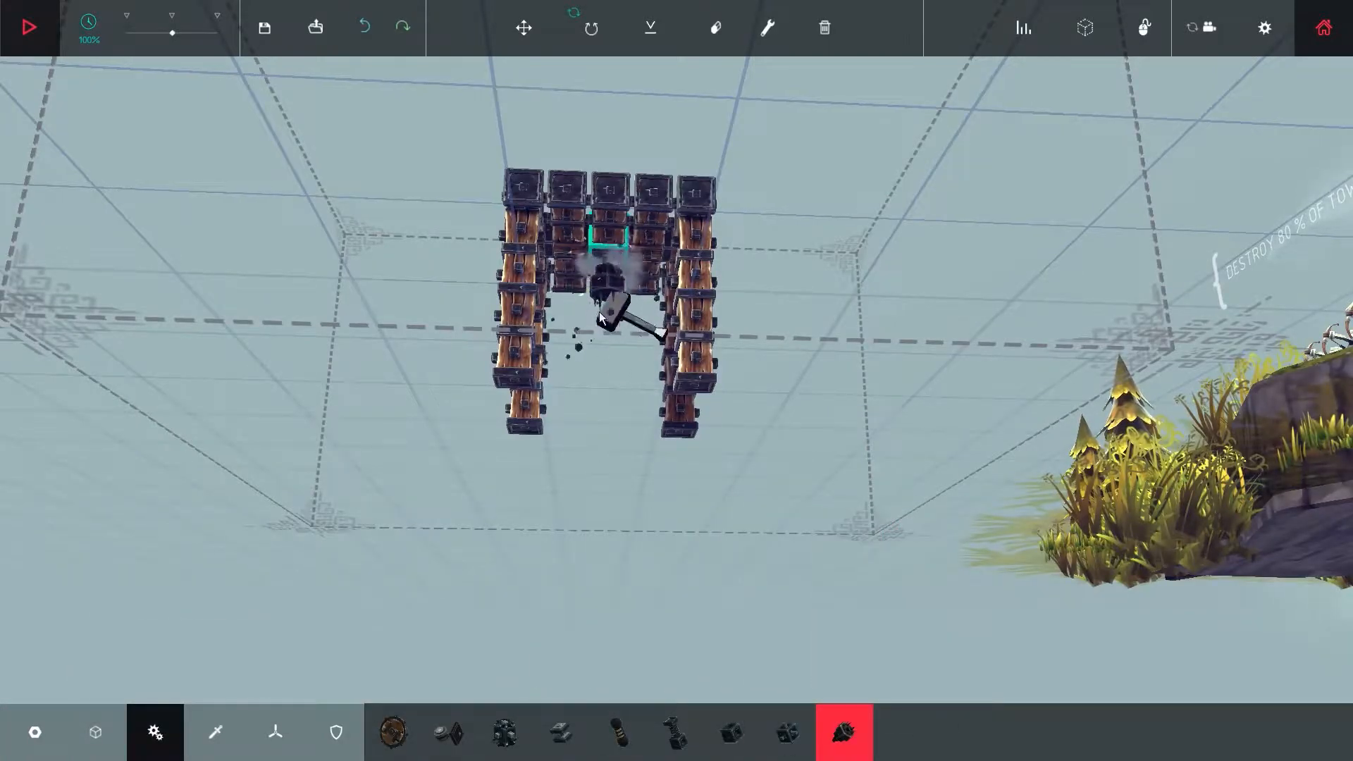
click(335, 732)
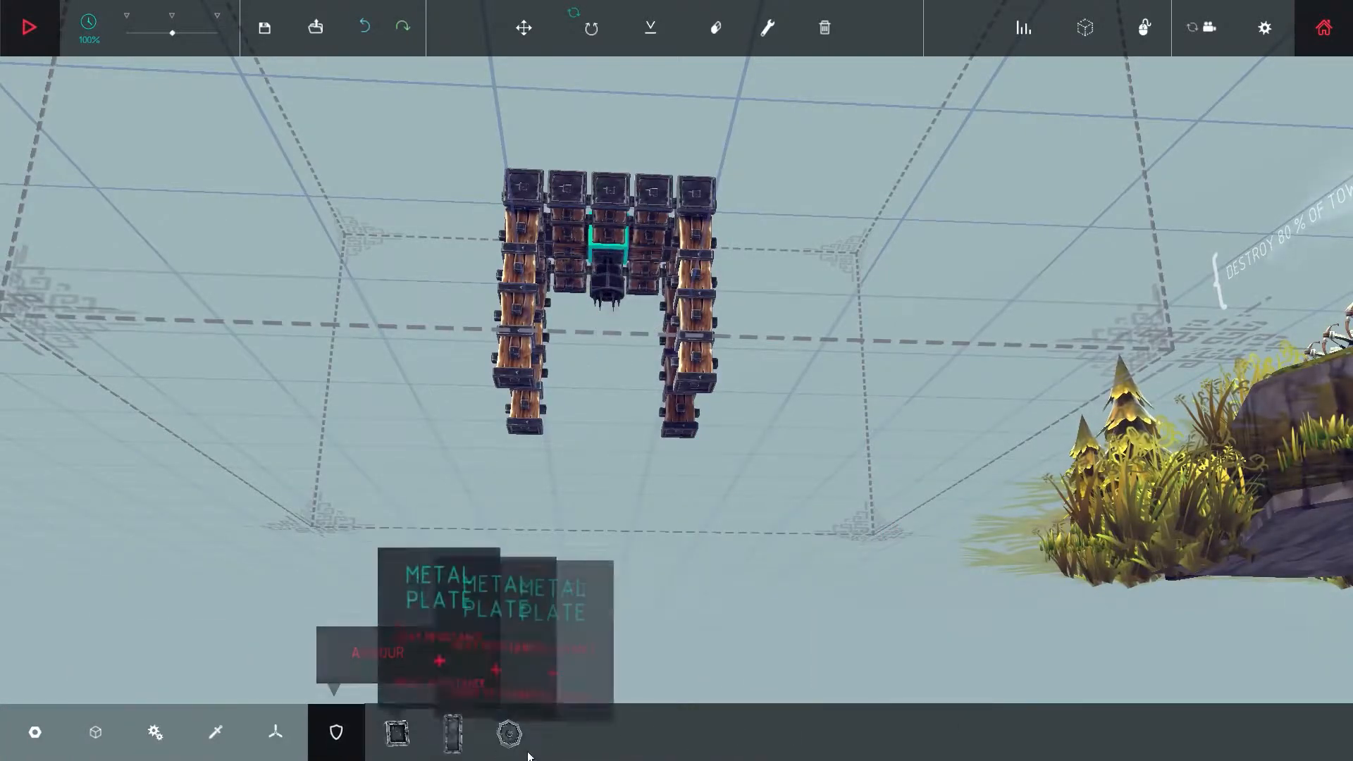
click(214, 732)
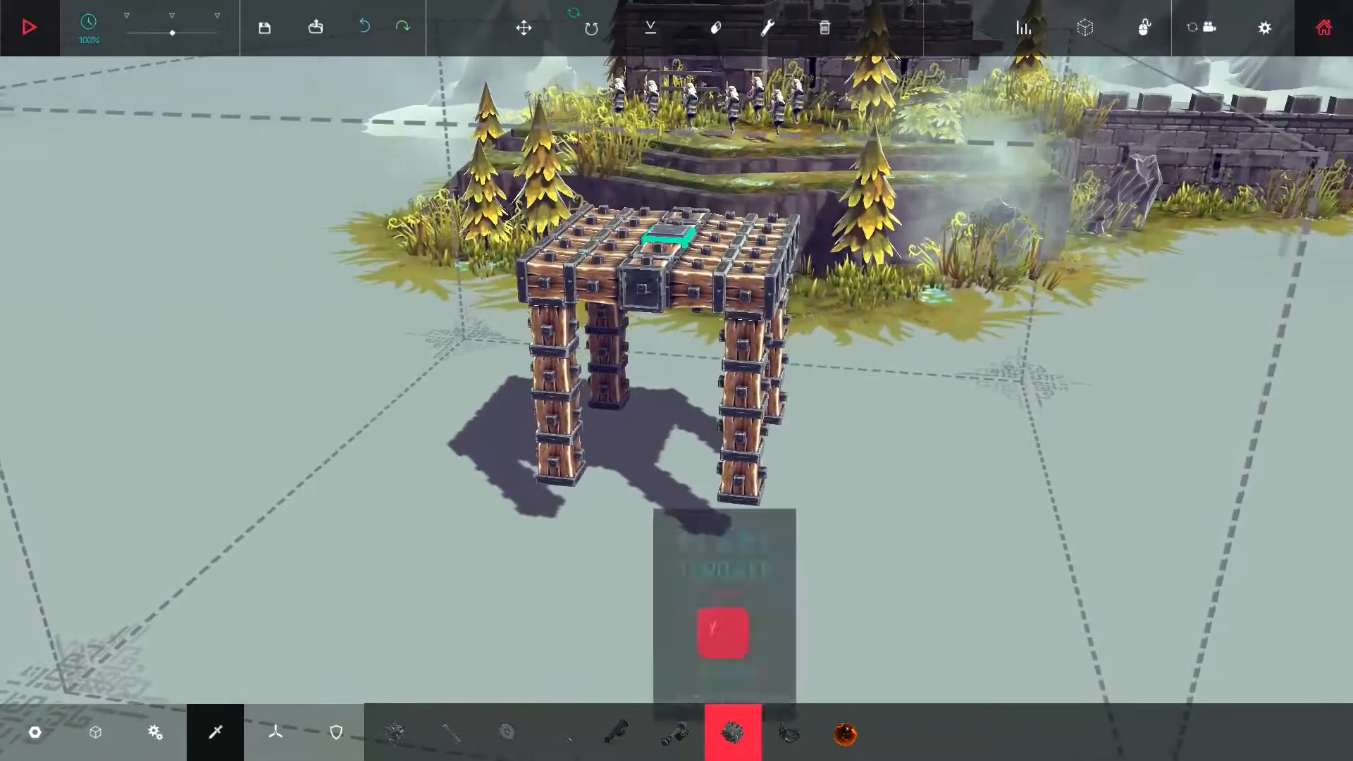
click(393, 732)
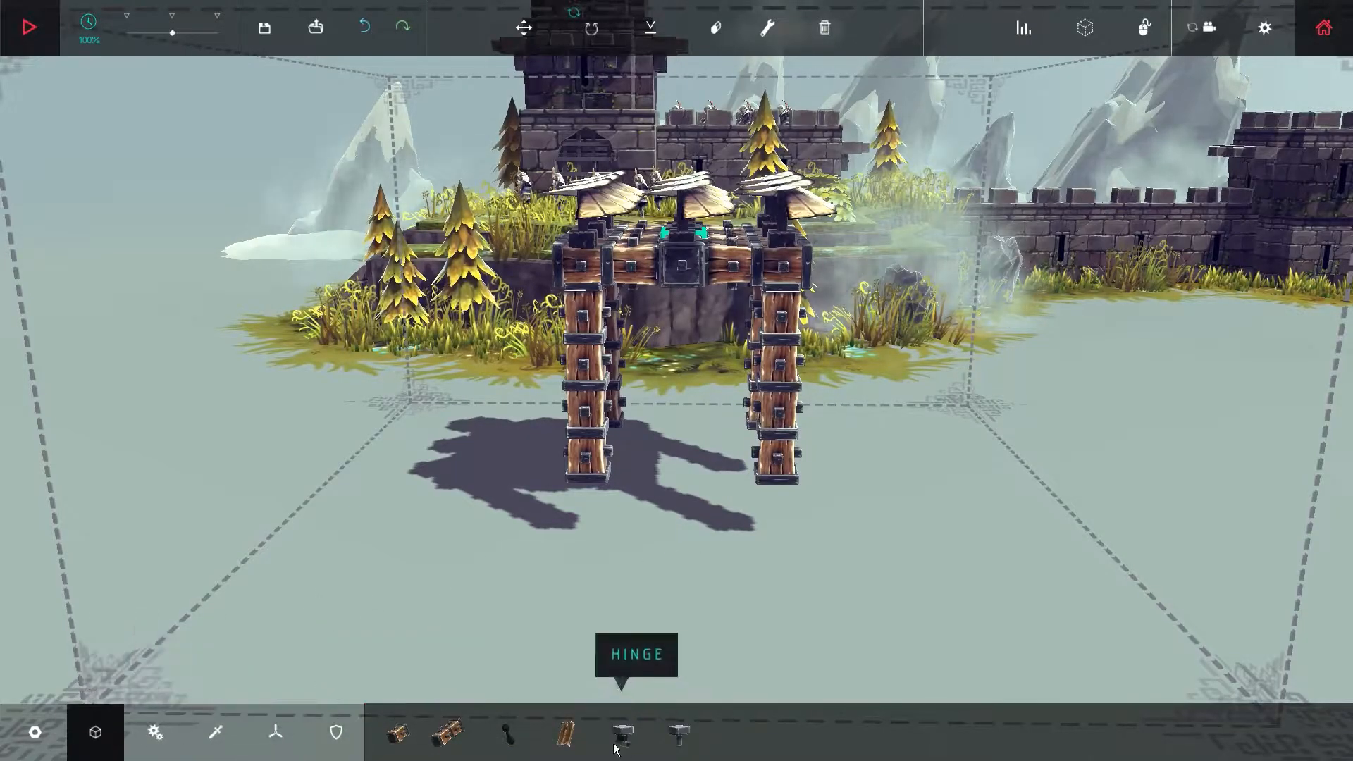
click(565, 733)
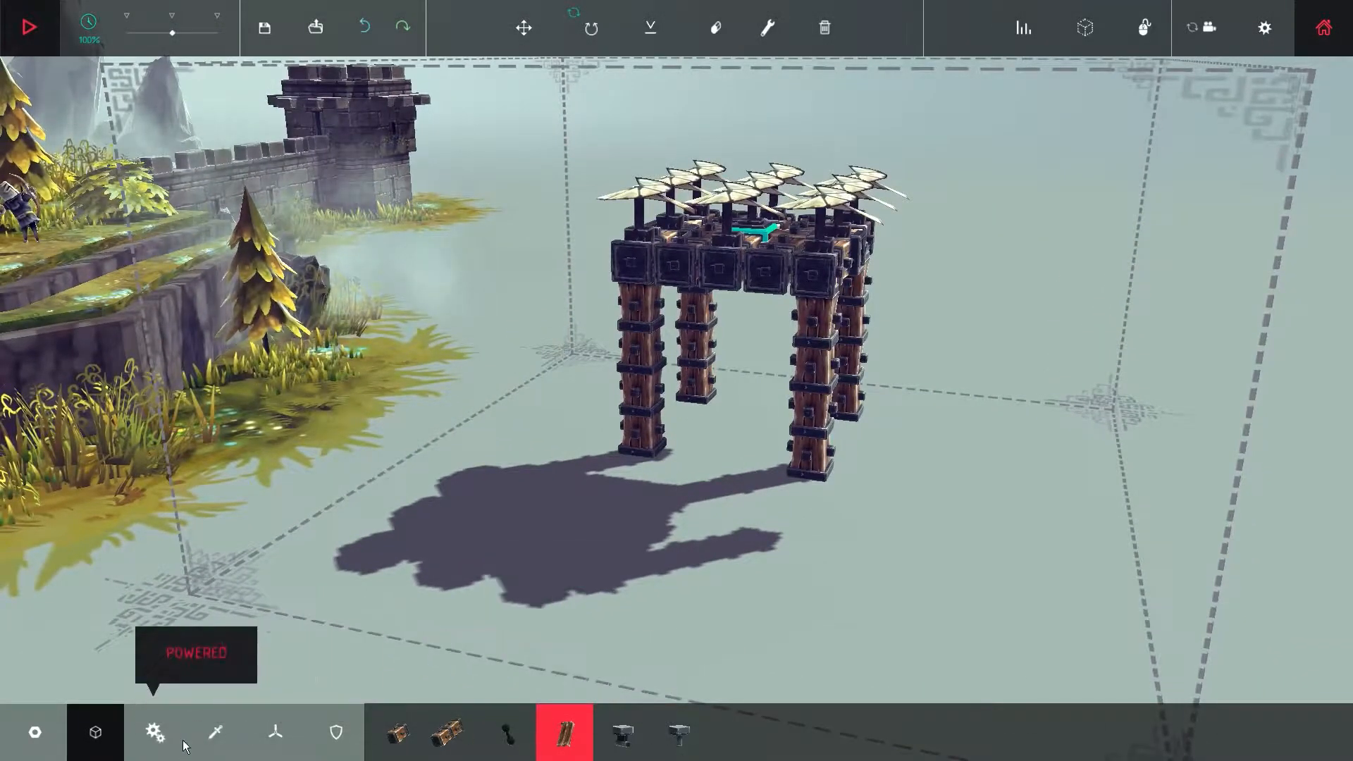
Attach a powered block to a leg and test-run the frame, watching it break apart.
click(155, 732)
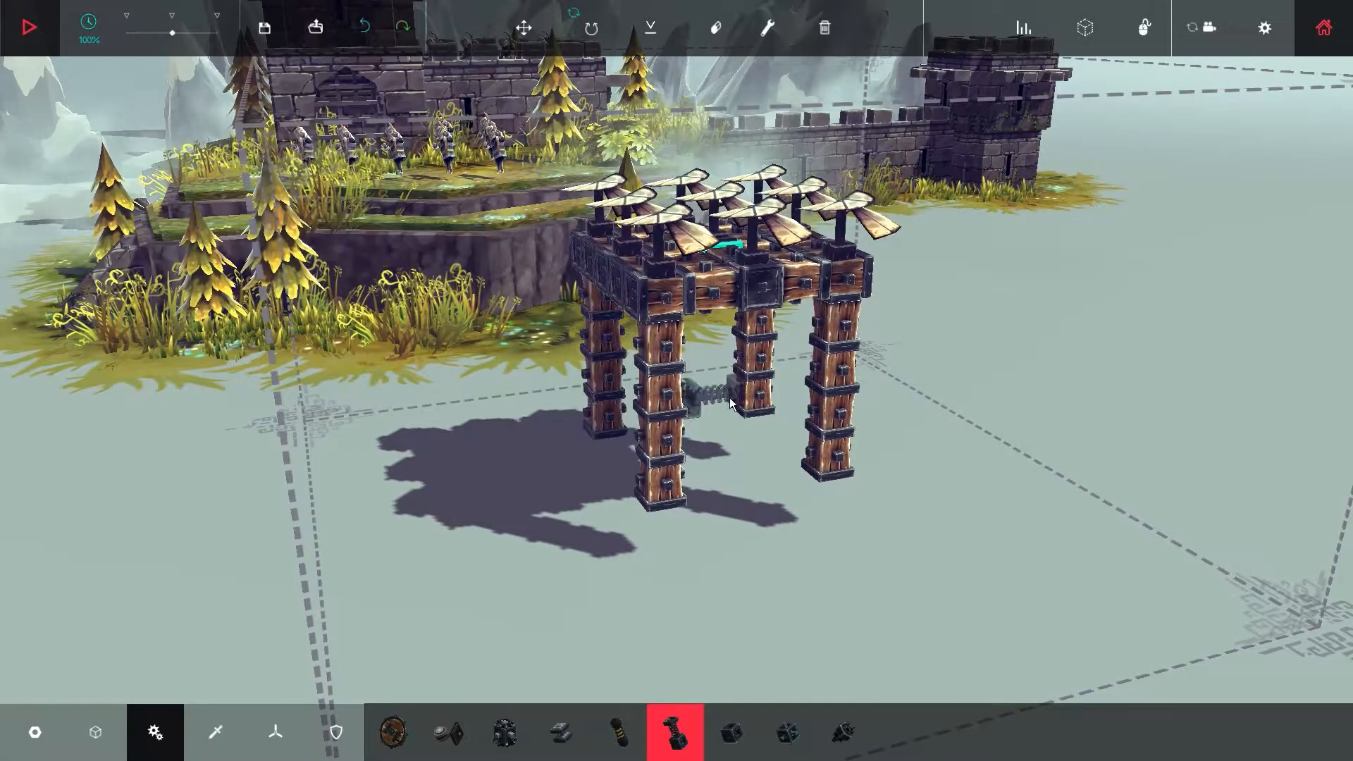
click(730, 732)
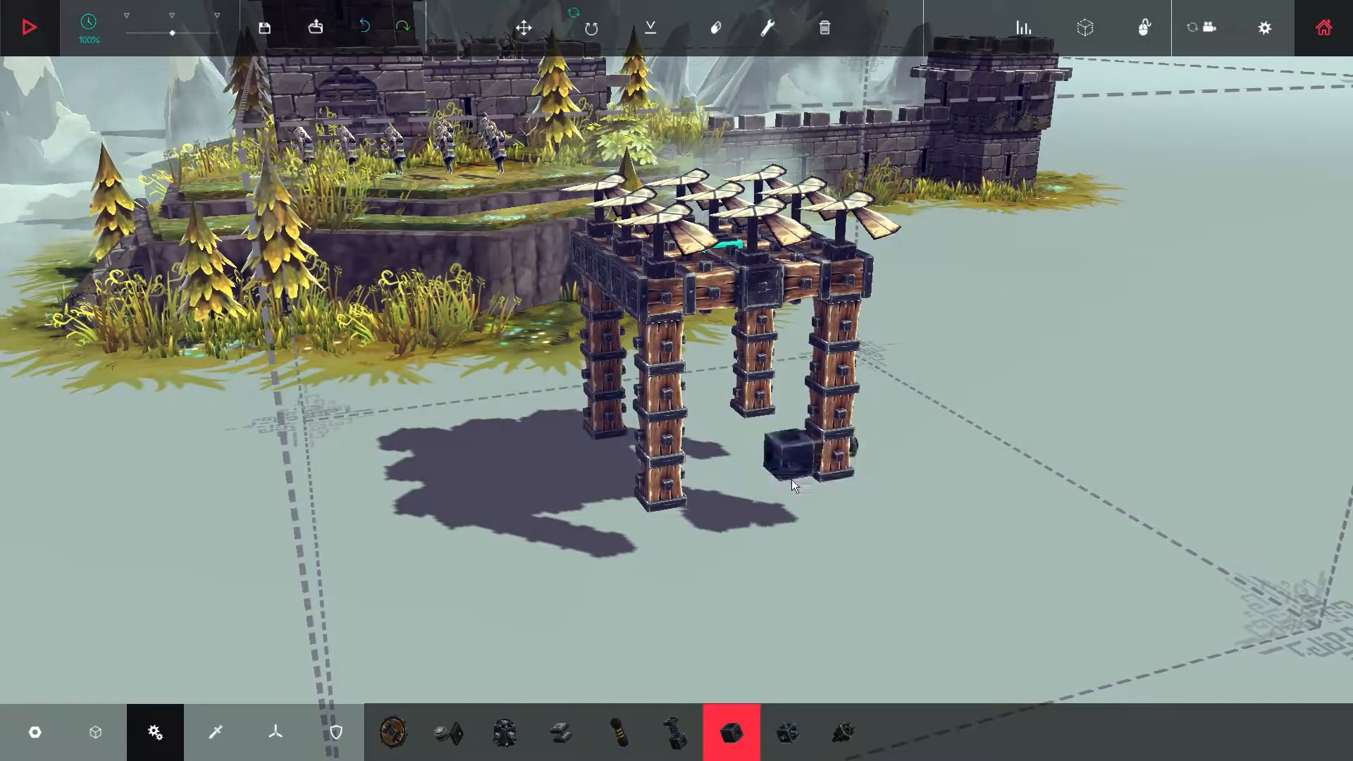
mouse_move(786, 733)
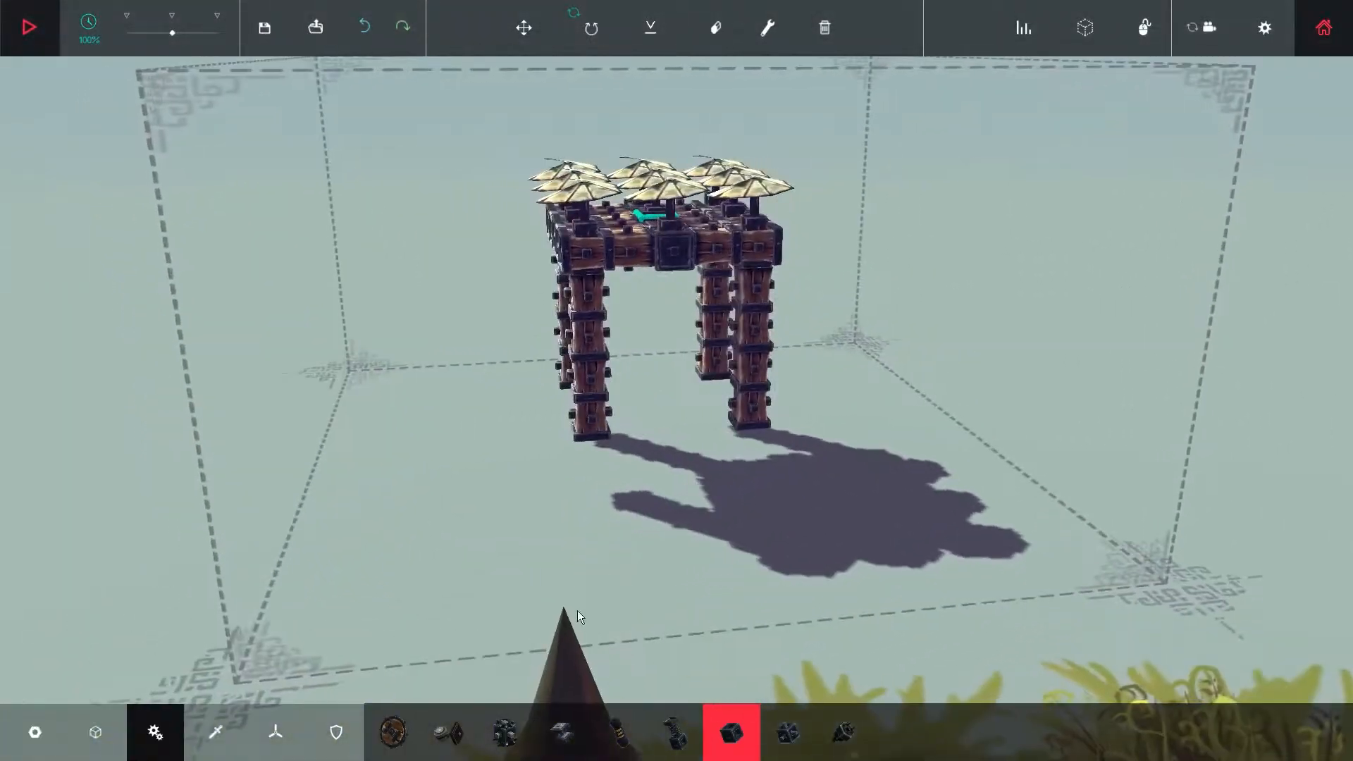
click(29, 27)
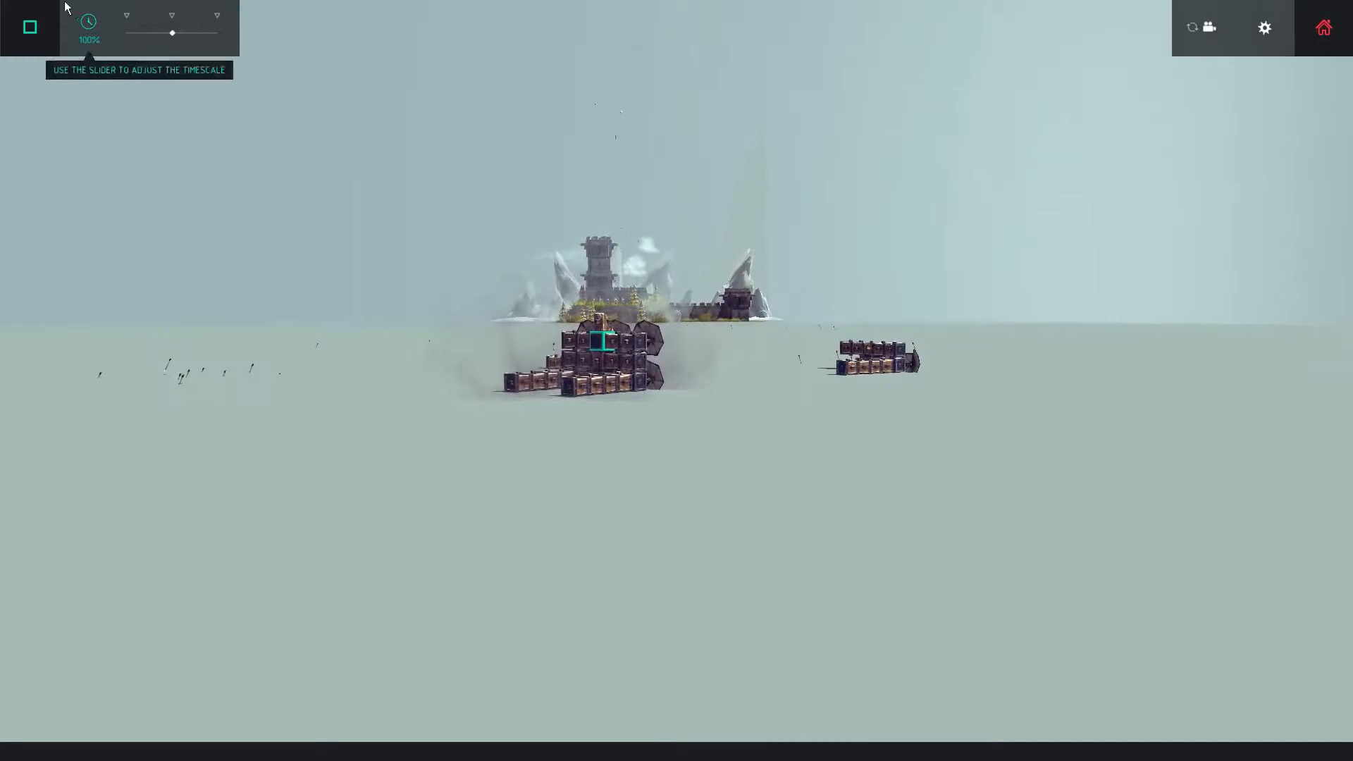
Stop the test run and clear the legged machine, leaving a compact wooden block cluster.
click(29, 27)
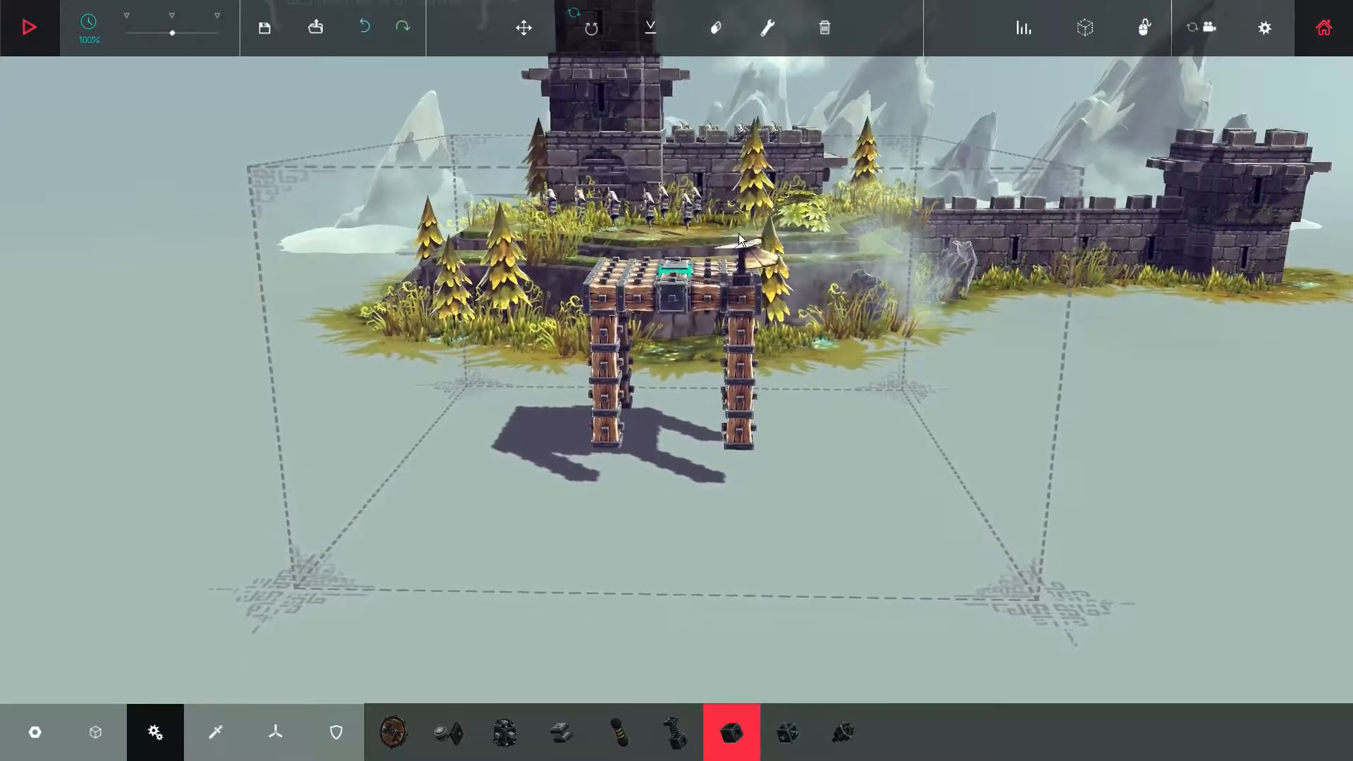
click(823, 28)
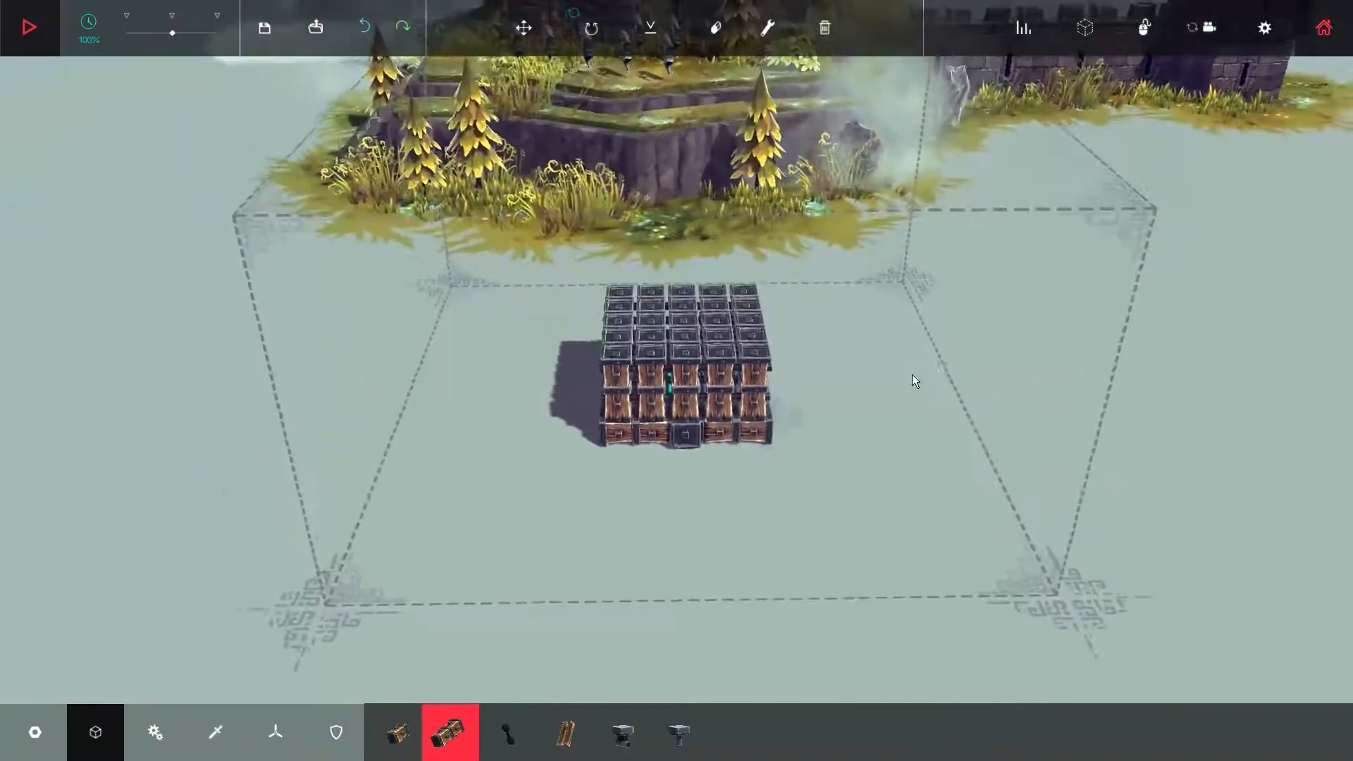
Stack wooden blocks layer by layer into a tall rectangular tower.
click(508, 732)
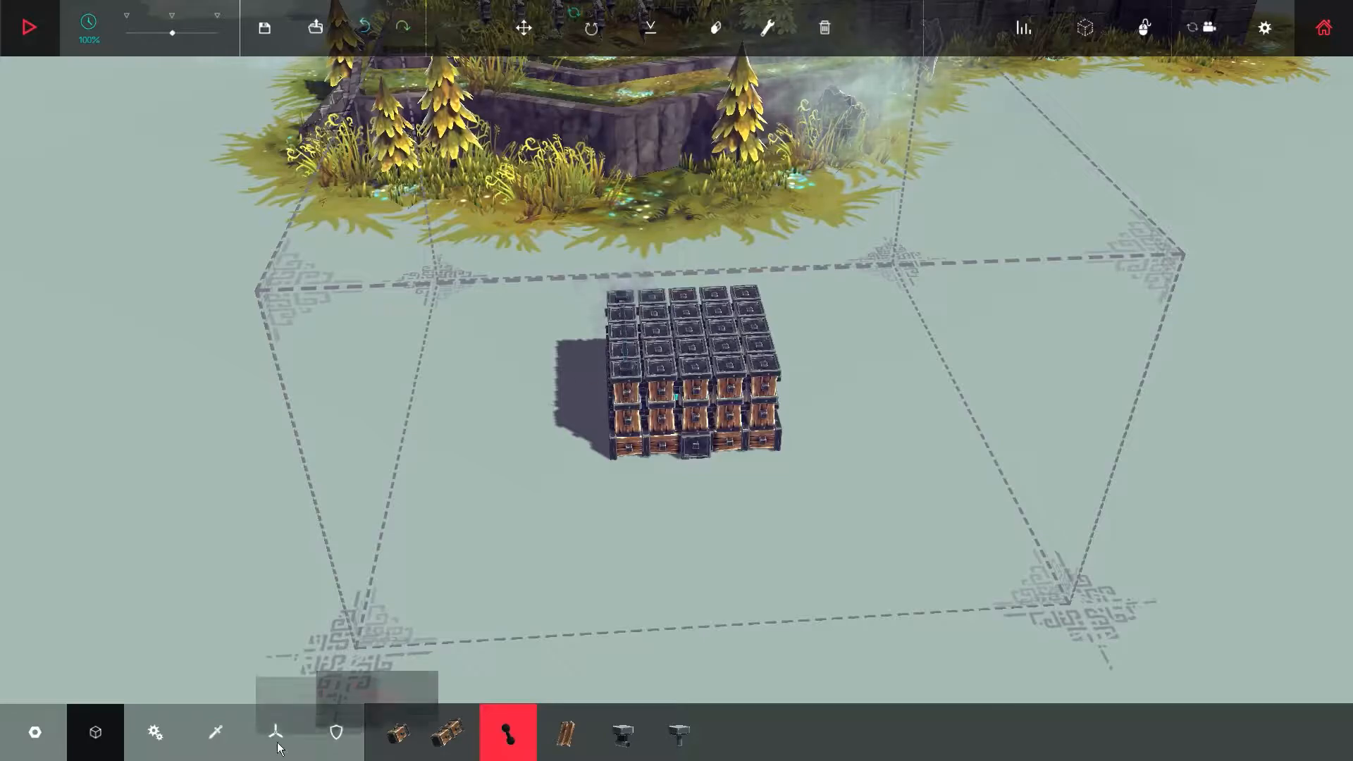
click(448, 733)
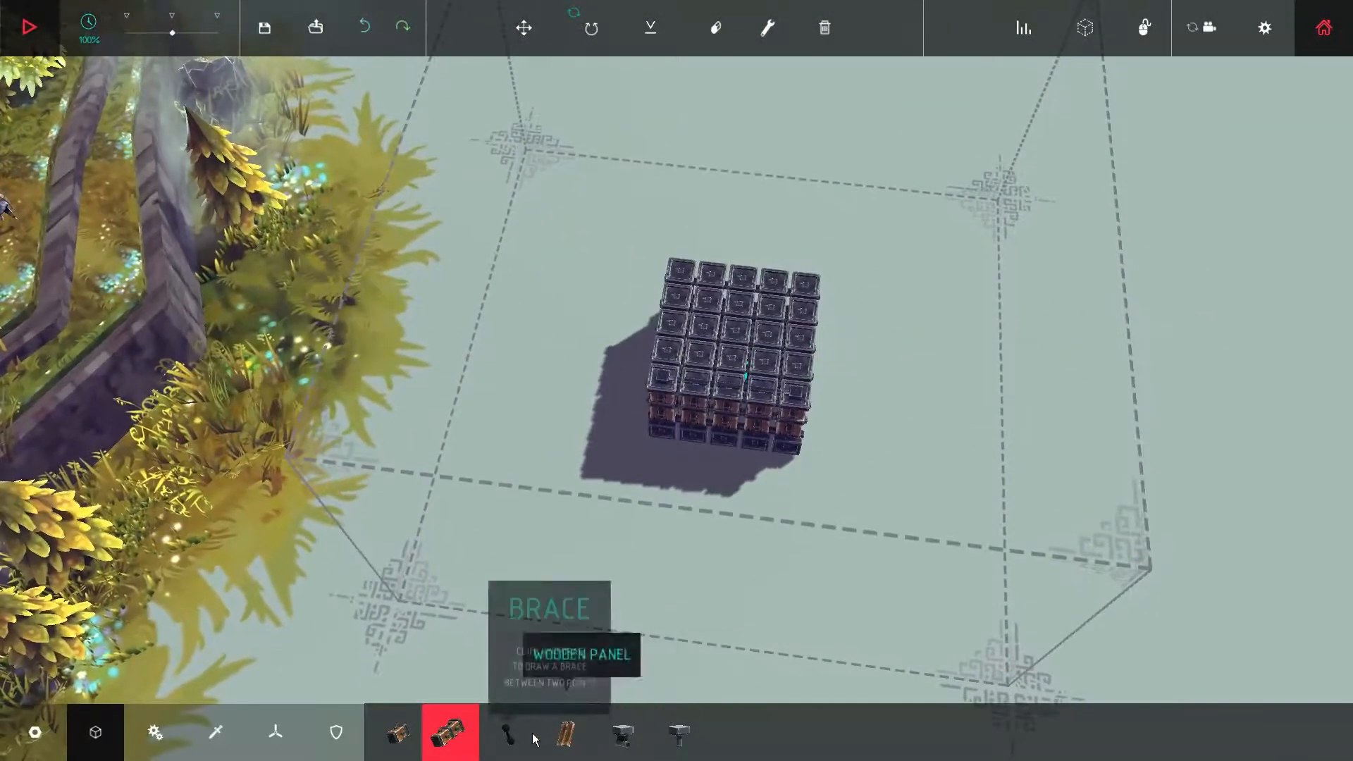
click(508, 731)
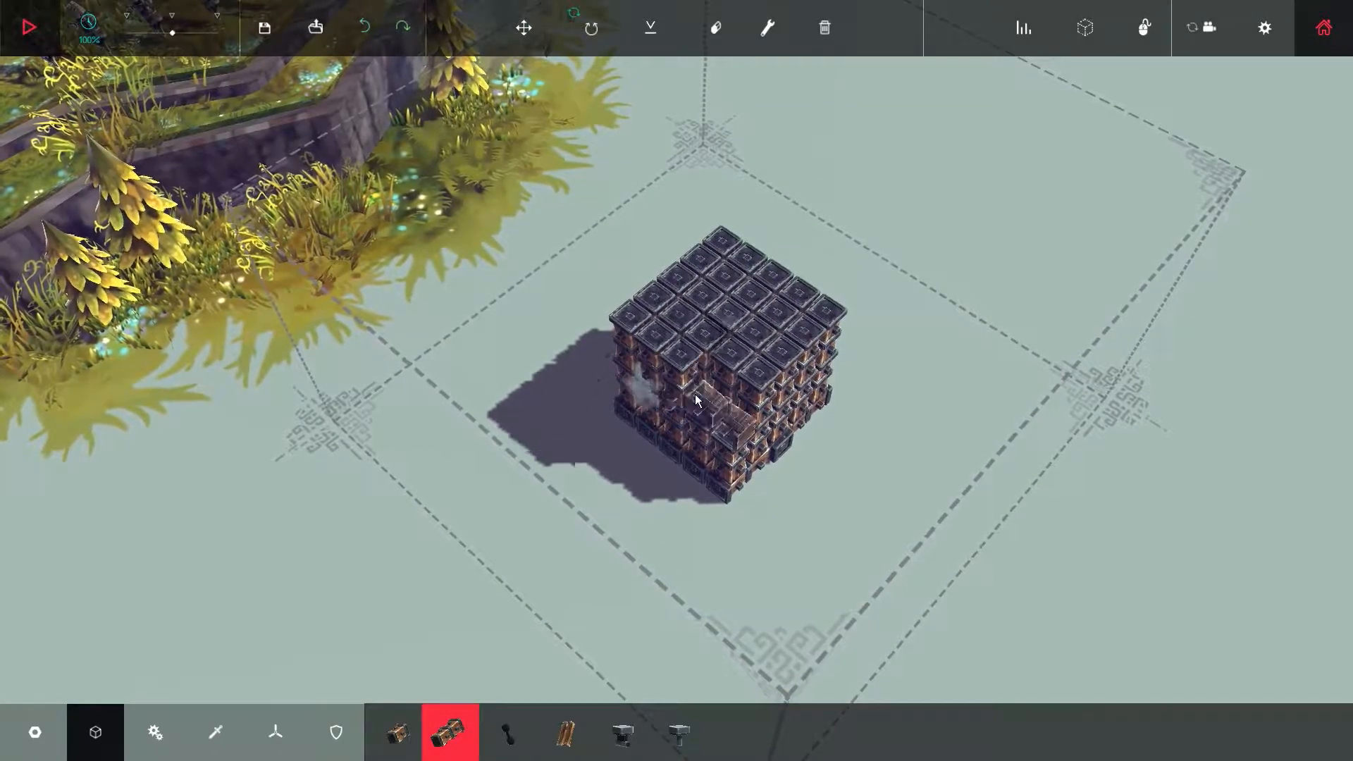
click(507, 732)
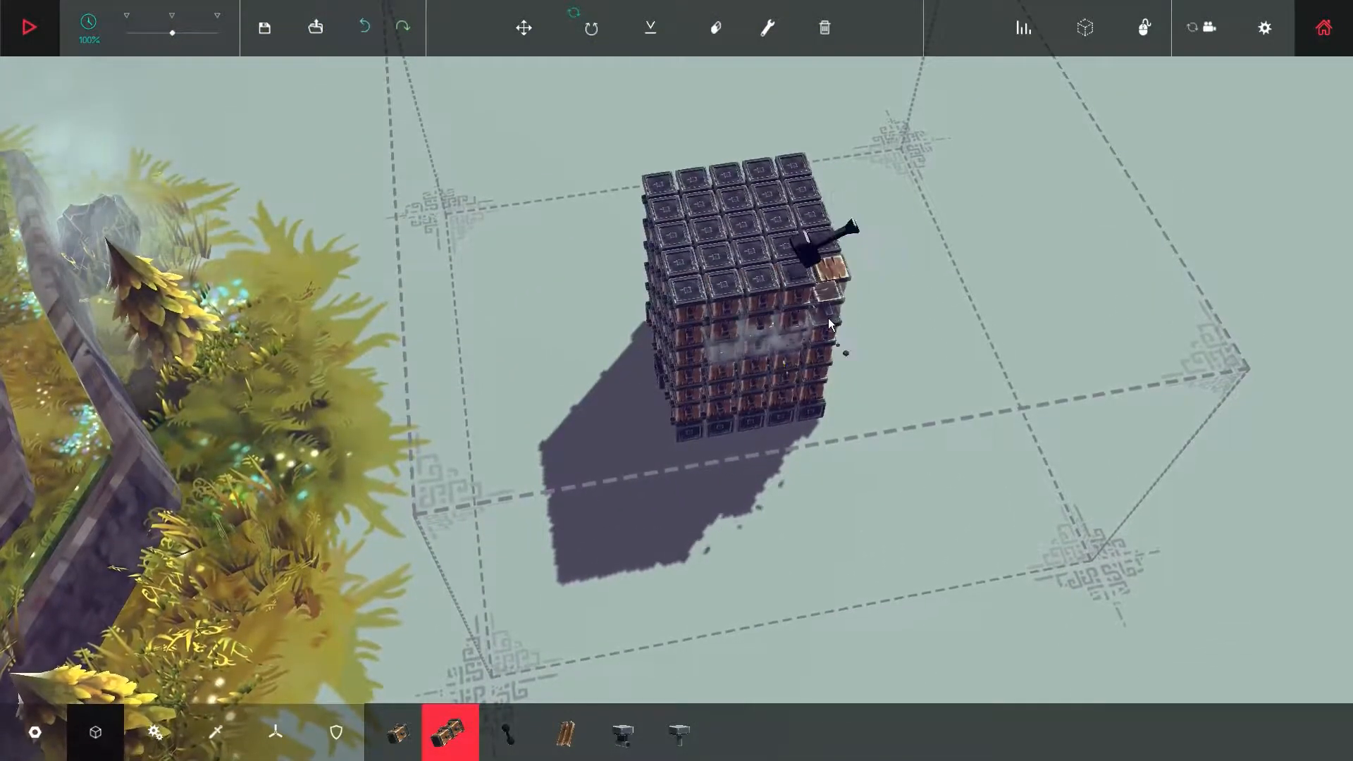
Delete the misplaced and stray blocks from the tower top.
click(508, 732)
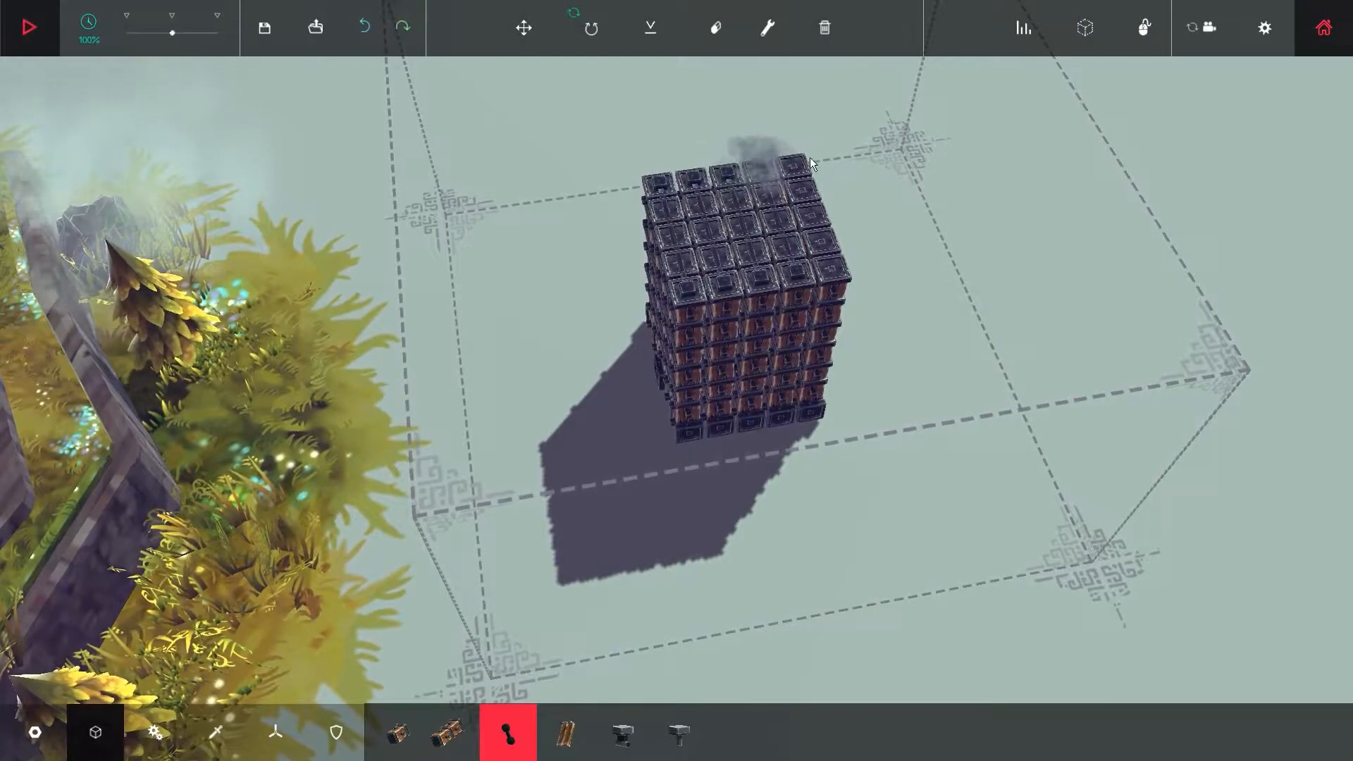
click(214, 731)
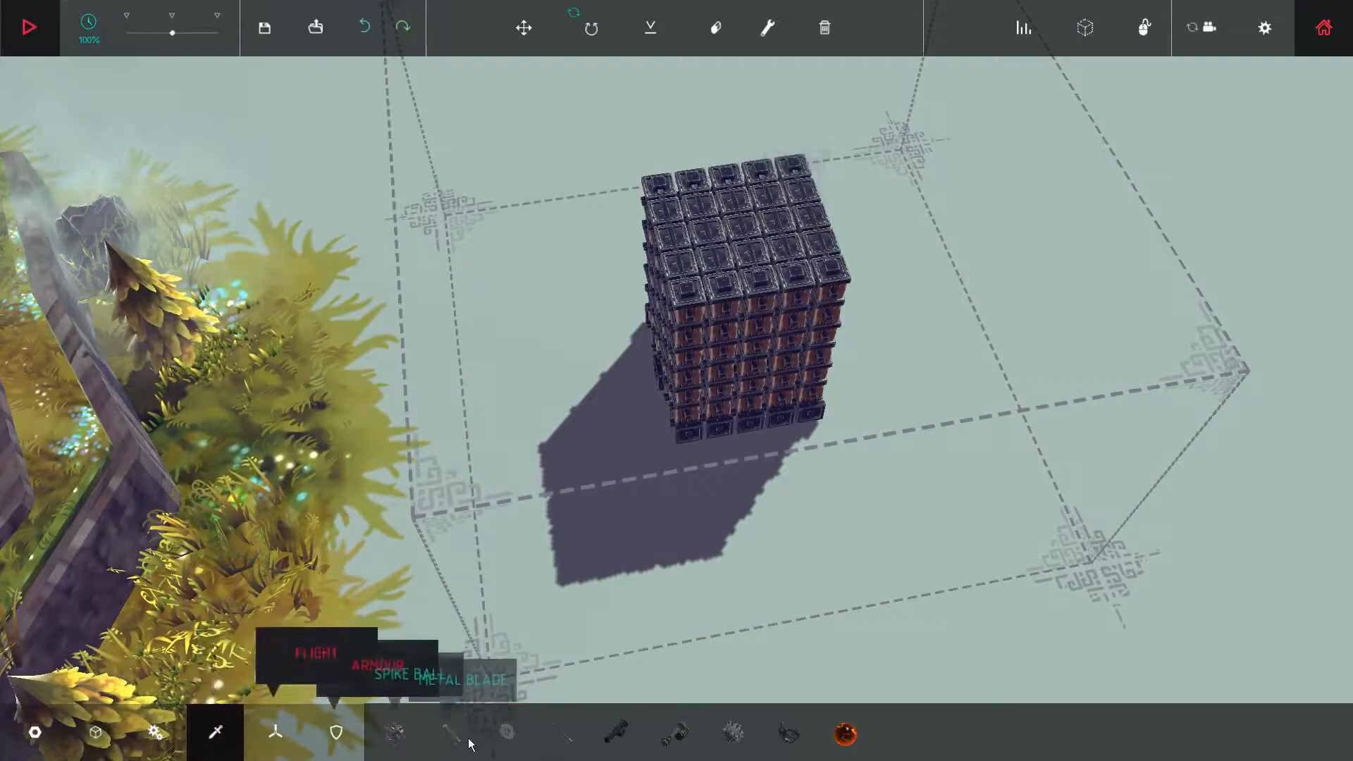
Mount a row of cannons along the tower top and clad its sides with armour plates.
click(618, 731)
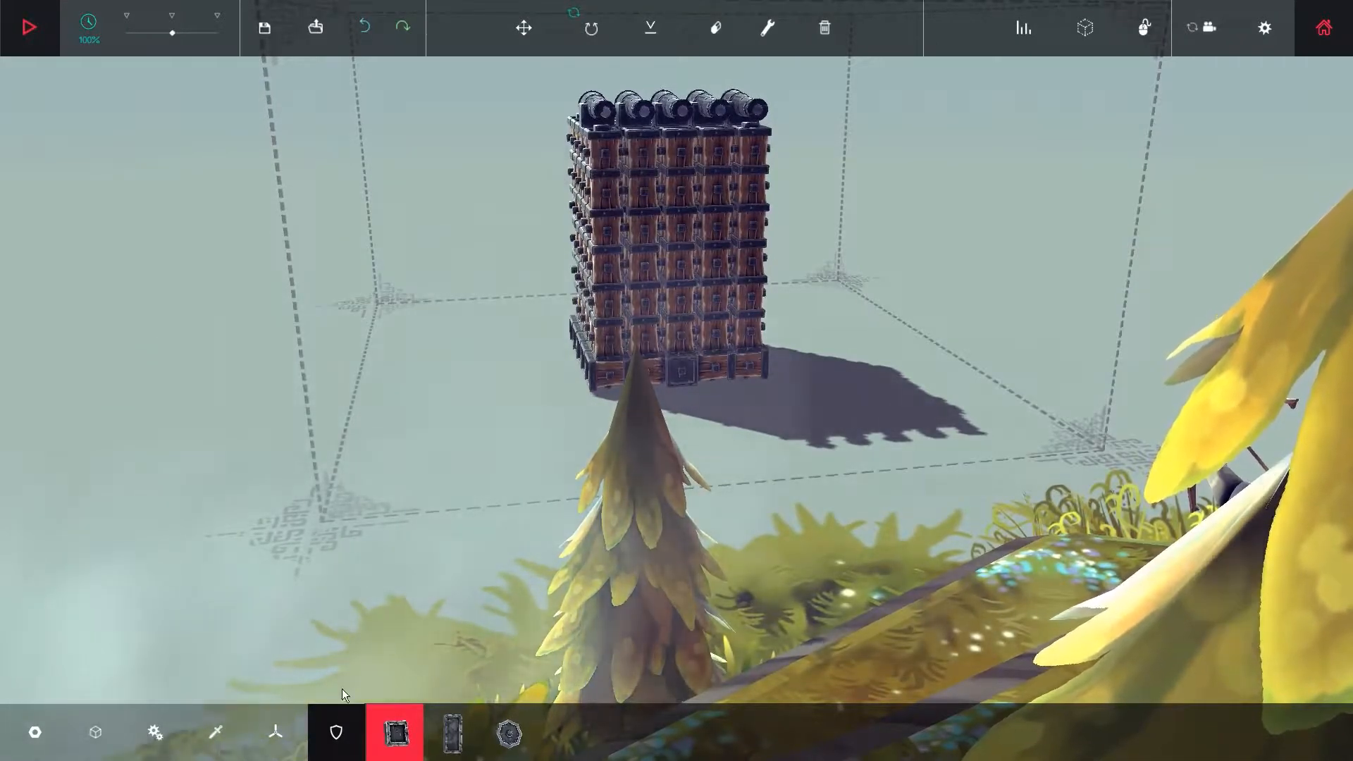
click(94, 731)
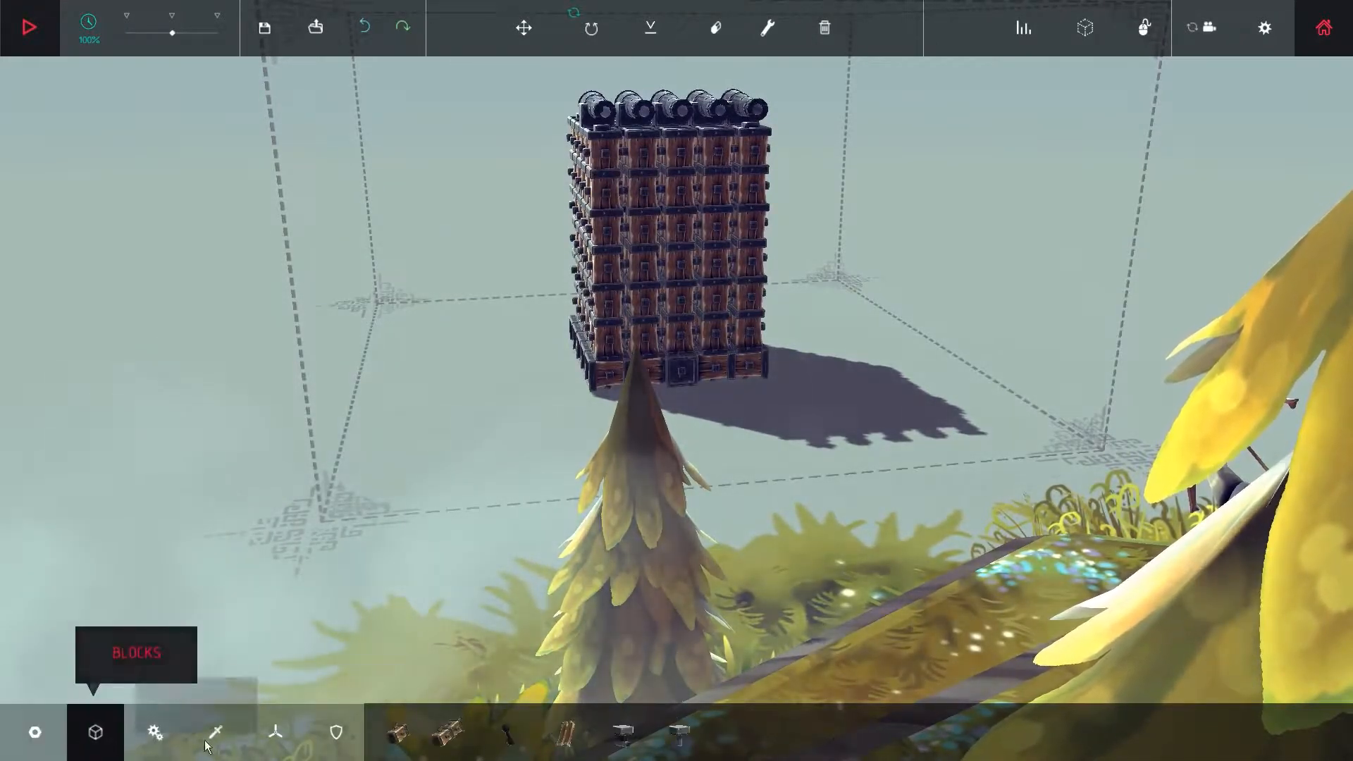
click(507, 731)
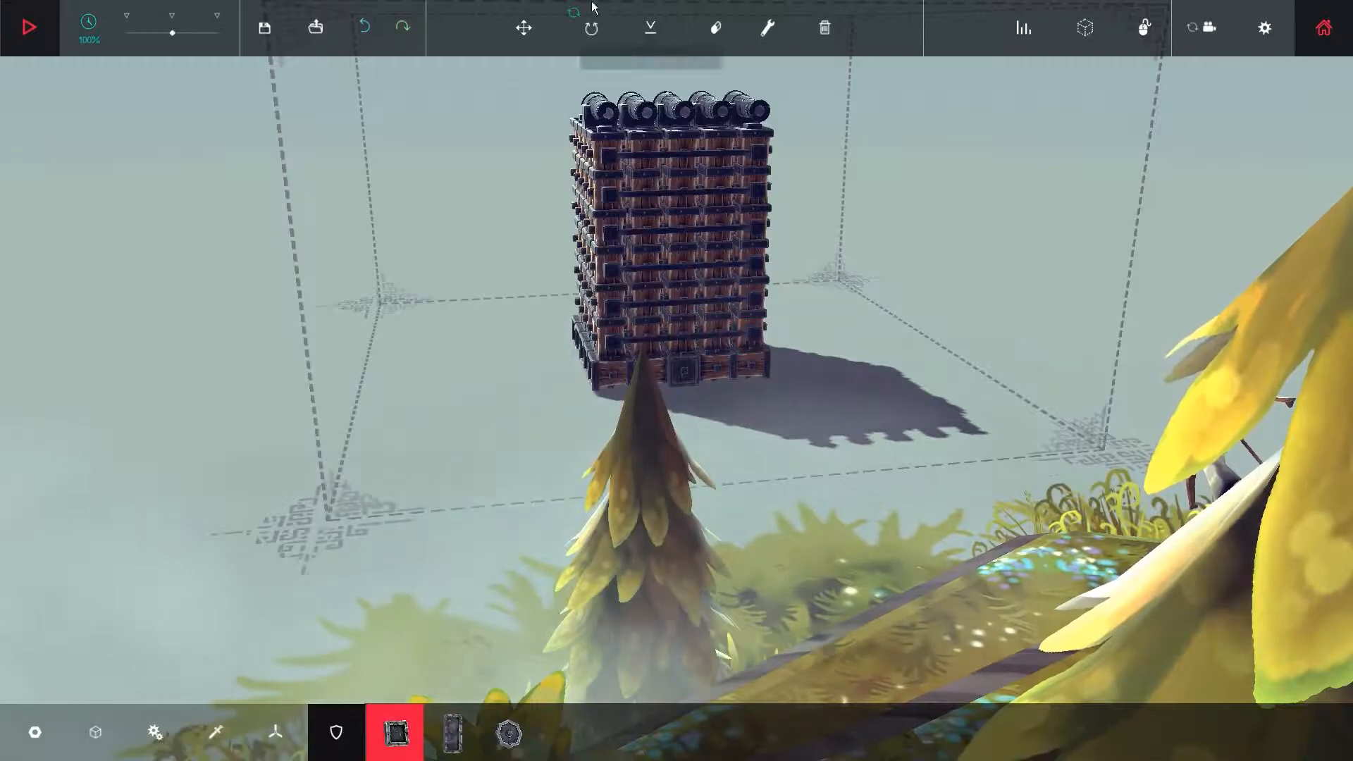
click(364, 28)
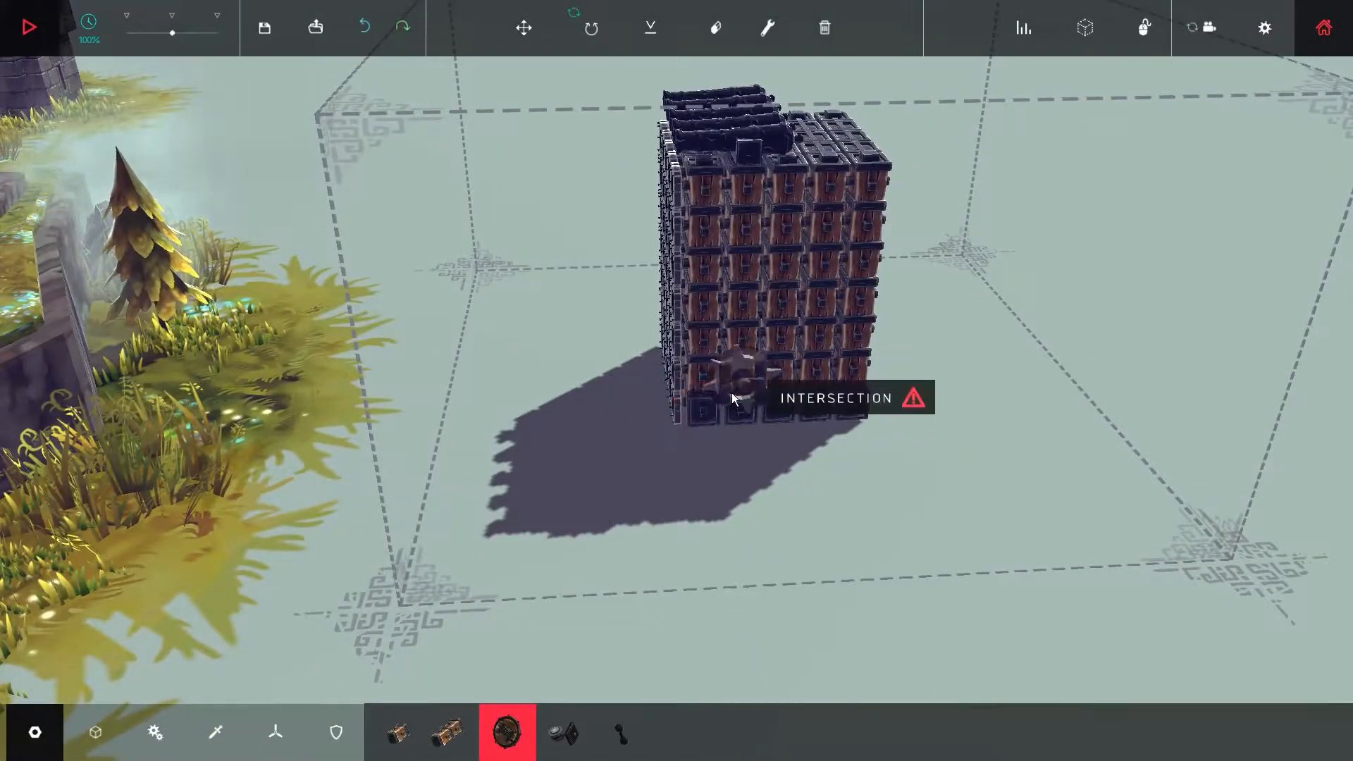
Attach a wheel to the tower base and set its forward and reverse drive keys.
click(523, 28)
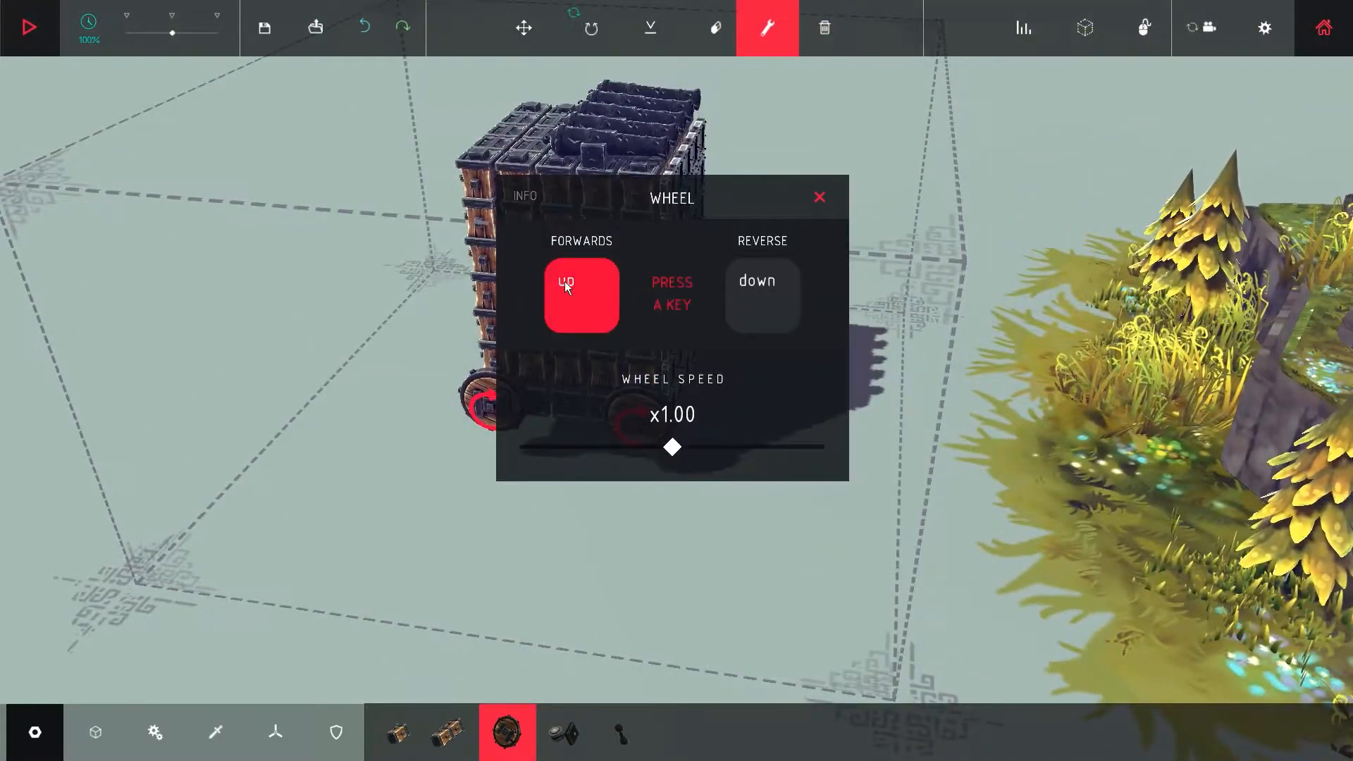
click(761, 295)
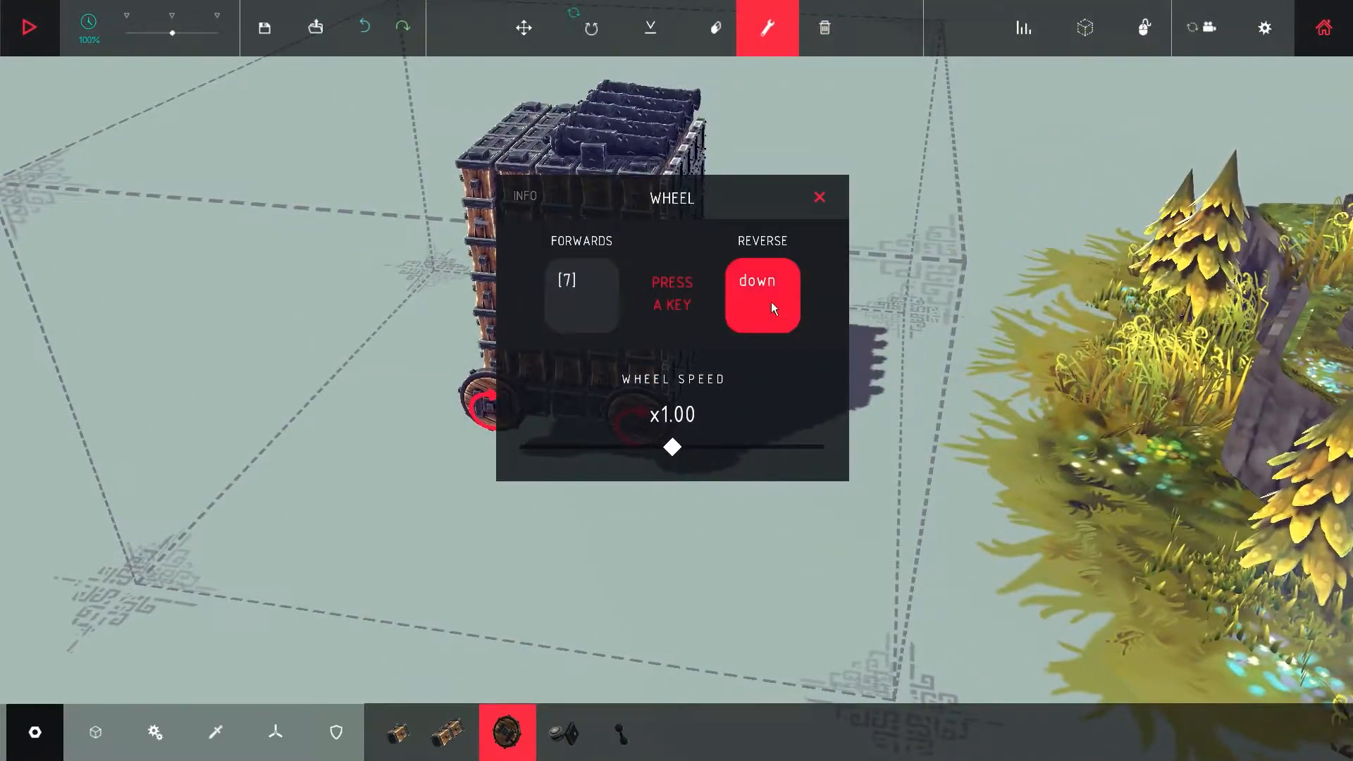
click(582, 294)
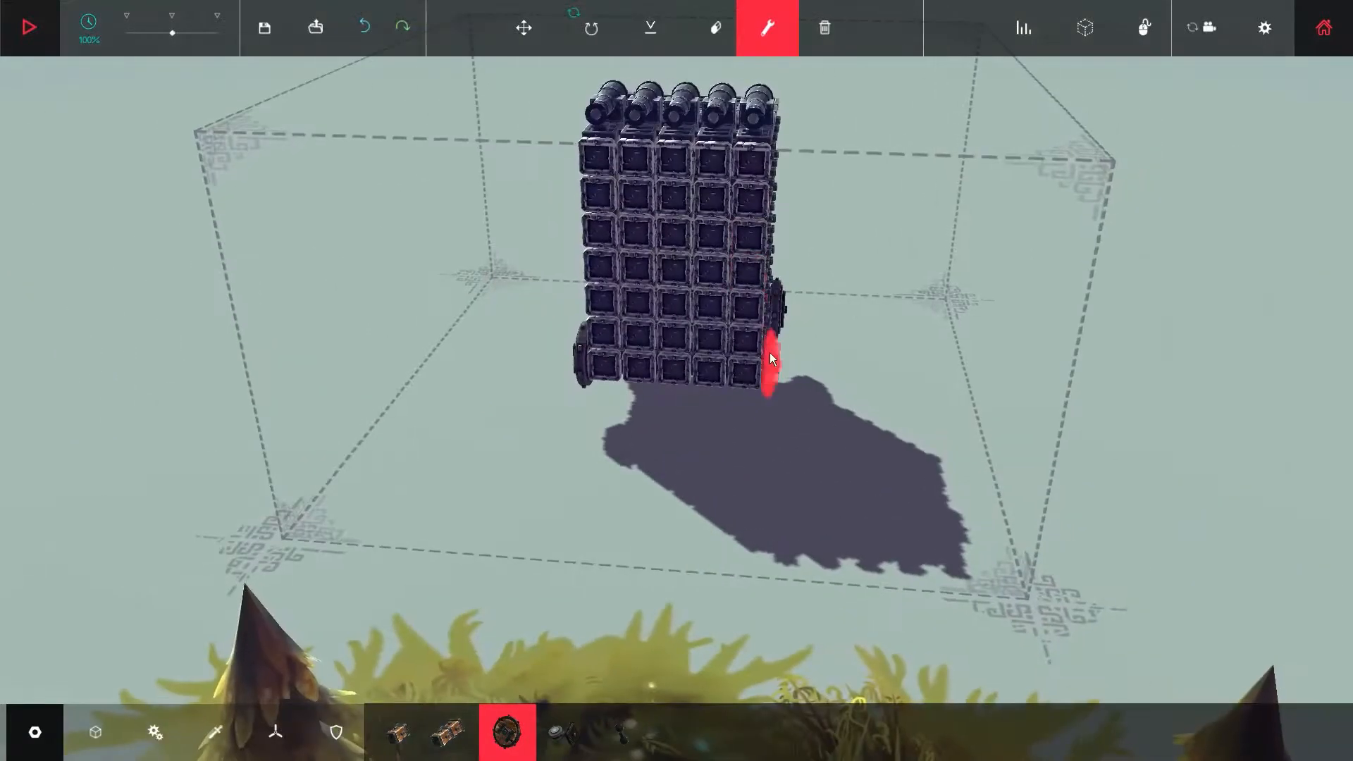
Set the forward drive control on a second base wheel.
click(767, 358)
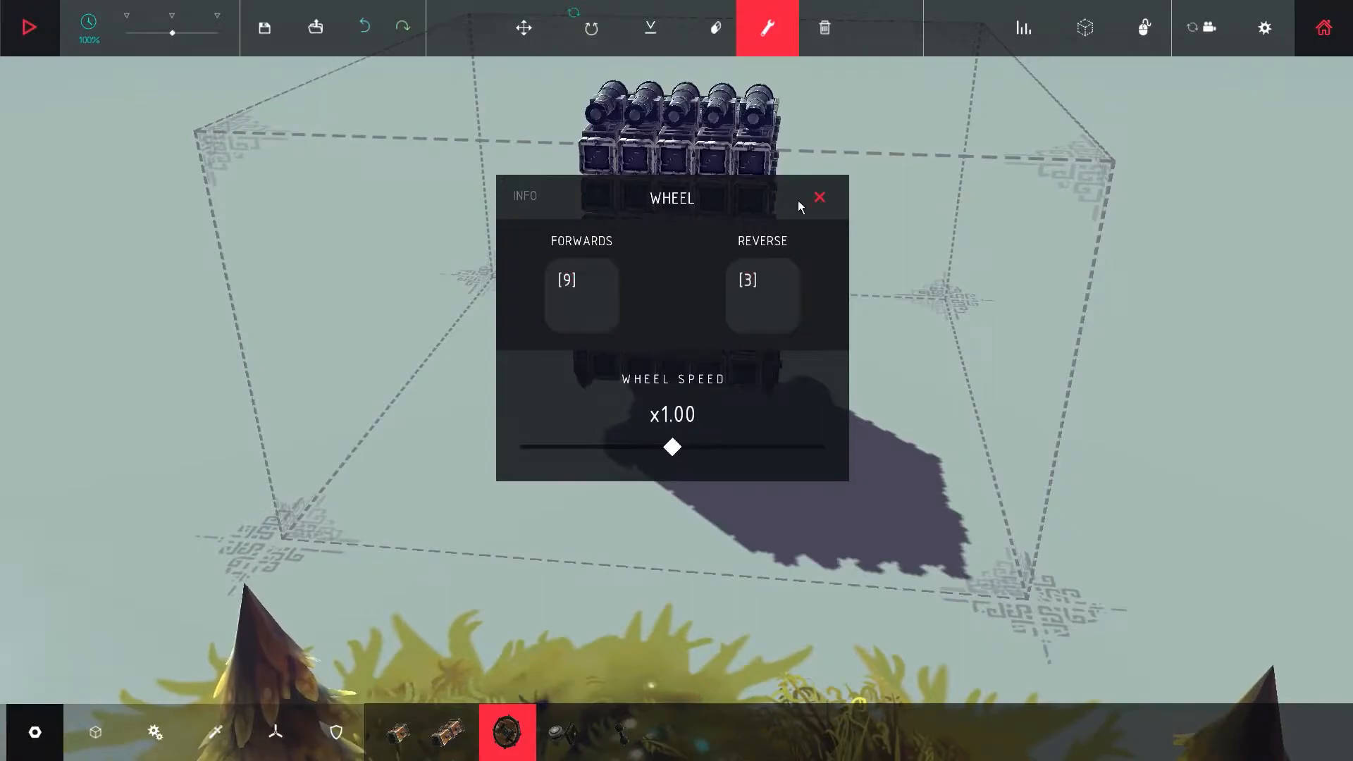
click(582, 294)
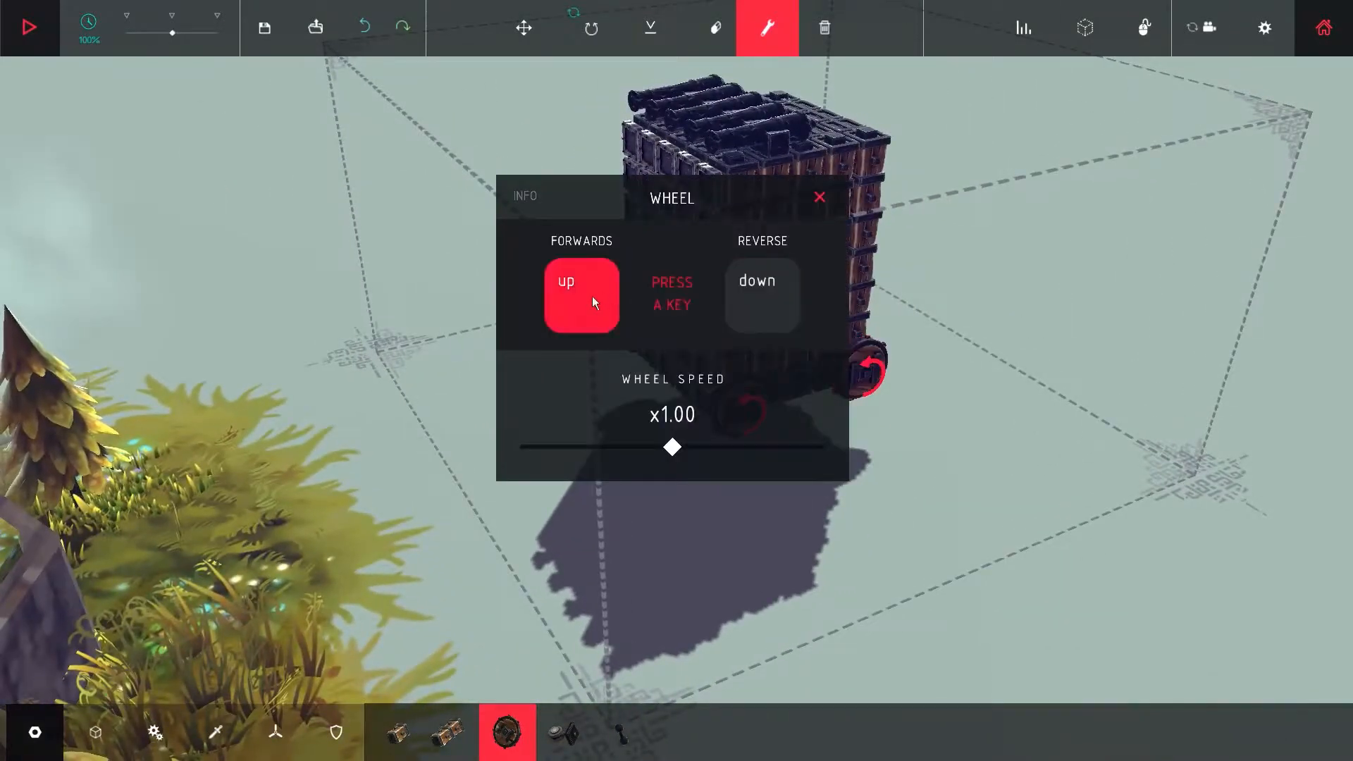
click(818, 198)
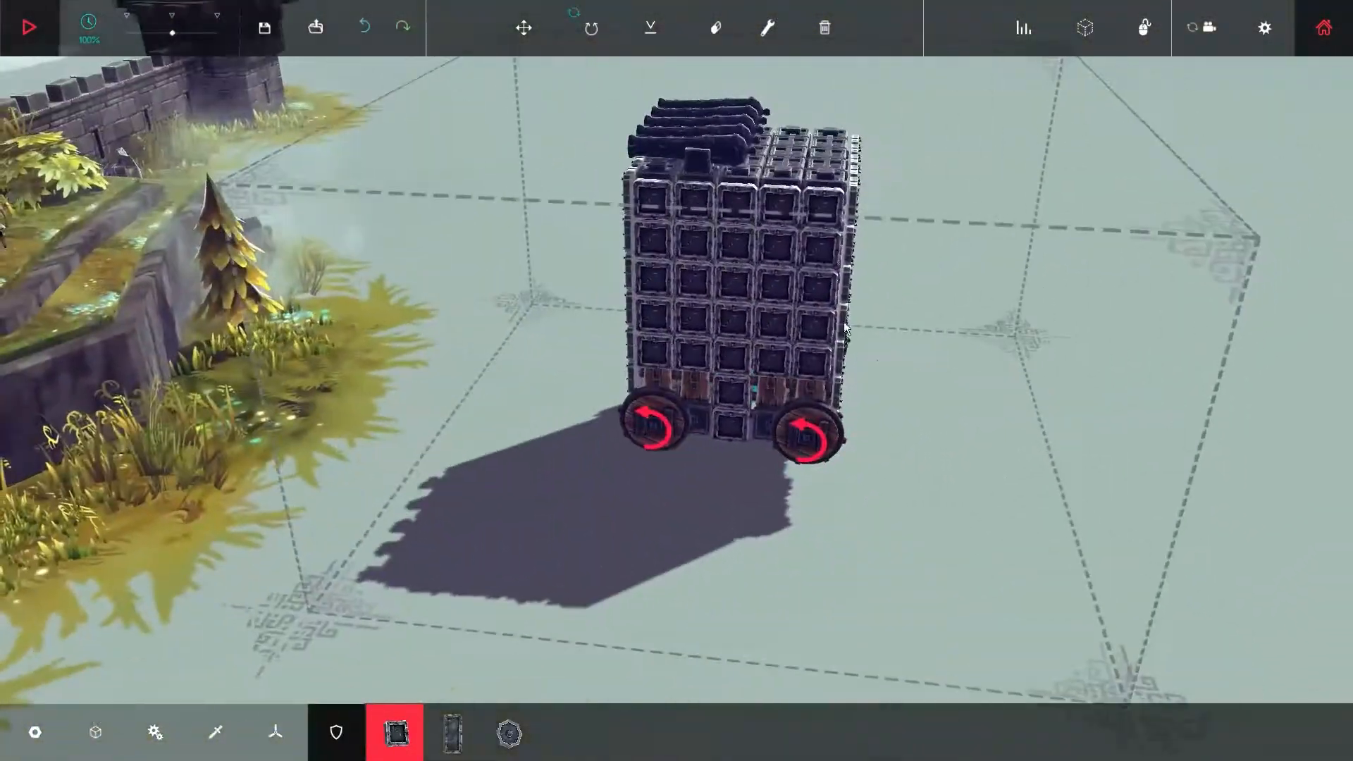
Assign the cannons their Shoot control key in the key mapper.
click(766, 26)
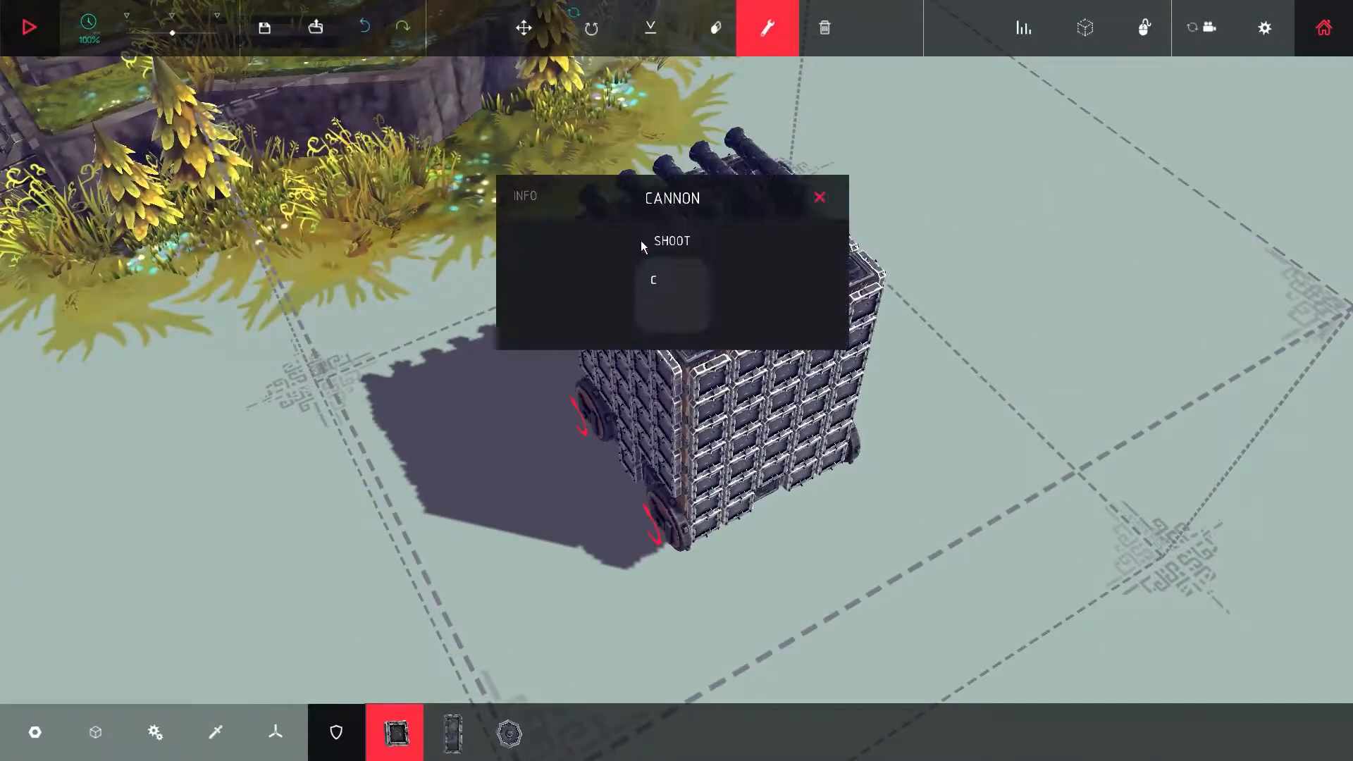
click(671, 295)
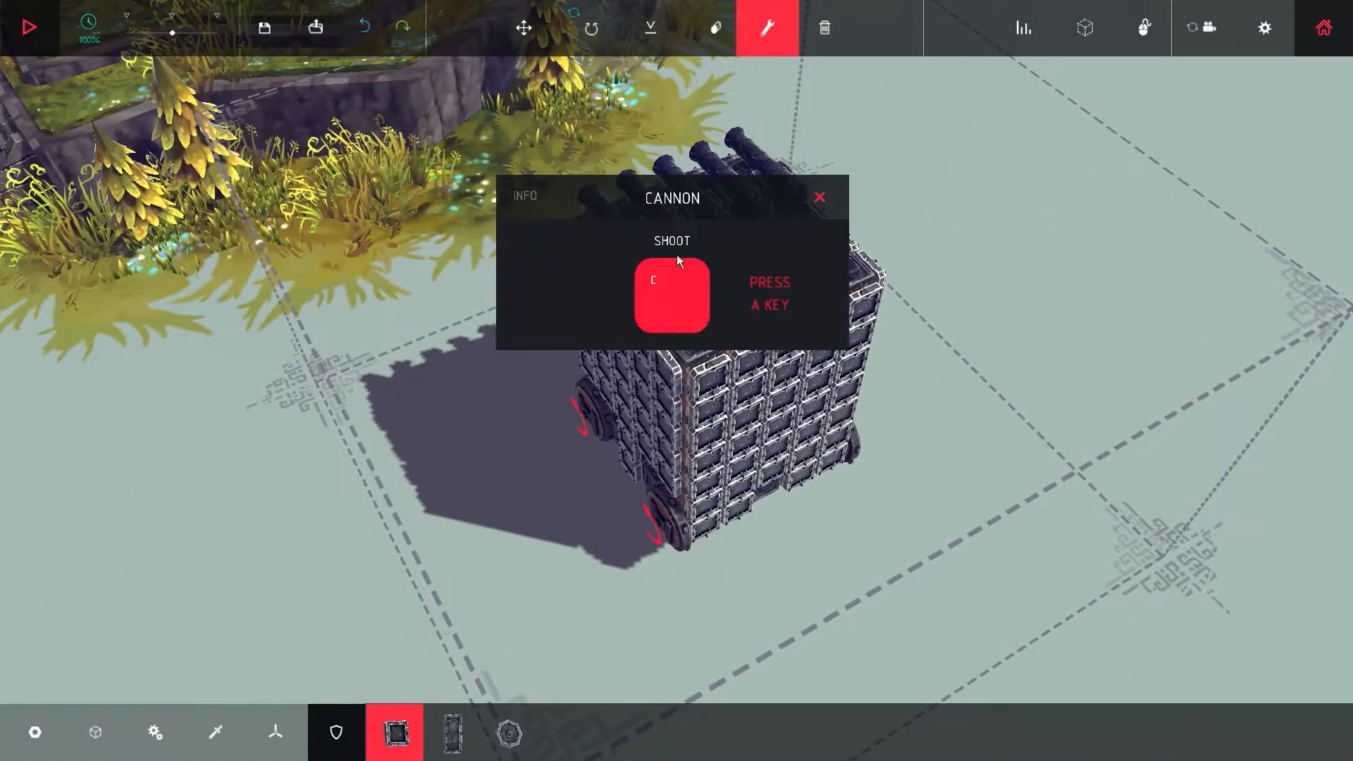
click(819, 195)
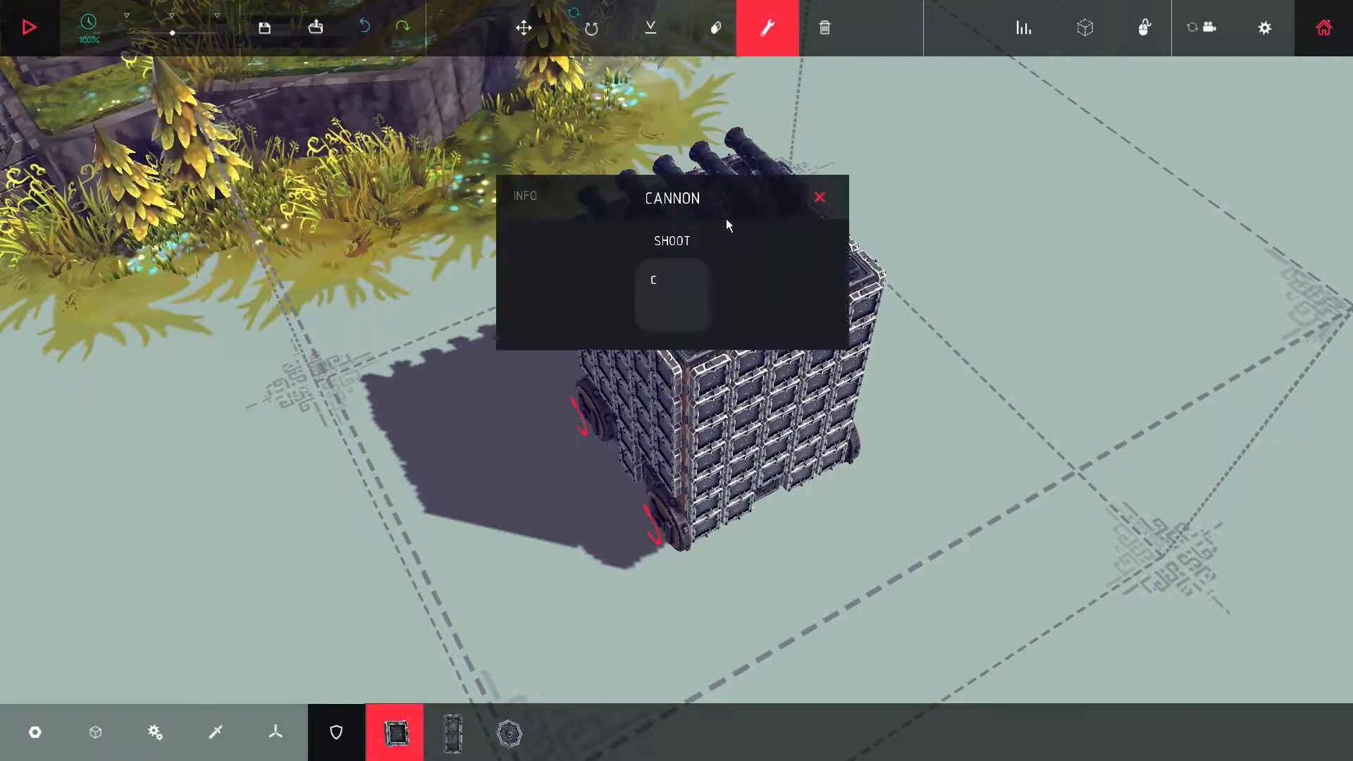
click(673, 296)
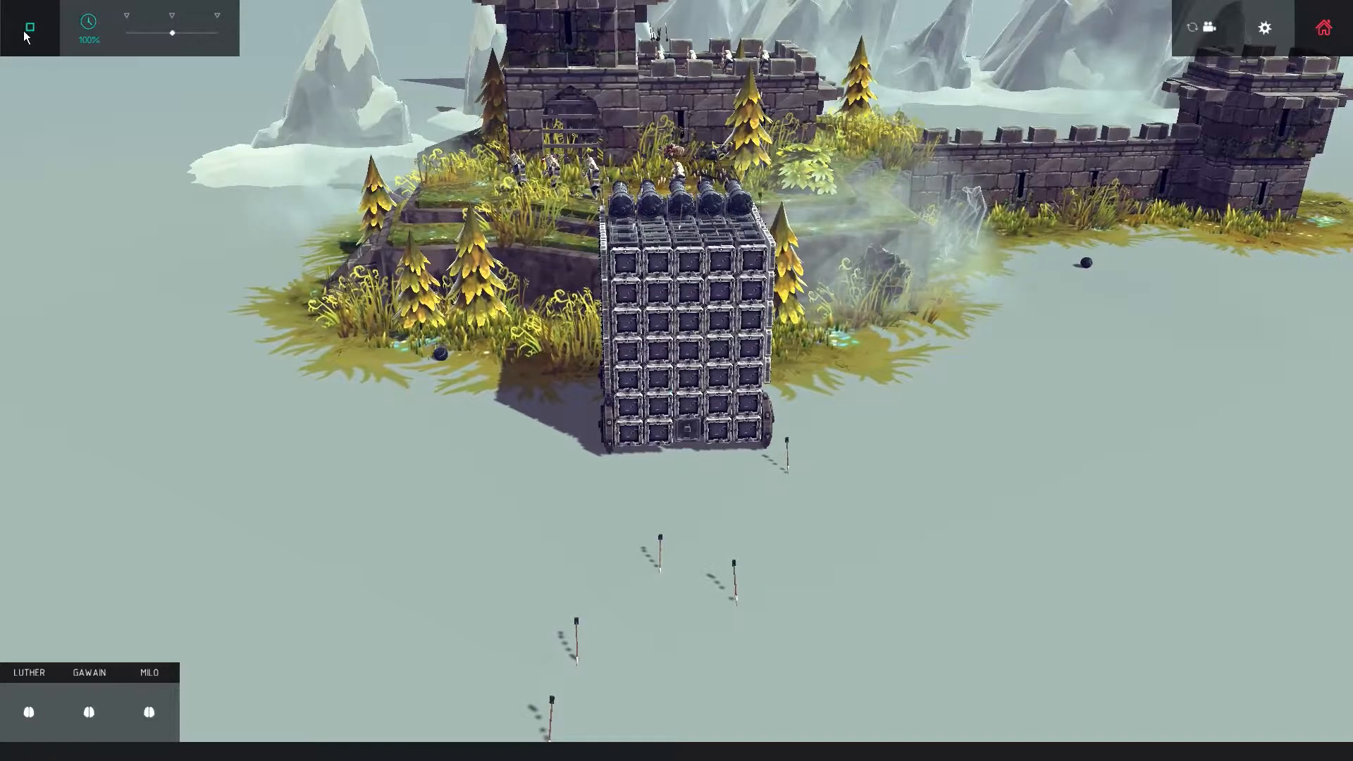
Stop the test run and destroy the whole wheeled tower machine, confirming deletion.
click(29, 26)
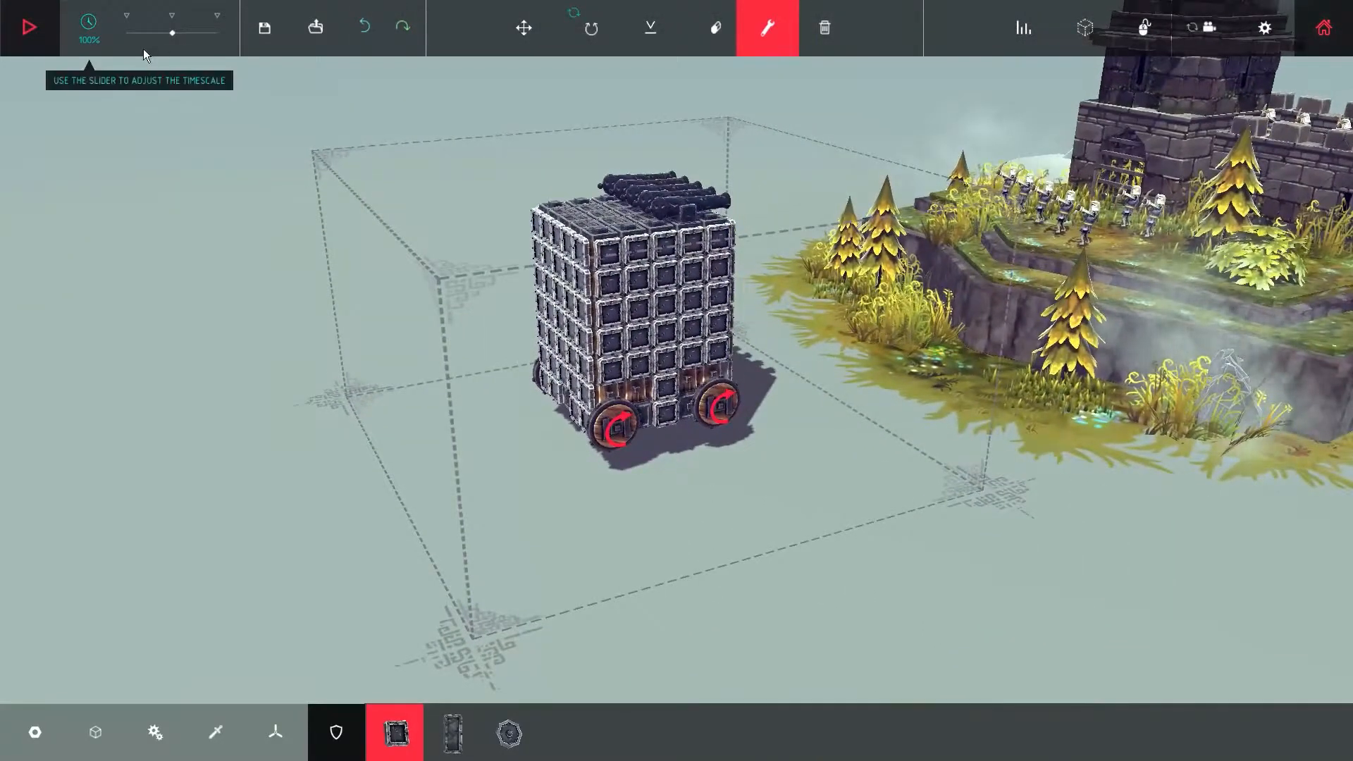
mouse_move(825, 29)
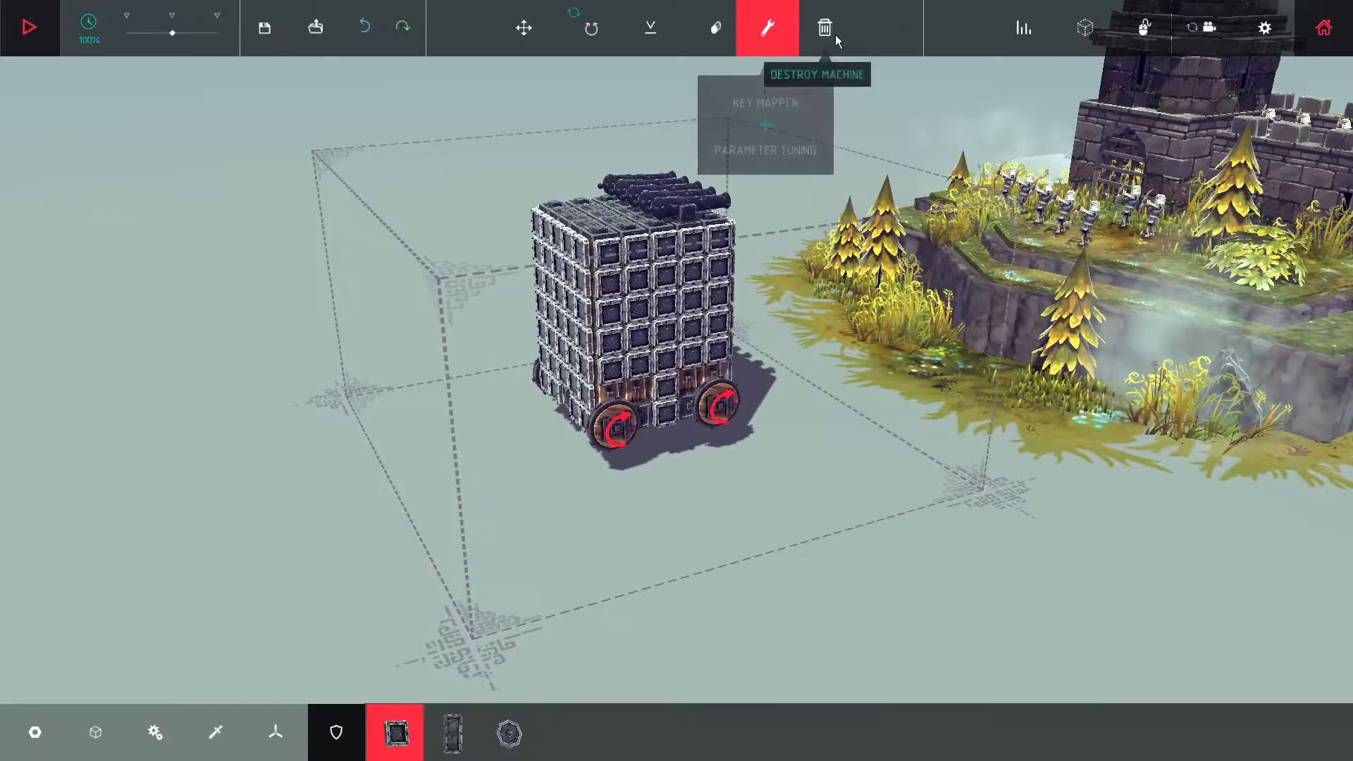
click(821, 28)
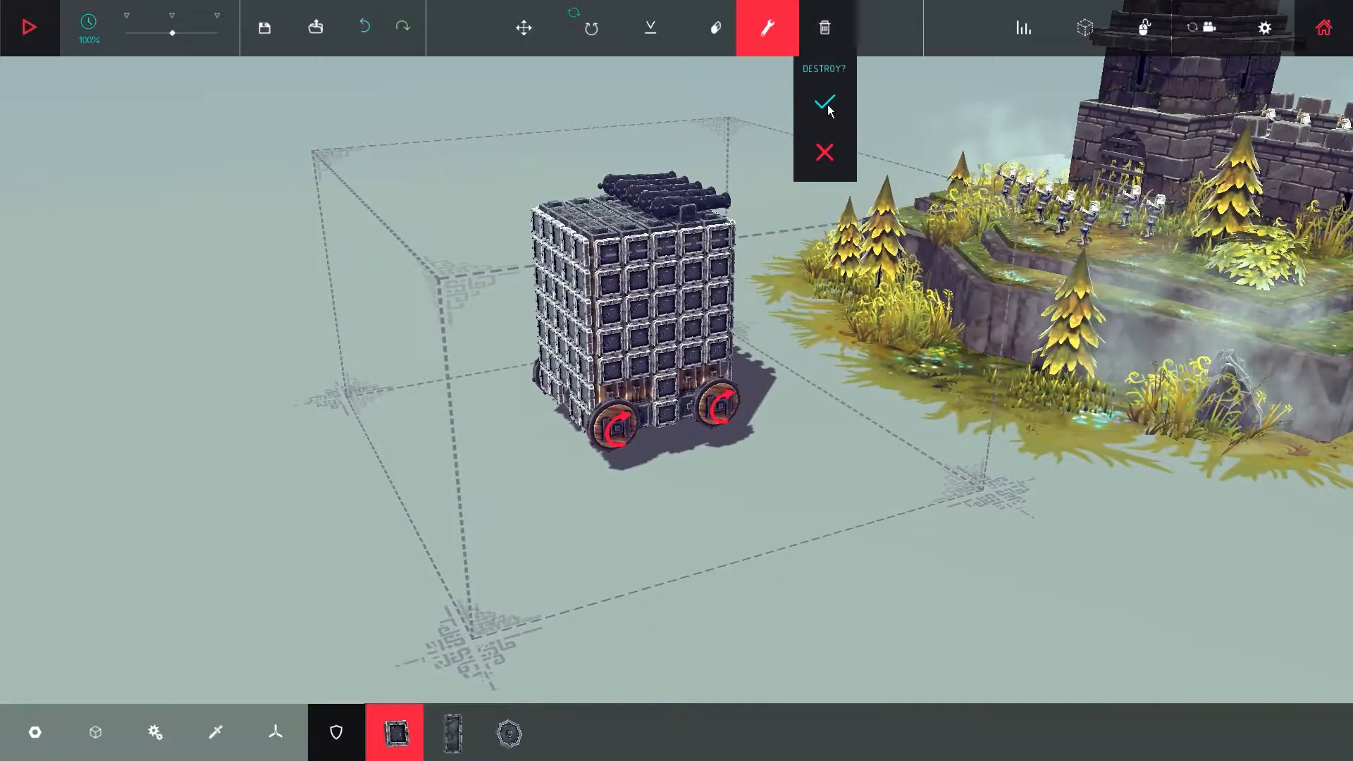
click(823, 103)
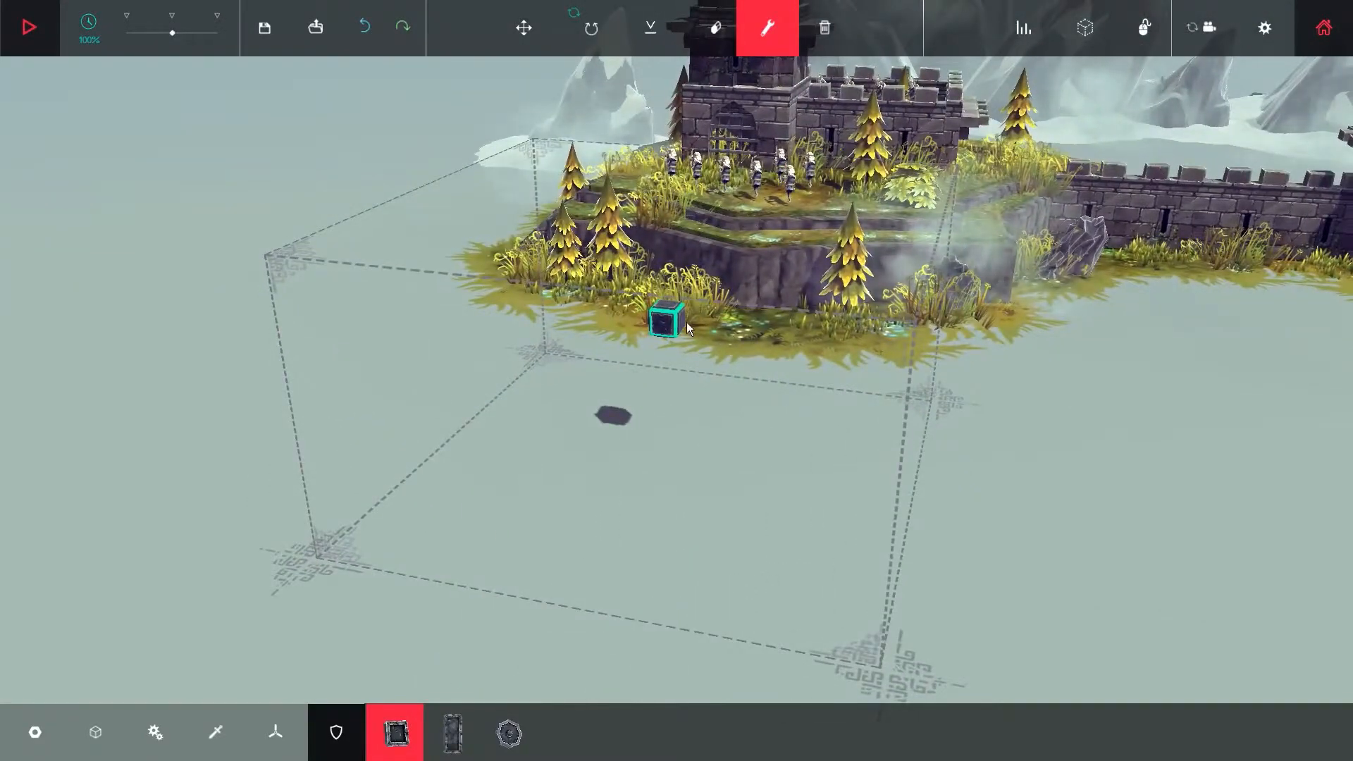
mouse_move(96, 733)
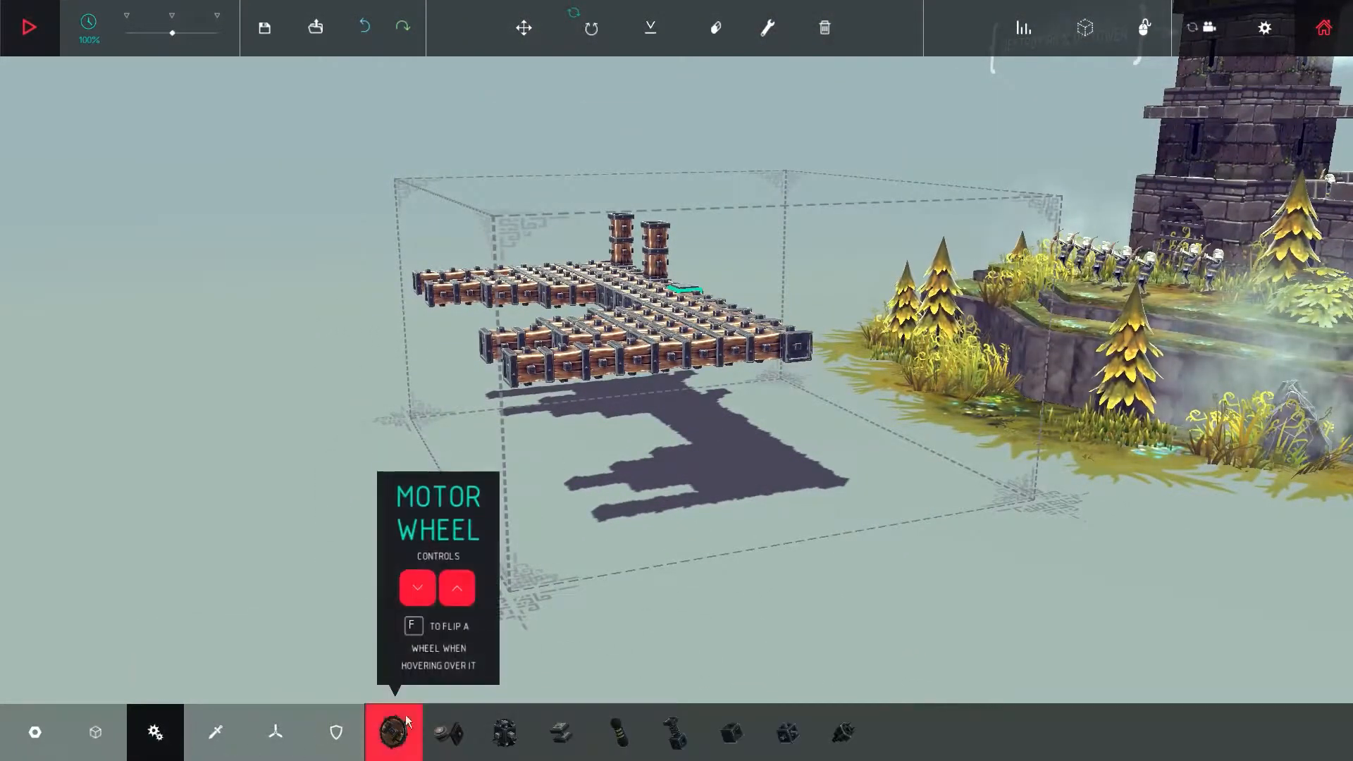
Fit motor wheels at the frame ends and raise tall wooden-block columns on it.
click(802, 353)
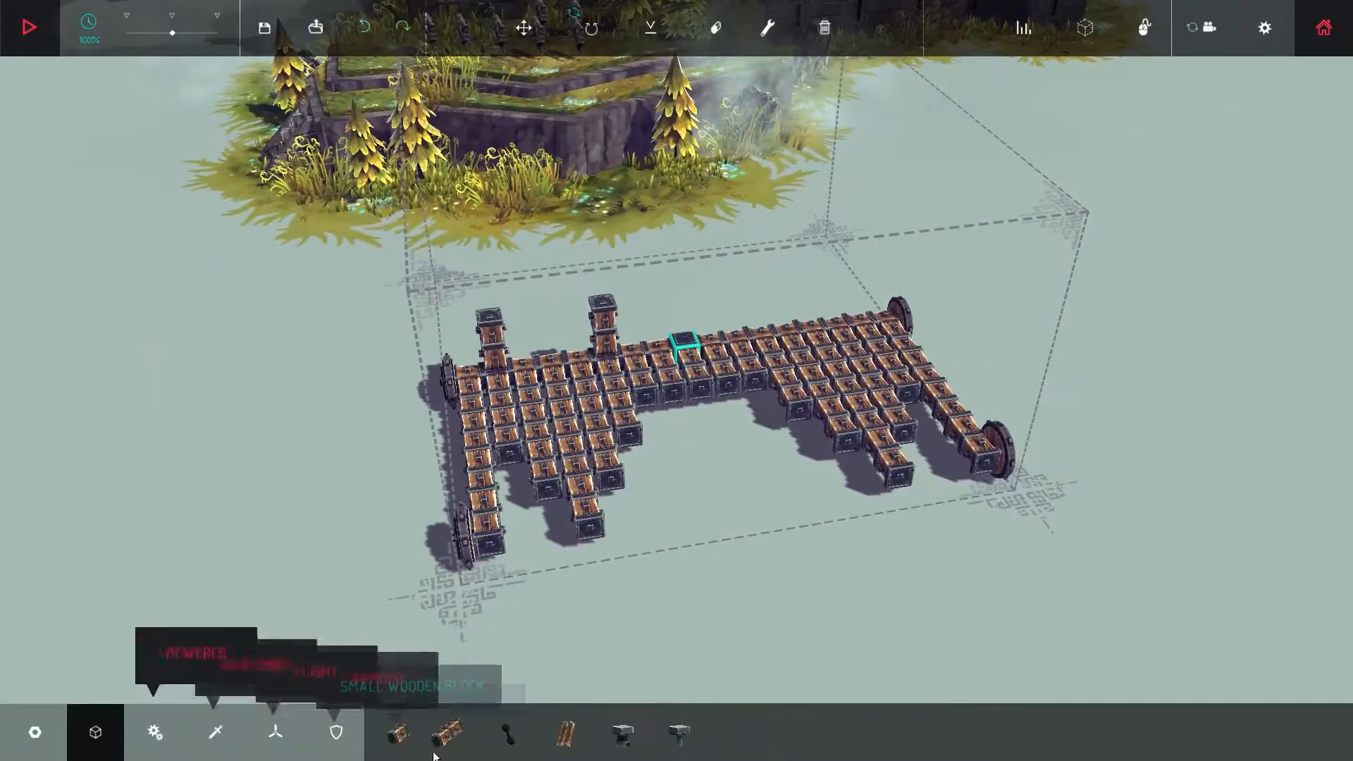
click(448, 731)
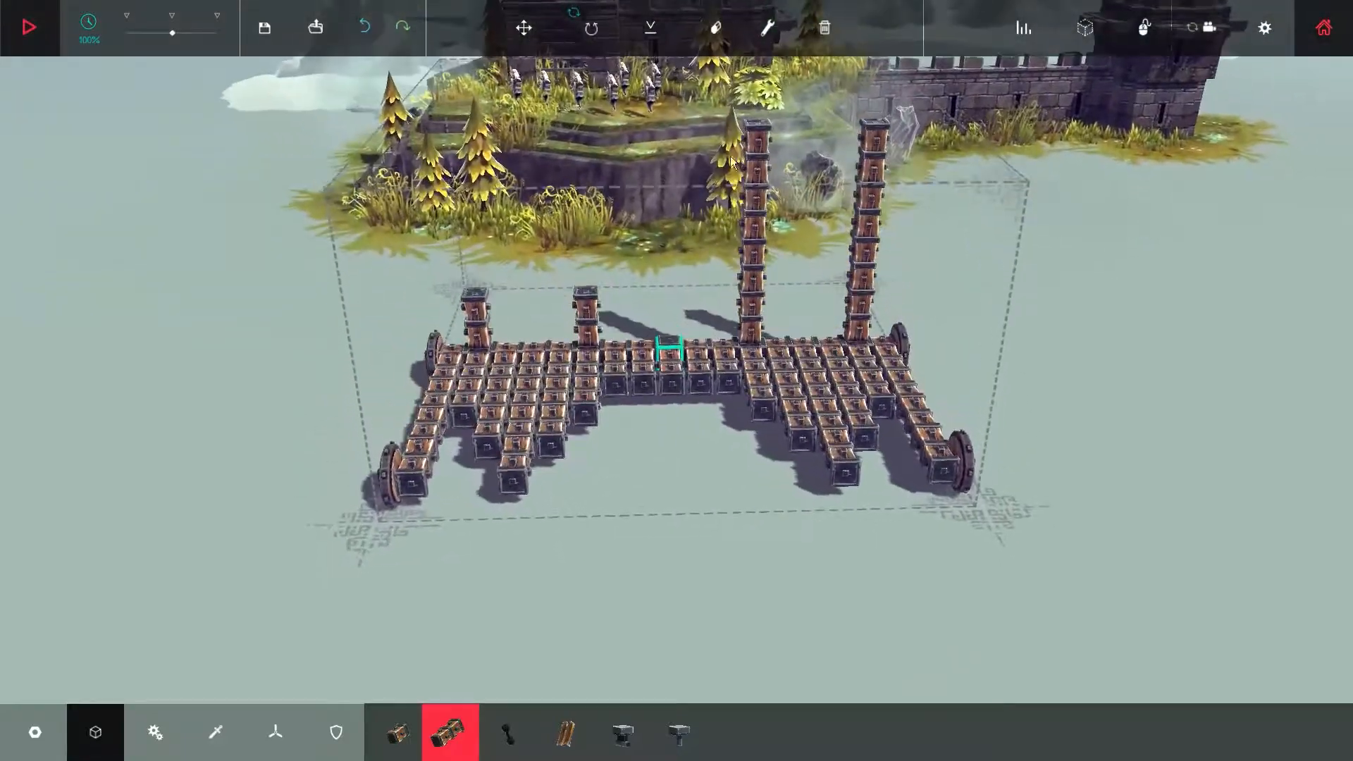
click(393, 732)
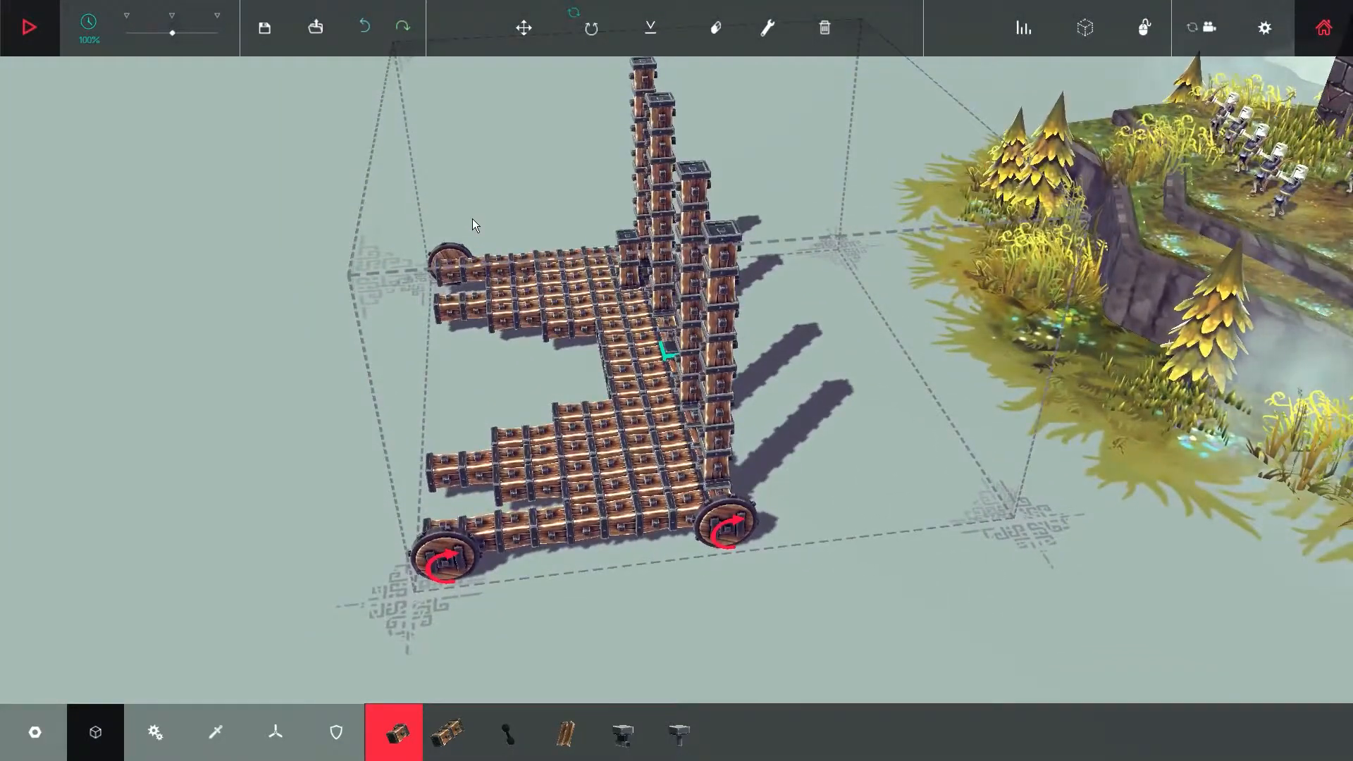
click(448, 731)
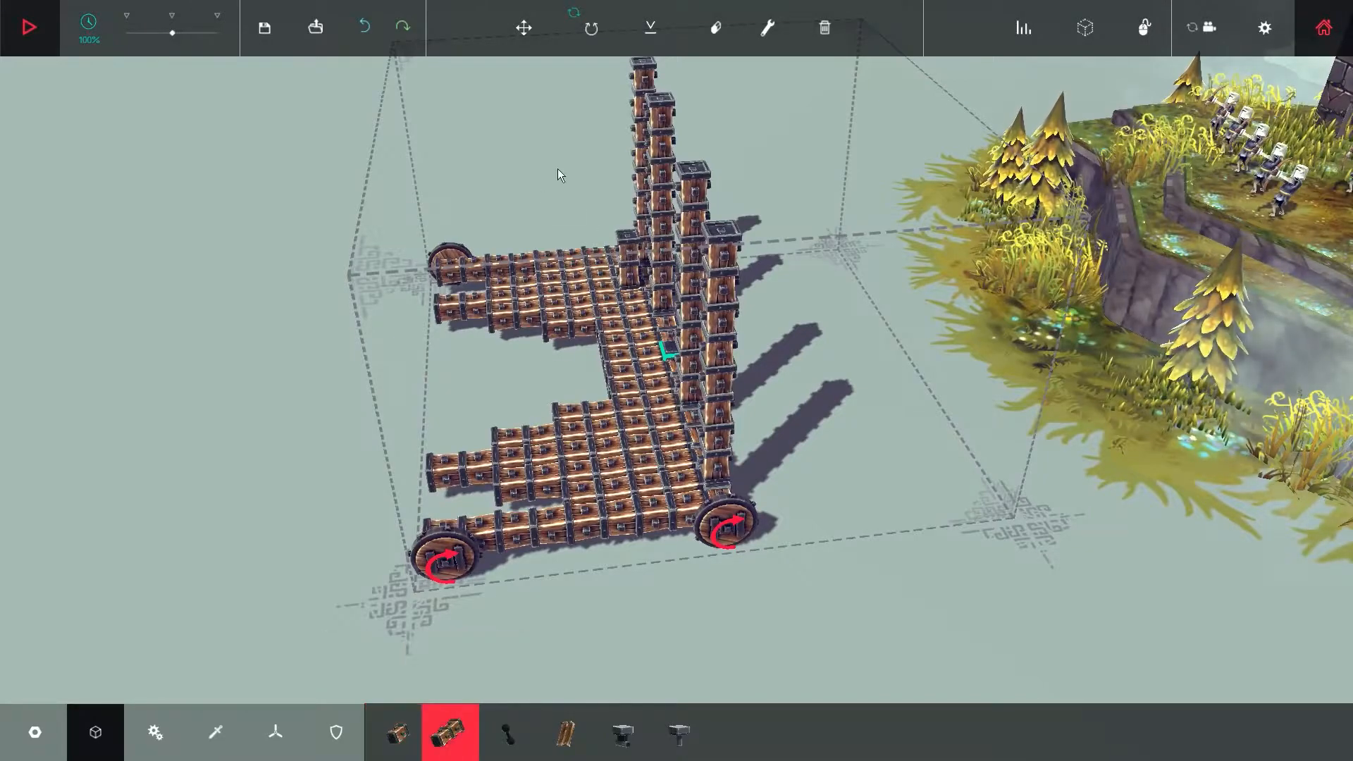
mouse_move(622, 733)
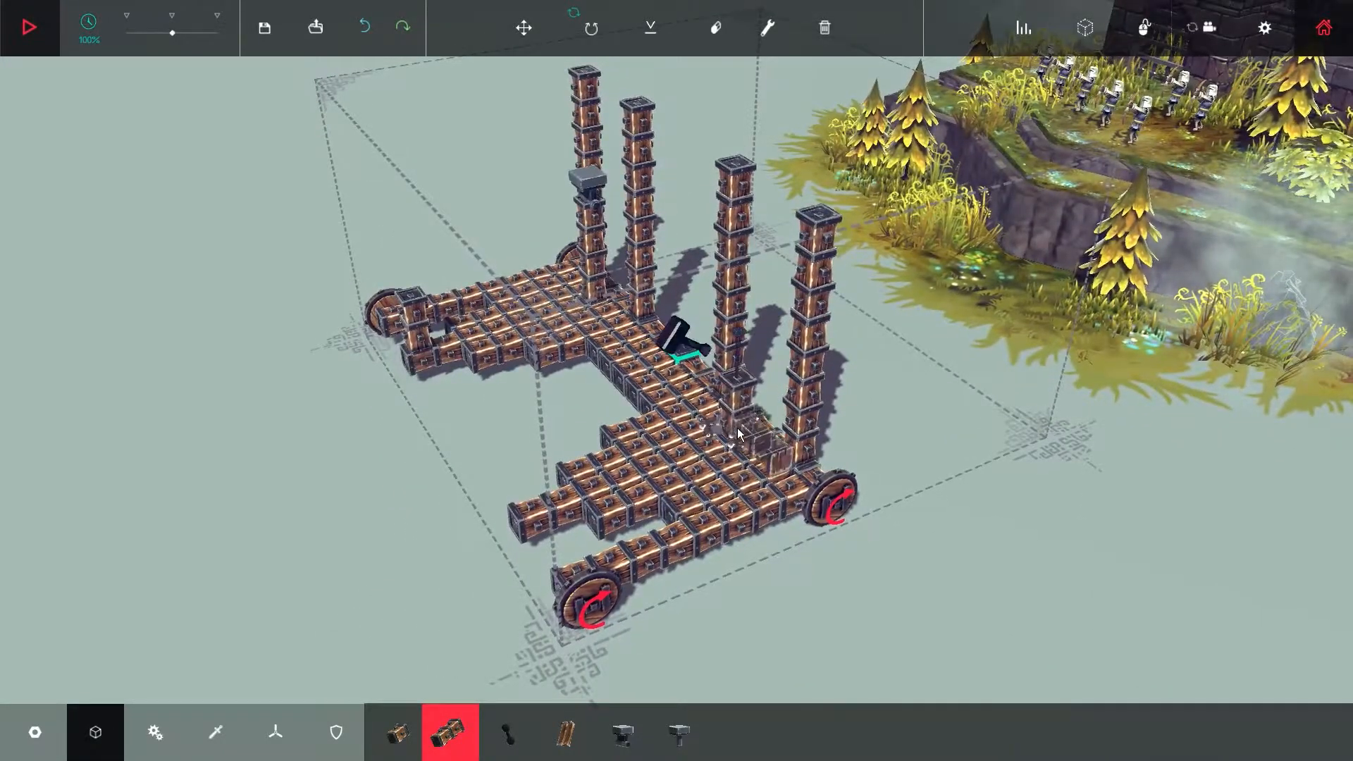
mouse_move(622, 733)
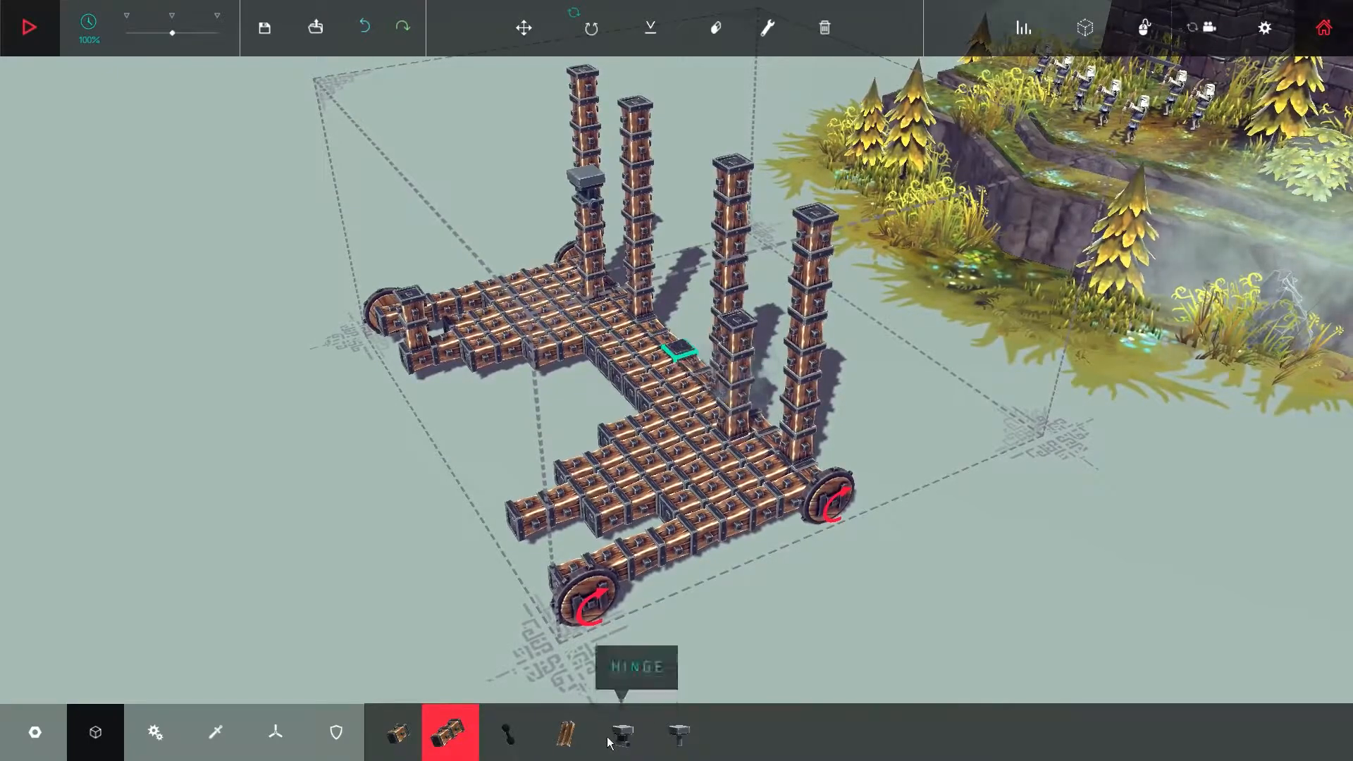
Start a horizontal arm of small wooden blocks from a column top, repositioning a block.
click(620, 732)
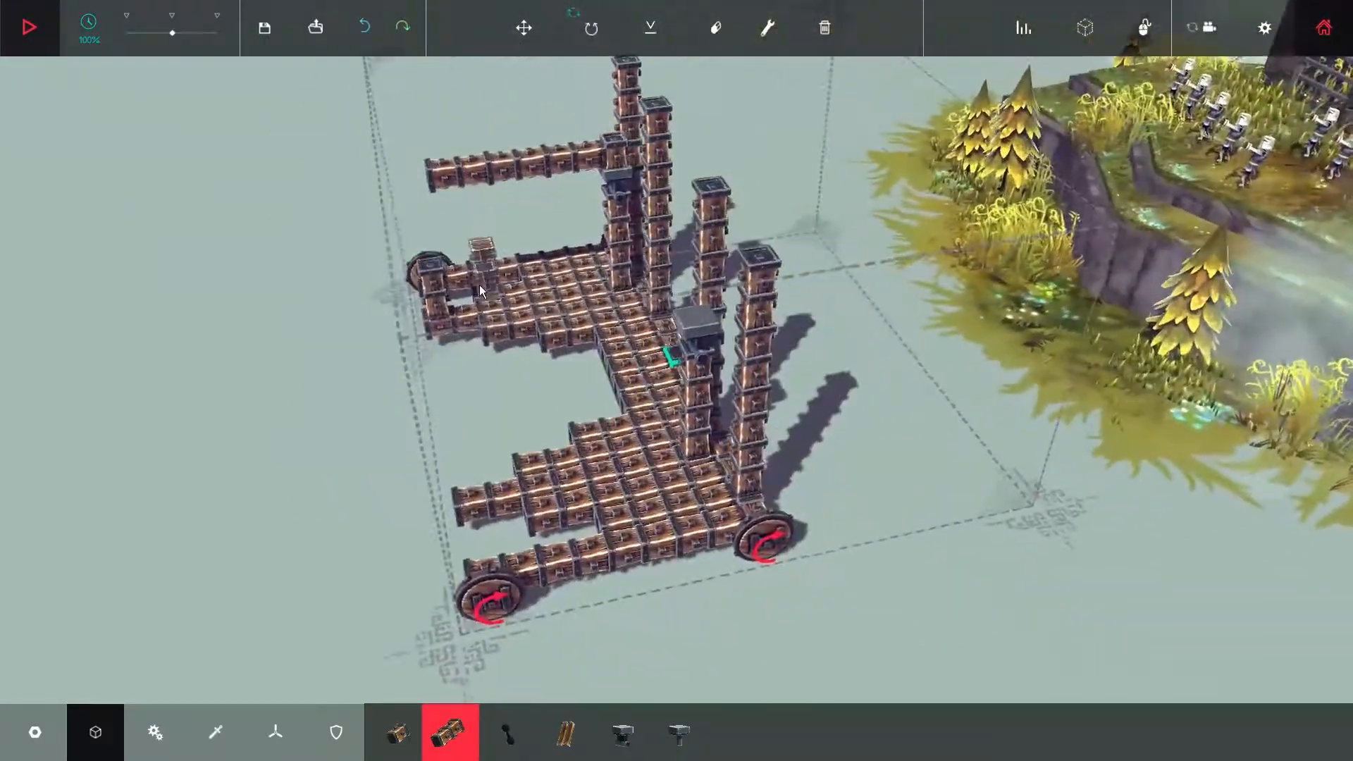
click(393, 731)
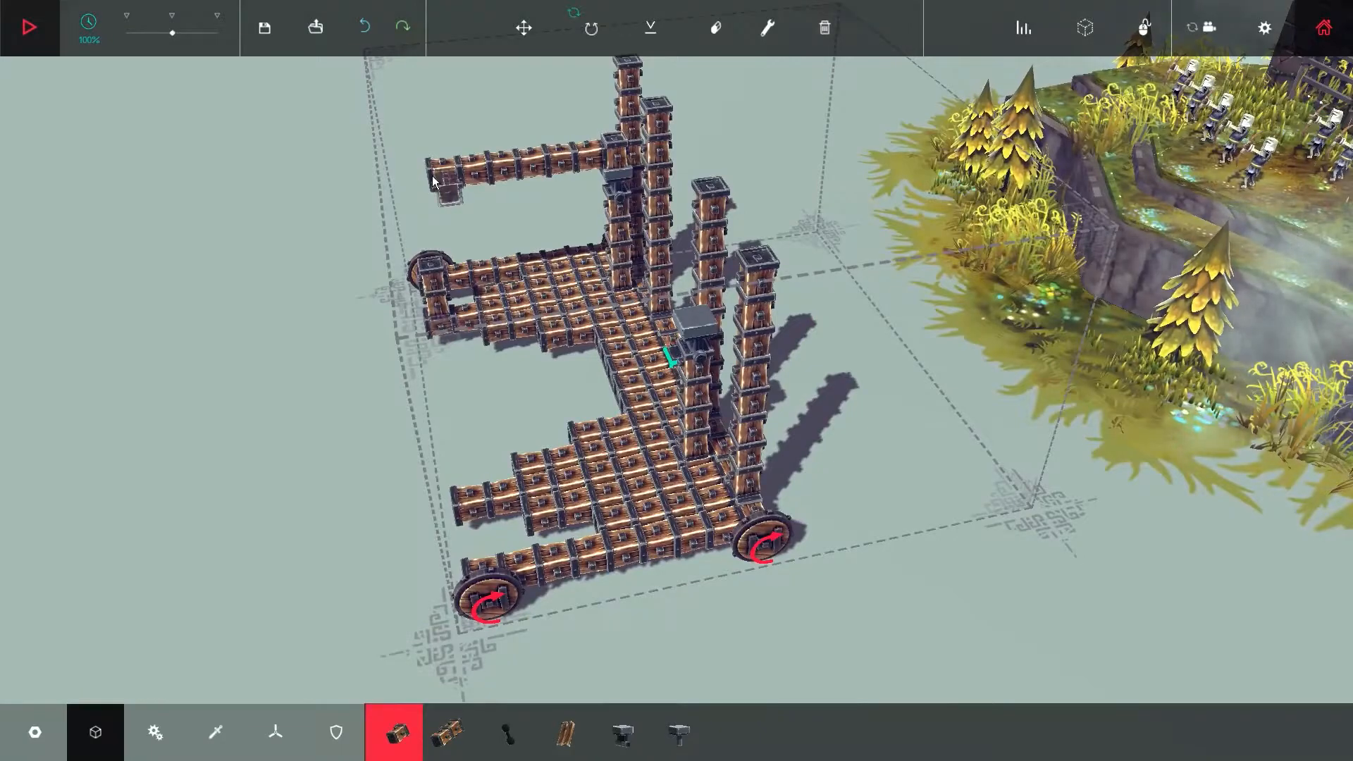
click(523, 28)
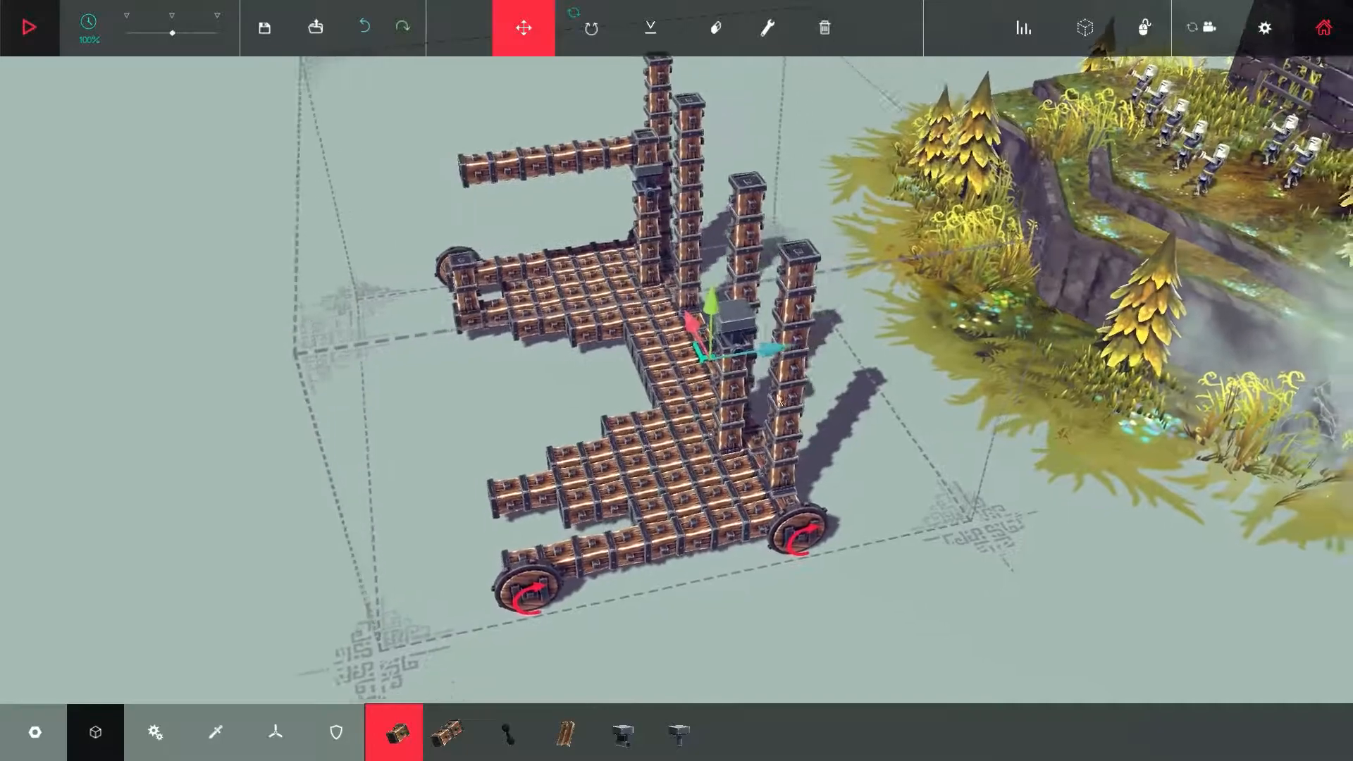
mouse_move(521, 28)
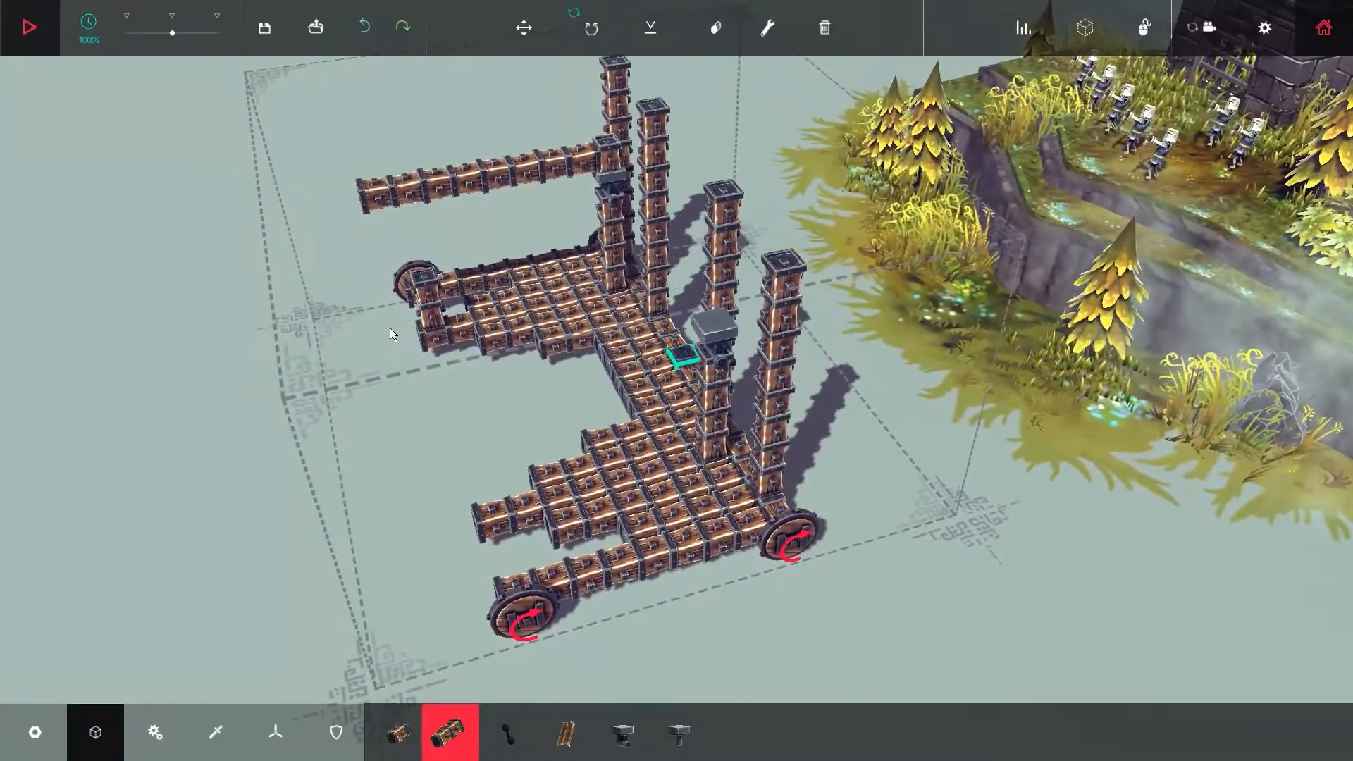
click(393, 731)
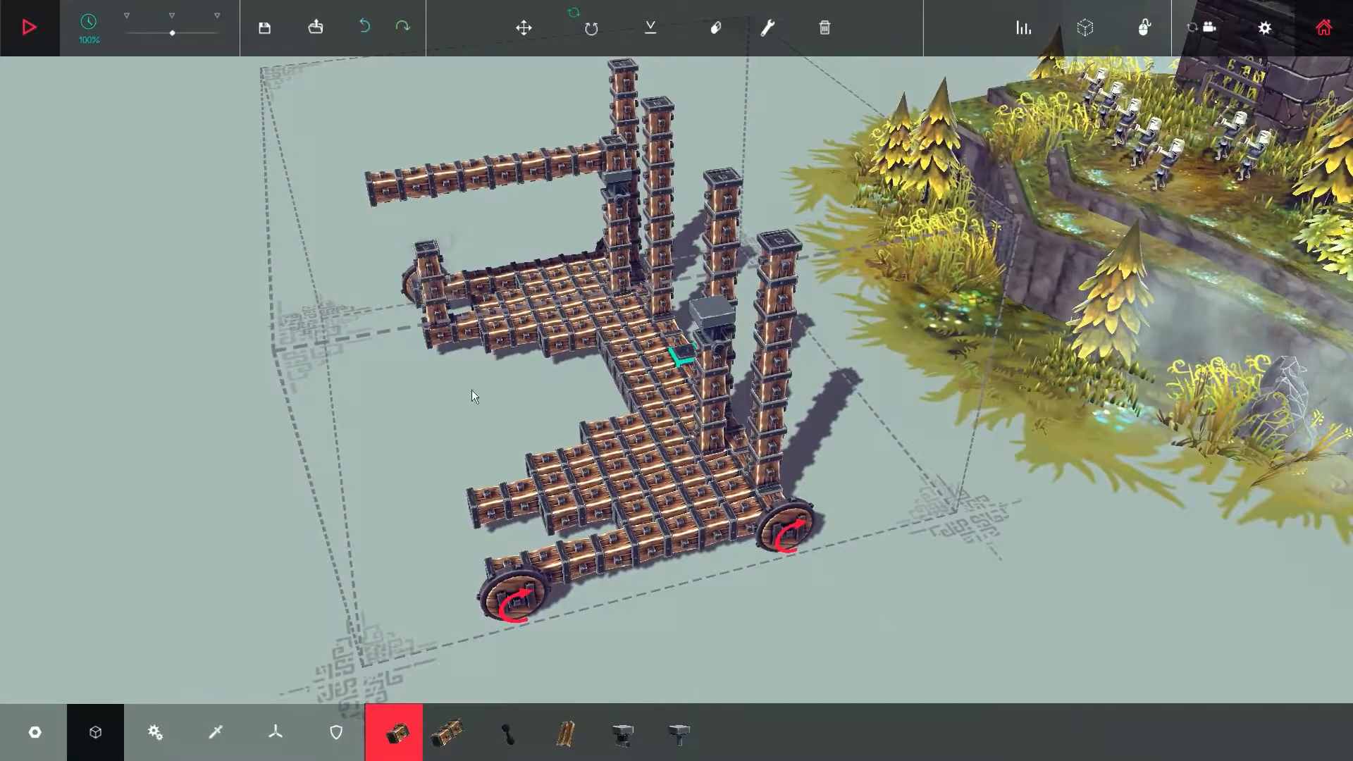
Extend the block arm outward with more wooden and small wooden blocks.
click(335, 731)
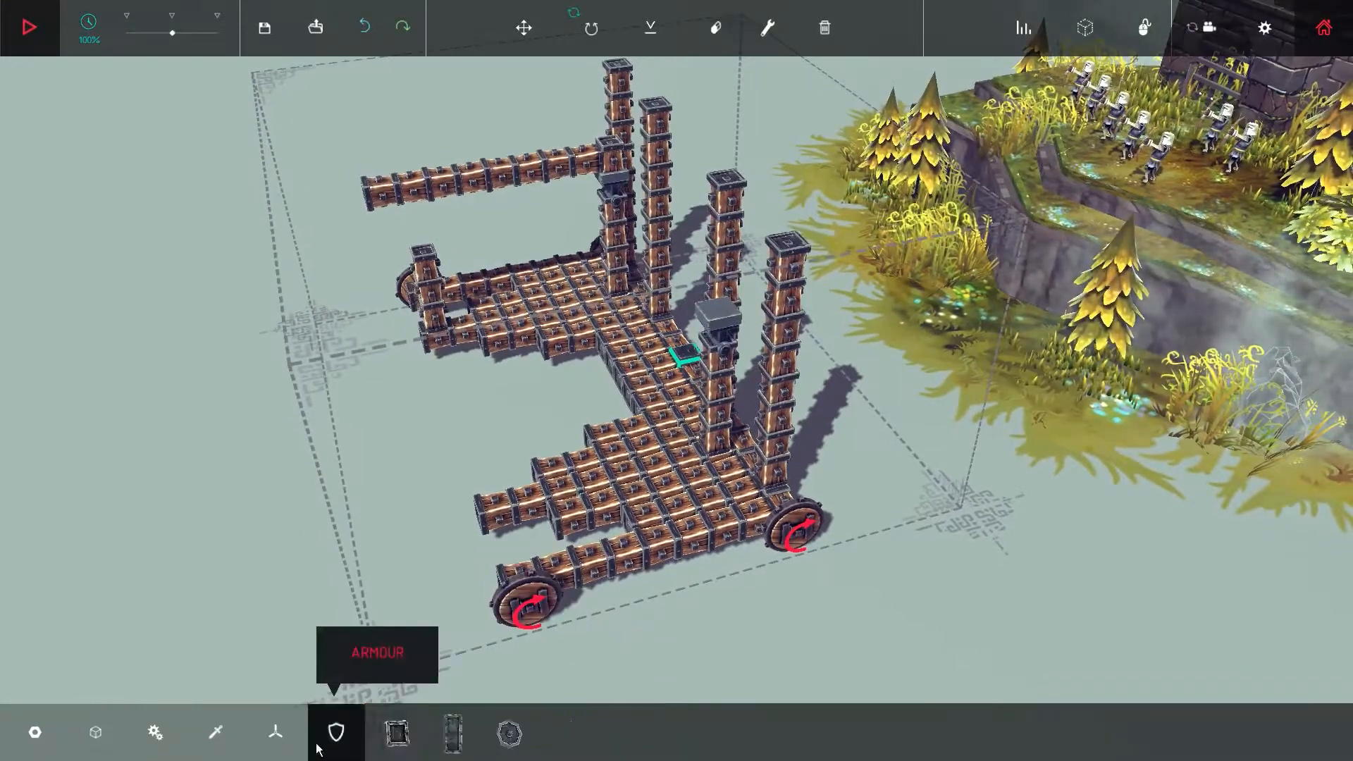
click(214, 732)
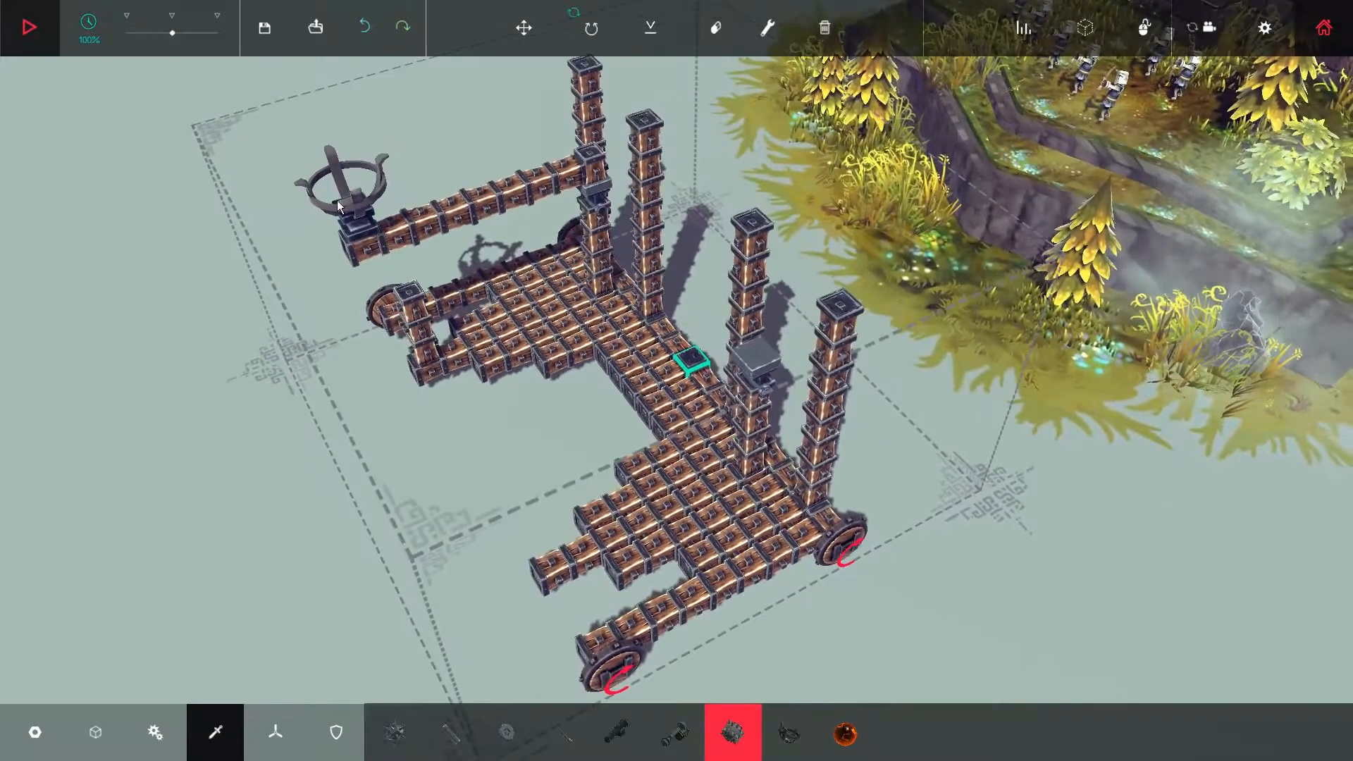
mouse_move(650, 28)
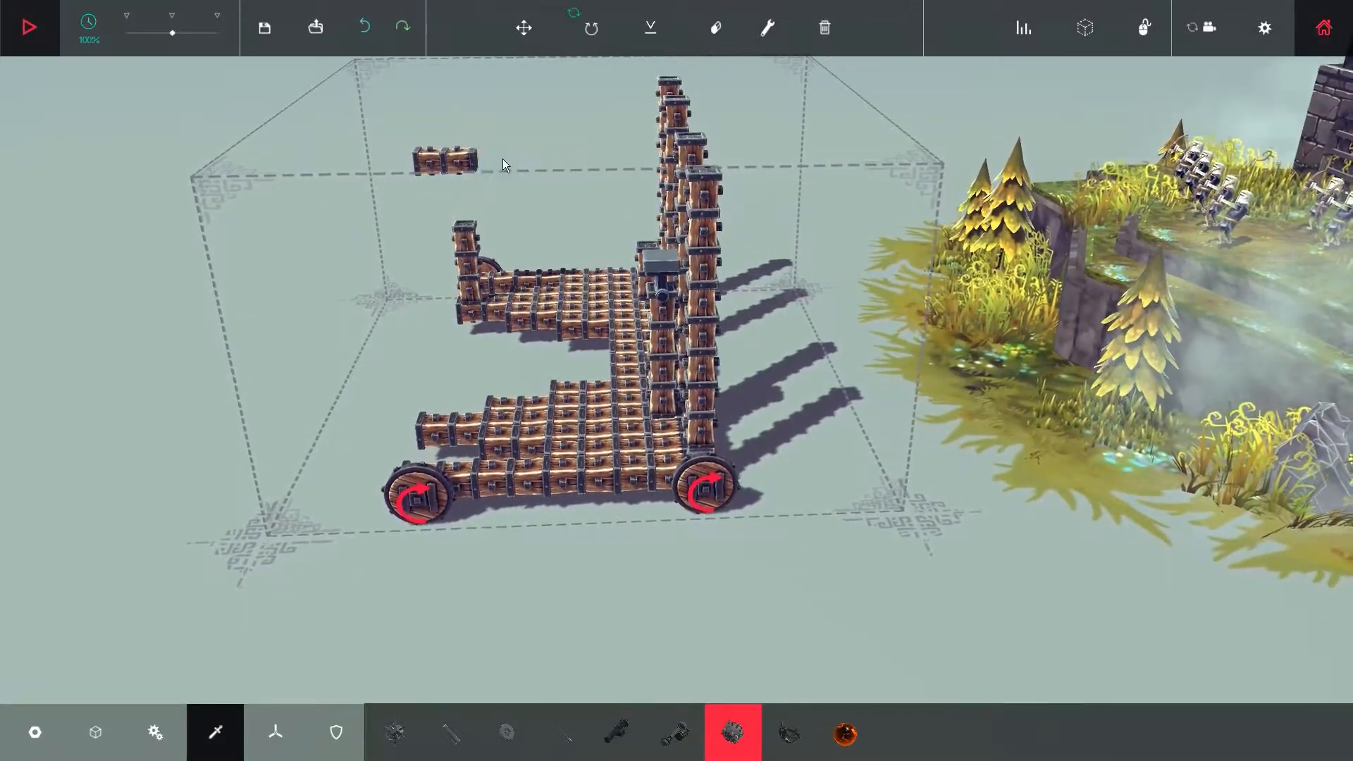
click(95, 731)
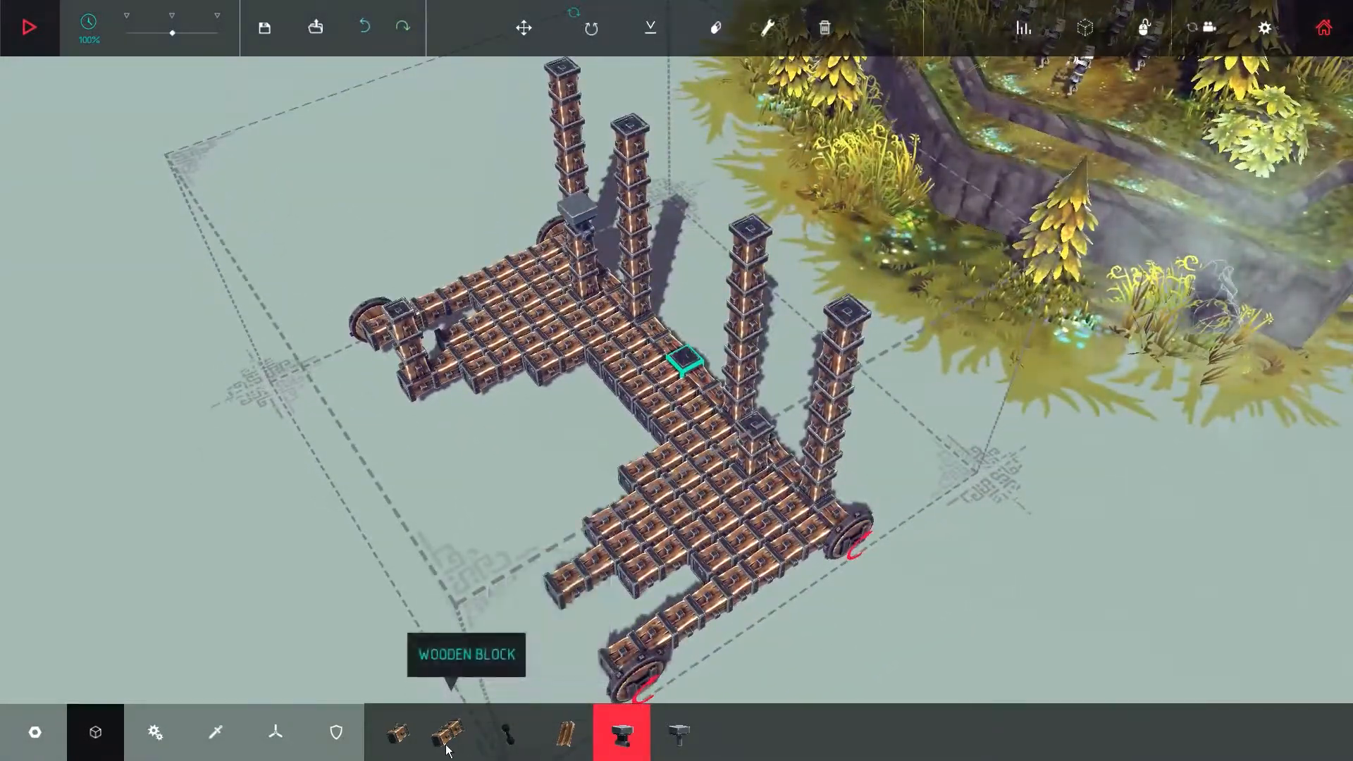
click(393, 733)
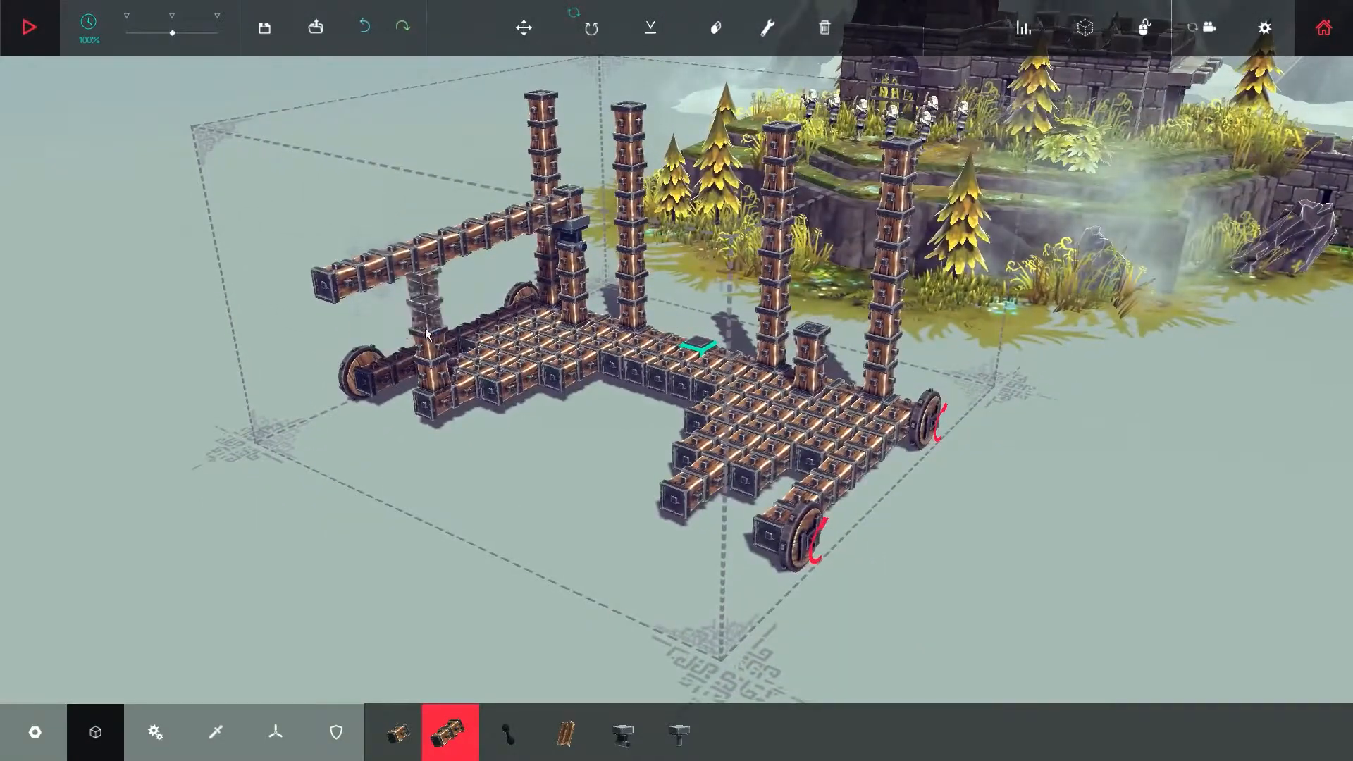
mouse_move(621, 733)
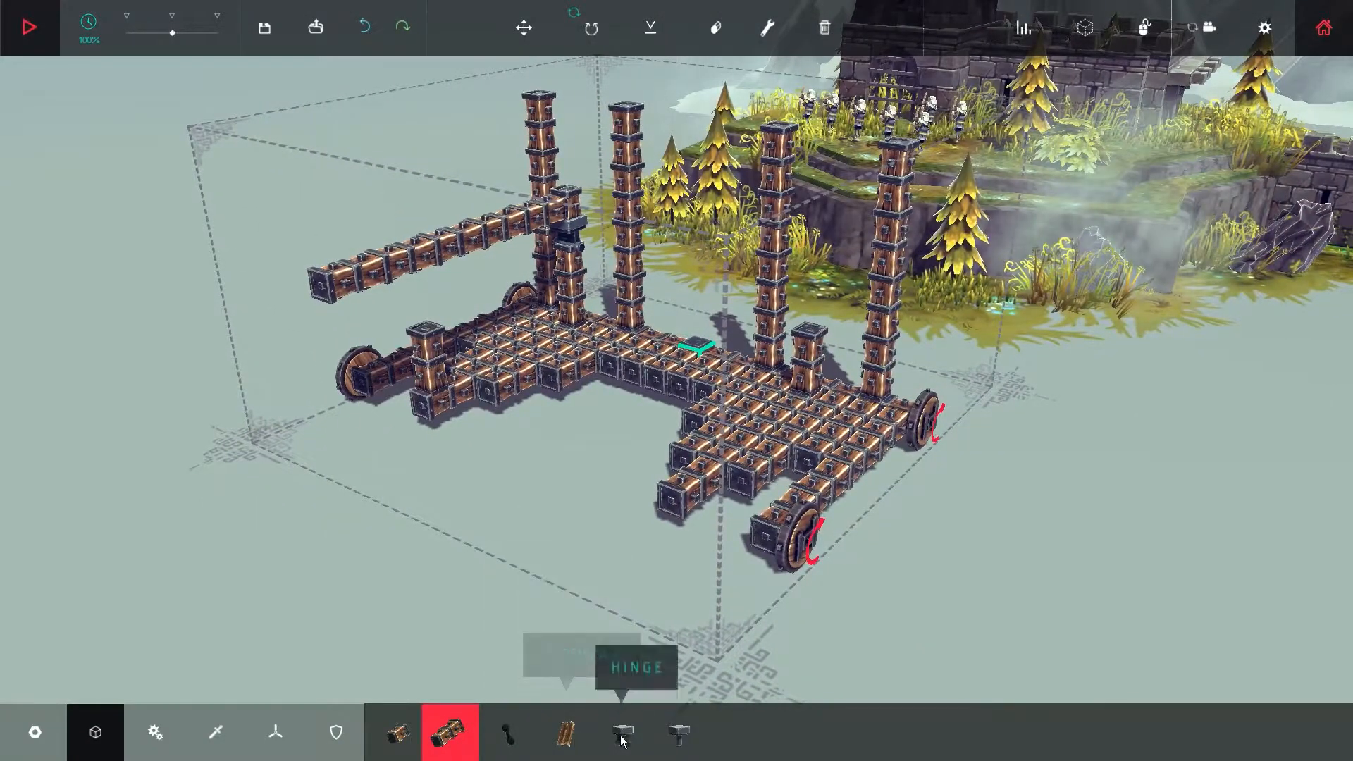
Attach a grabber holding the bomb to the end of the arm.
click(215, 733)
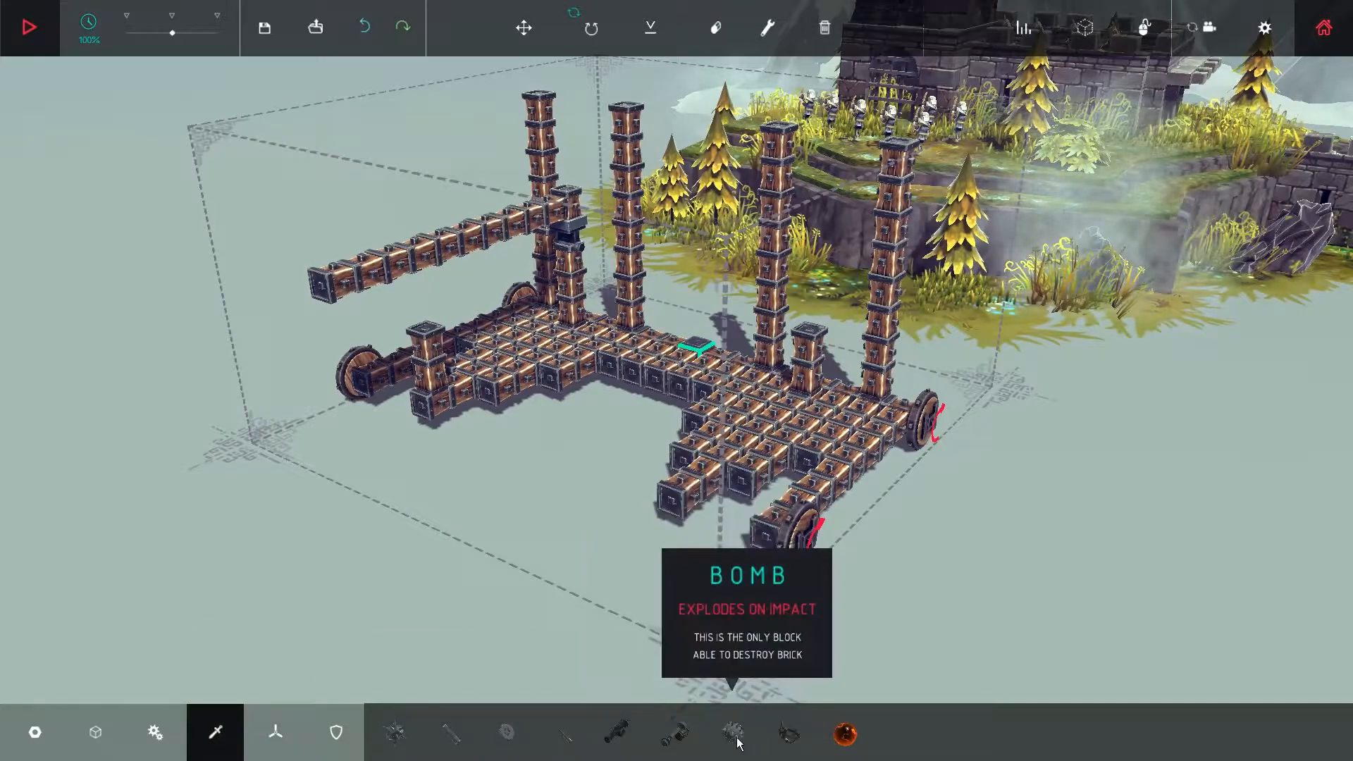
click(789, 733)
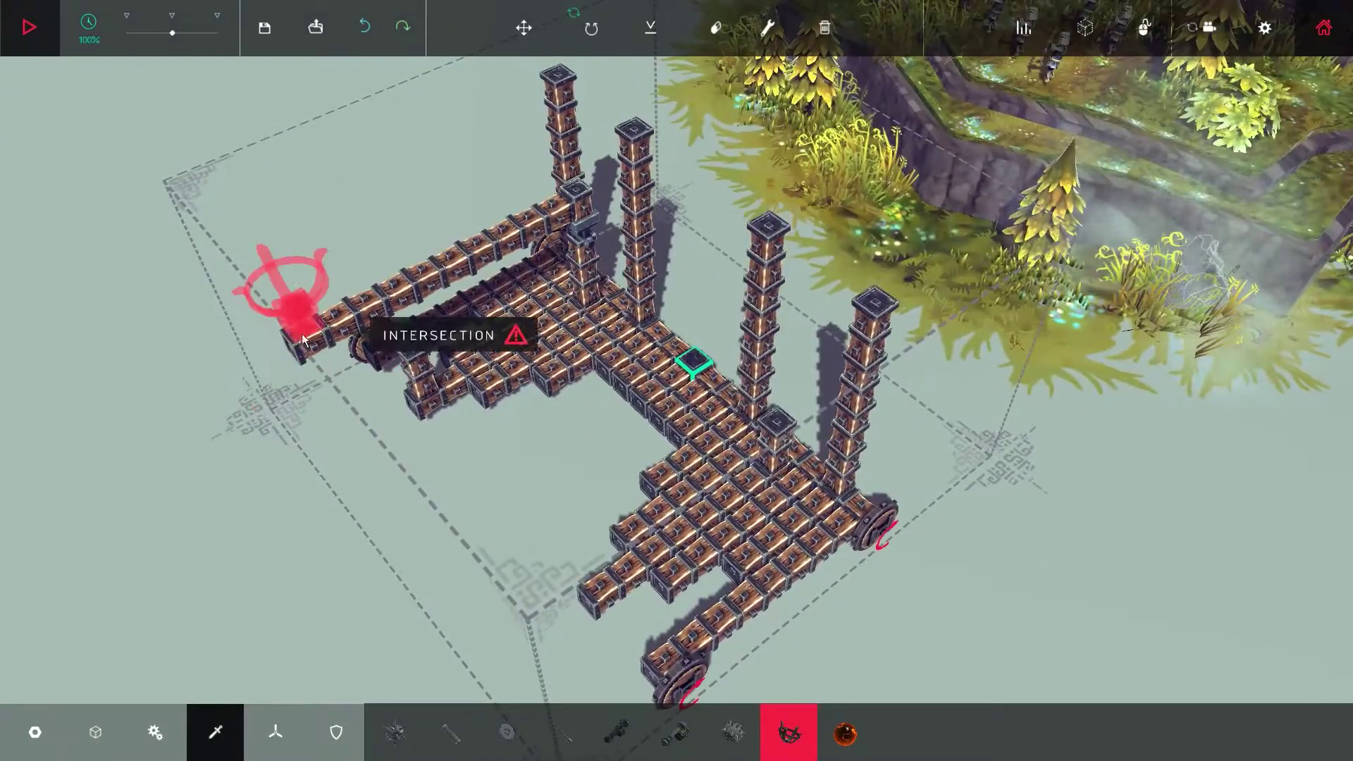
click(523, 28)
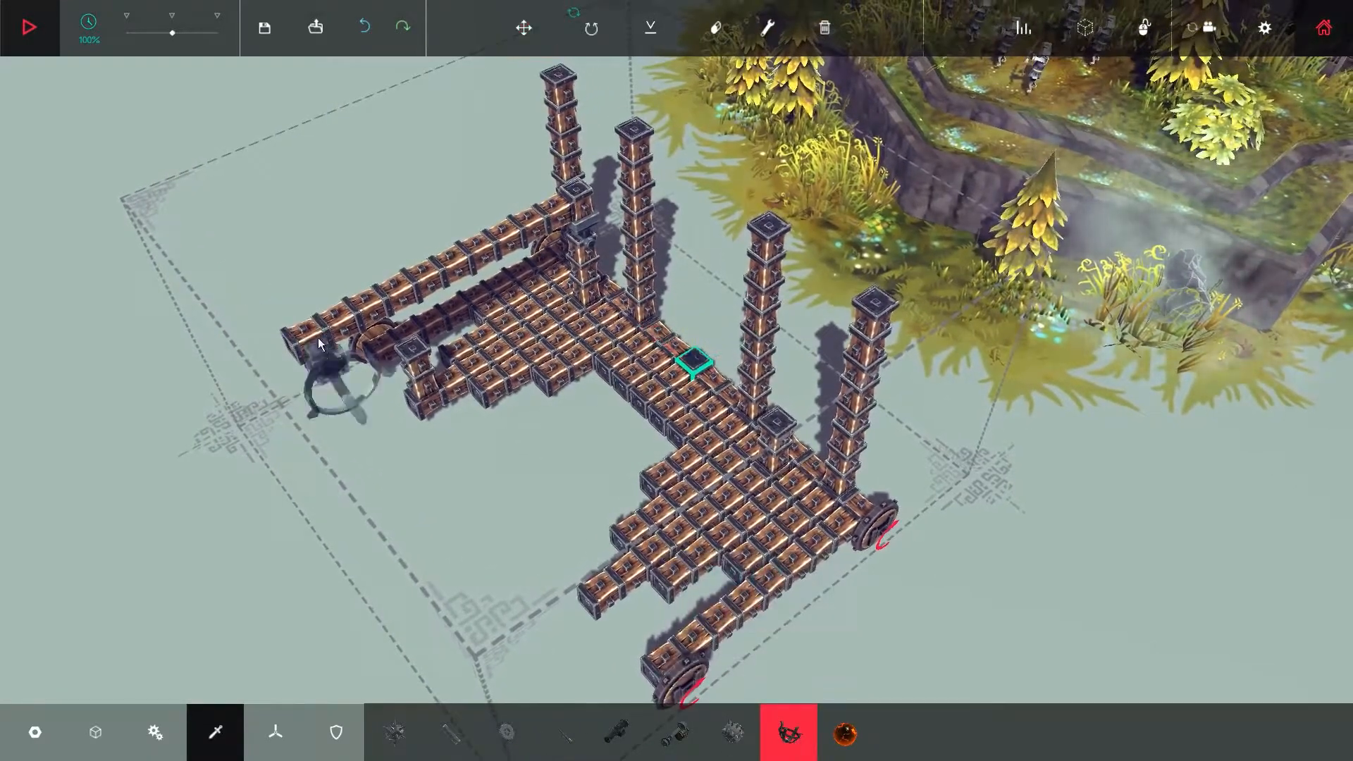
mouse_move(786, 733)
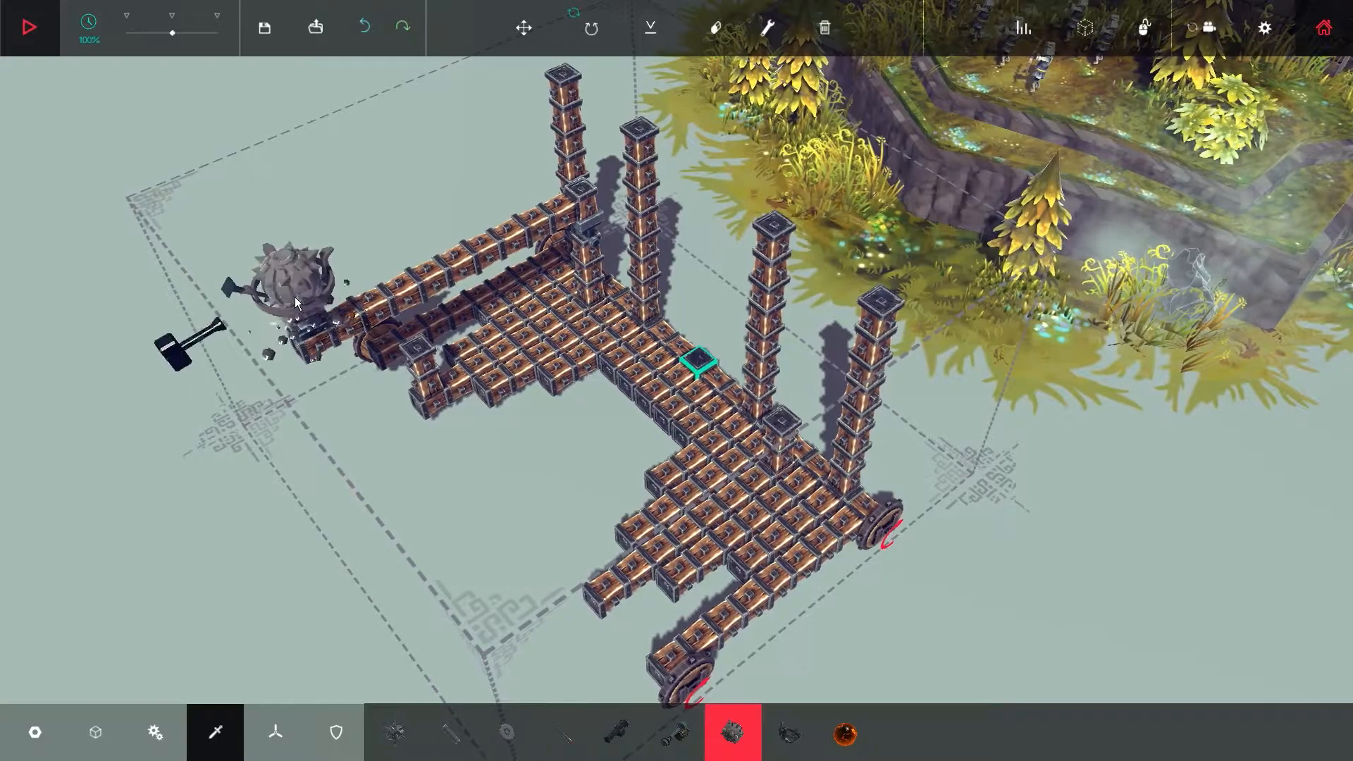
Test-run the bomb rig twice, setting it off, and return to the intact build.
click(28, 25)
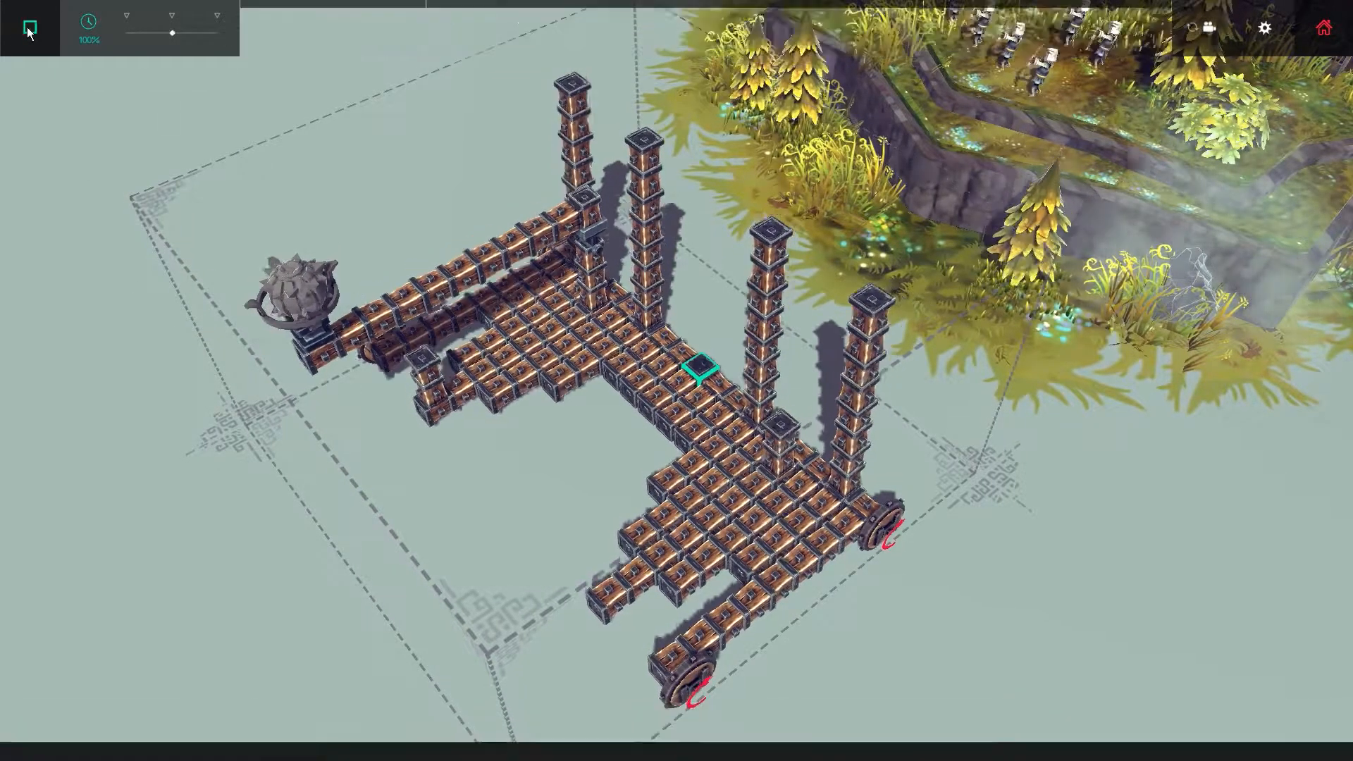
click(28, 26)
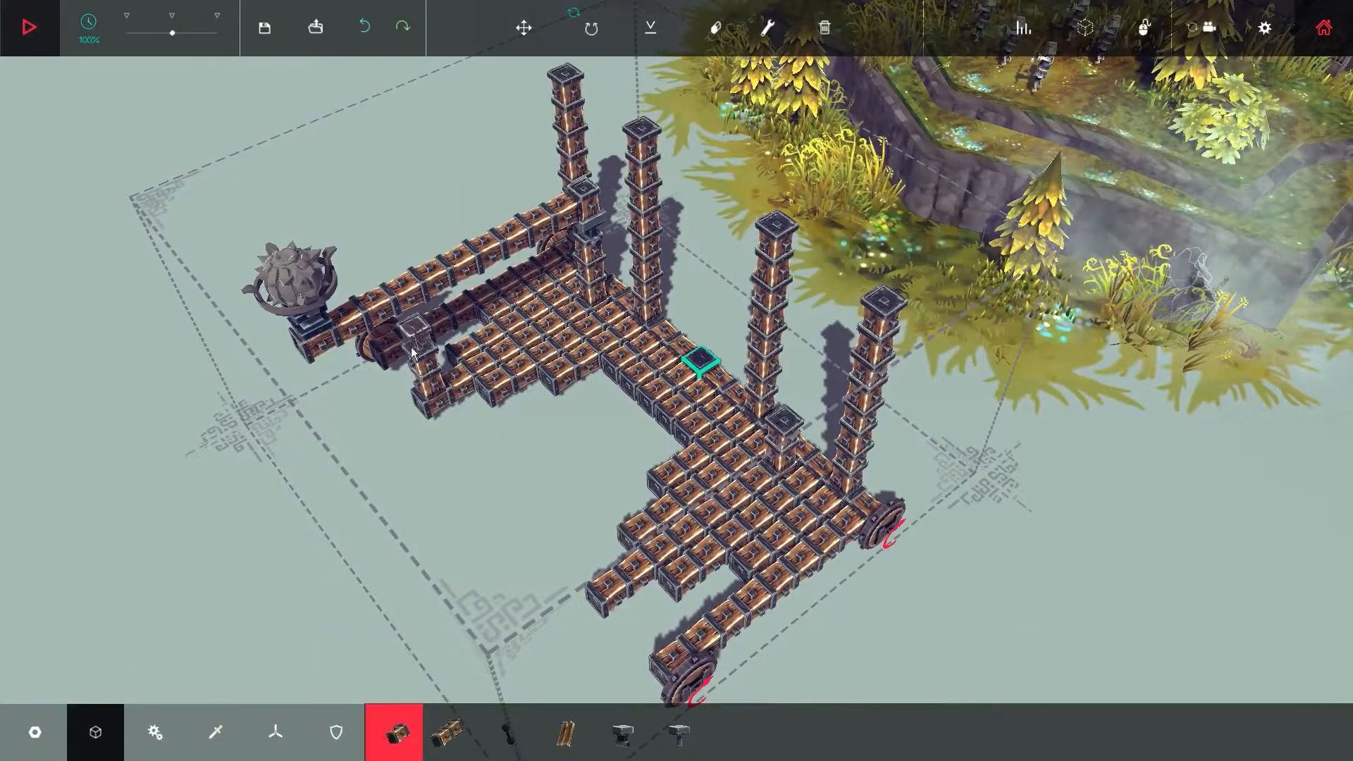
click(28, 25)
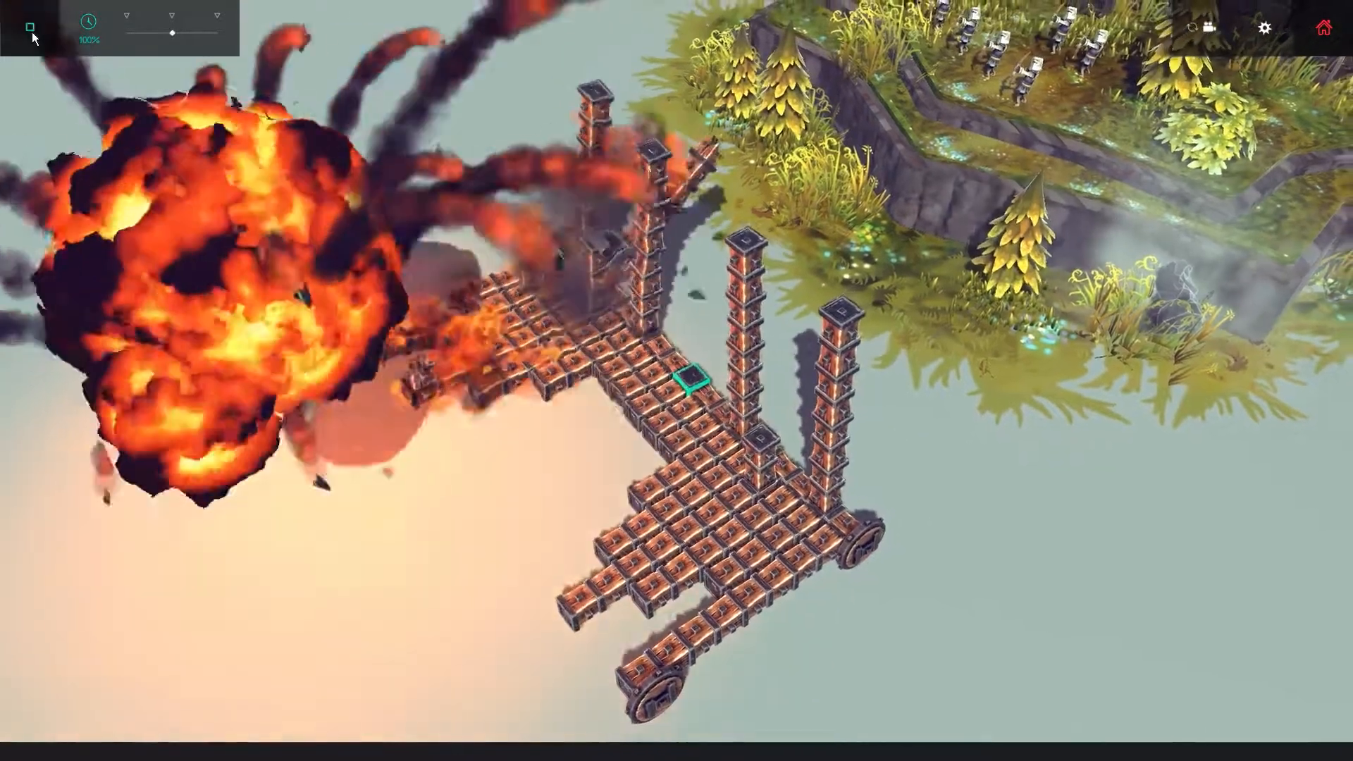
click(28, 27)
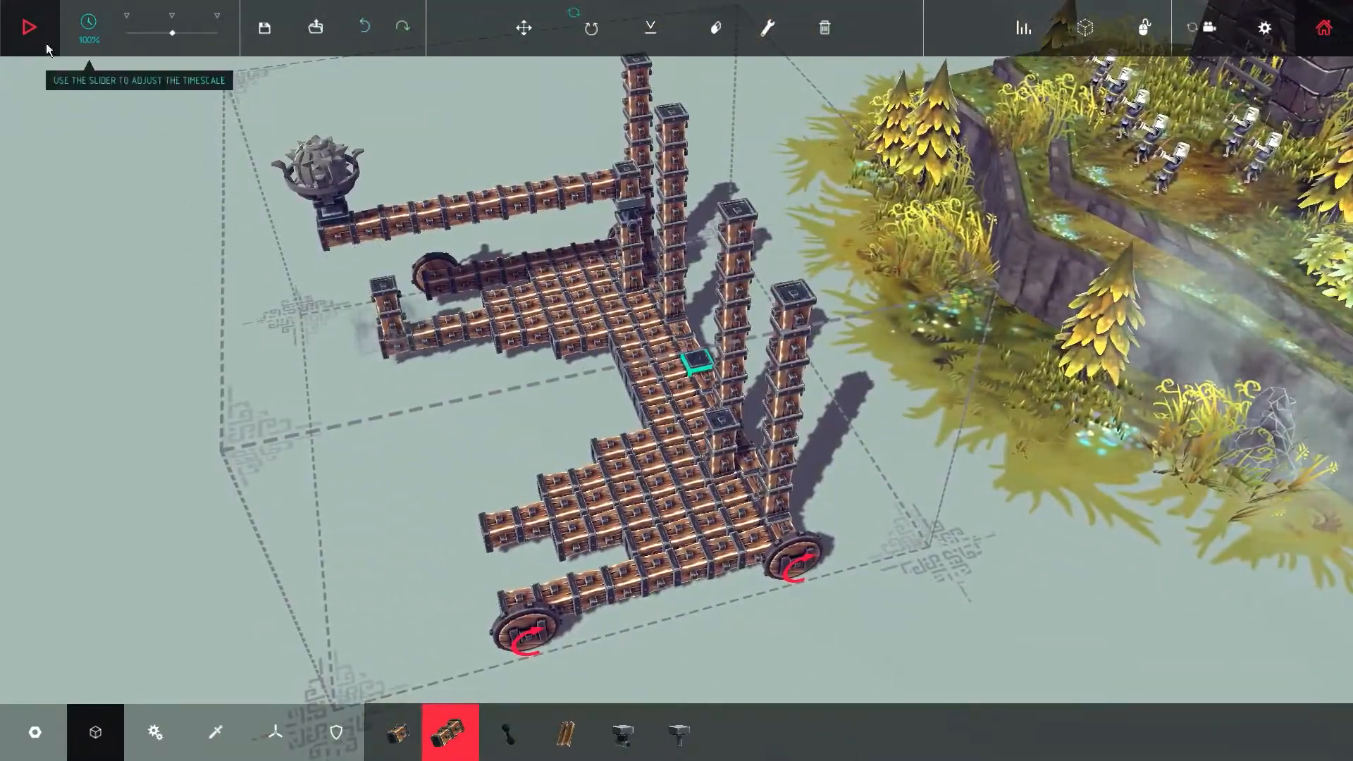
Give the wheeled block rig a short test run and return to building more pillars.
click(26, 27)
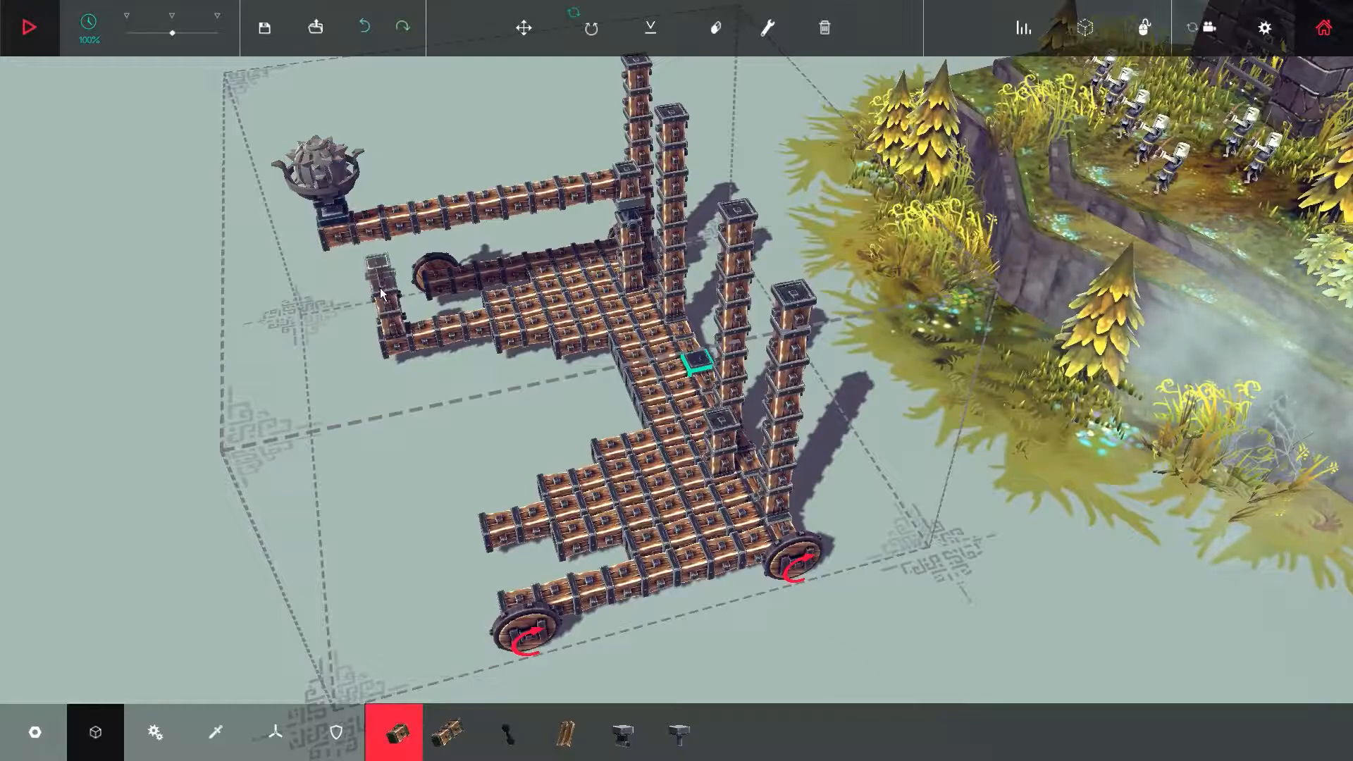
click(30, 27)
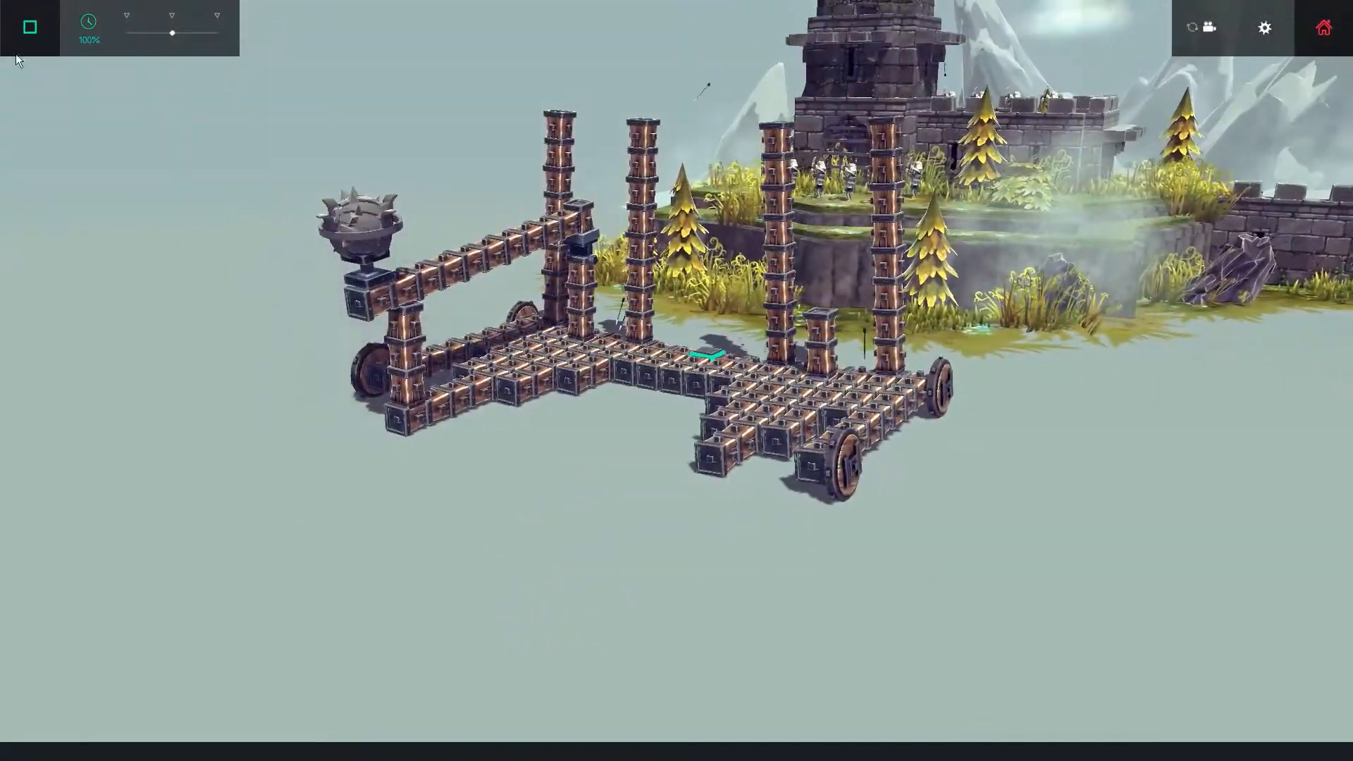
click(28, 27)
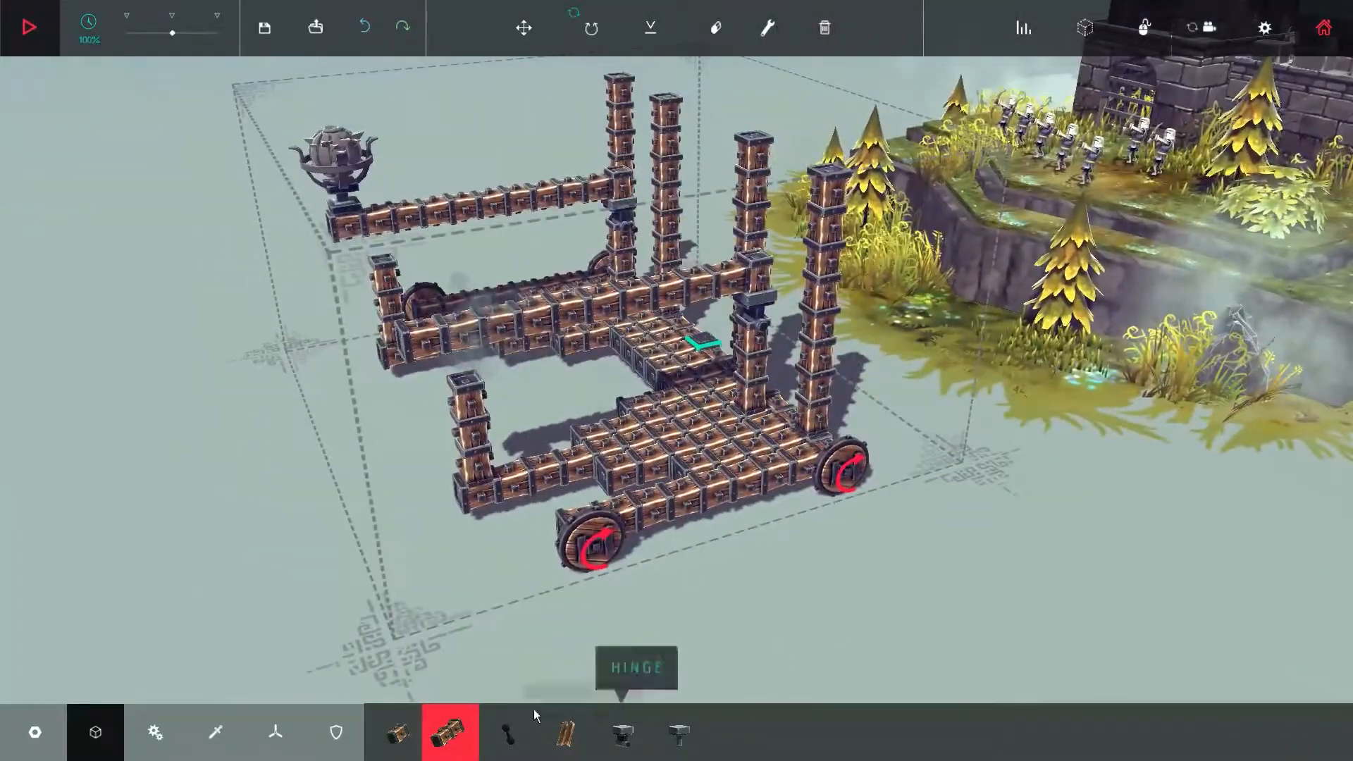
Place a second bomb from the weapons category onto the new arm.
click(216, 731)
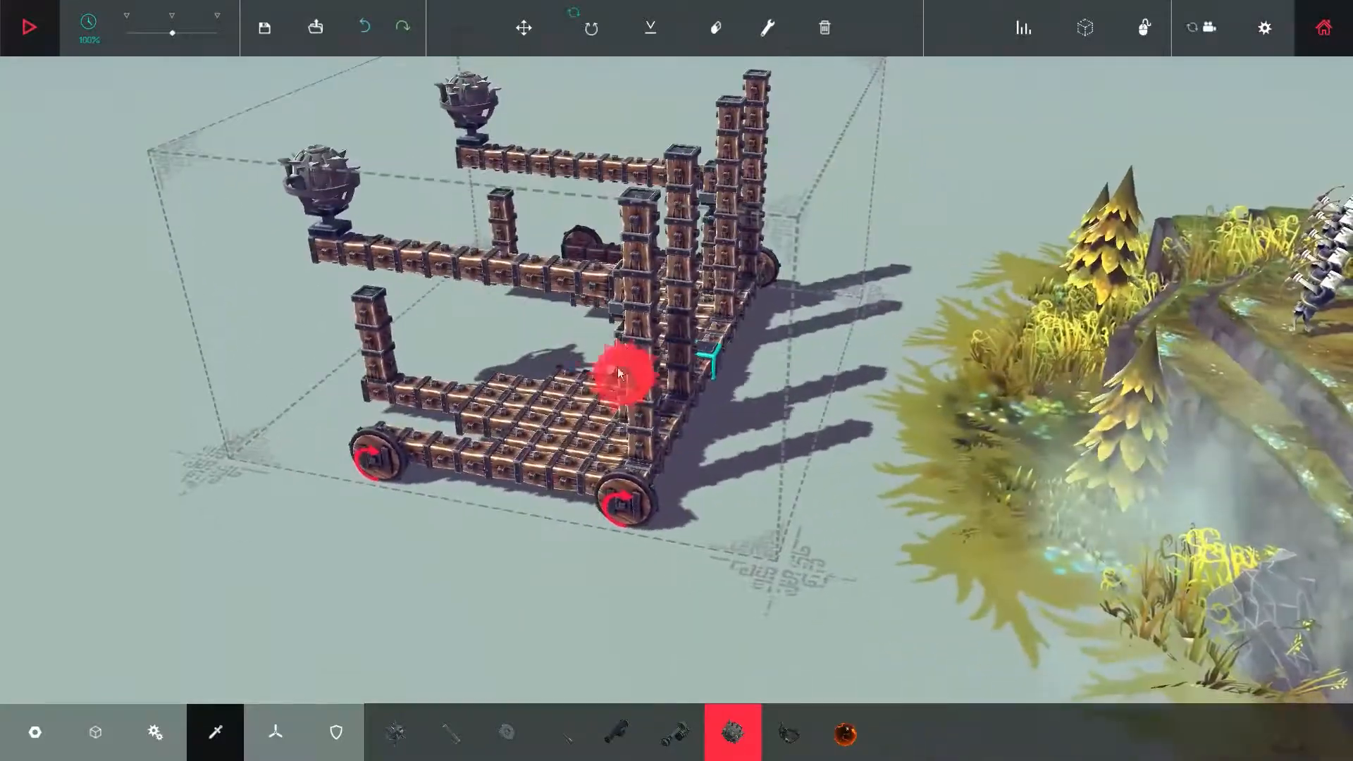
click(507, 733)
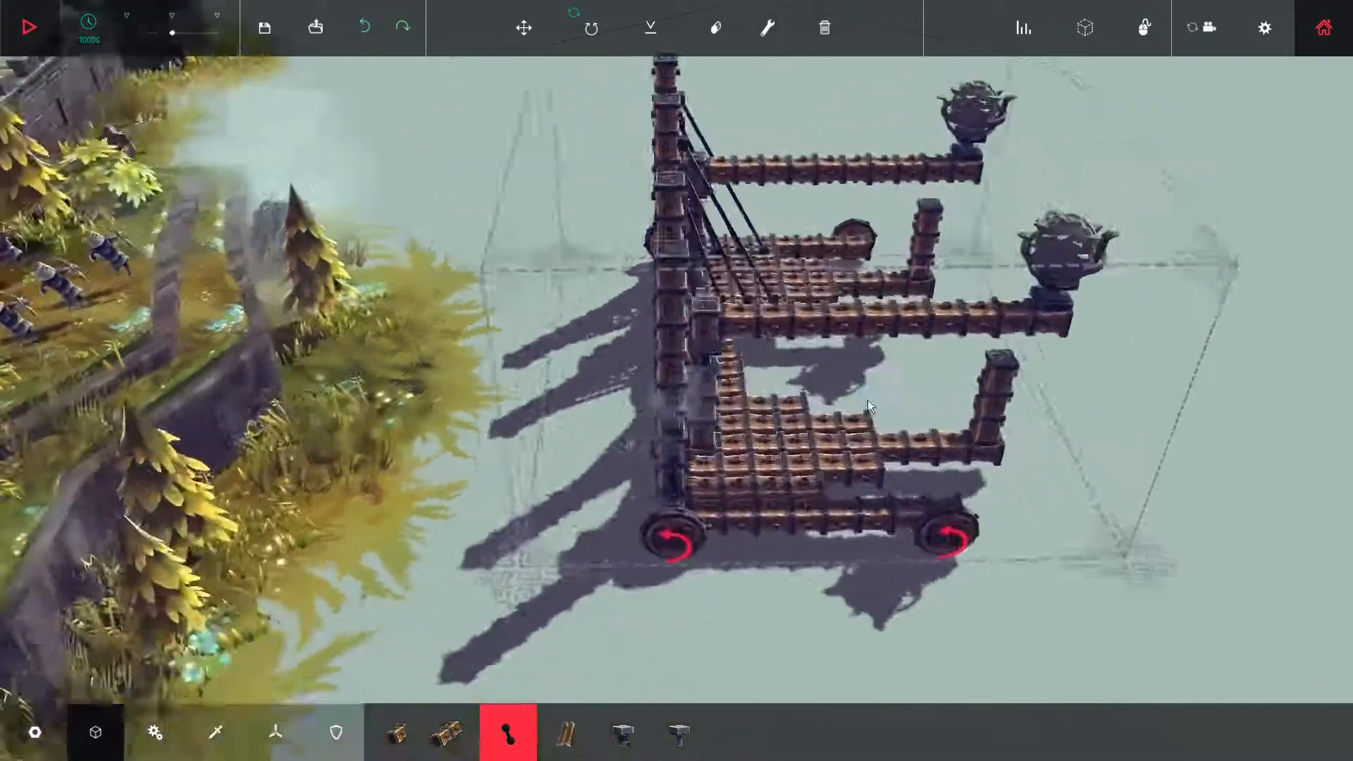
click(28, 27)
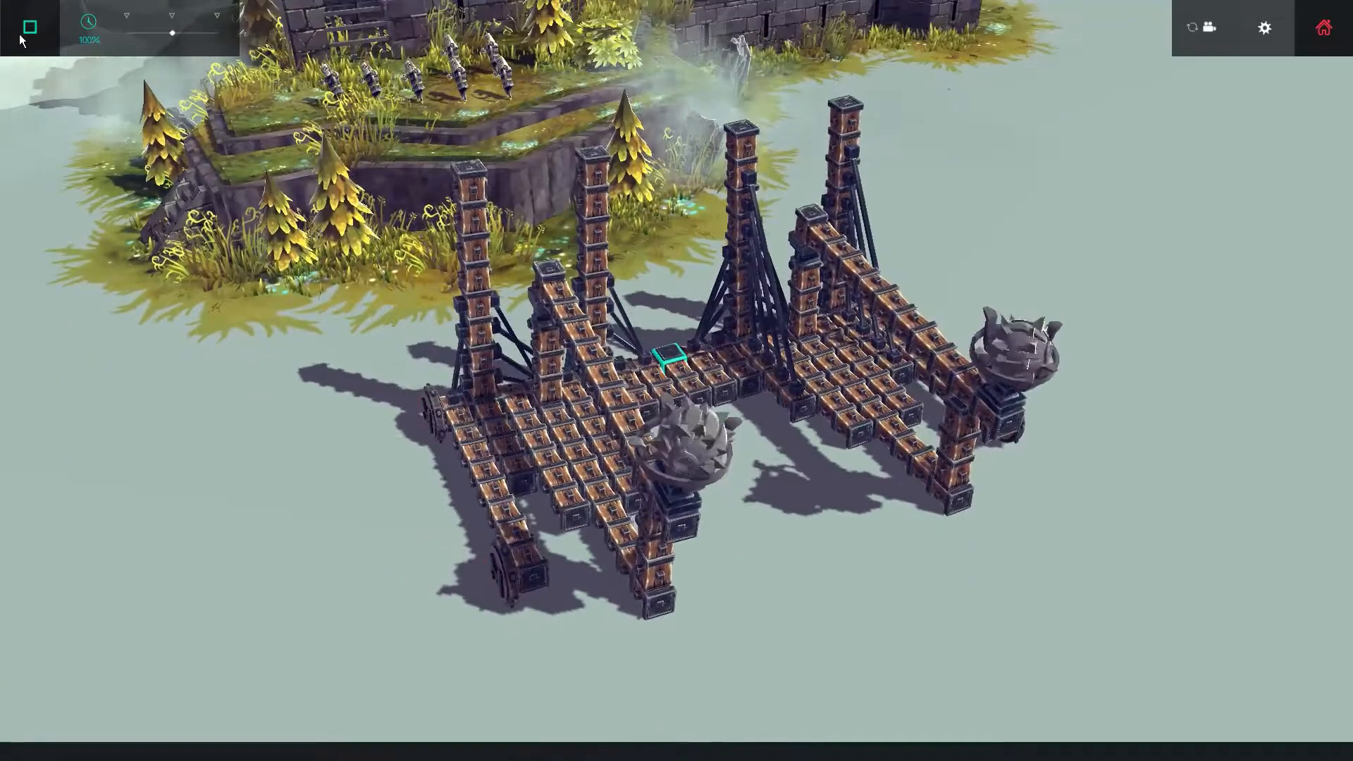
click(28, 27)
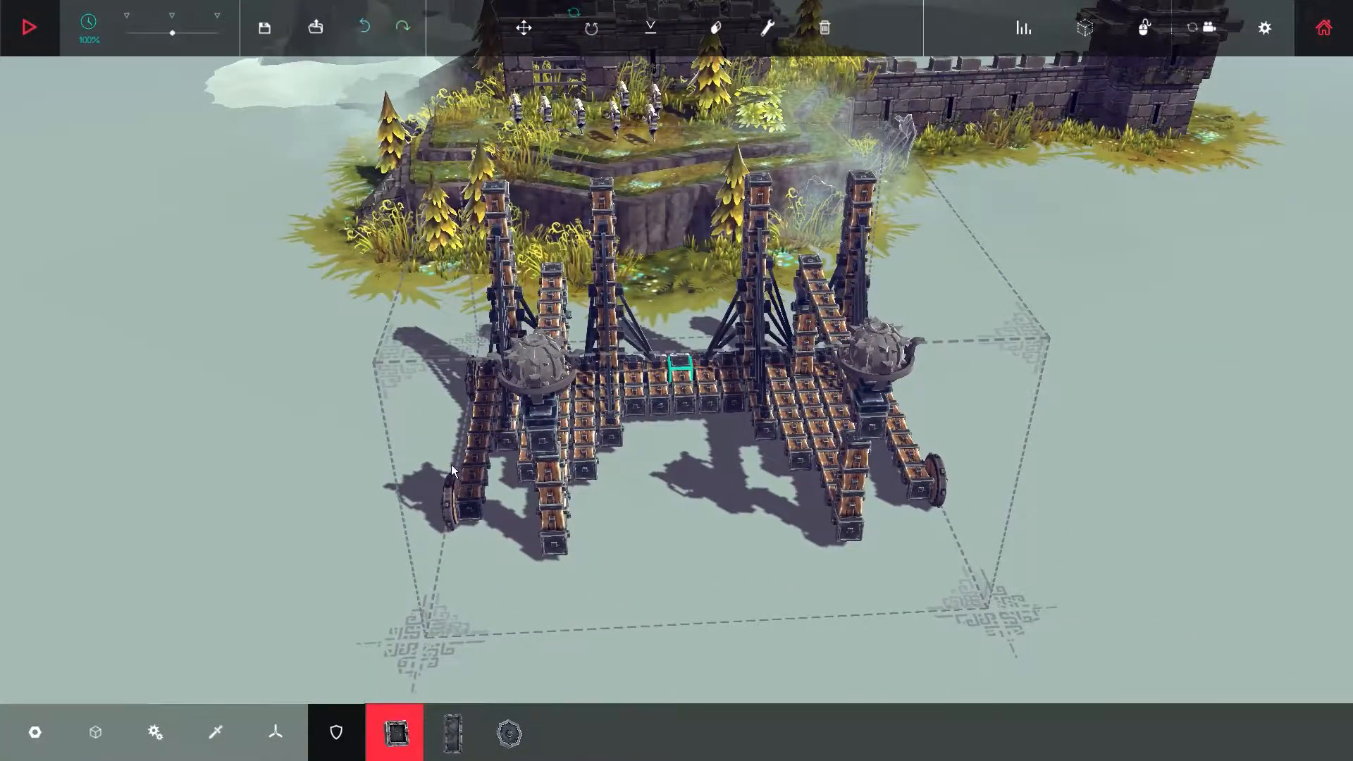
mouse_move(155, 733)
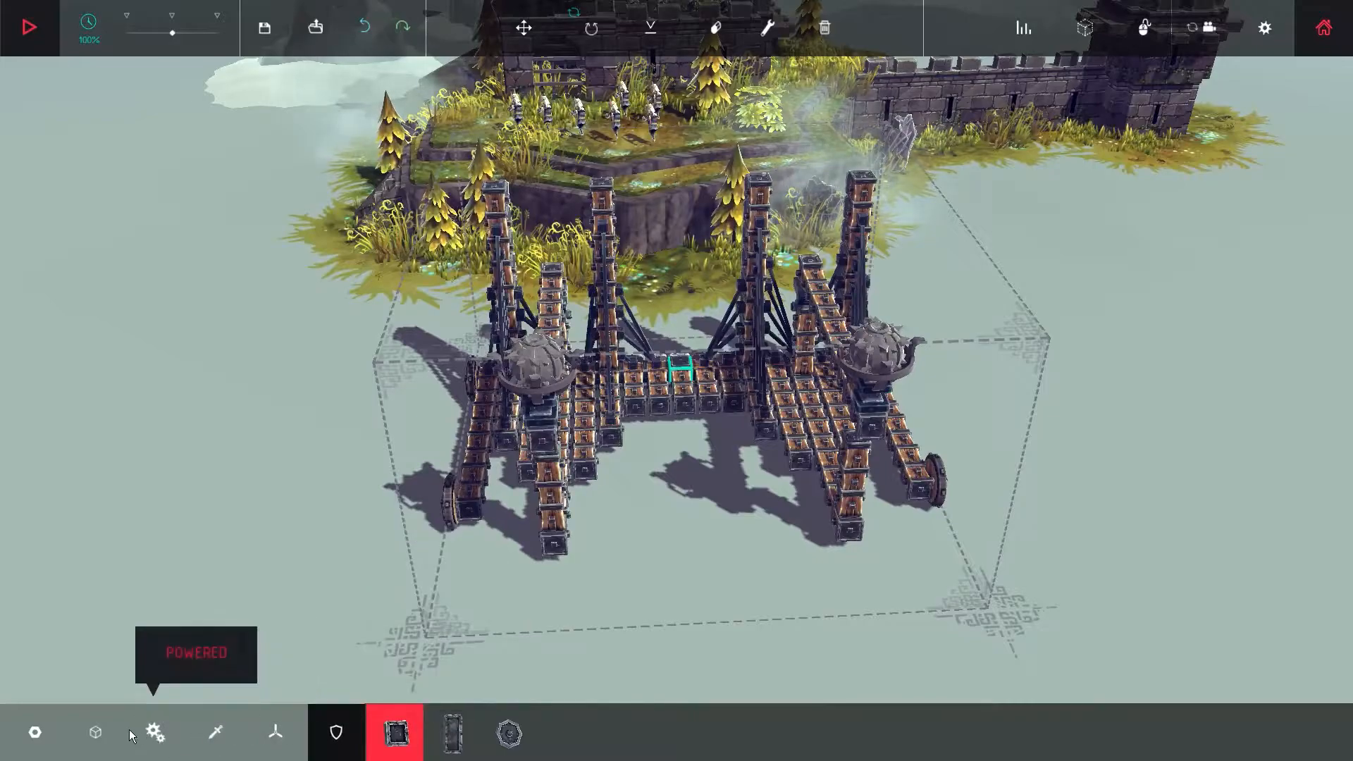
Add contractable springs along the towers and rebind the spring's contract key.
click(155, 732)
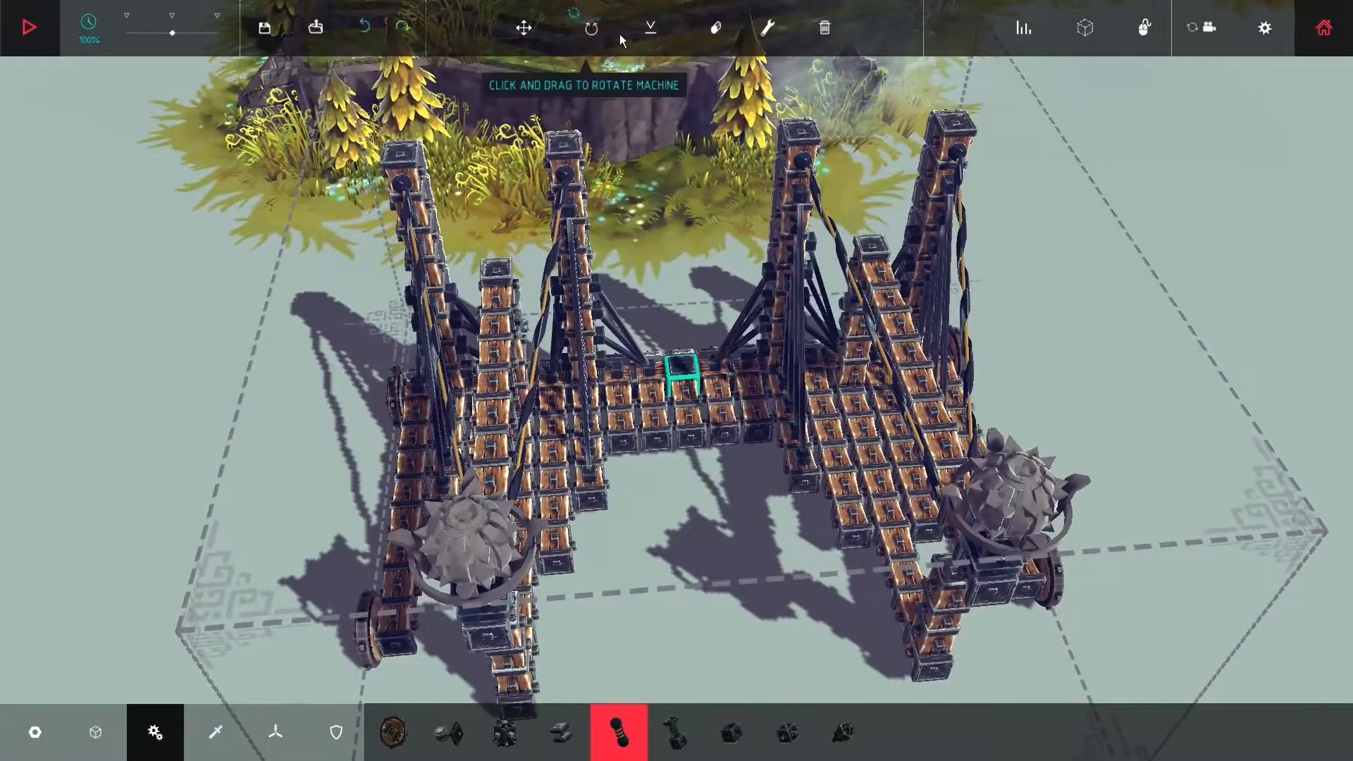
click(767, 28)
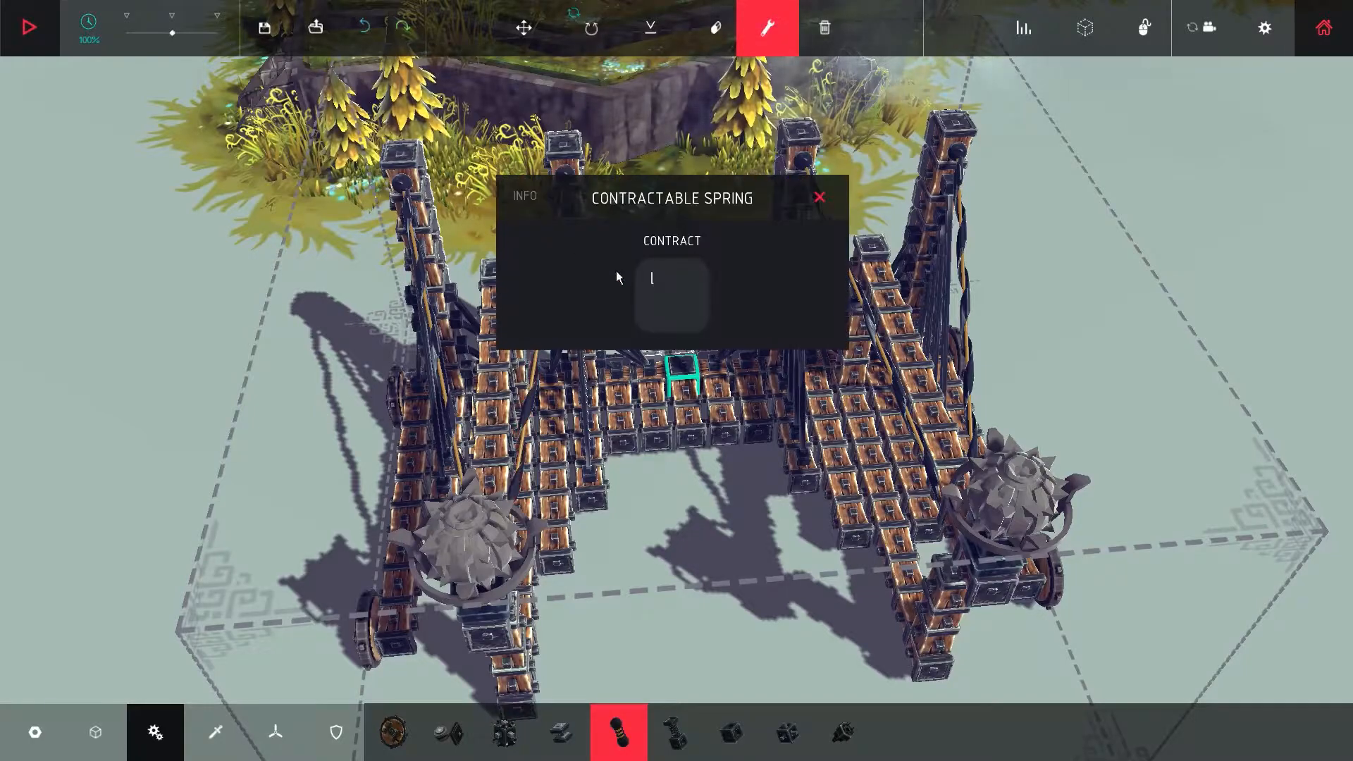
click(671, 295)
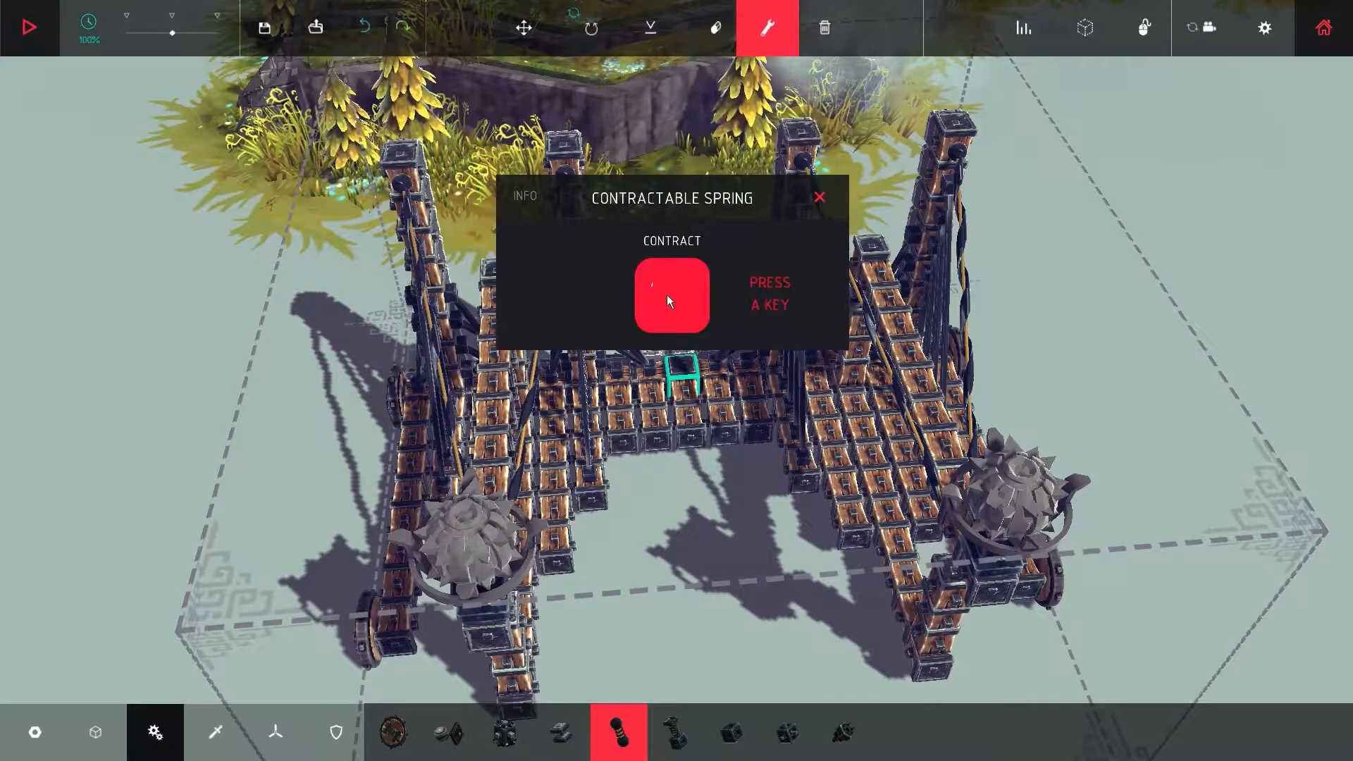
click(818, 197)
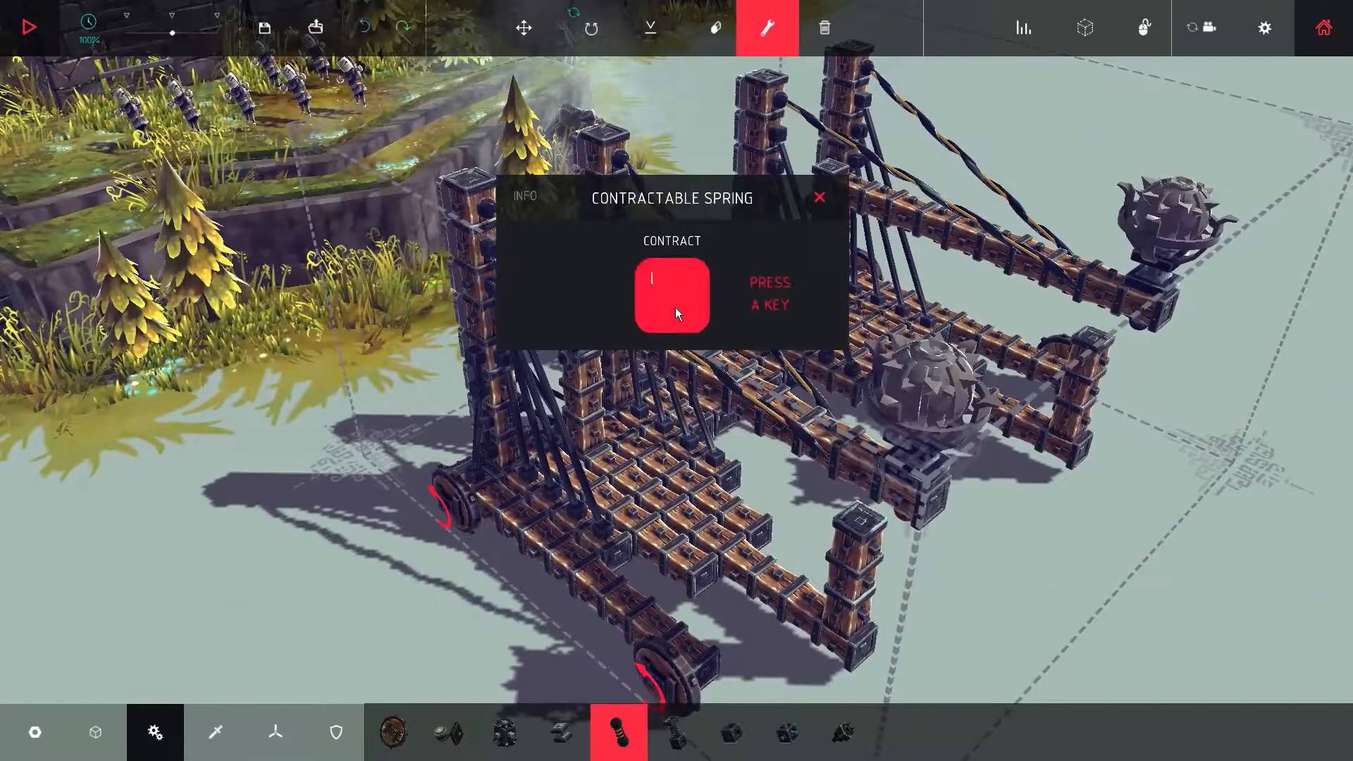
Set the wheels to drive forwards on 9 and reverse on 3.
click(819, 197)
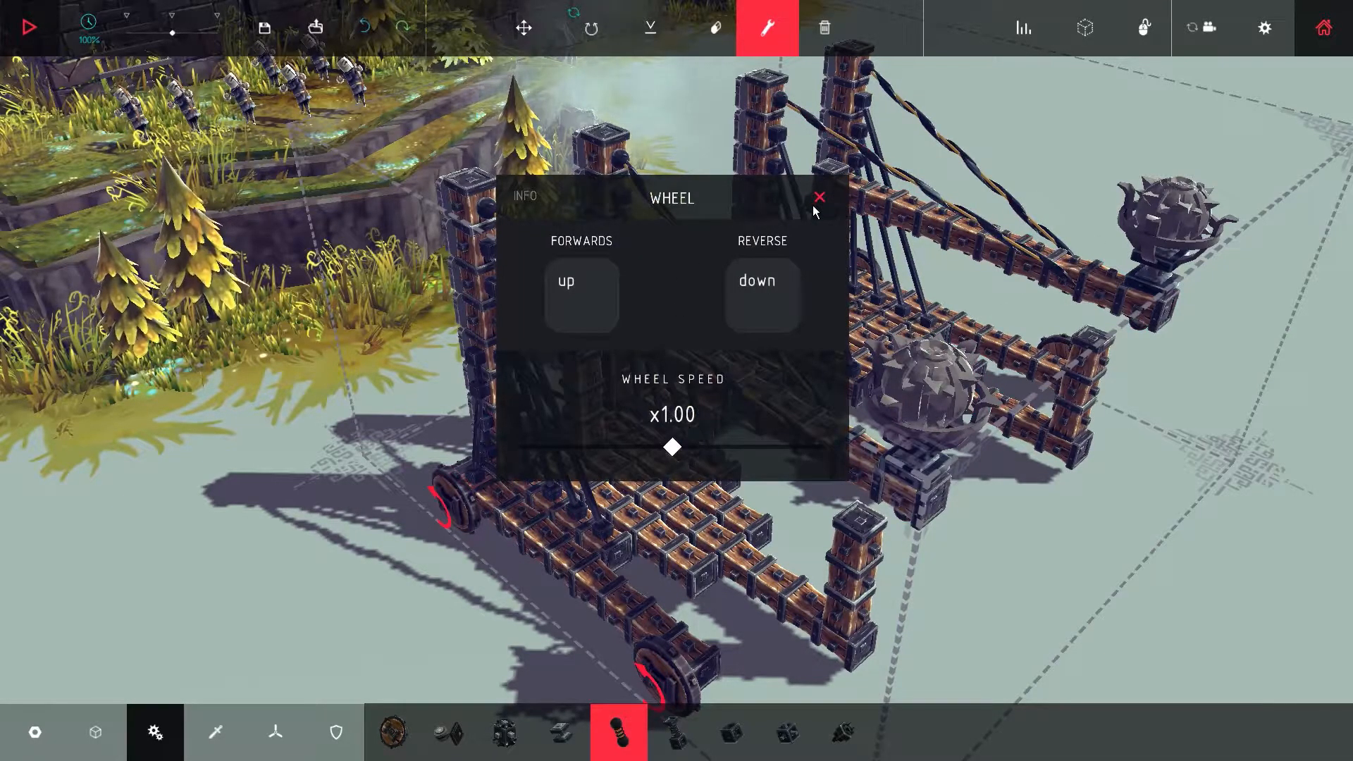
click(582, 294)
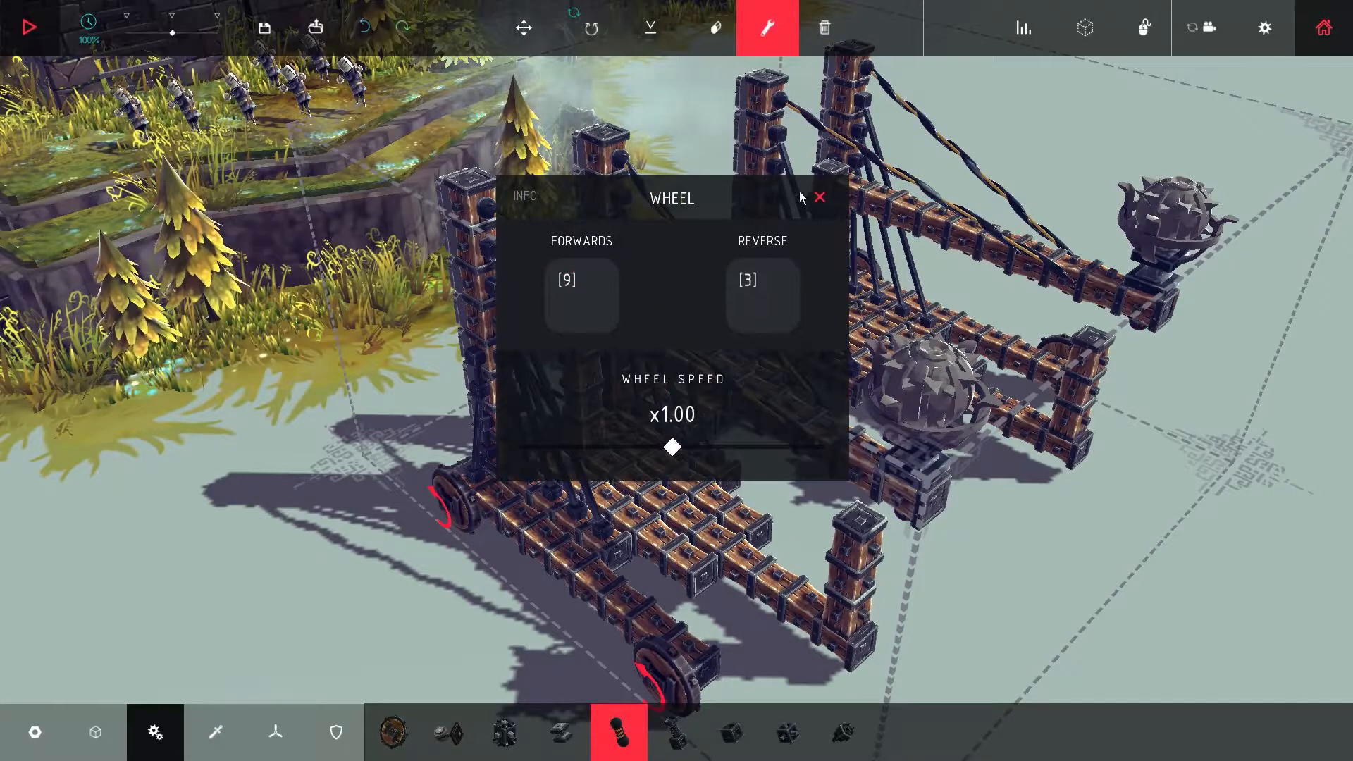
click(818, 197)
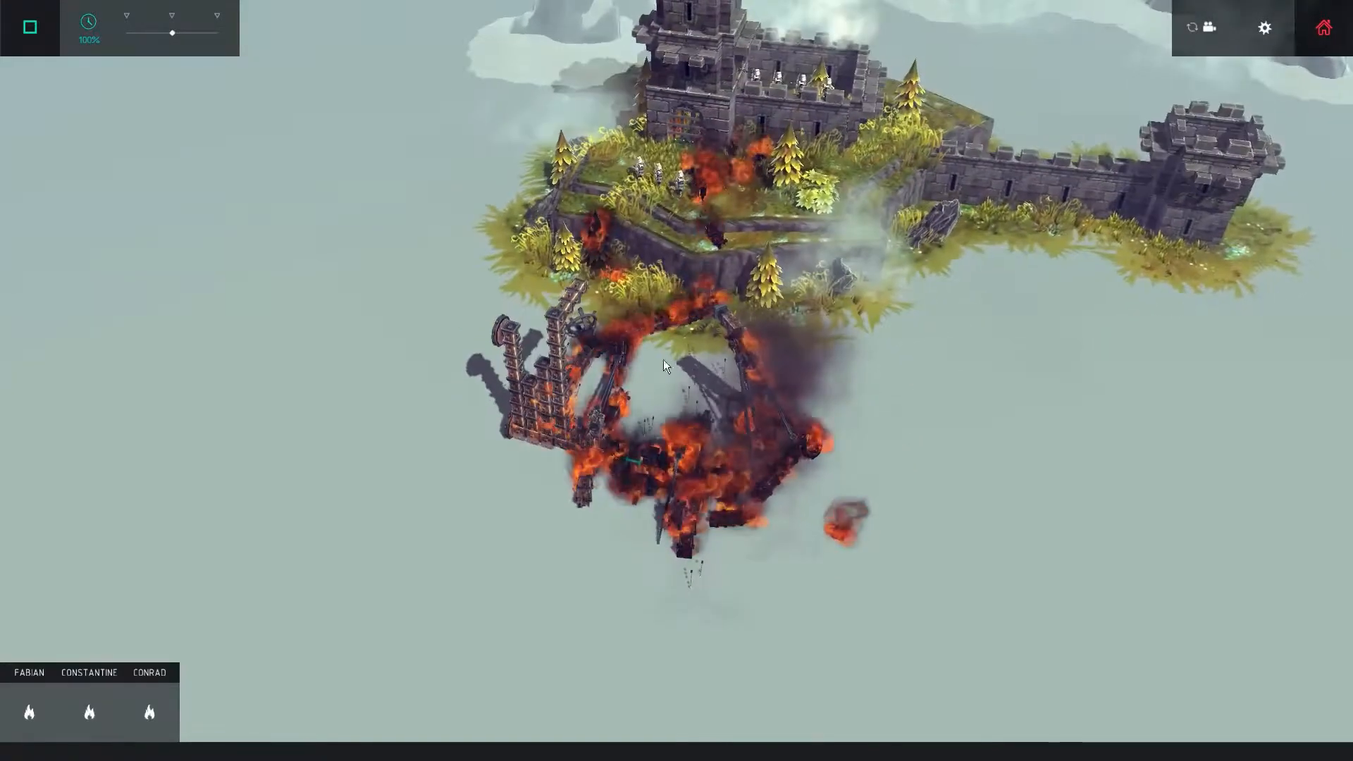
click(28, 26)
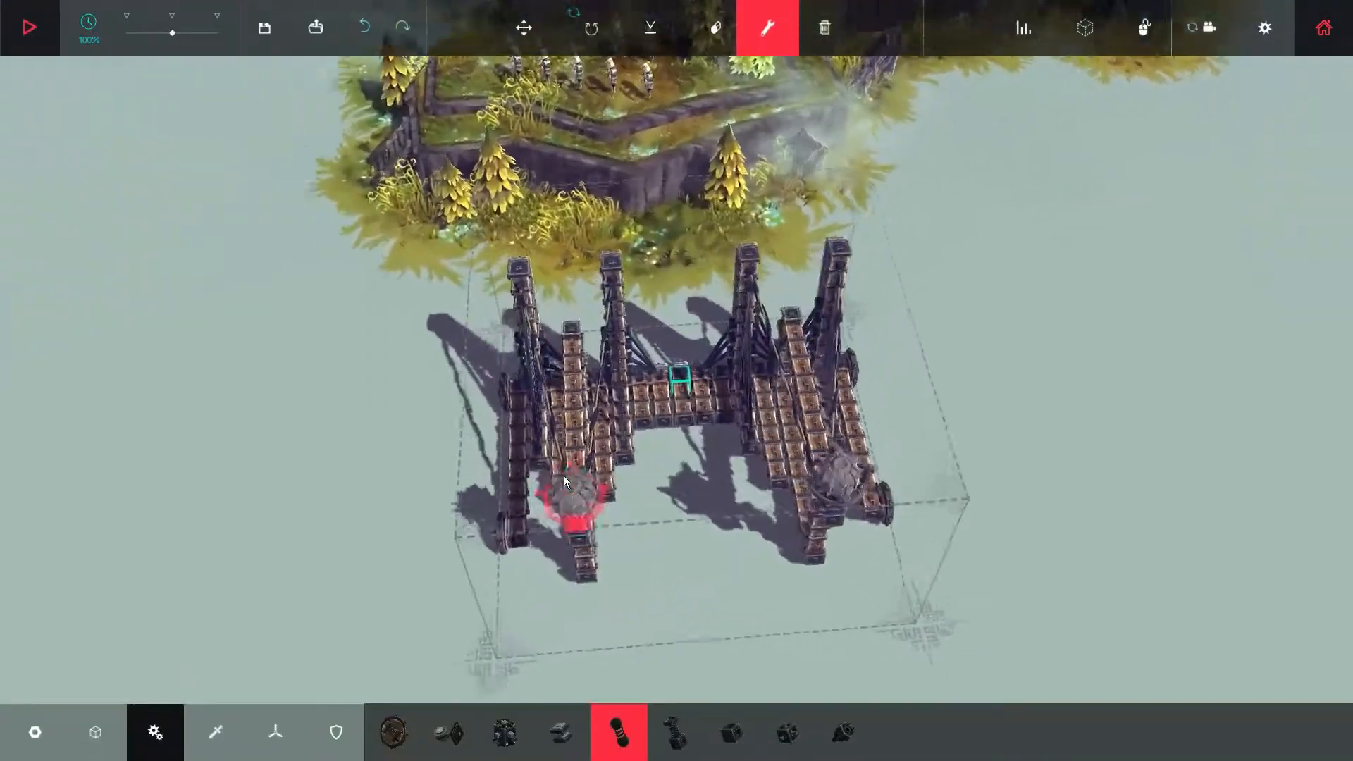
Run a long brace across the middle linking the two tower halves.
click(95, 732)
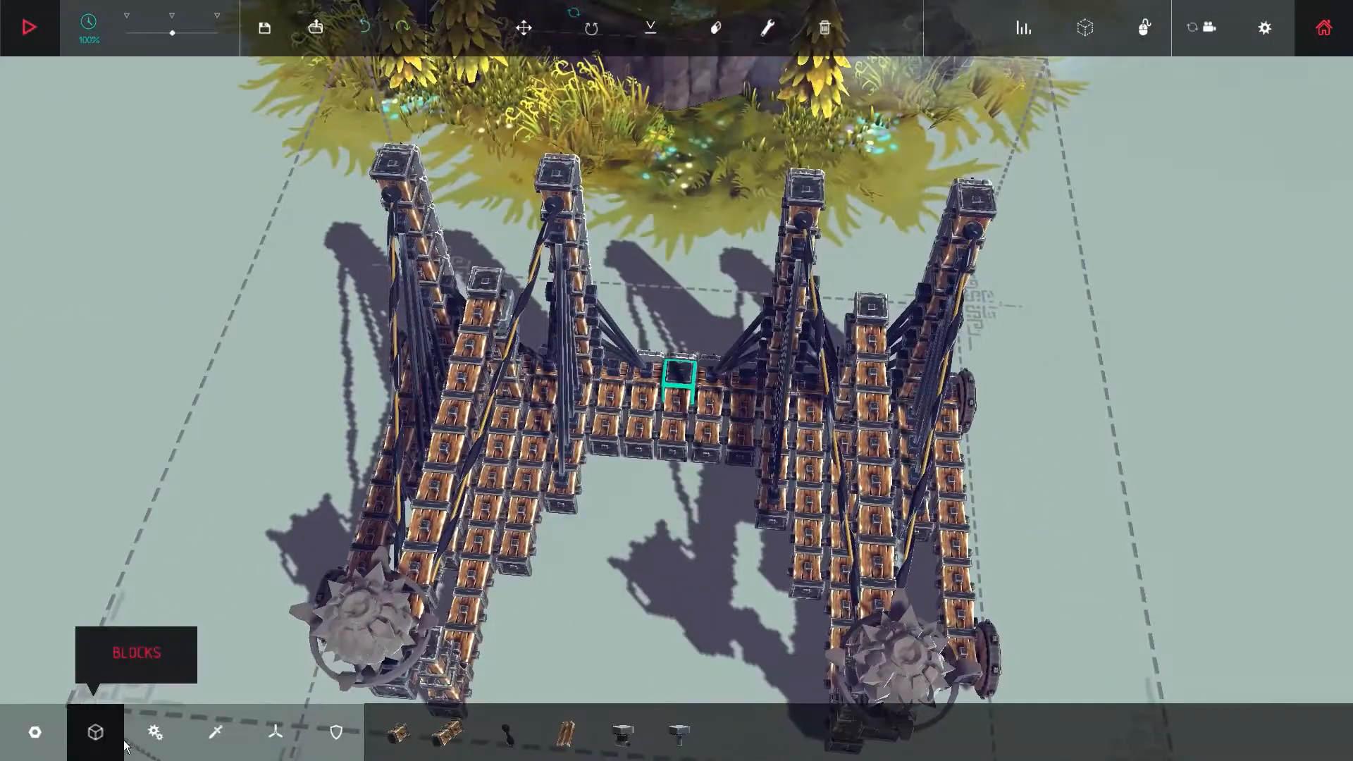
click(507, 732)
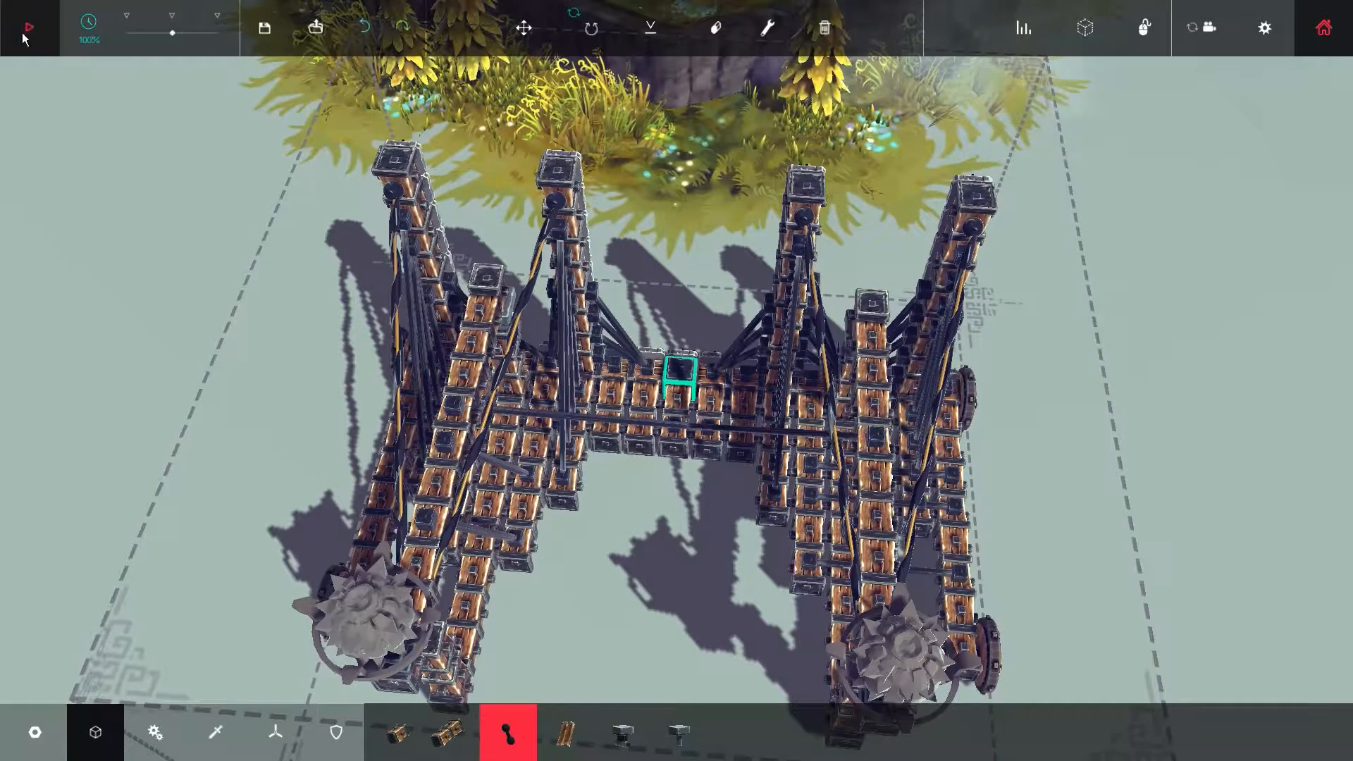
Drive the bomb machine into the castle over three test runs to wreck its tower.
click(27, 27)
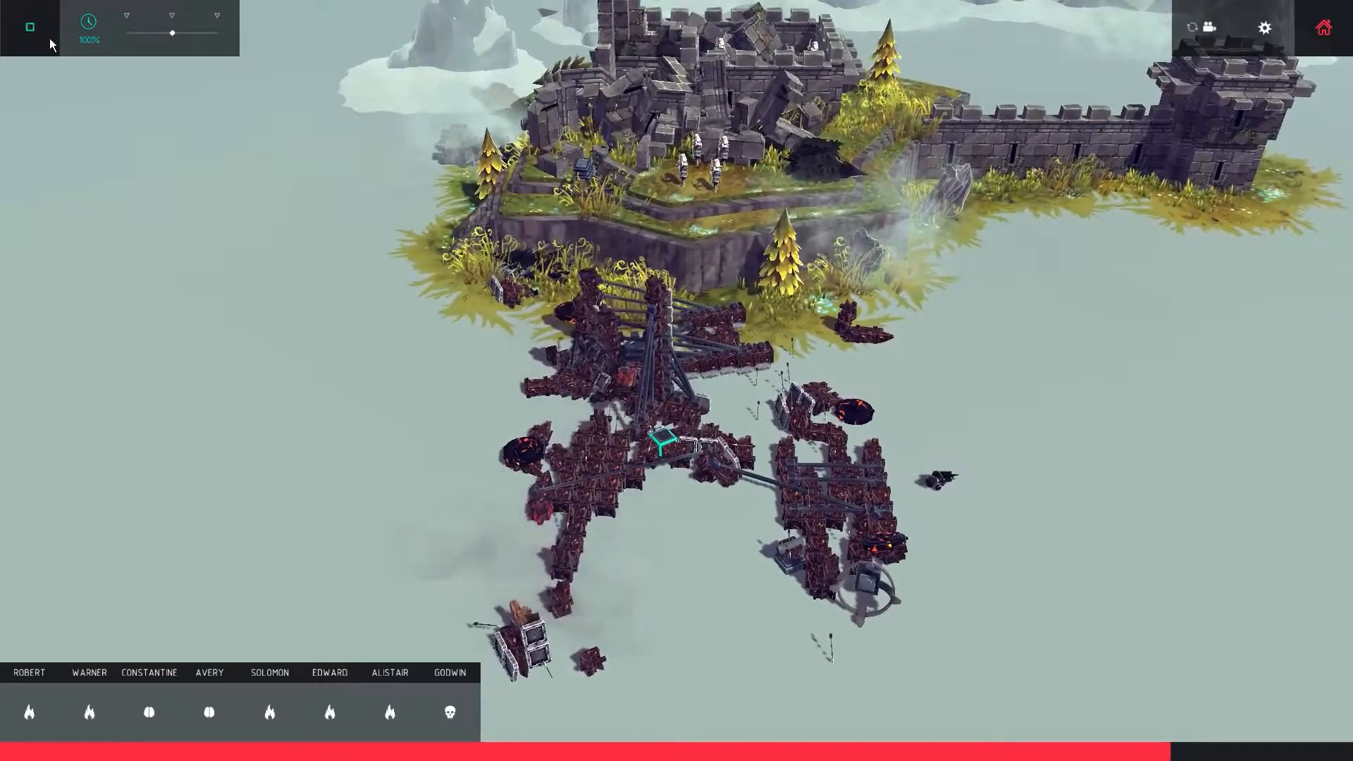
click(29, 25)
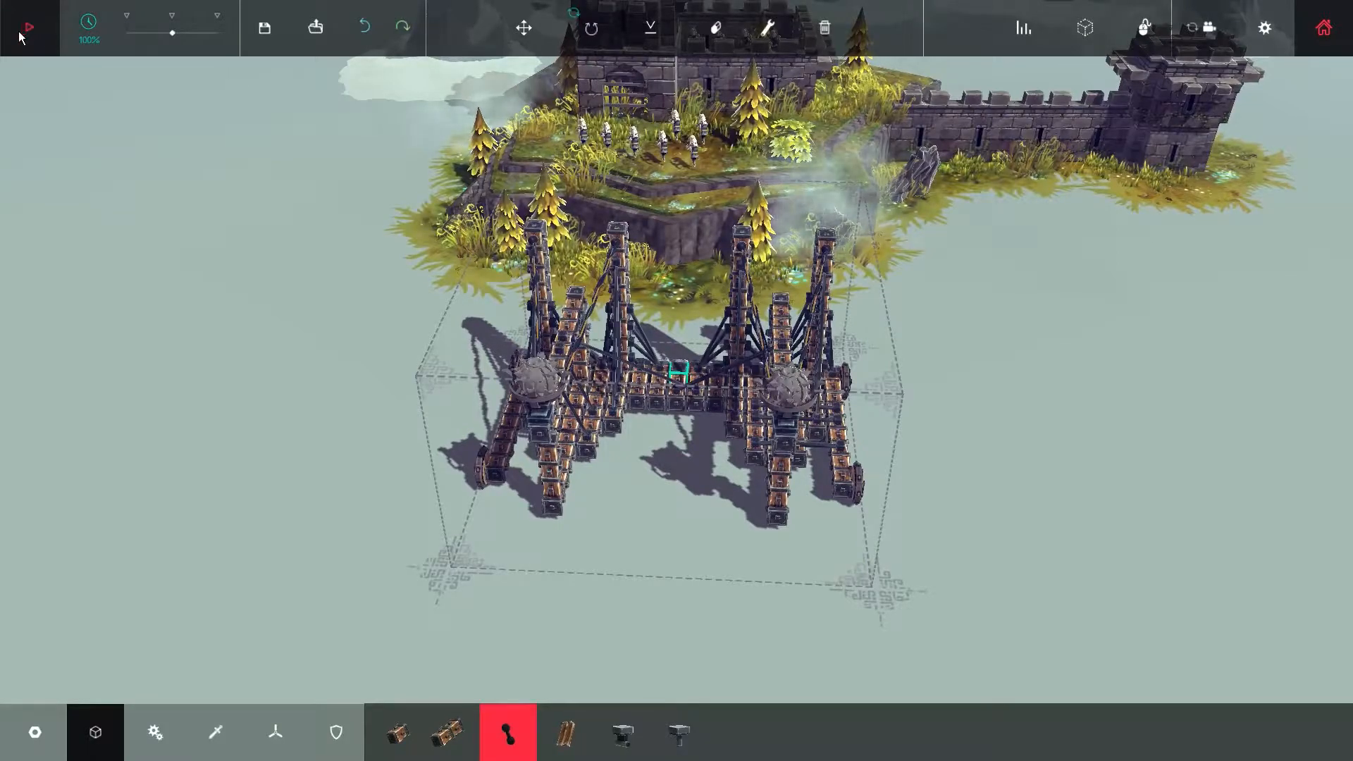
click(28, 26)
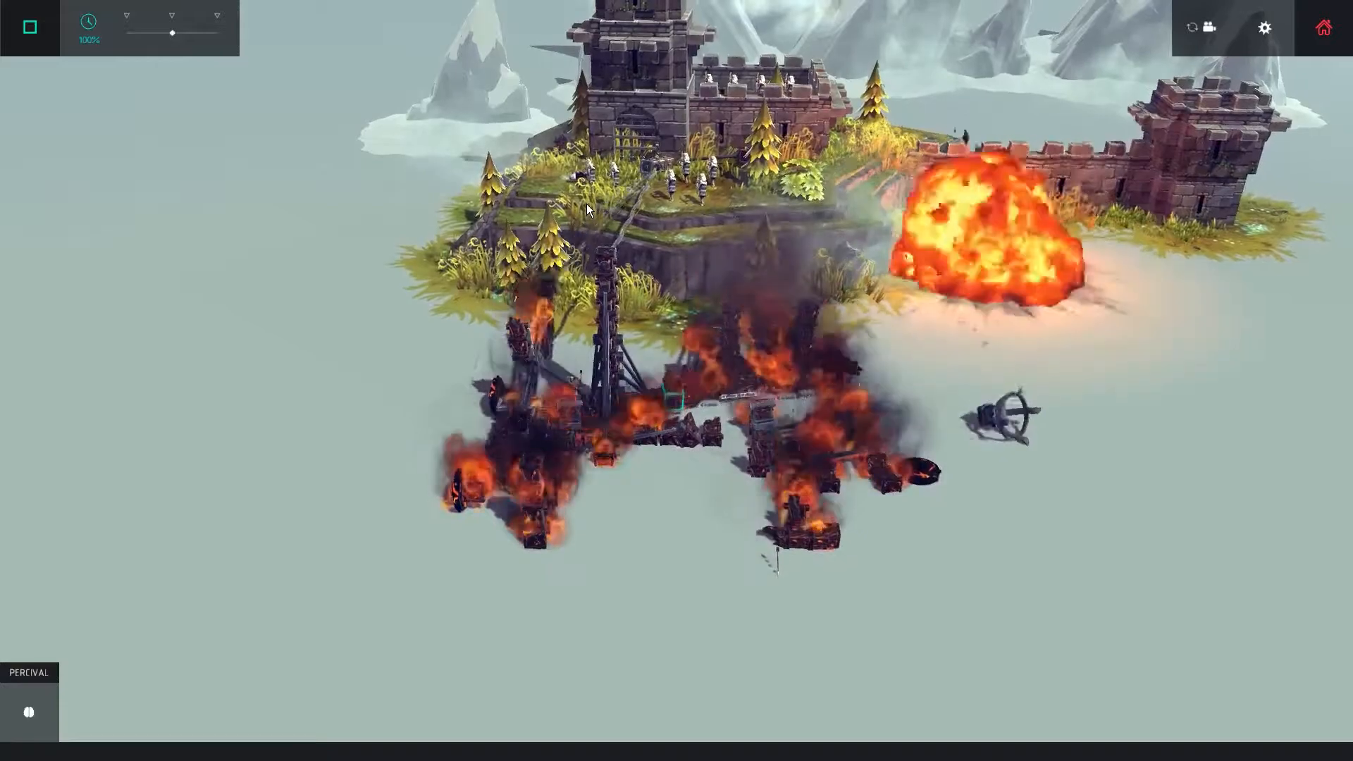
click(29, 25)
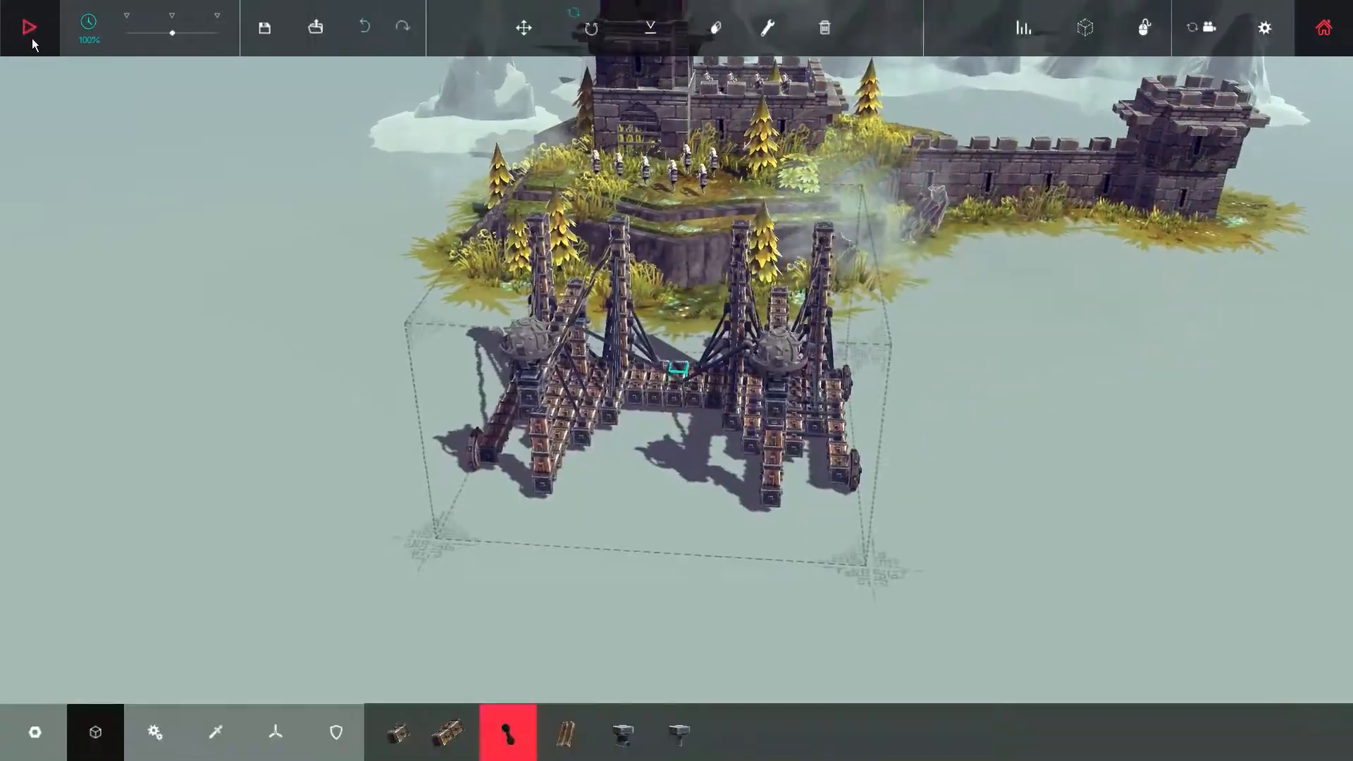
click(28, 27)
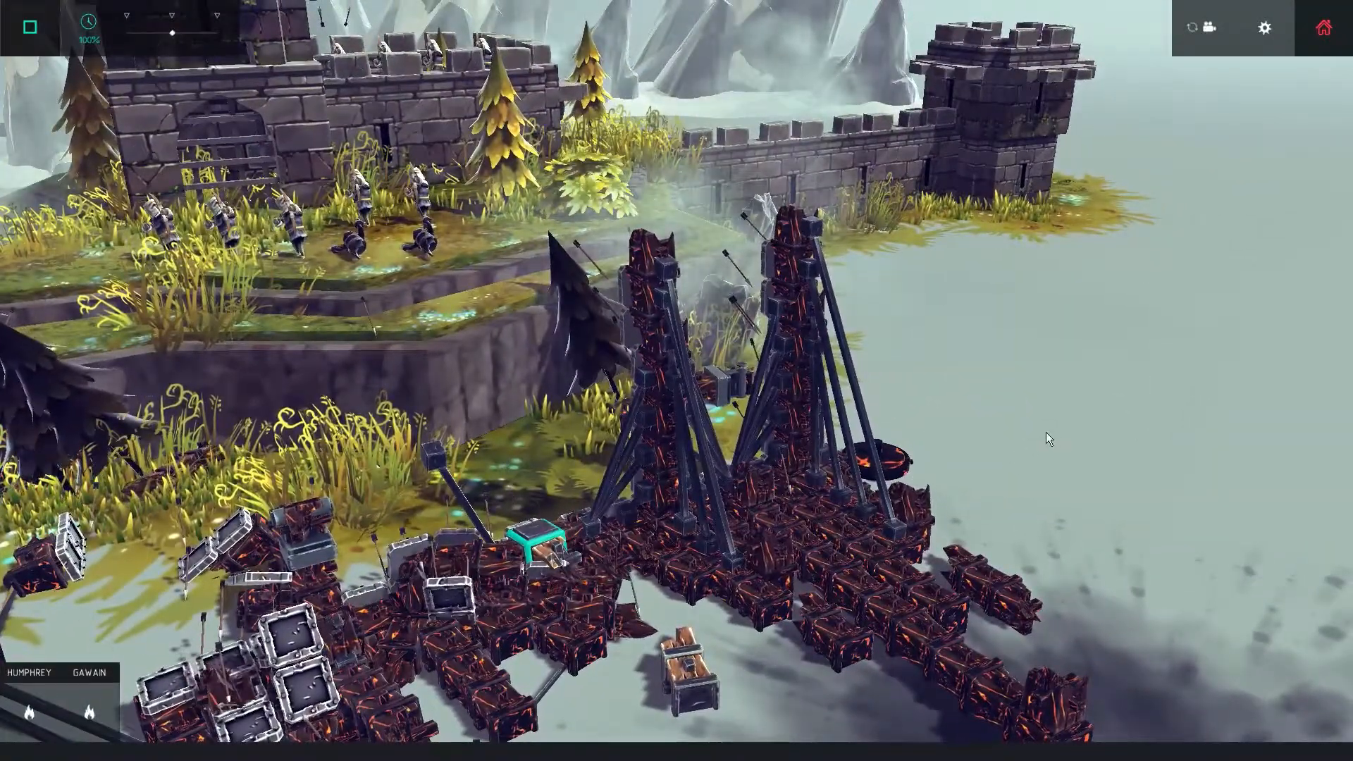
click(30, 26)
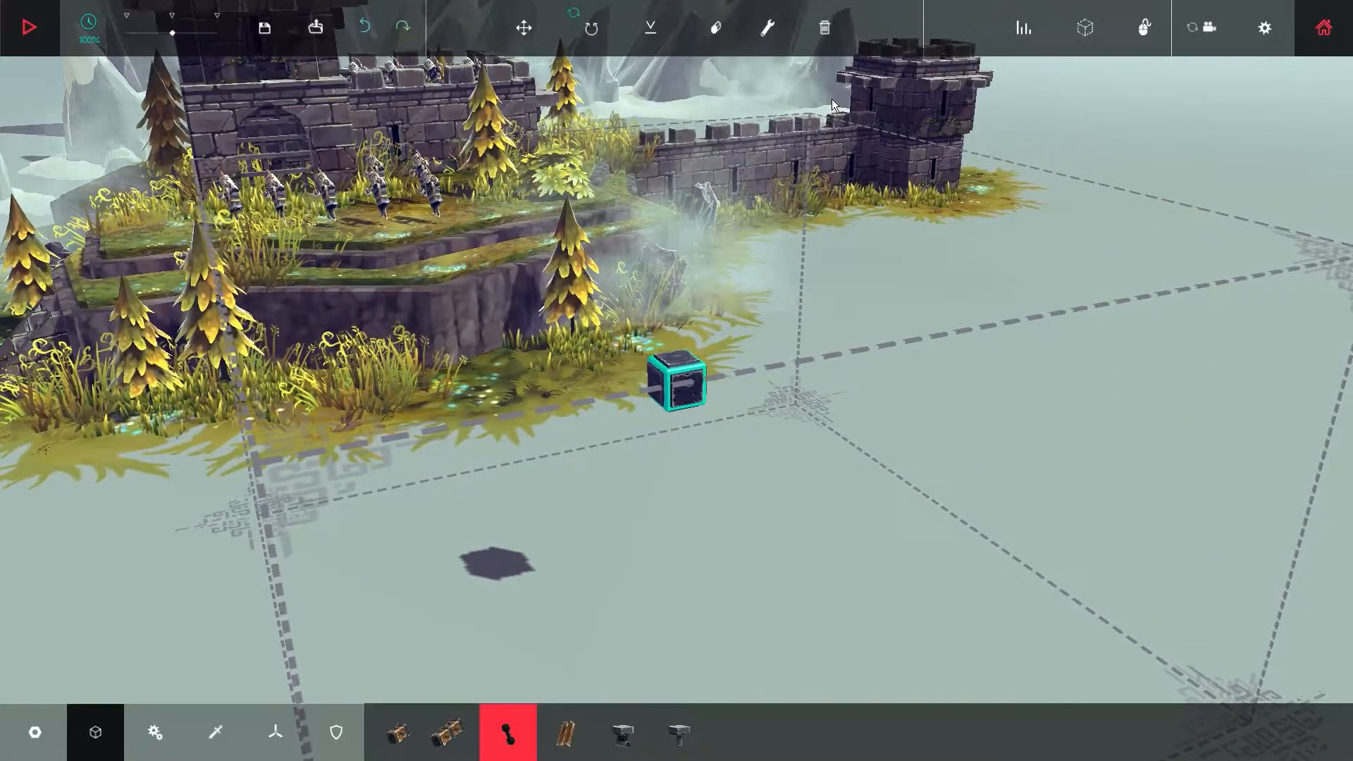
Browse the weapon parts while starting the fresh machine from the lone starting block.
click(214, 732)
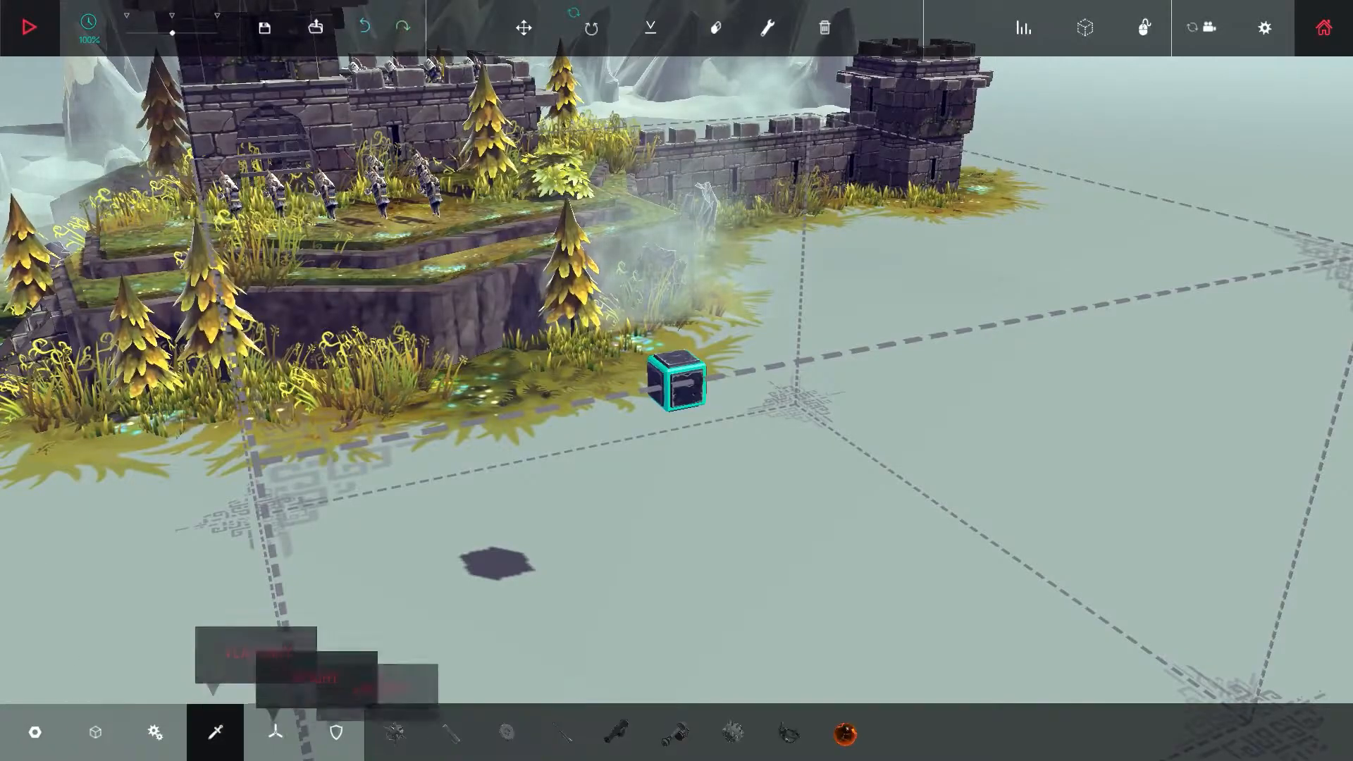
mouse_move(394, 733)
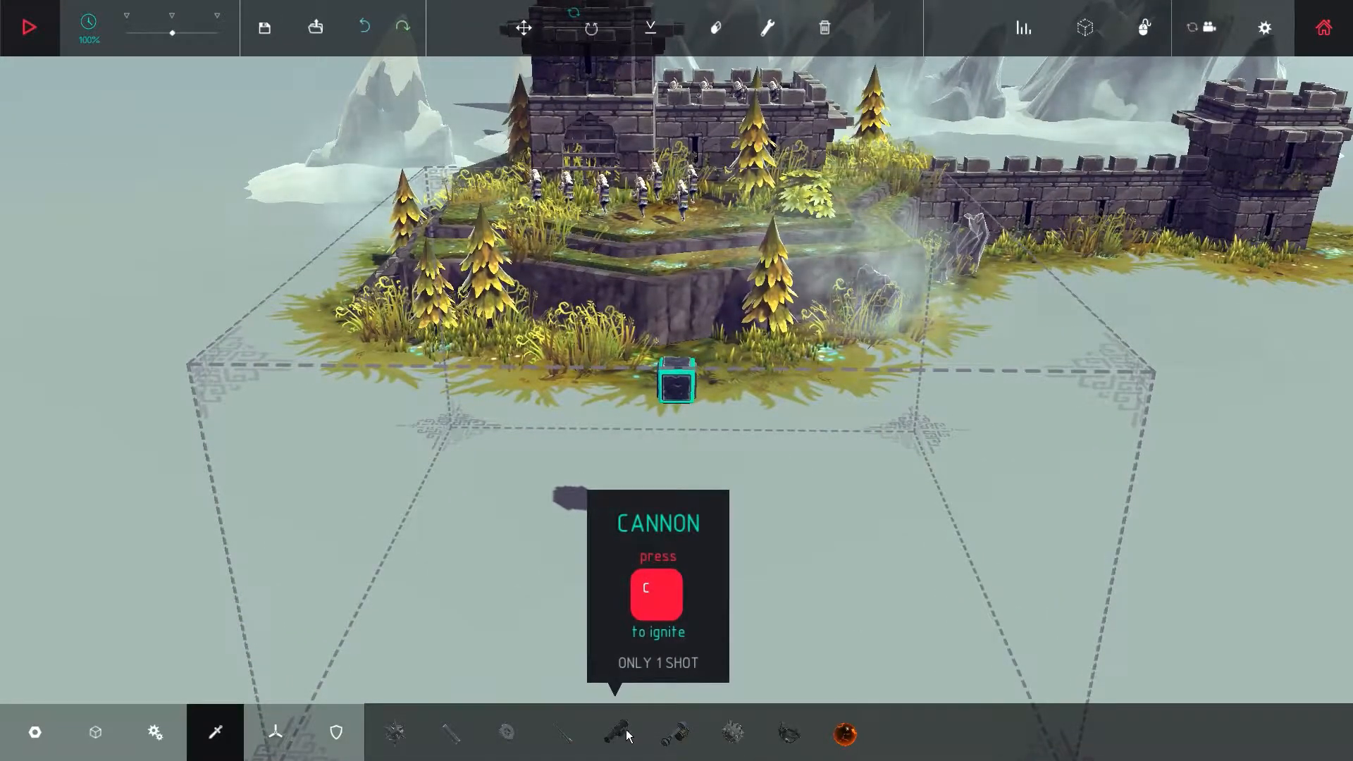
mouse_move(451, 734)
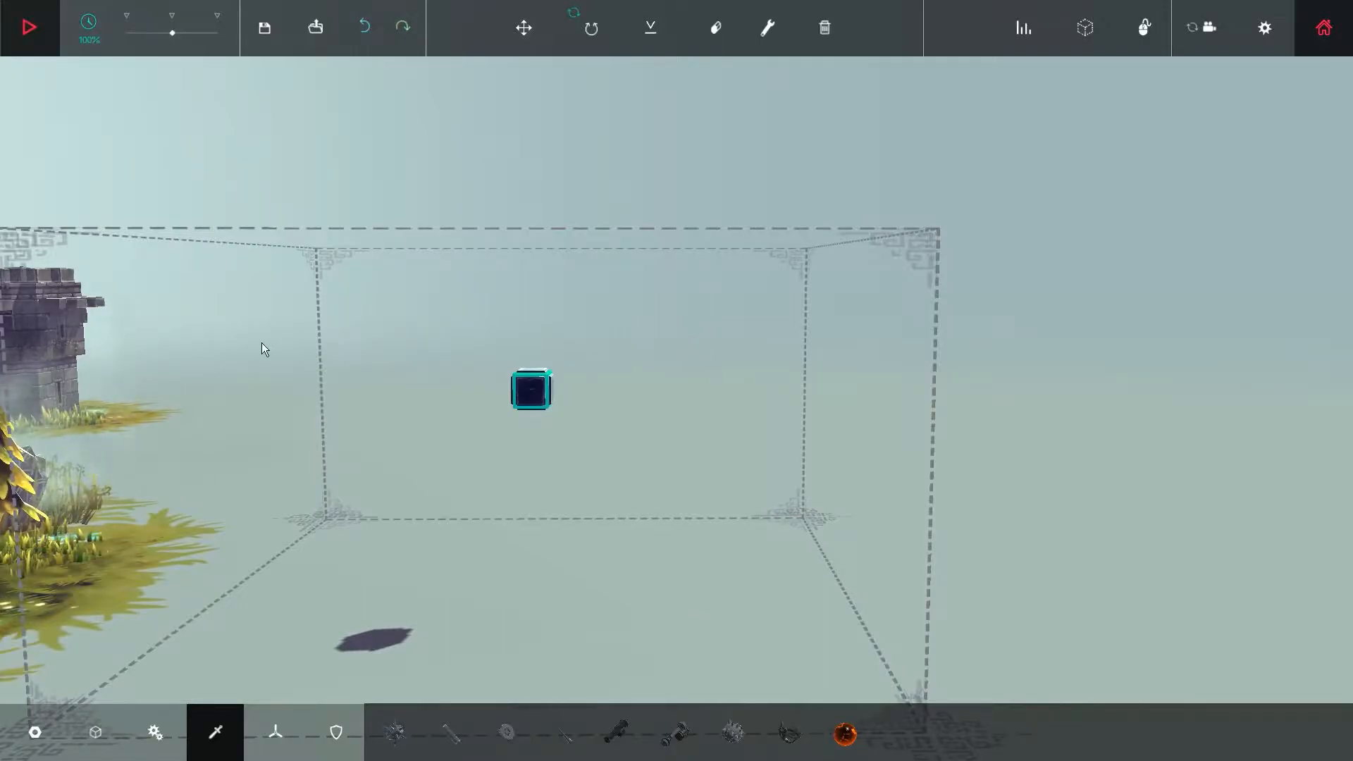
mouse_move(224, 411)
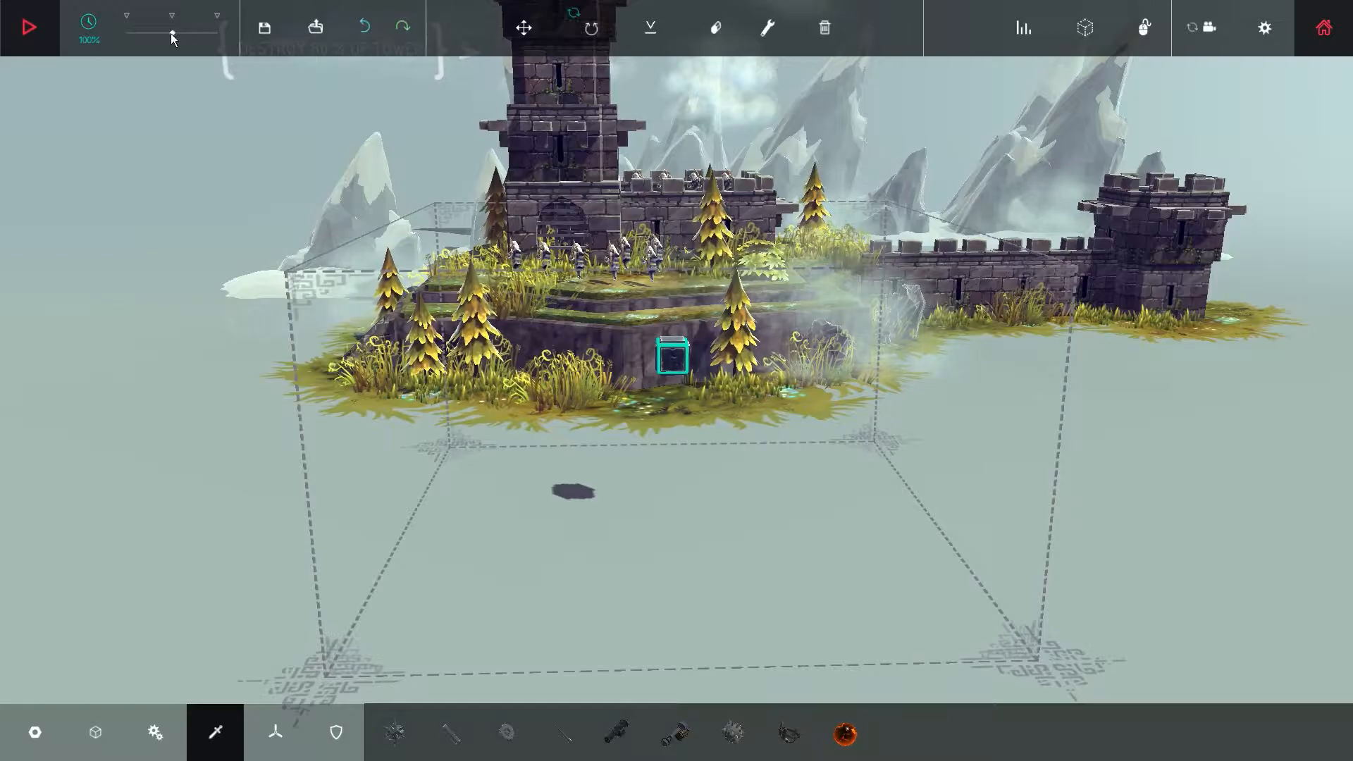
mouse_move(214, 731)
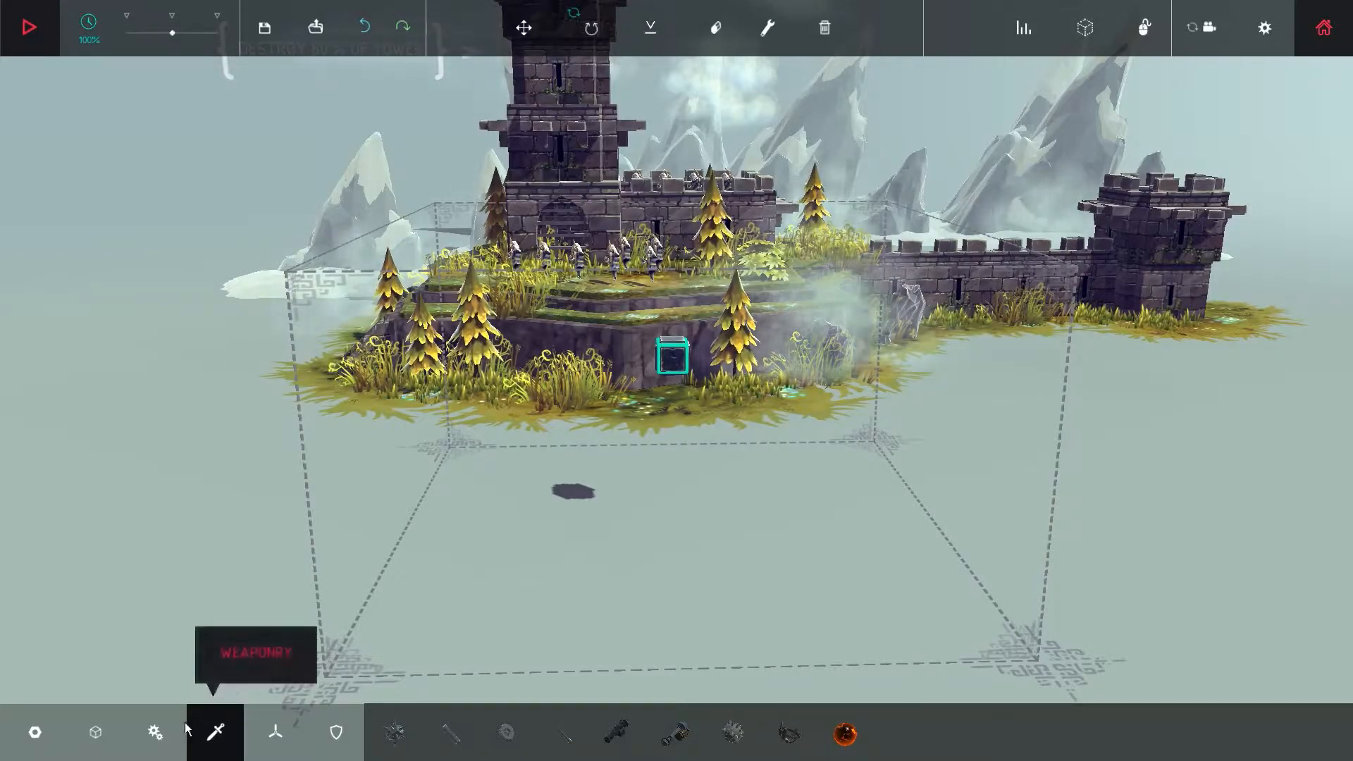
click(507, 733)
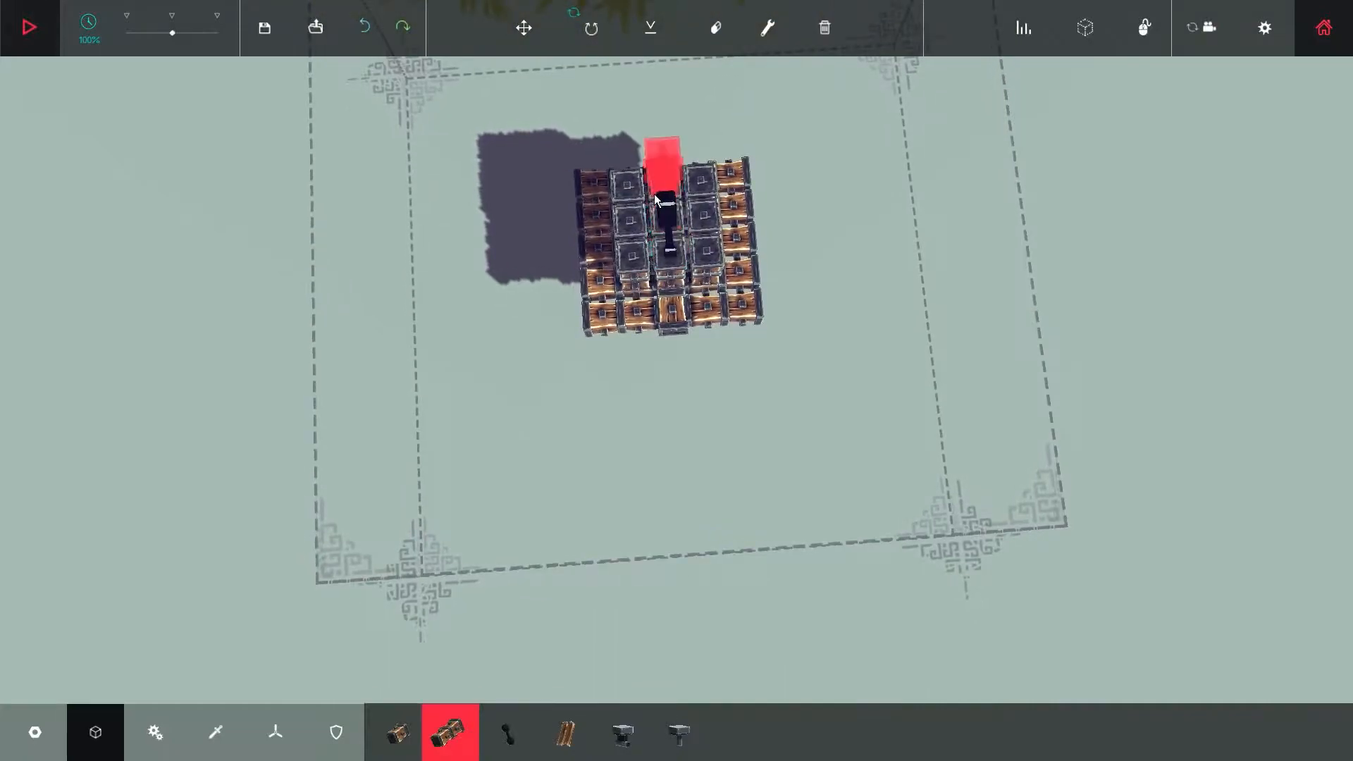
Stack wooden blocks into a base and tall column, then rotate the whole machine.
click(650, 28)
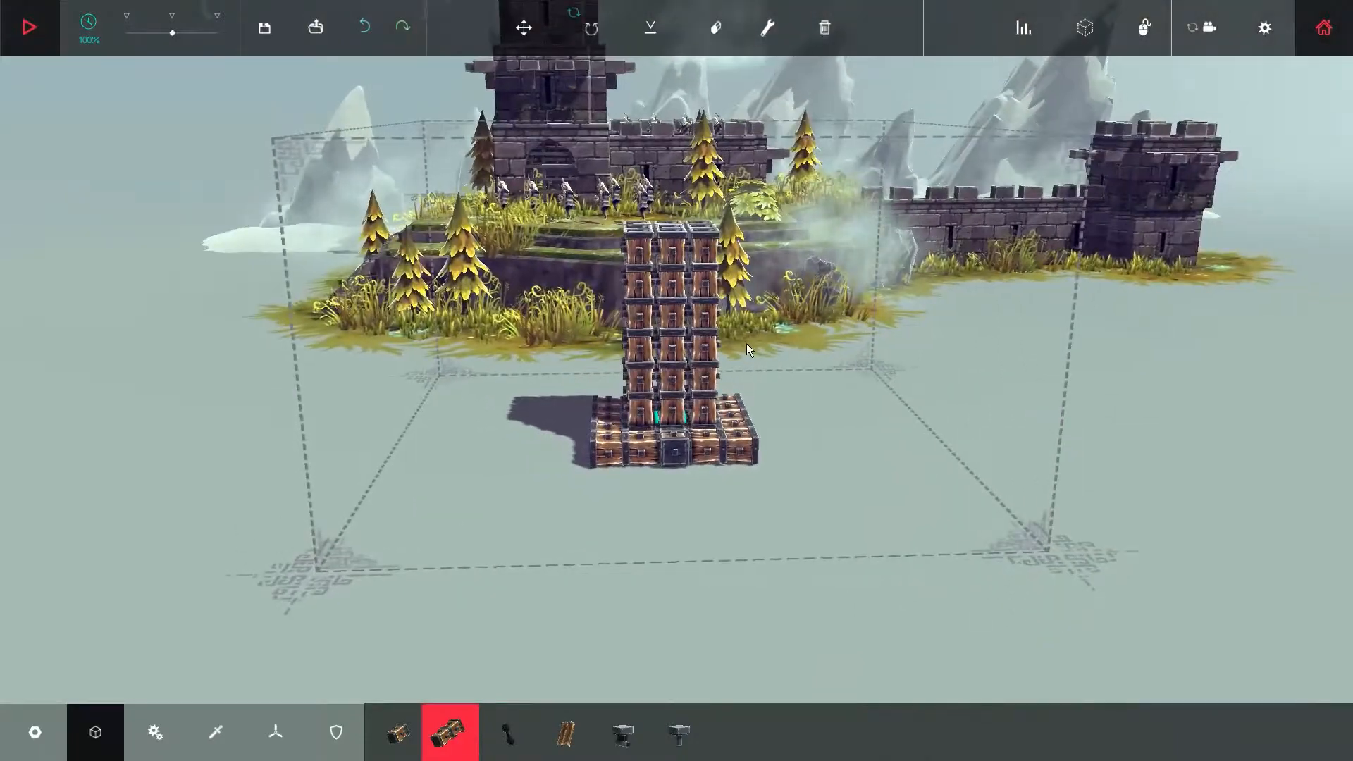
mouse_move(591, 28)
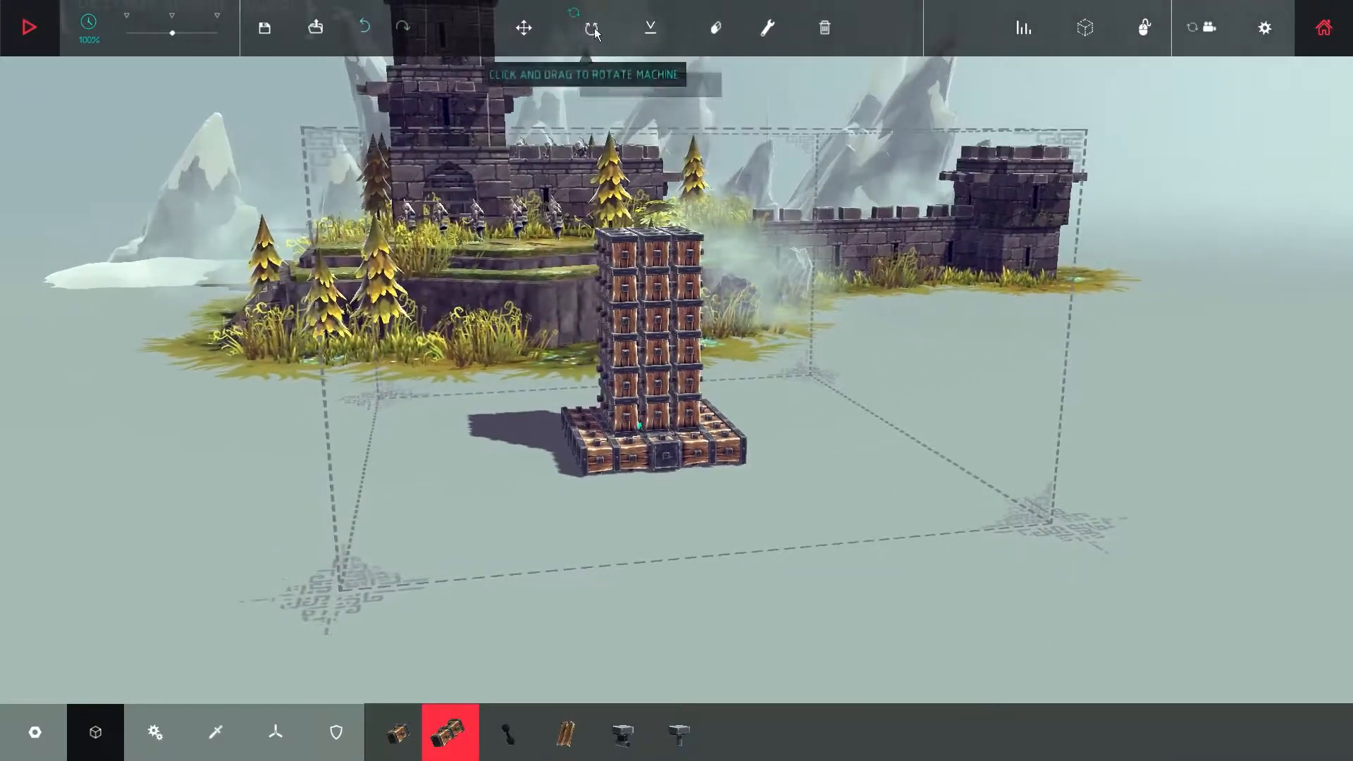
click(523, 29)
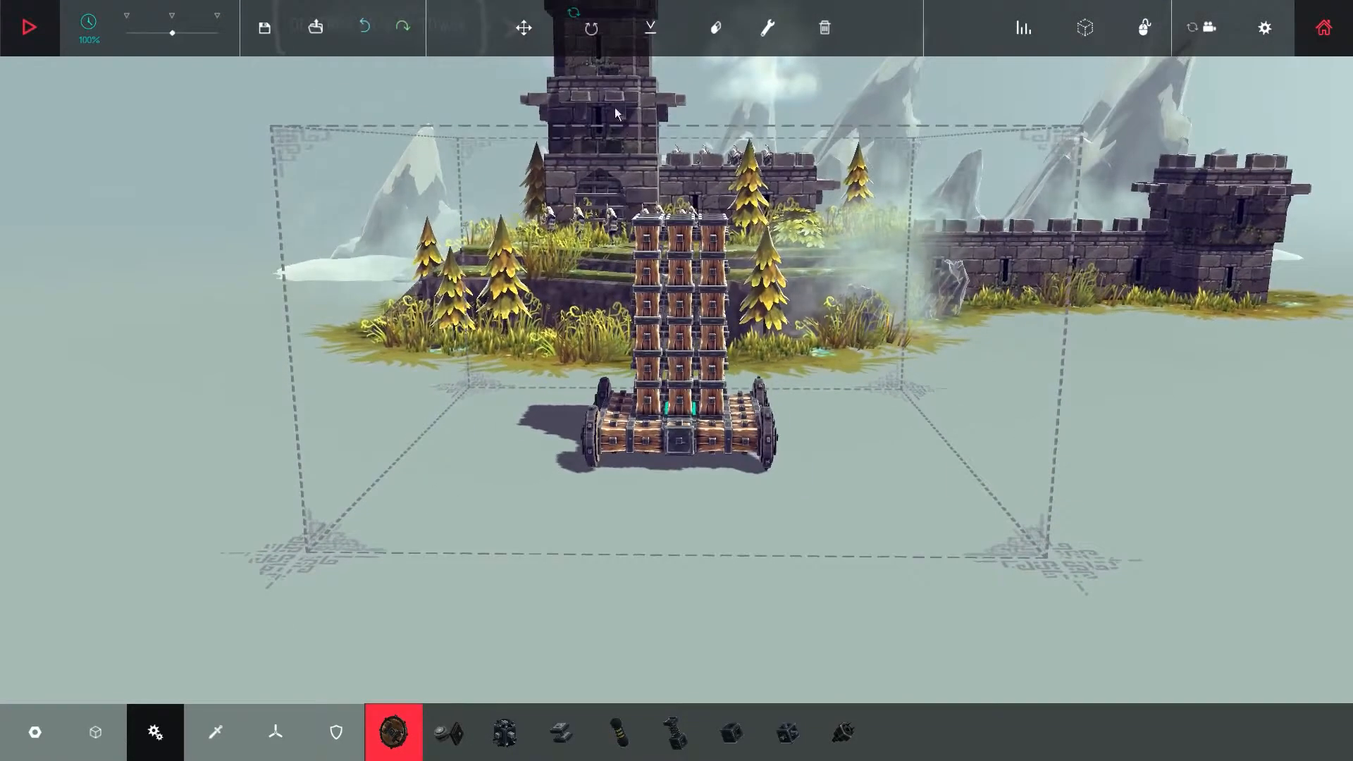
mouse_move(523, 28)
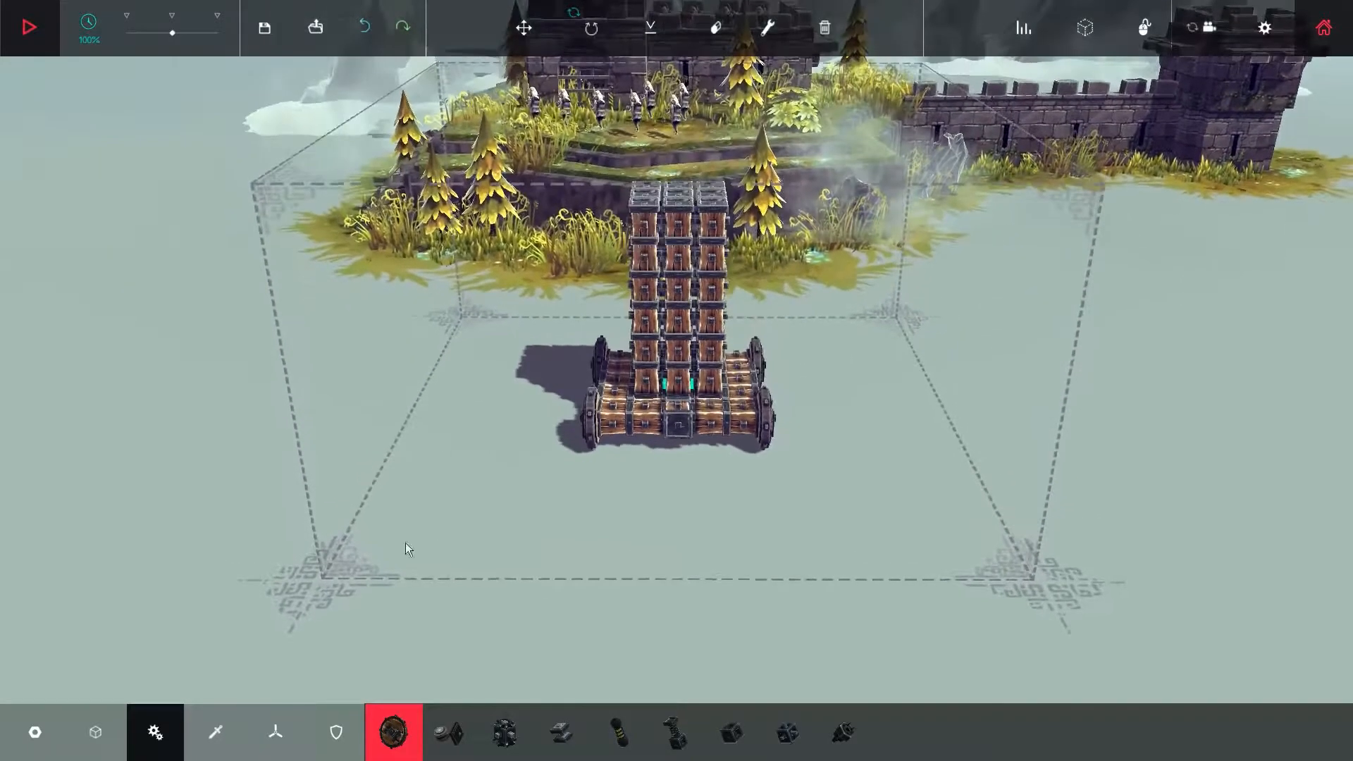
Fit wheels to the base and mount three cannons on top of the tower.
click(394, 731)
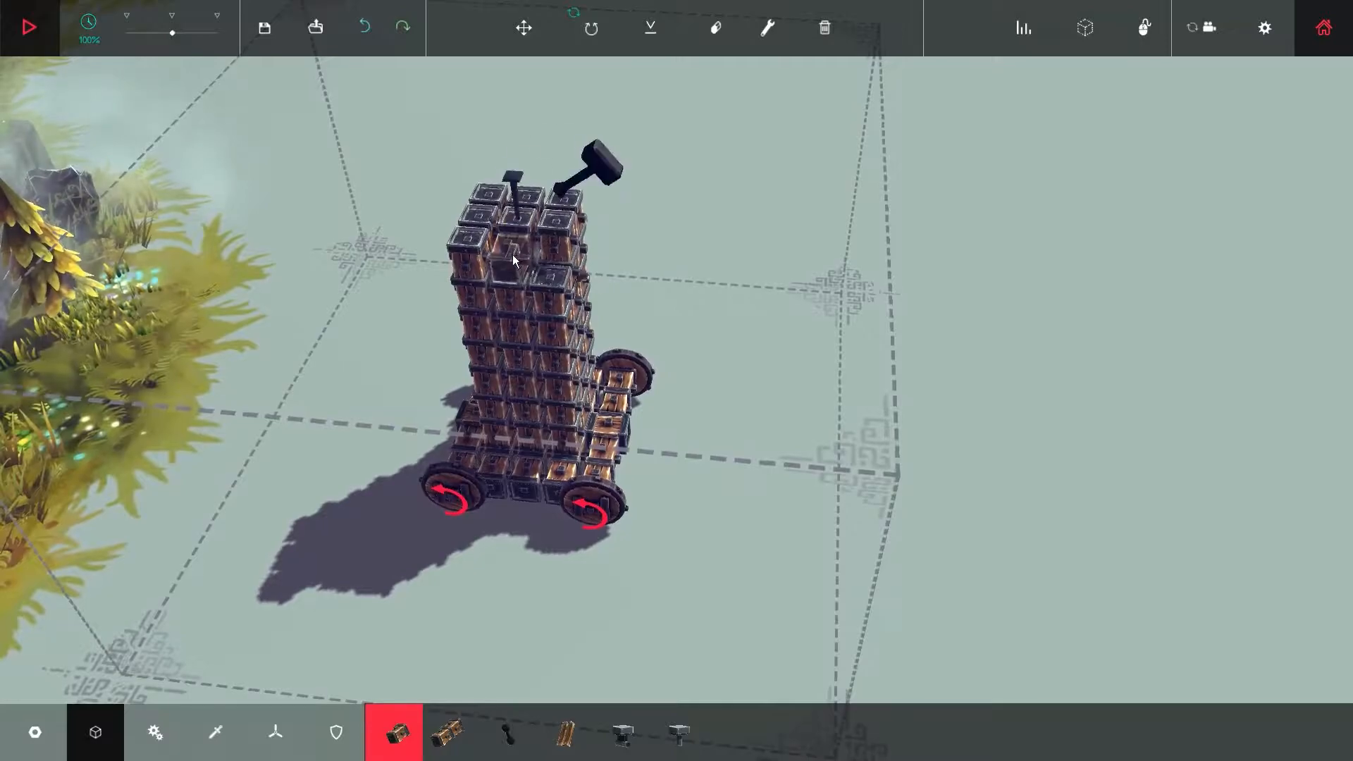
click(215, 731)
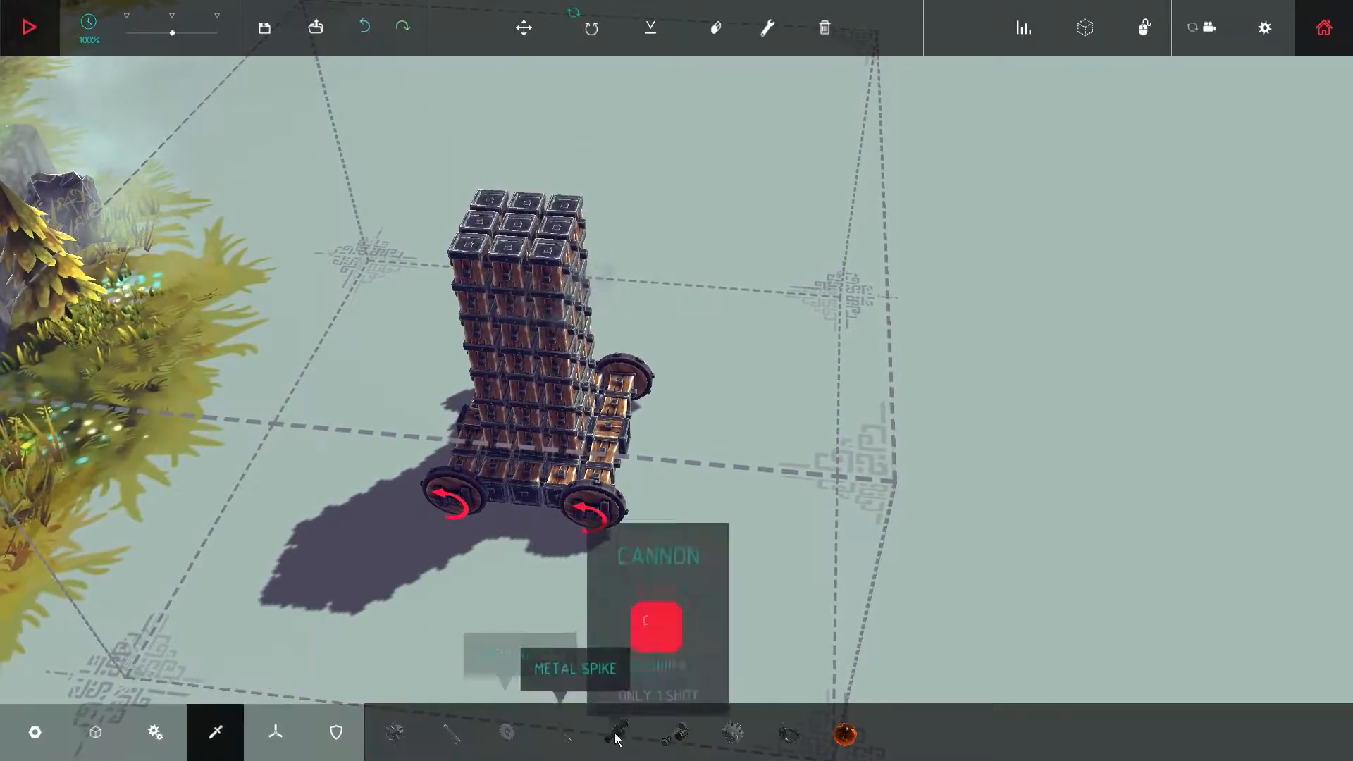
click(617, 733)
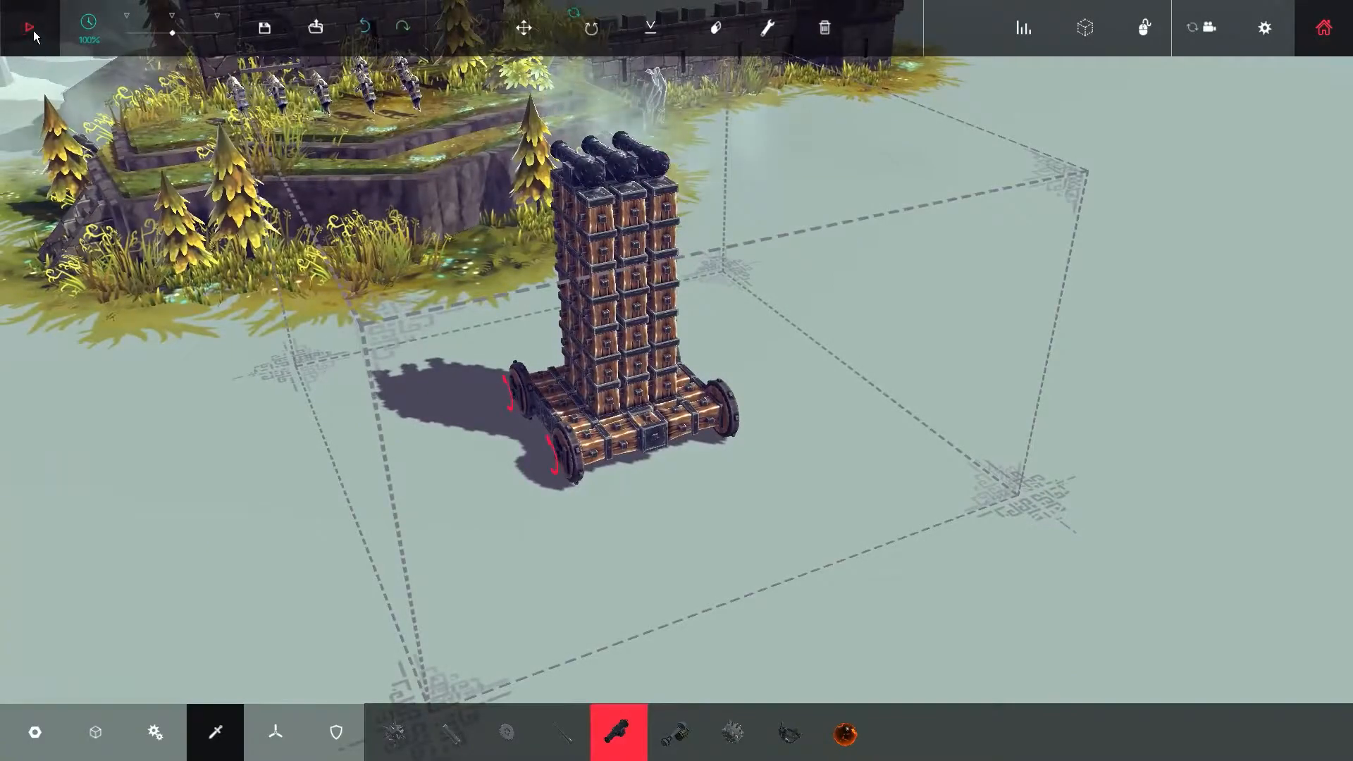
Test-run the cannon tower and return to building after it tips over.
click(28, 27)
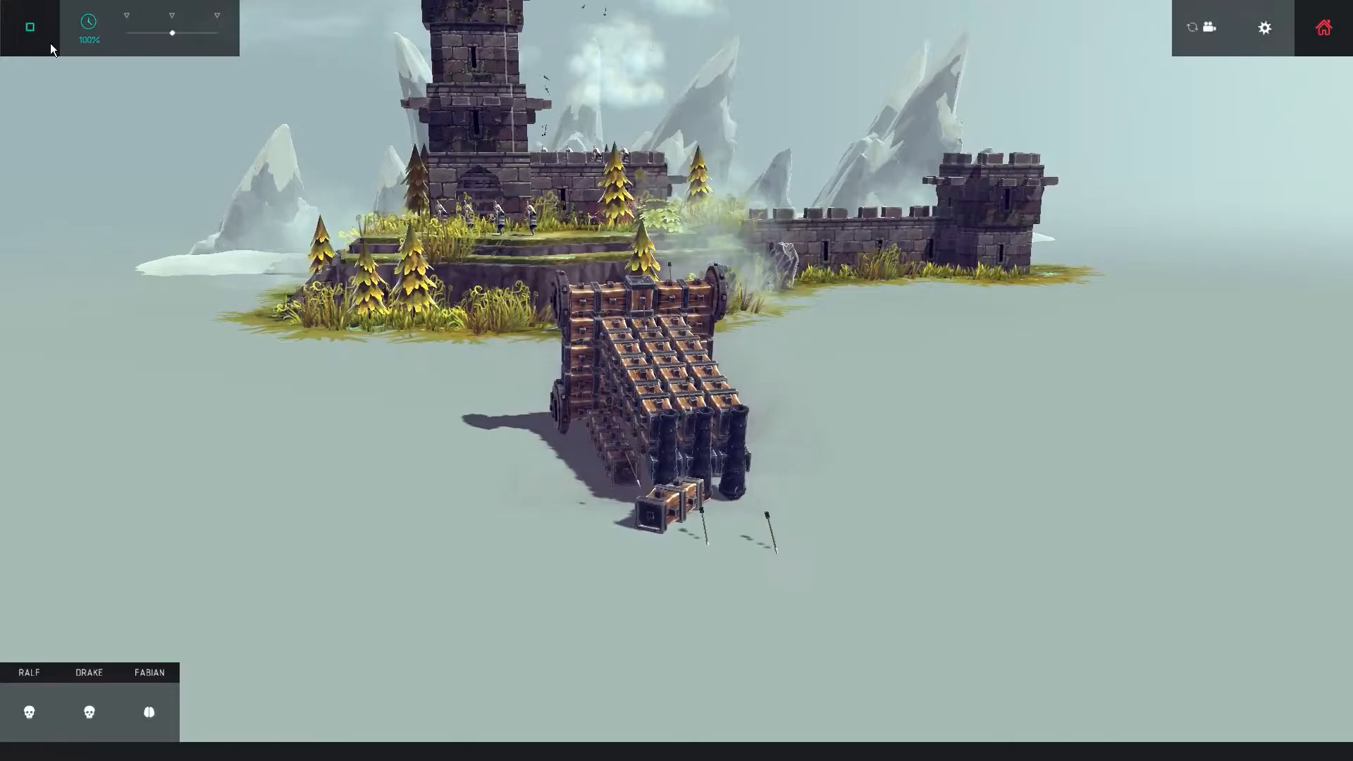
click(29, 27)
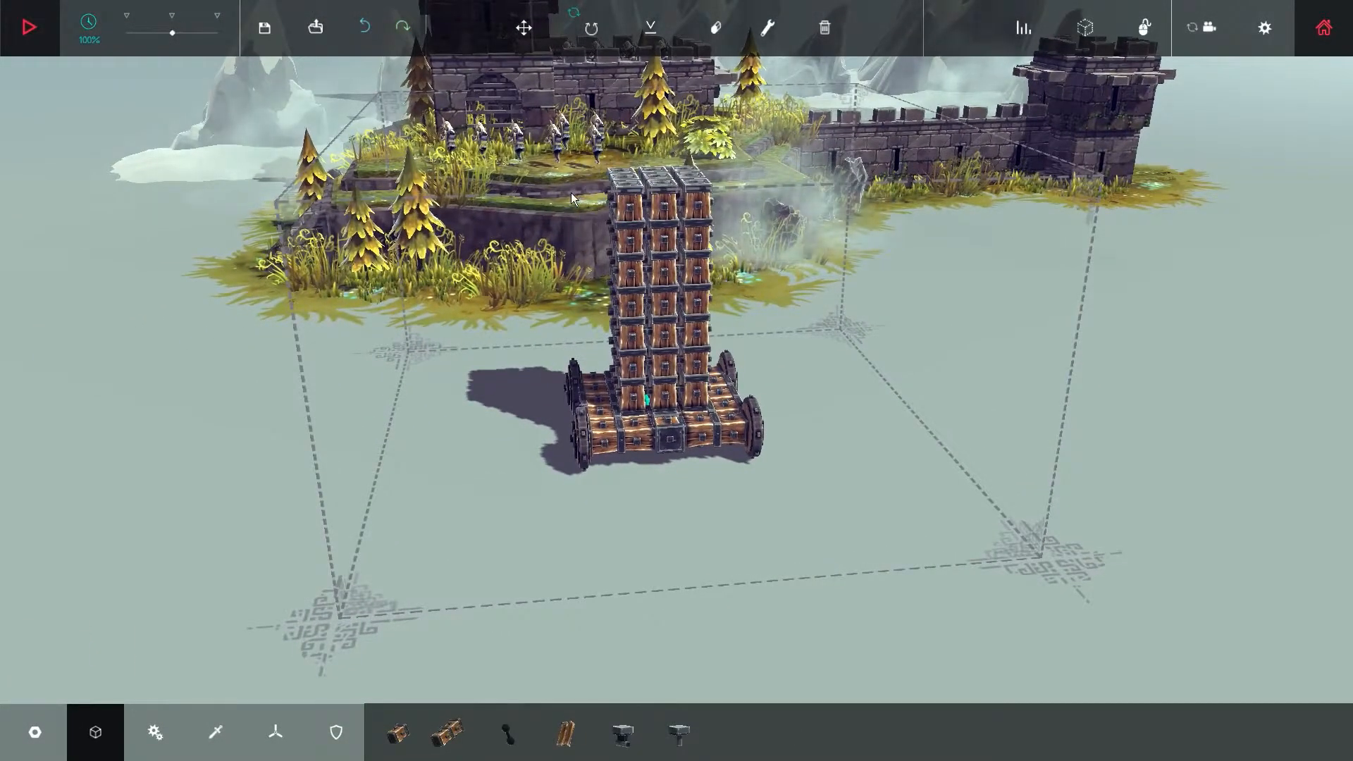
Swap the cannons for wooden pillars with a grabber-held bomb between them and start a run.
click(393, 732)
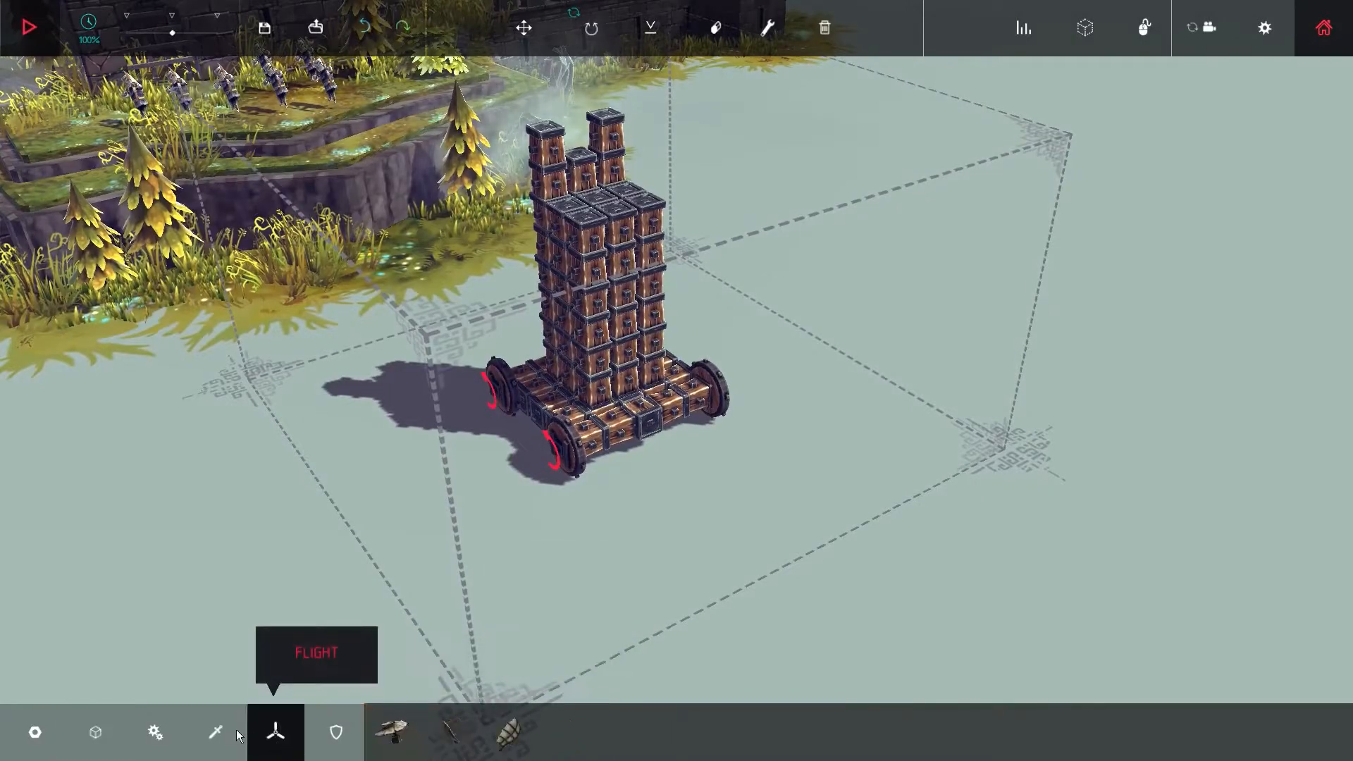
click(215, 731)
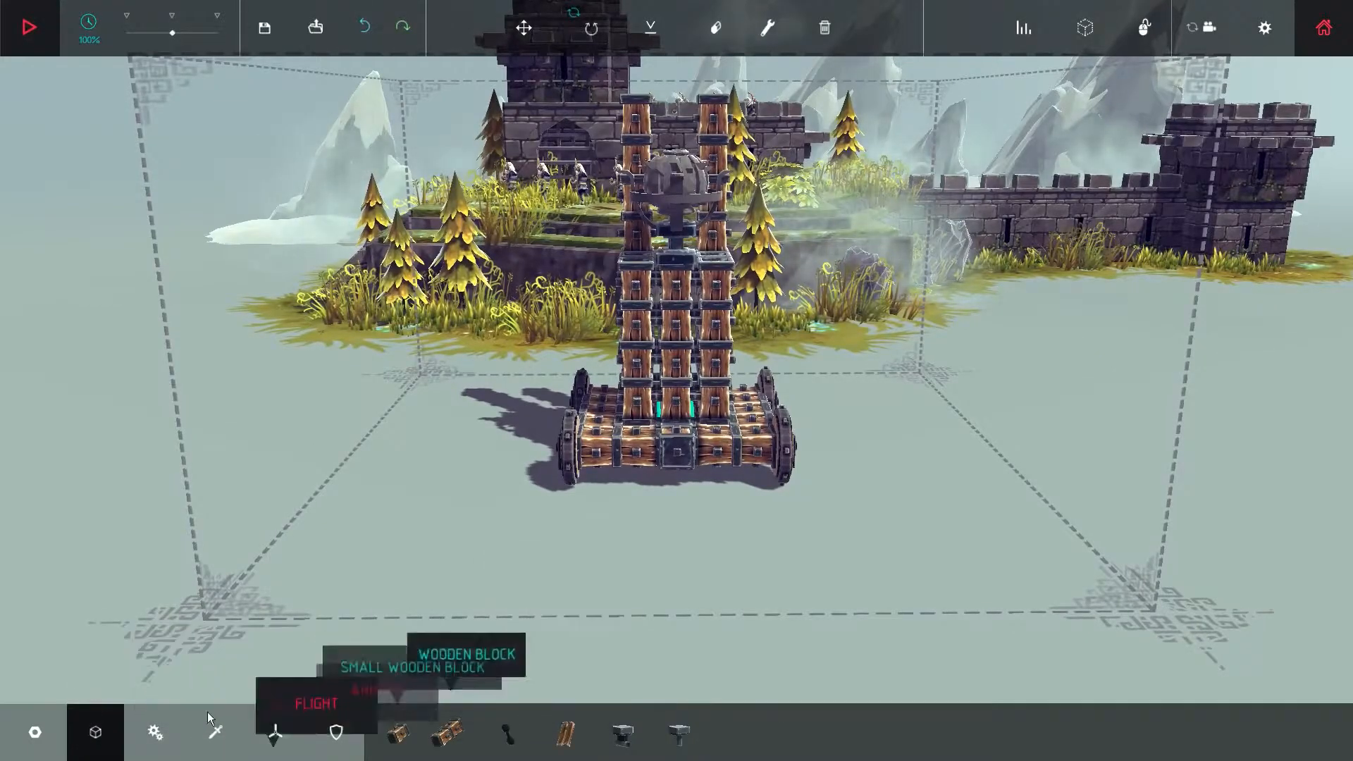
click(156, 731)
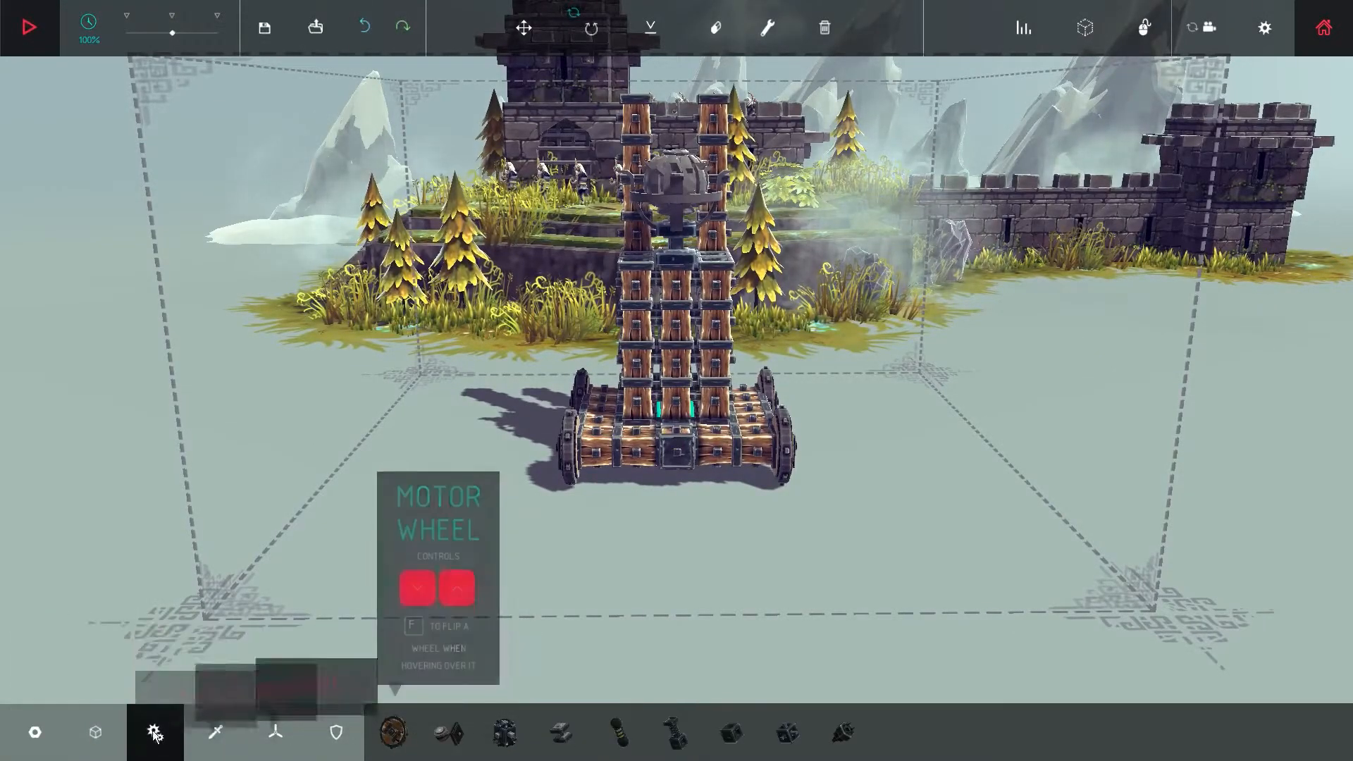
click(617, 732)
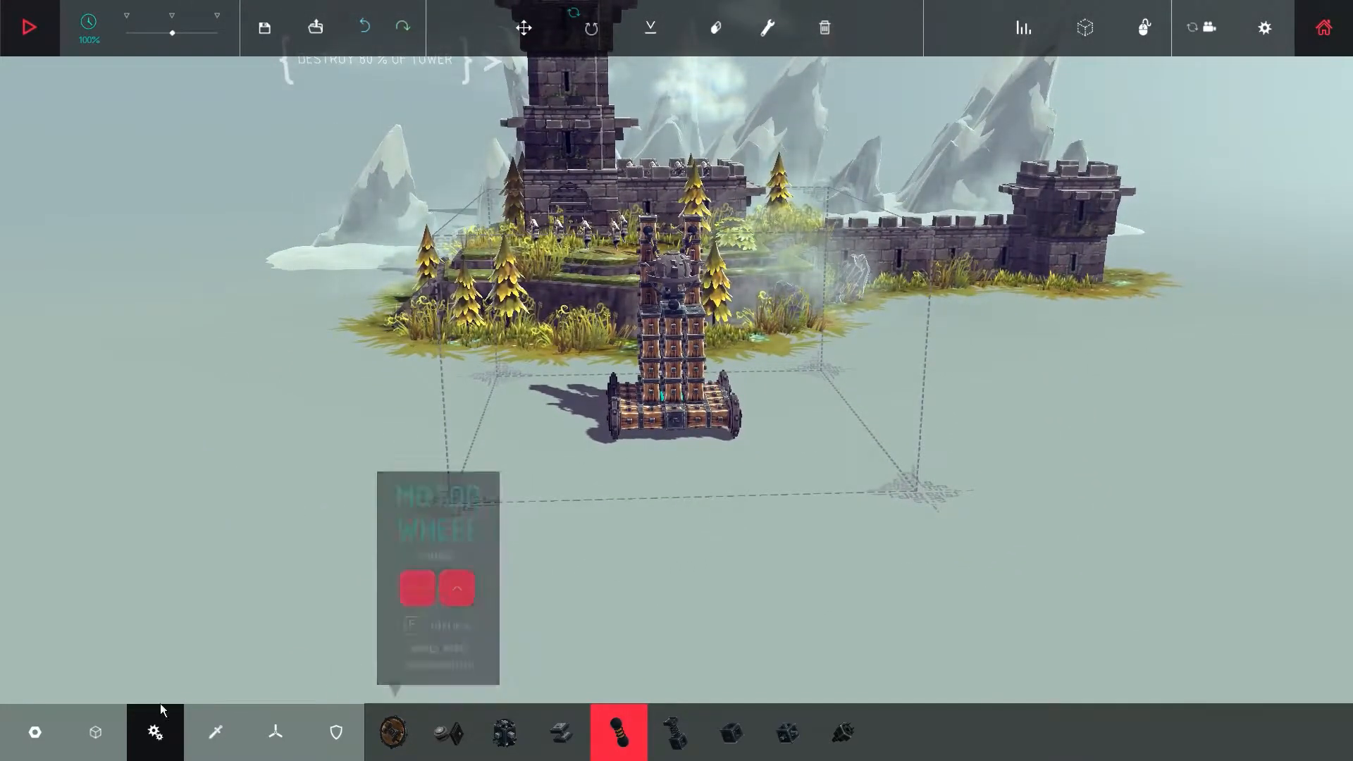
click(94, 731)
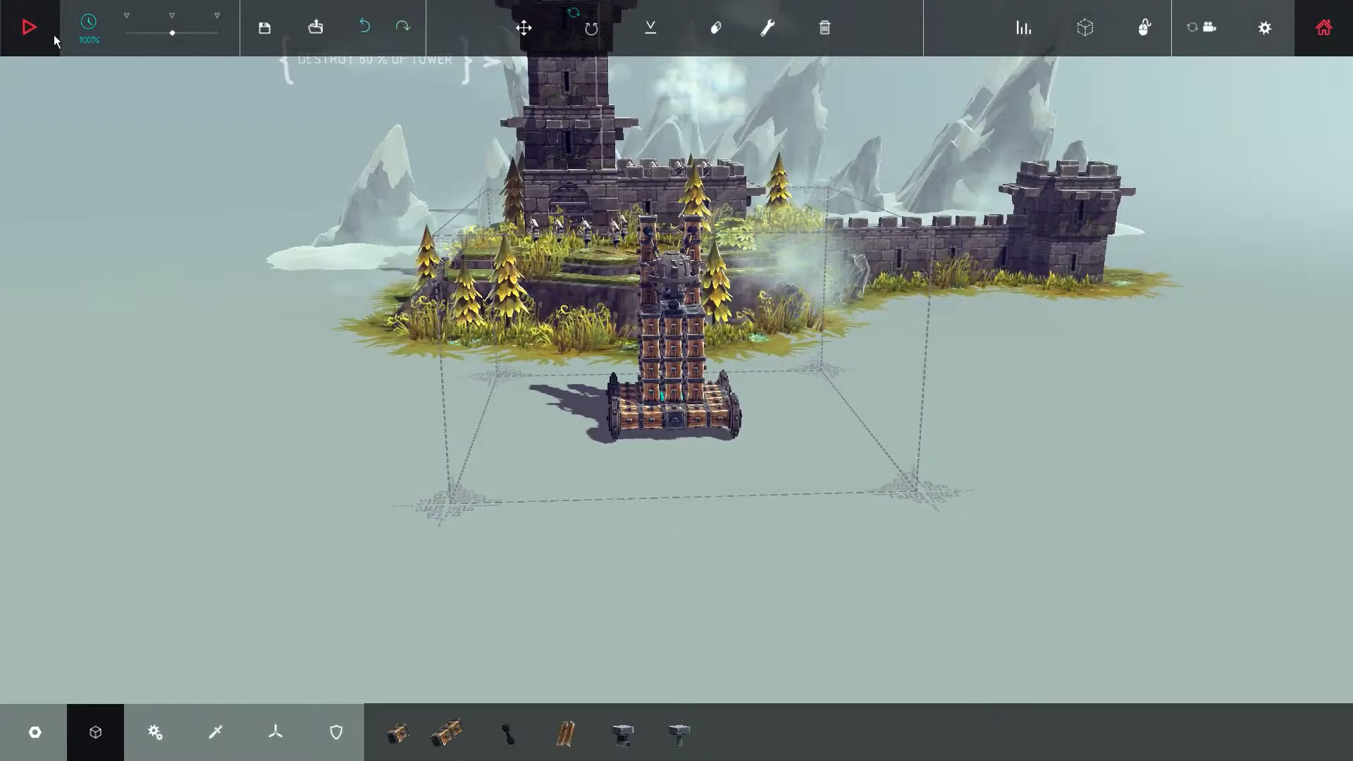
click(29, 25)
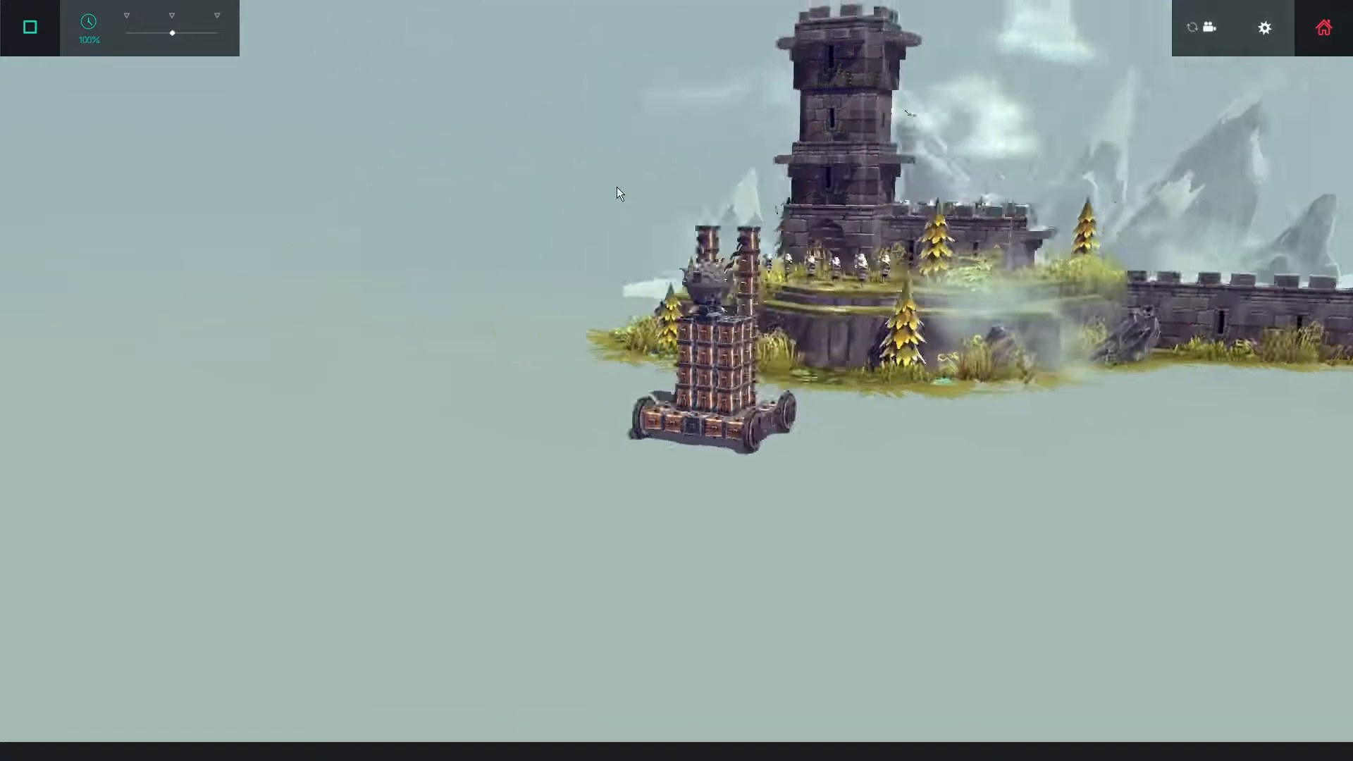
Stop the run and adjust the grabber mechanism holding the bomb.
click(29, 27)
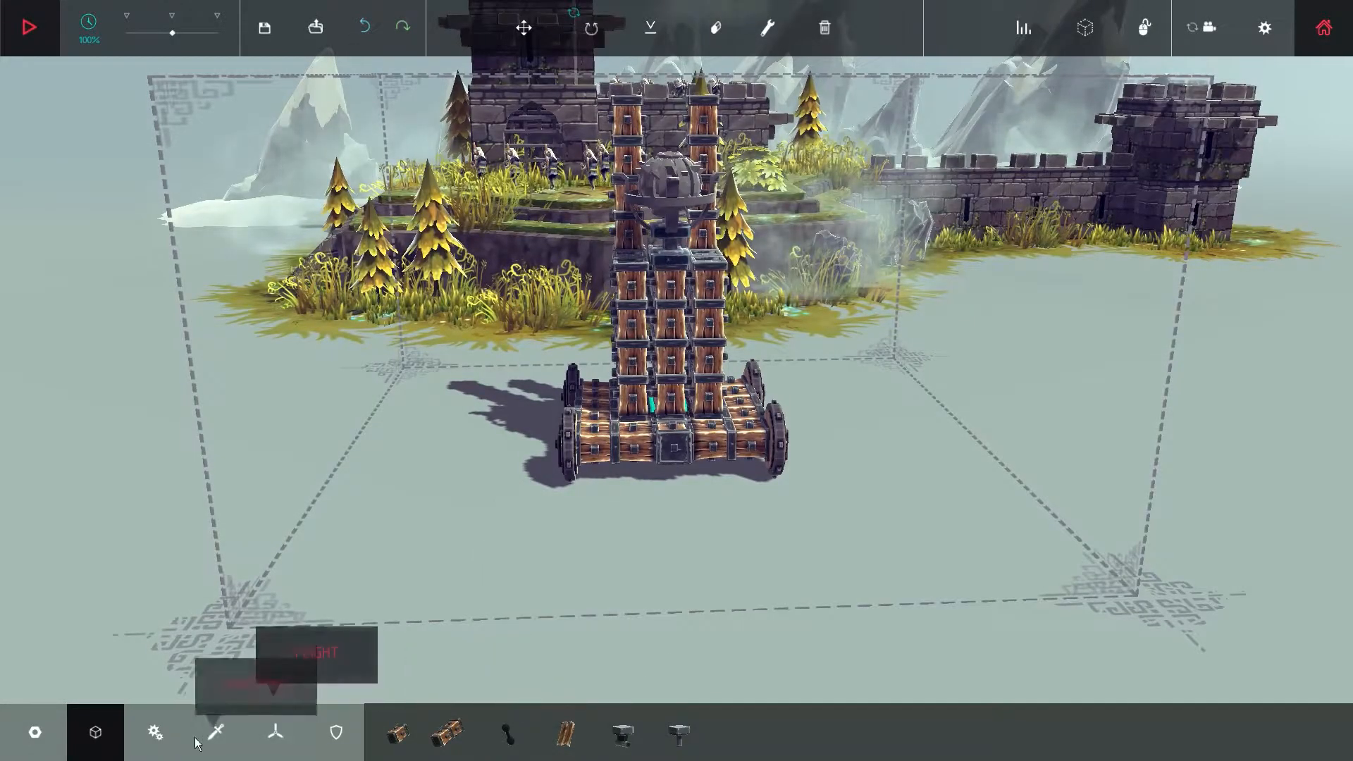
click(155, 732)
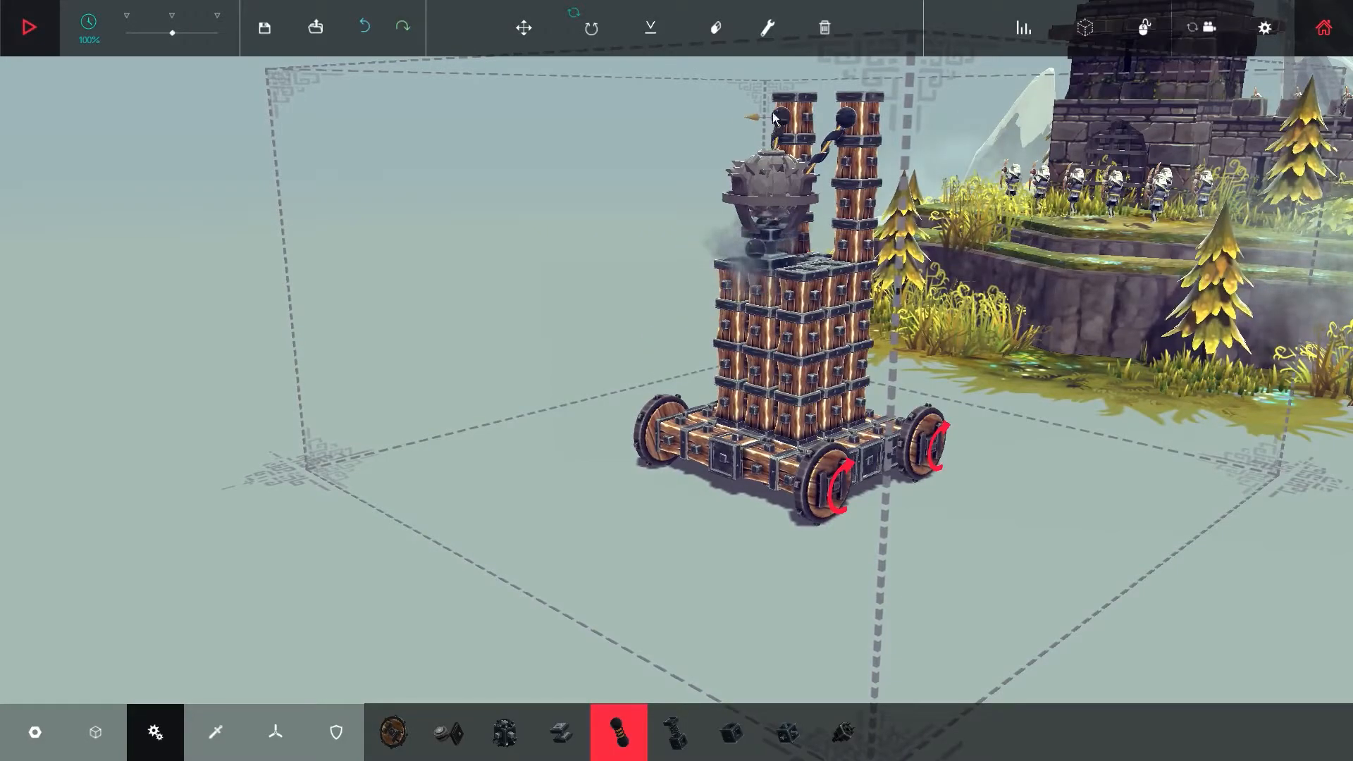
Drive the bomb tower into the castle tower, detonate it, and end the run.
click(28, 27)
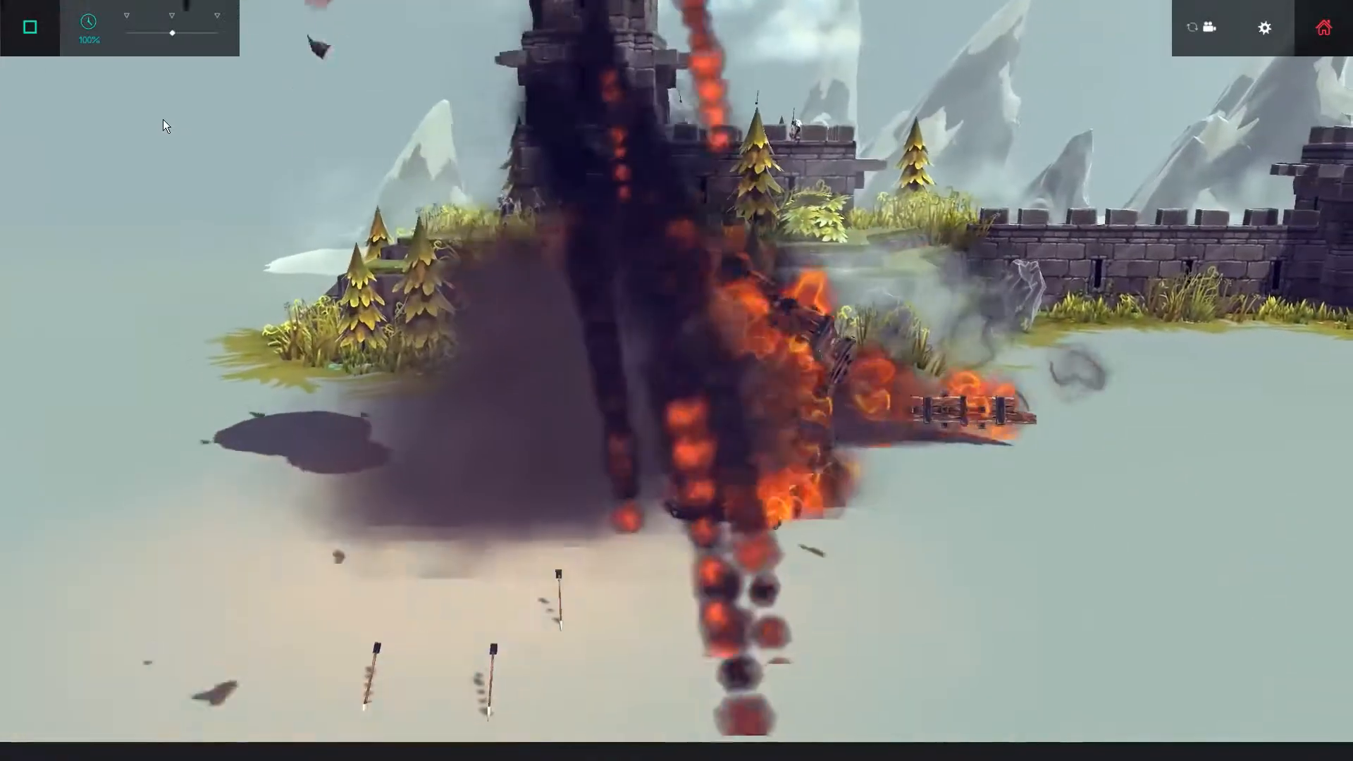
click(28, 26)
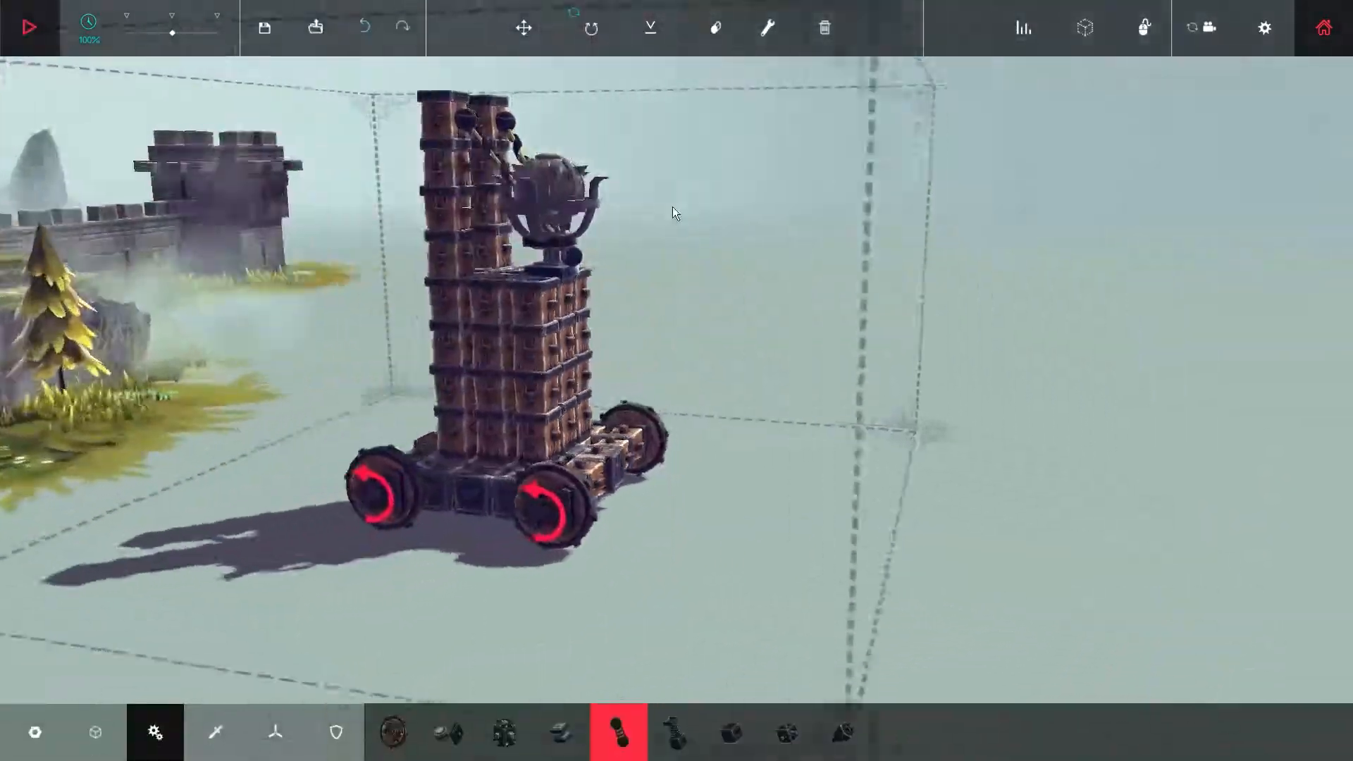